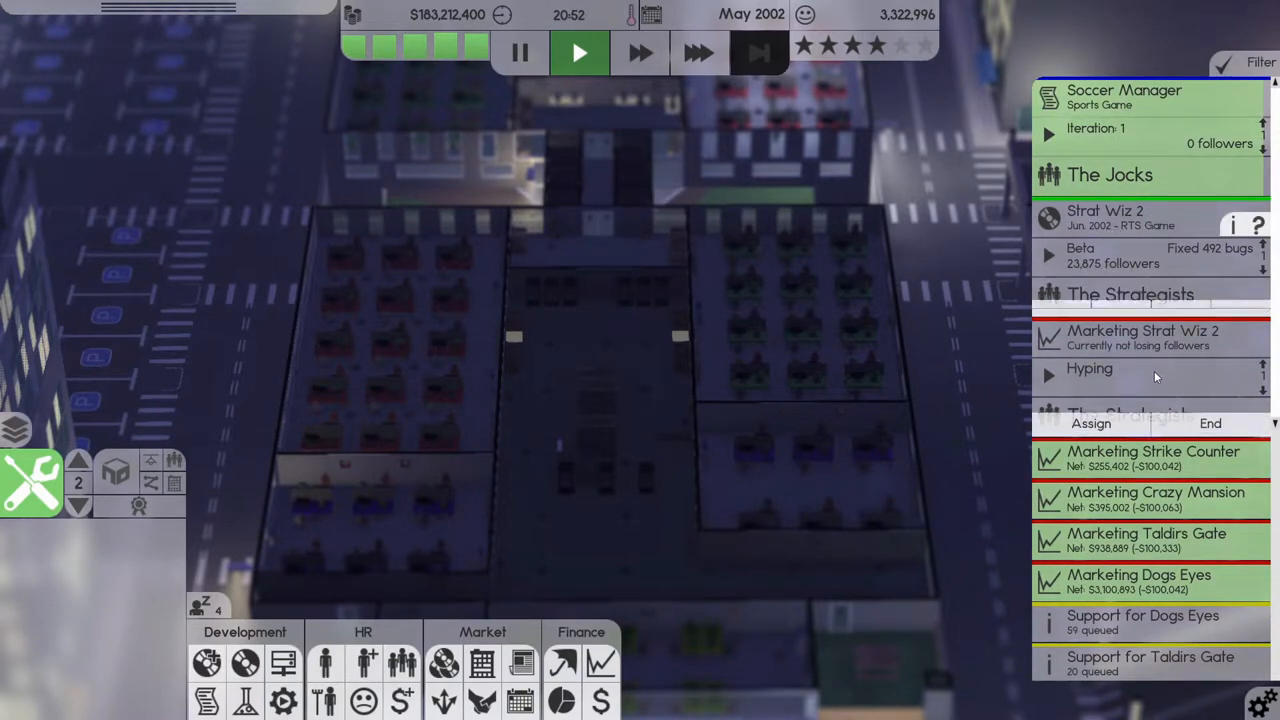
Pan to the parking lot, run time at fastest speed, then view monthly finances through May 2002.
{"action": "scroll", "scroll_direction": "down", "scroll_amount": 3}
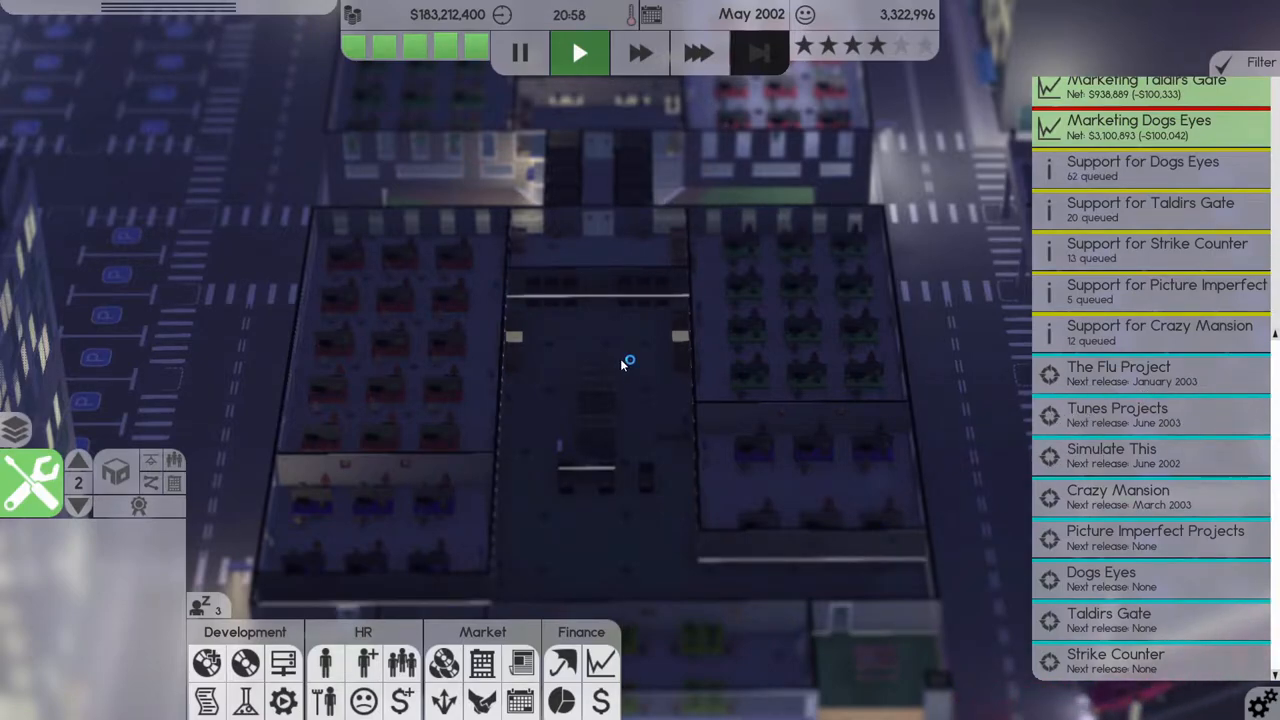
{"action": "left_click_drag", "start_coordinate": [625, 360], "coordinate": [510, 375]}
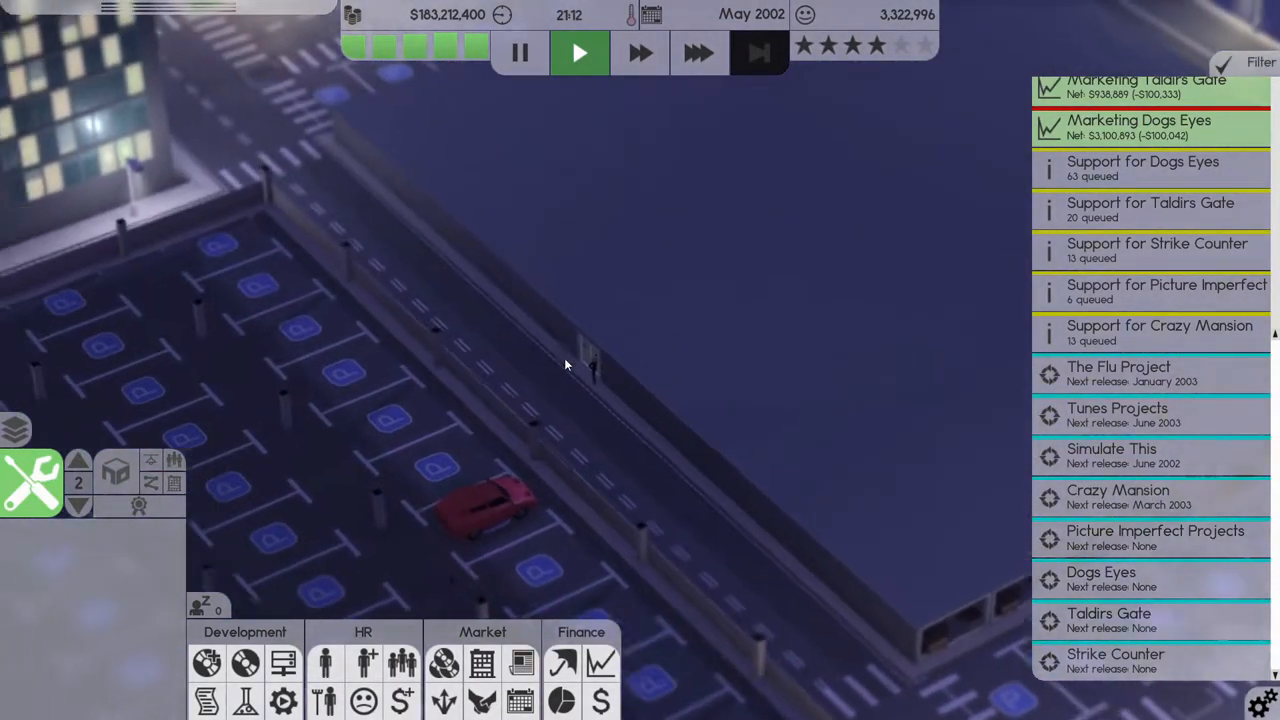
{"action": "left_click", "coordinate": [698, 53]}
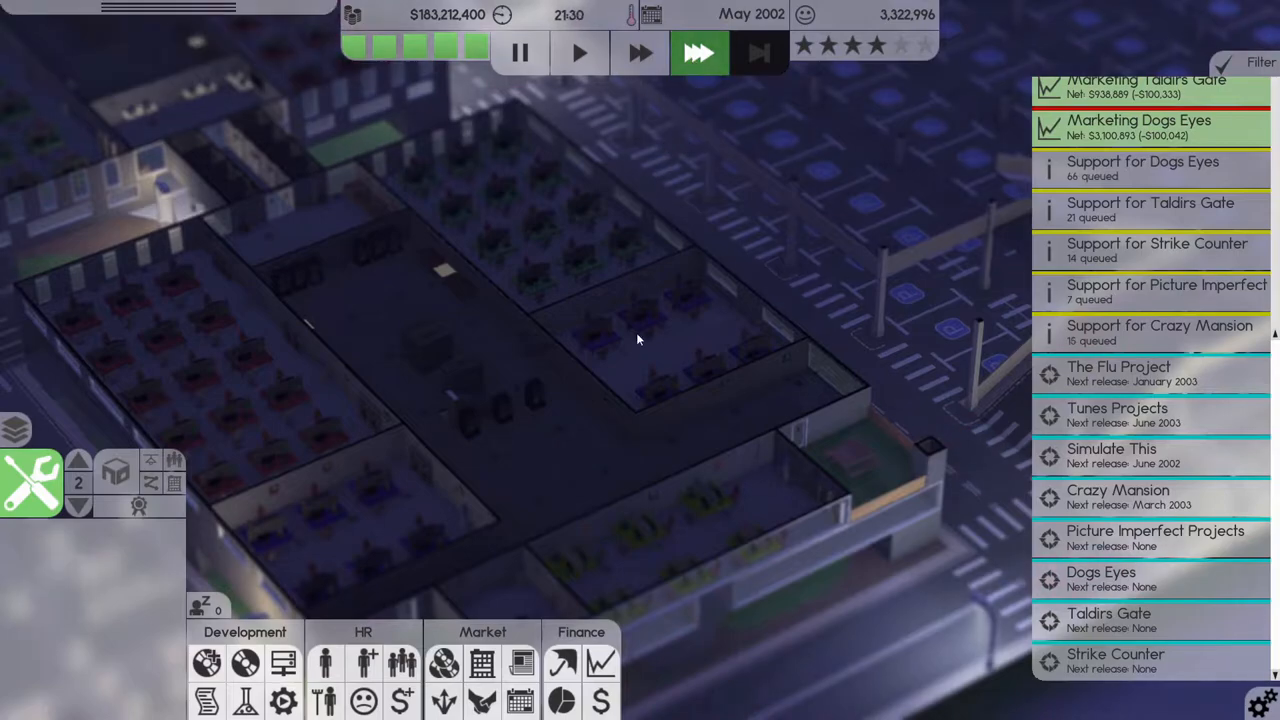
{"action": "left_click", "coordinate": [519, 53]}
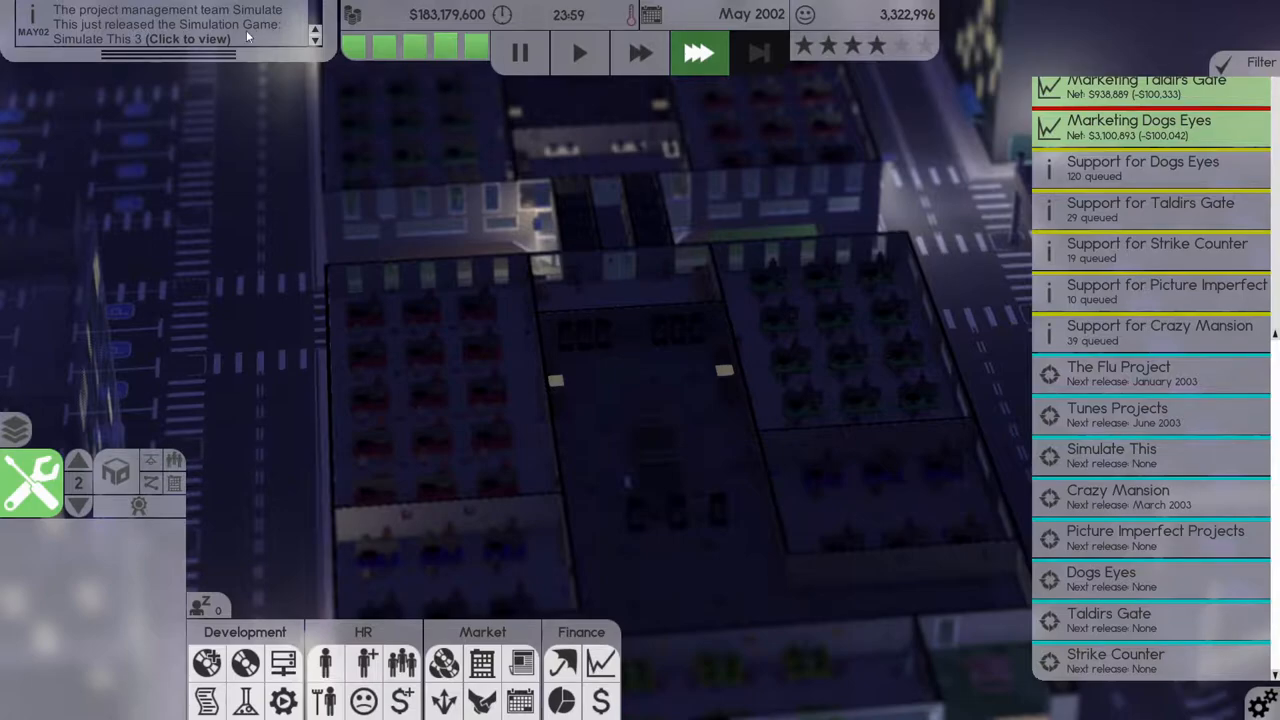
{"action": "left_click", "coordinate": [519, 52]}
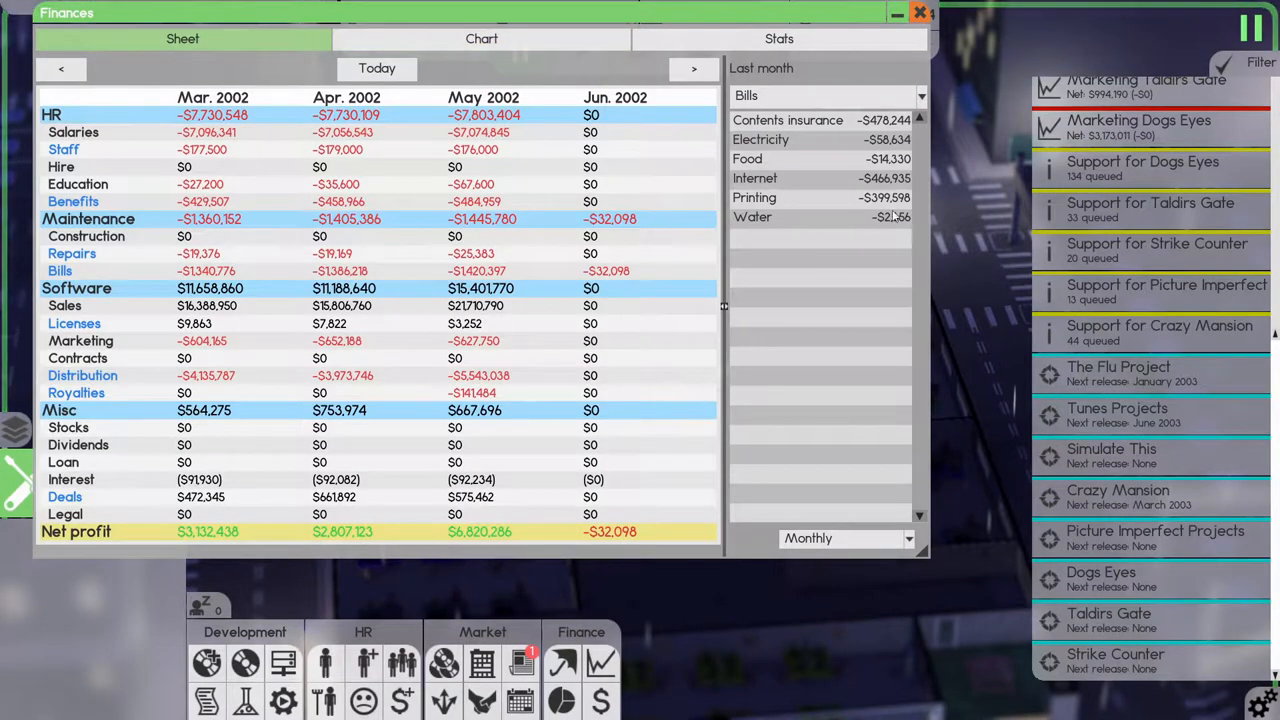
Print Simulate This 3 from My Releases with a 250,000-copy stock limit, then close the list.
{"action": "left_click", "coordinate": [918, 13]}
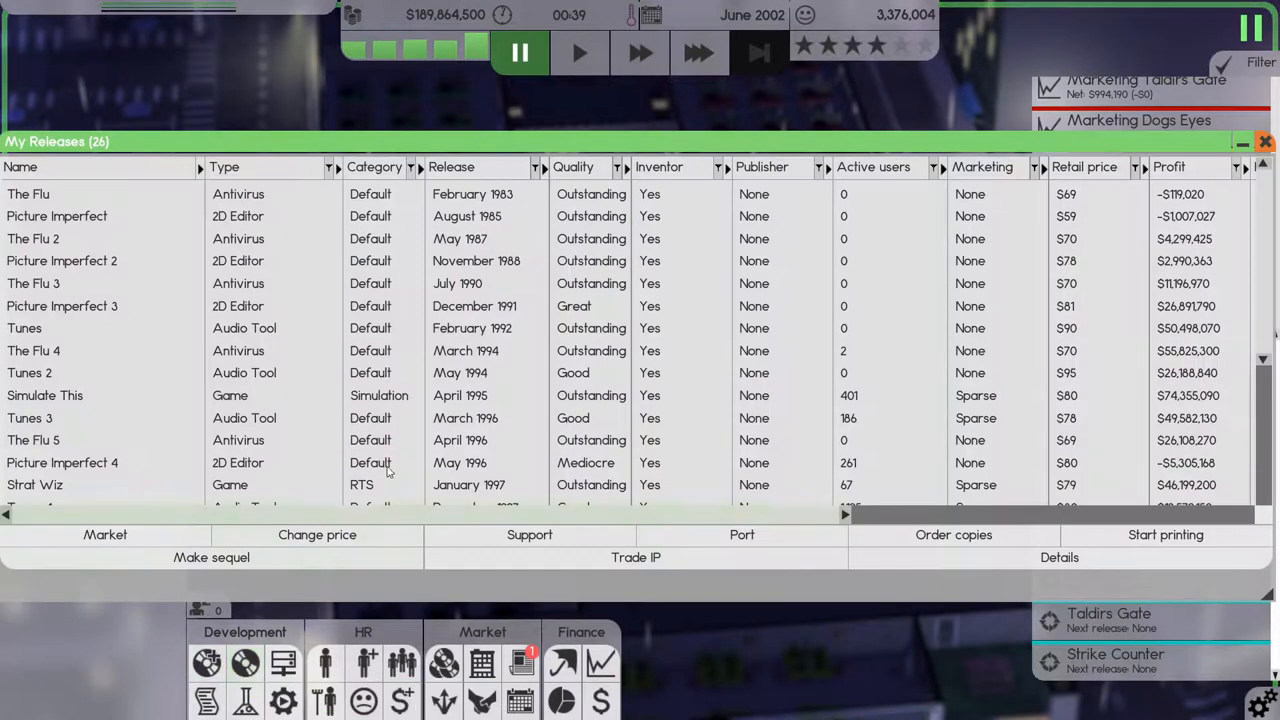
{"action": "scroll", "scroll_direction": "down", "scroll_amount": 3}
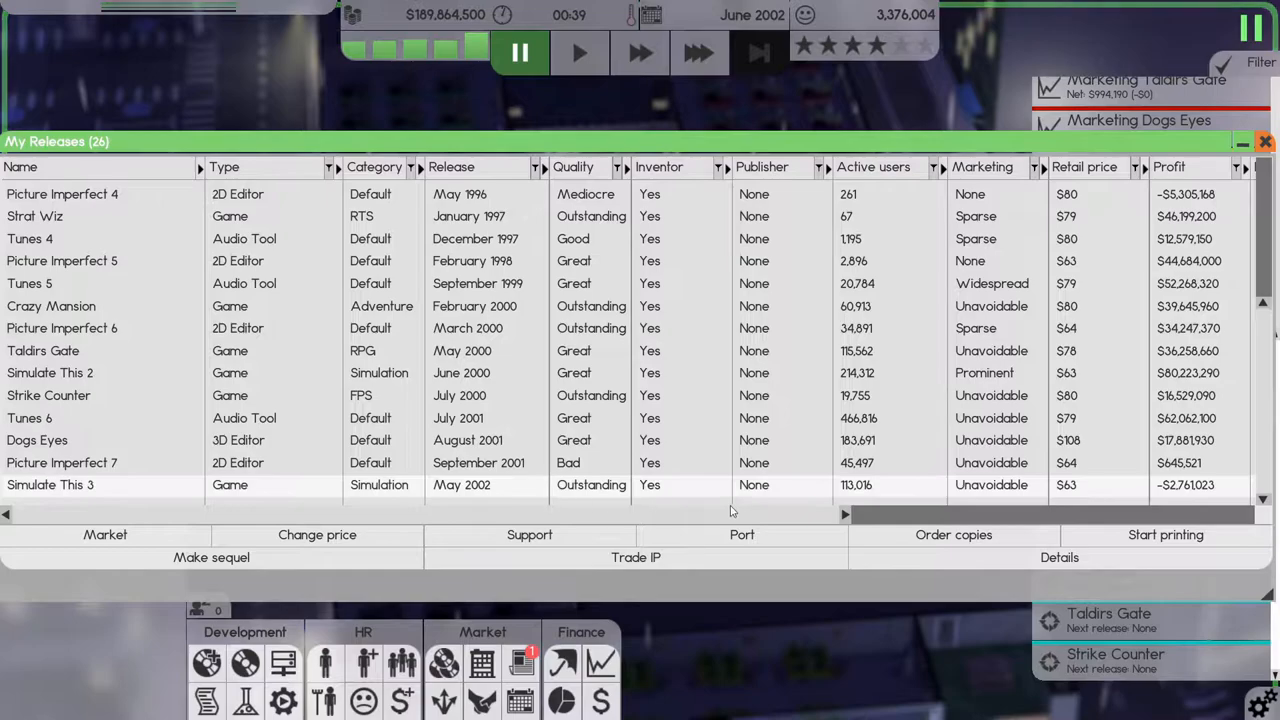
{"action": "scroll", "scroll_direction": "right", "scroll_amount": 3}
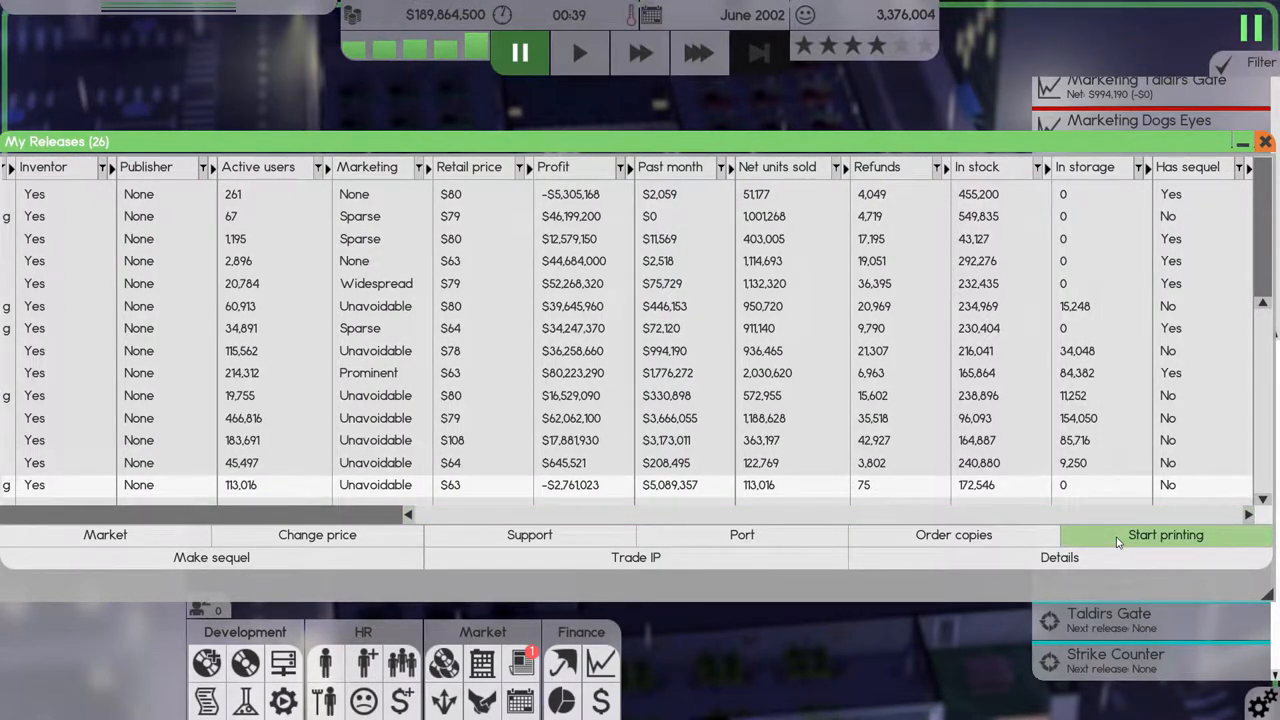
{"action": "left_click", "coordinate": [1166, 534]}
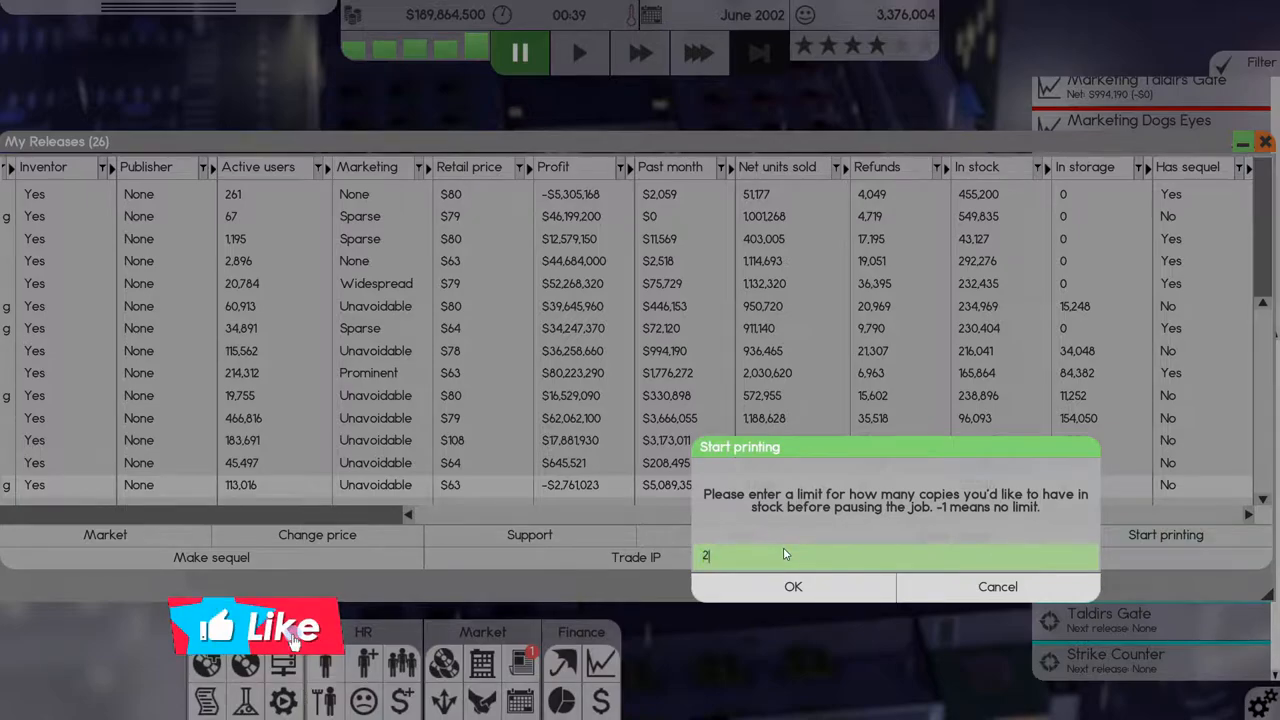
{"action": "type", "text": "50000"}
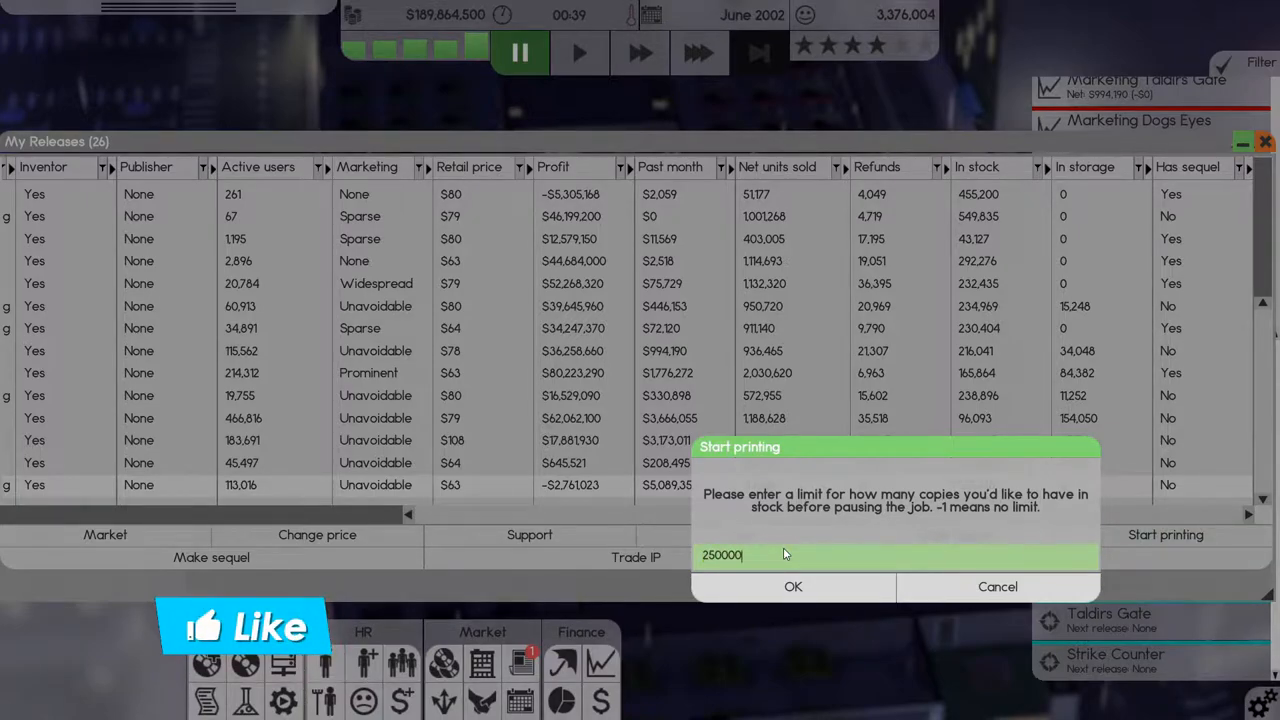
{"action": "left_click", "coordinate": [793, 586]}
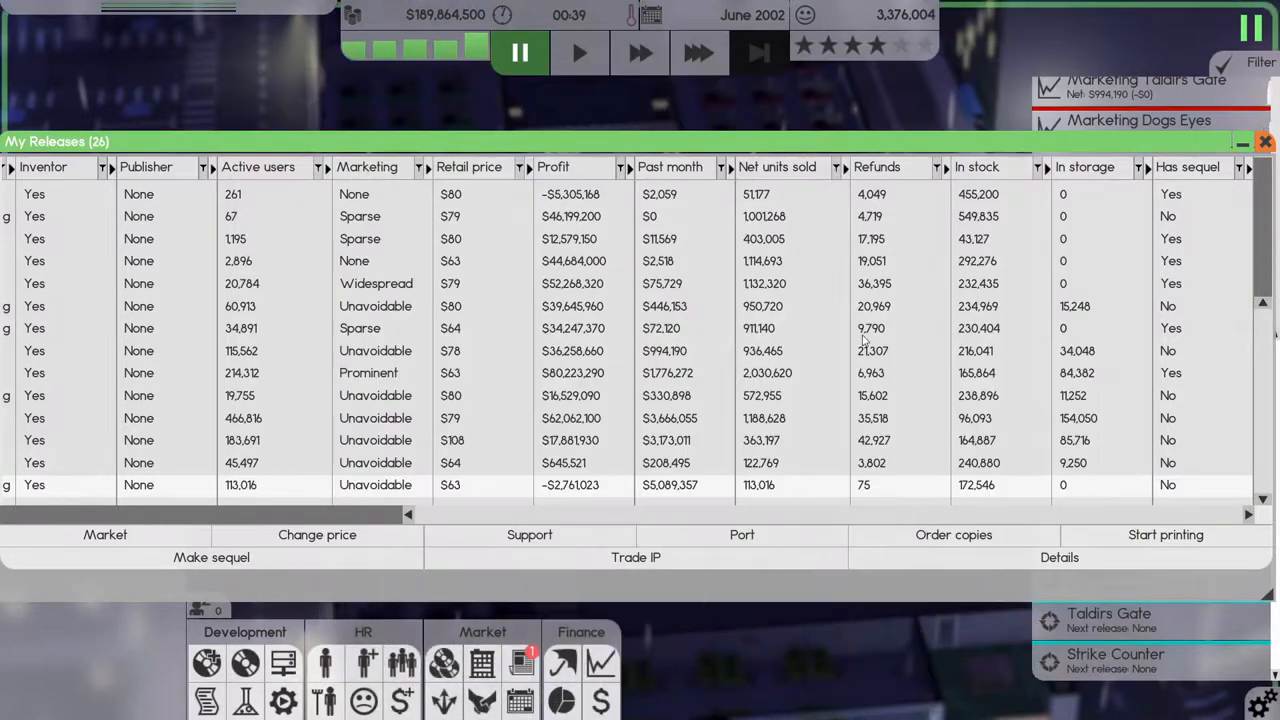
{"action": "left_click", "coordinate": [1265, 141]}
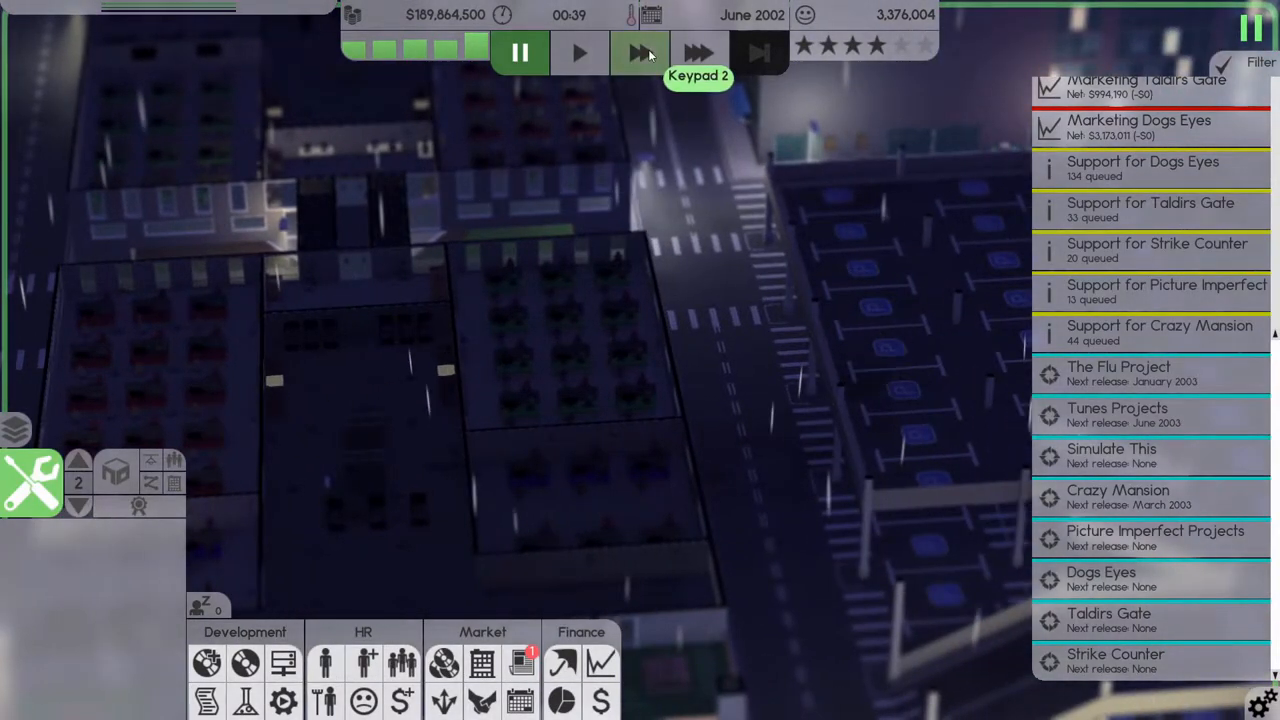
Run time at fastest speed and set the Strat Wiz 2 print maximum to 250,000 copies.
{"action": "left_click", "coordinate": [639, 52]}
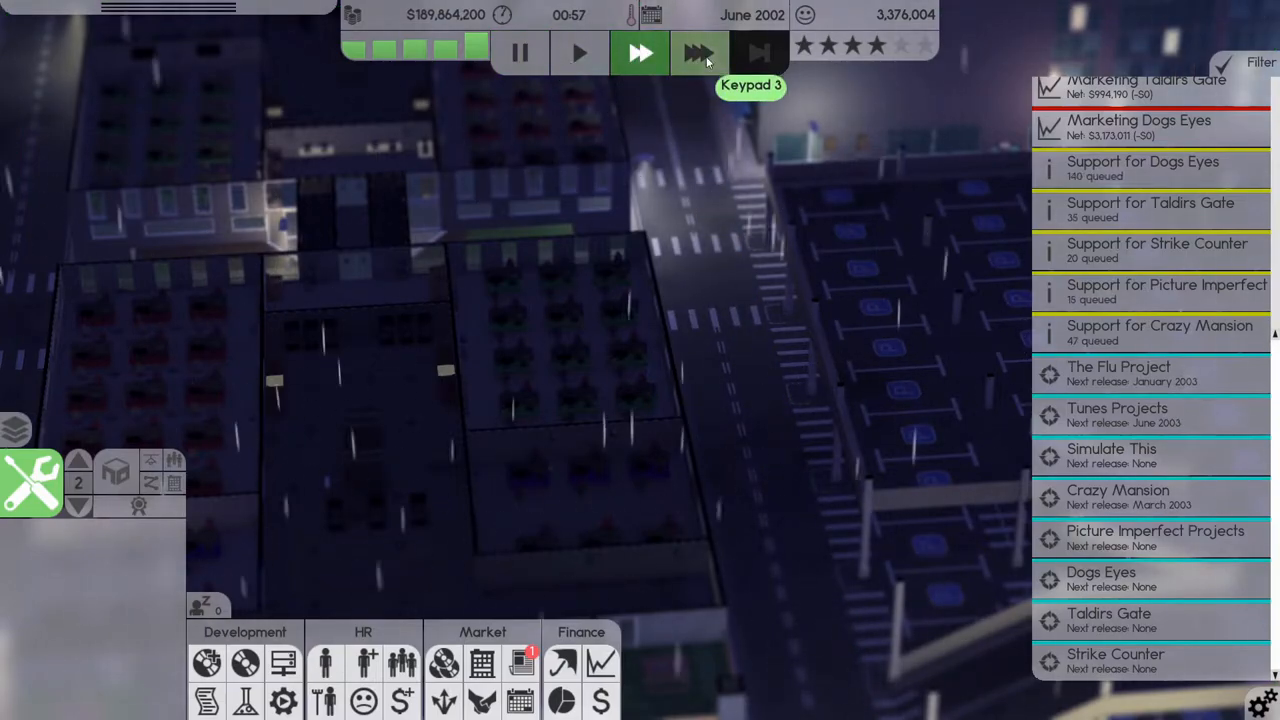
{"action": "left_click", "coordinate": [698, 53]}
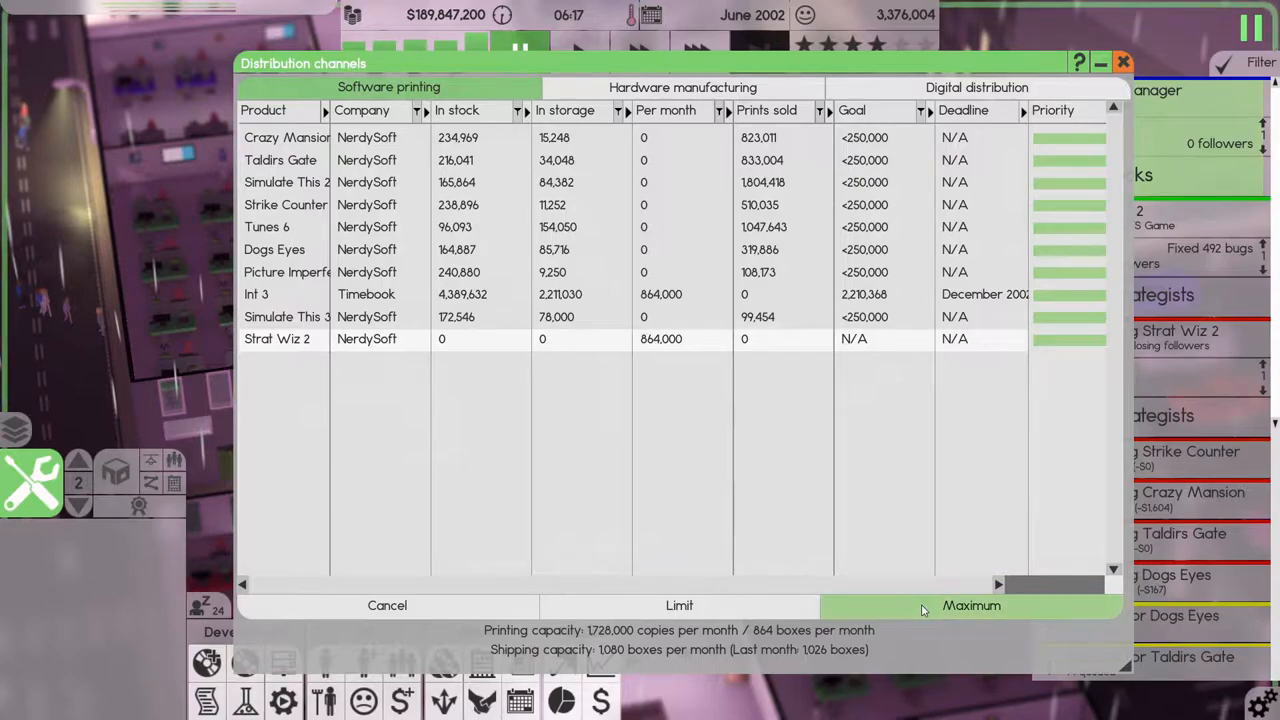
{"action": "left_click", "coordinate": [970, 605]}
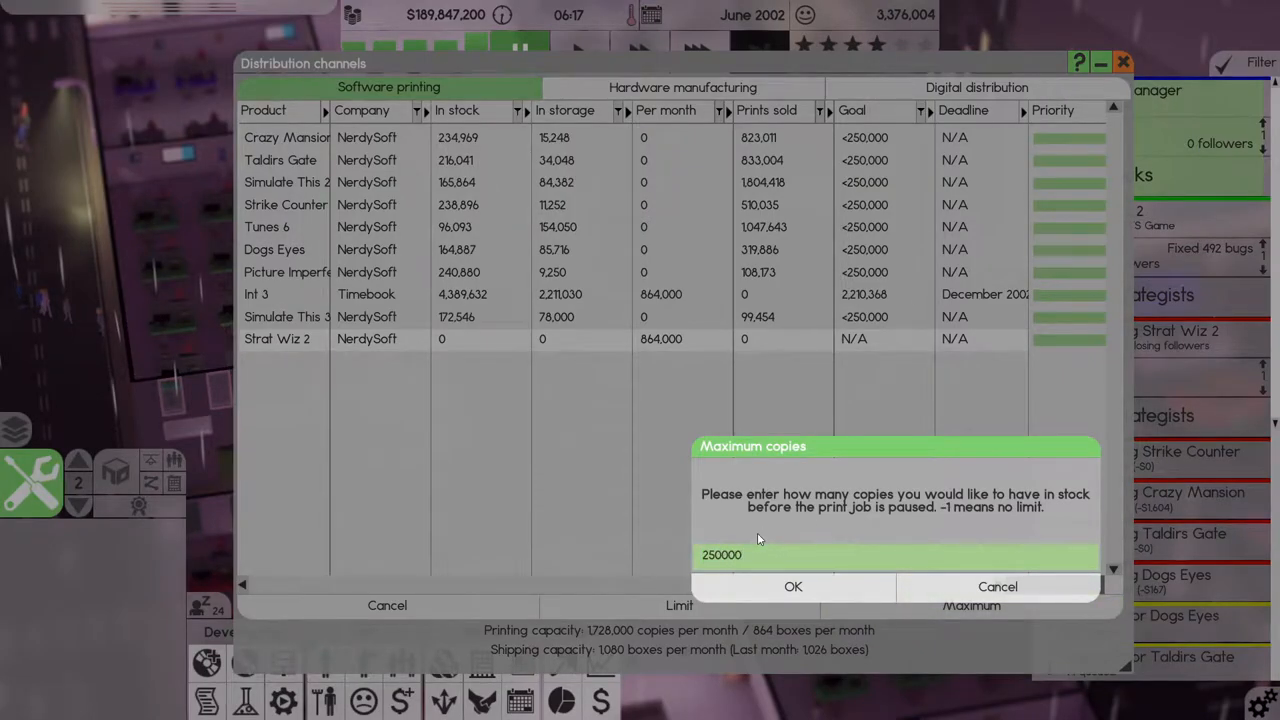
{"action": "left_click", "coordinate": [792, 586]}
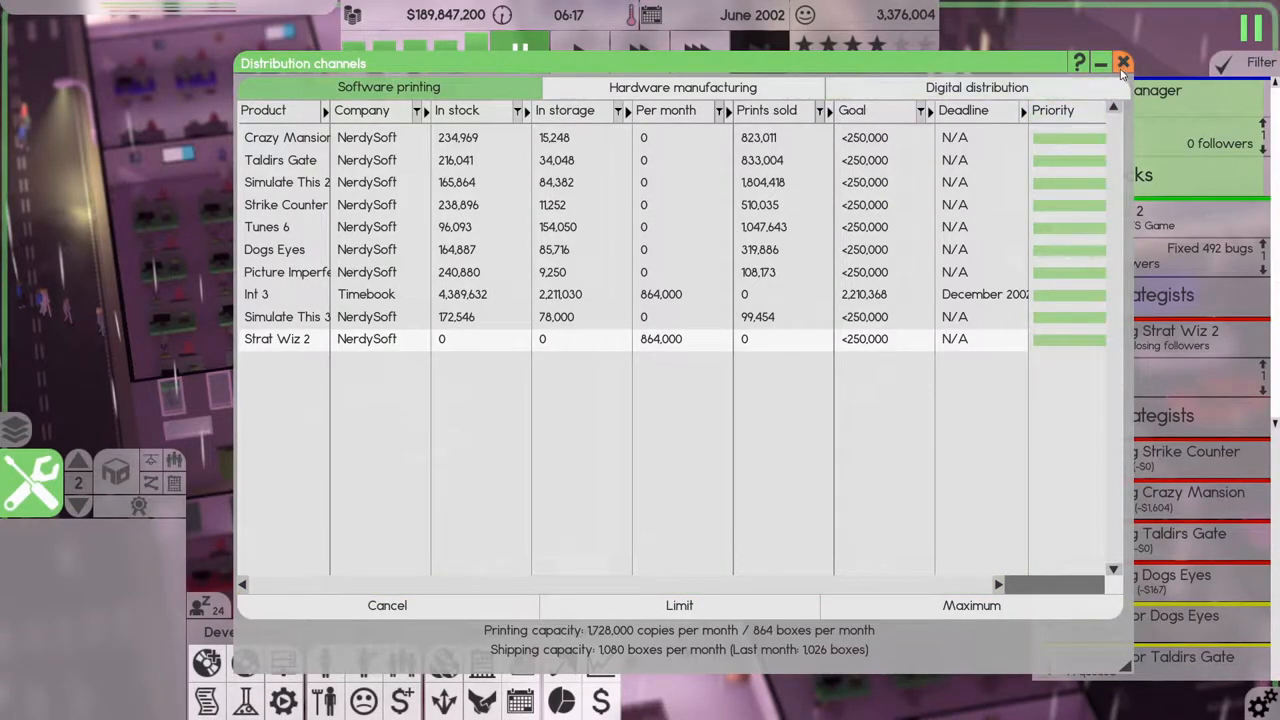
{"action": "left_click", "coordinate": [1122, 63]}
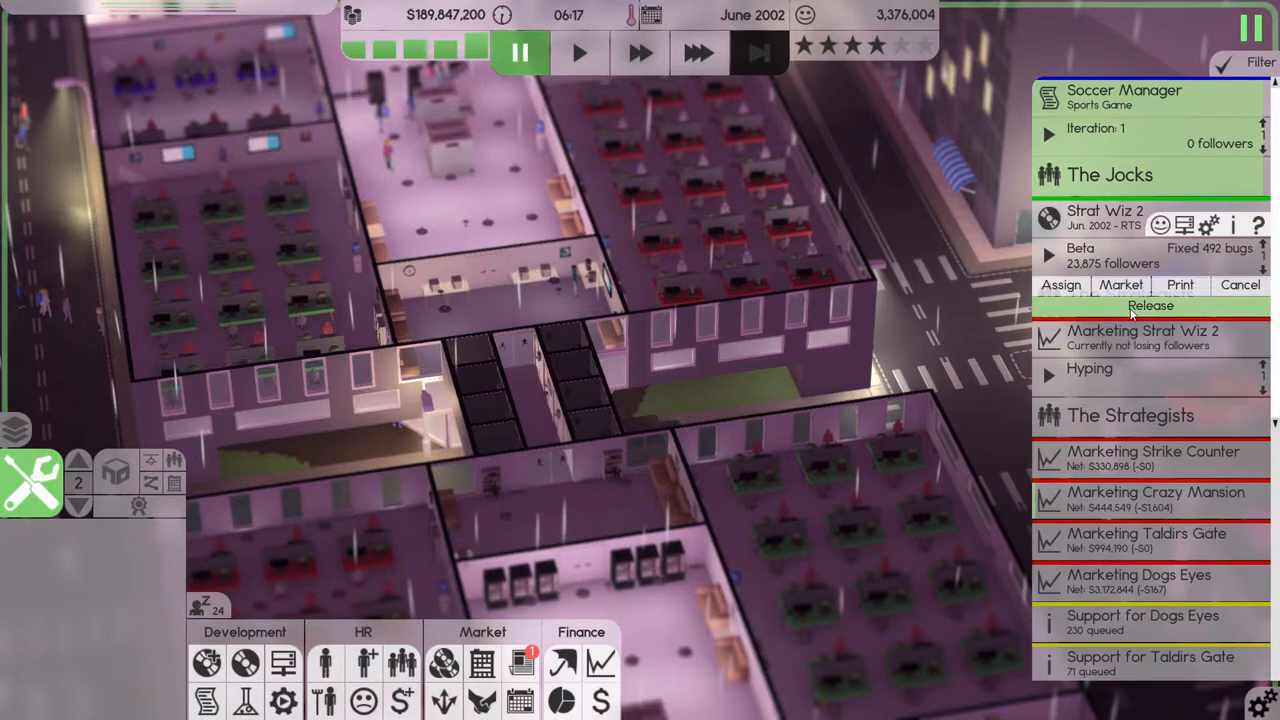
Release Strat Wiz 2 with a marketing campaign budgeted at $150,000.
{"action": "left_click", "coordinate": [1150, 305]}
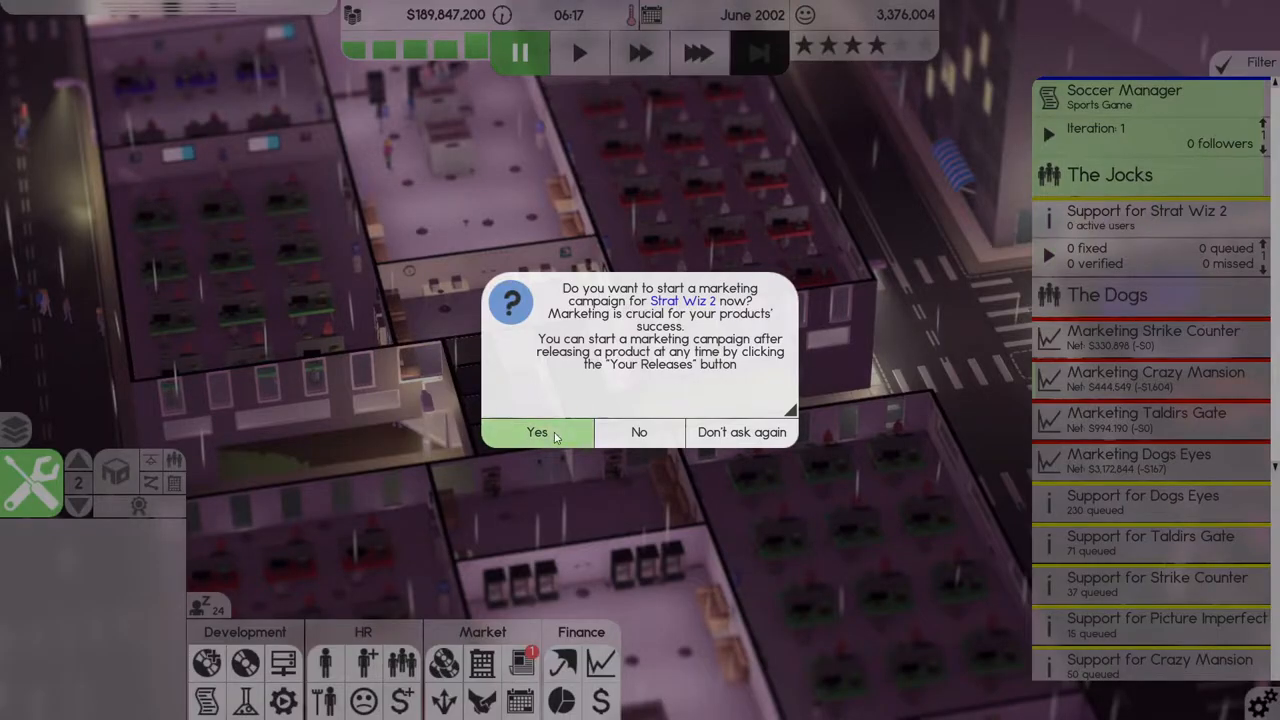
{"action": "left_click", "coordinate": [537, 432]}
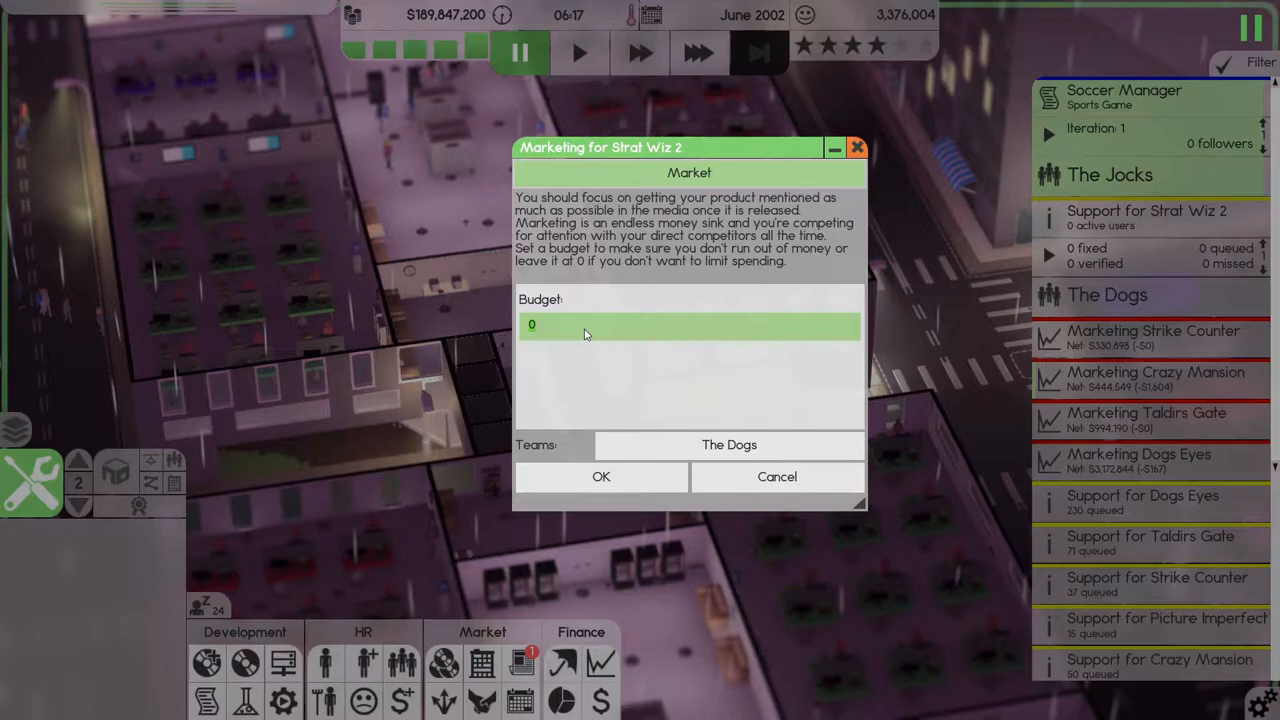
{"action": "type", "text": "100000"}
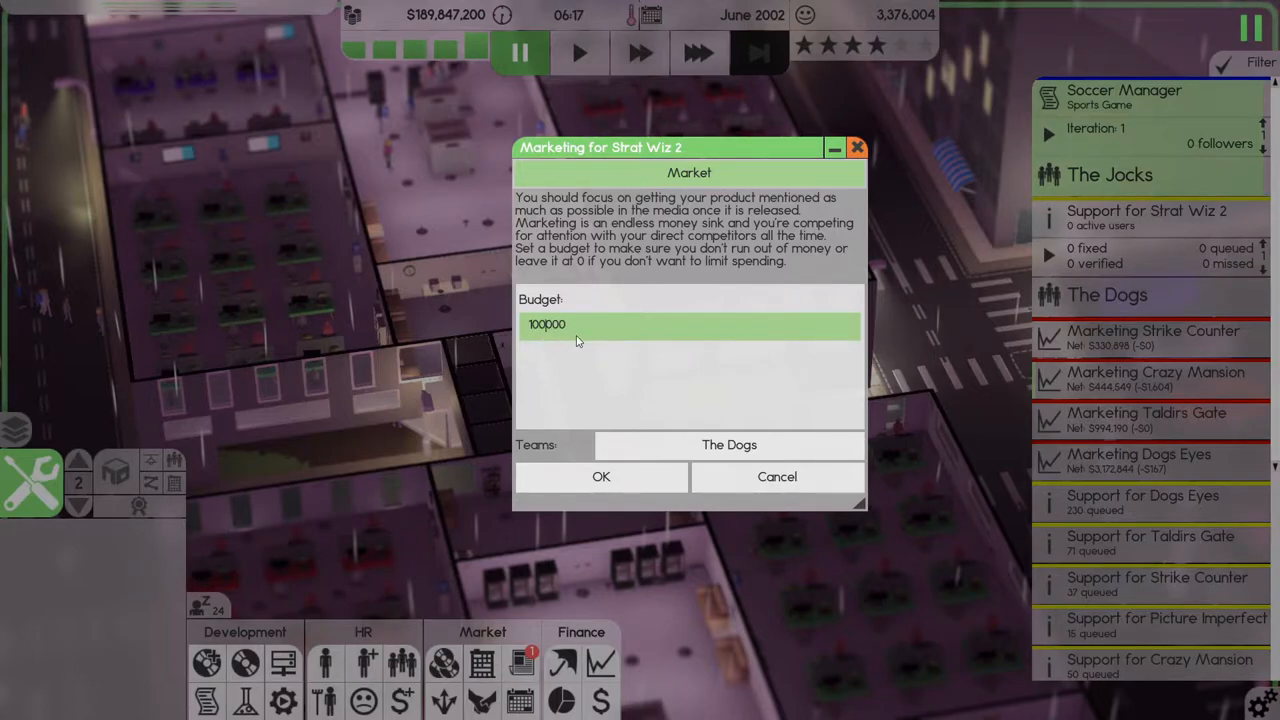
{"action": "type", "text": "150000"}
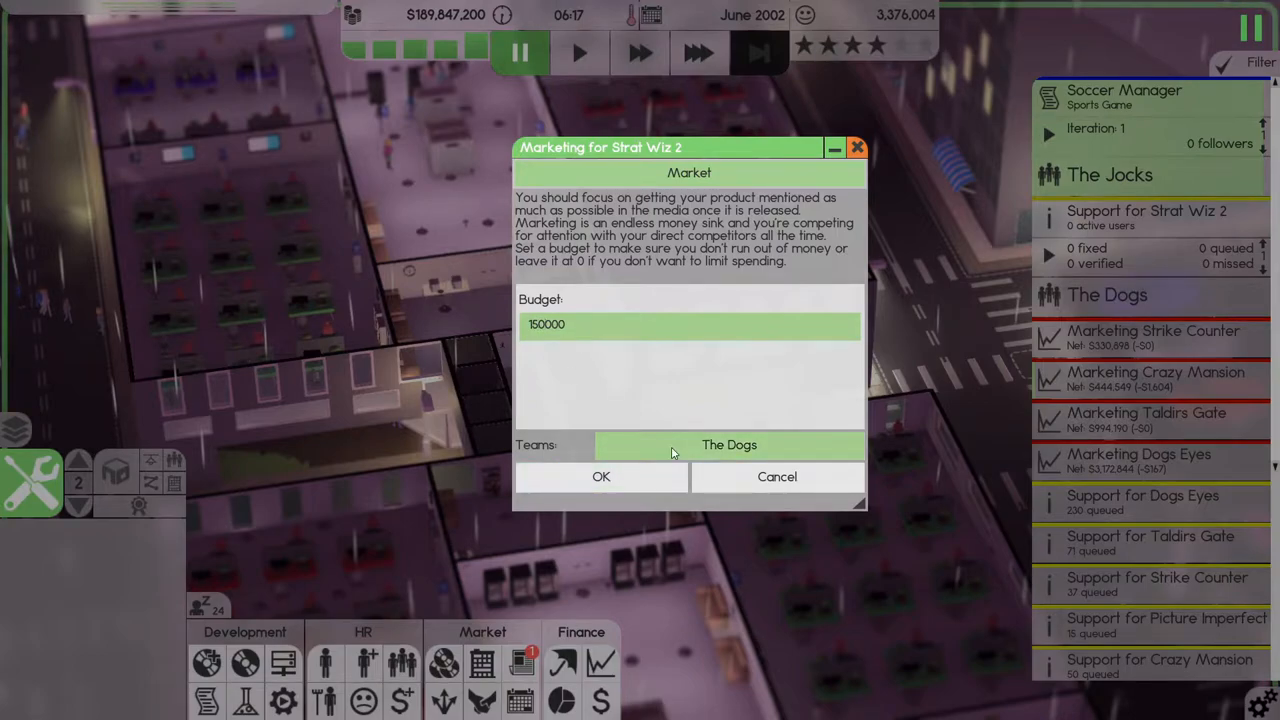
Assign The Strategists to the campaign and order 1,000 printed copies.
{"action": "left_click", "coordinate": [729, 445]}
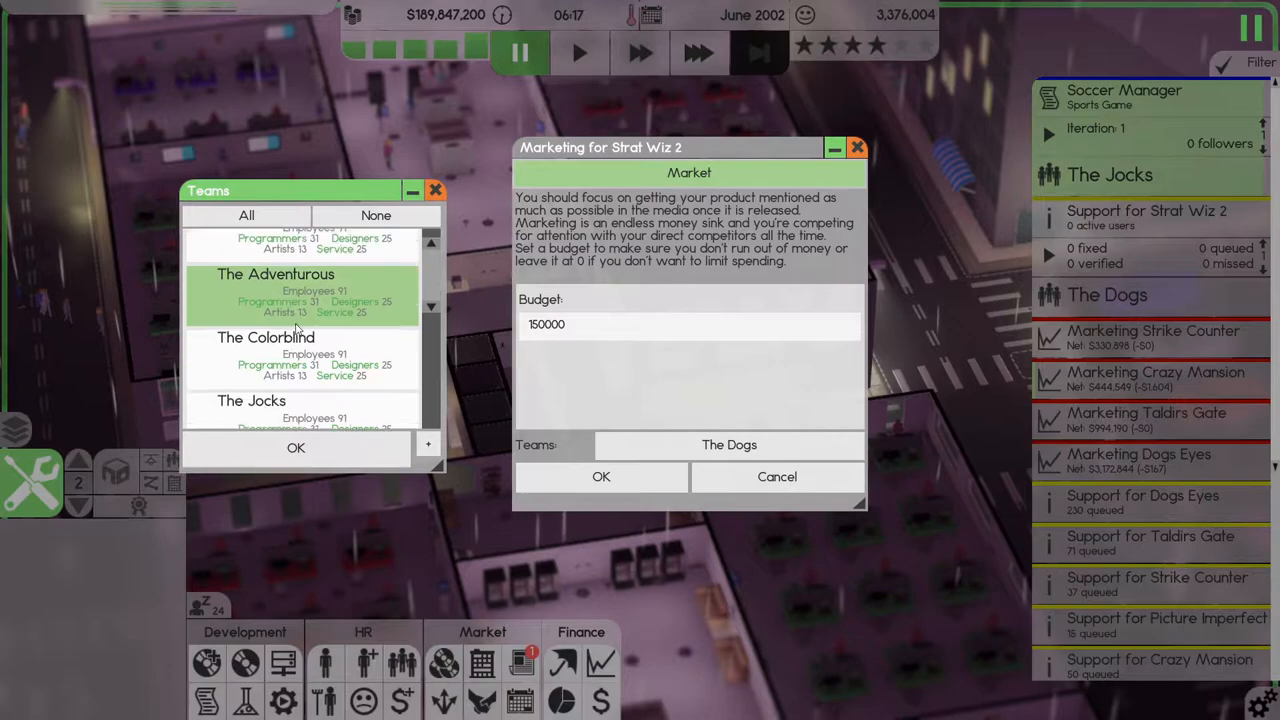
{"action": "scroll", "scroll_direction": "down", "scroll_amount": 3}
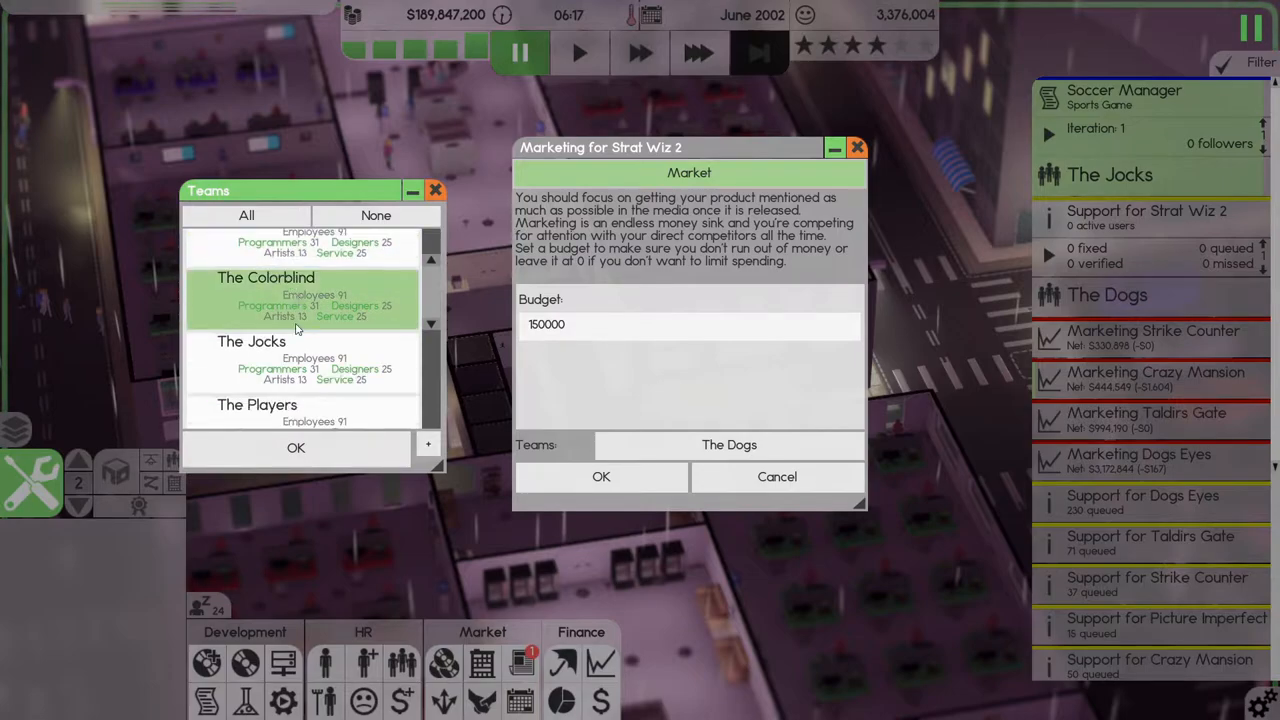
{"action": "scroll", "scroll_direction": "down", "scroll_amount": 3}
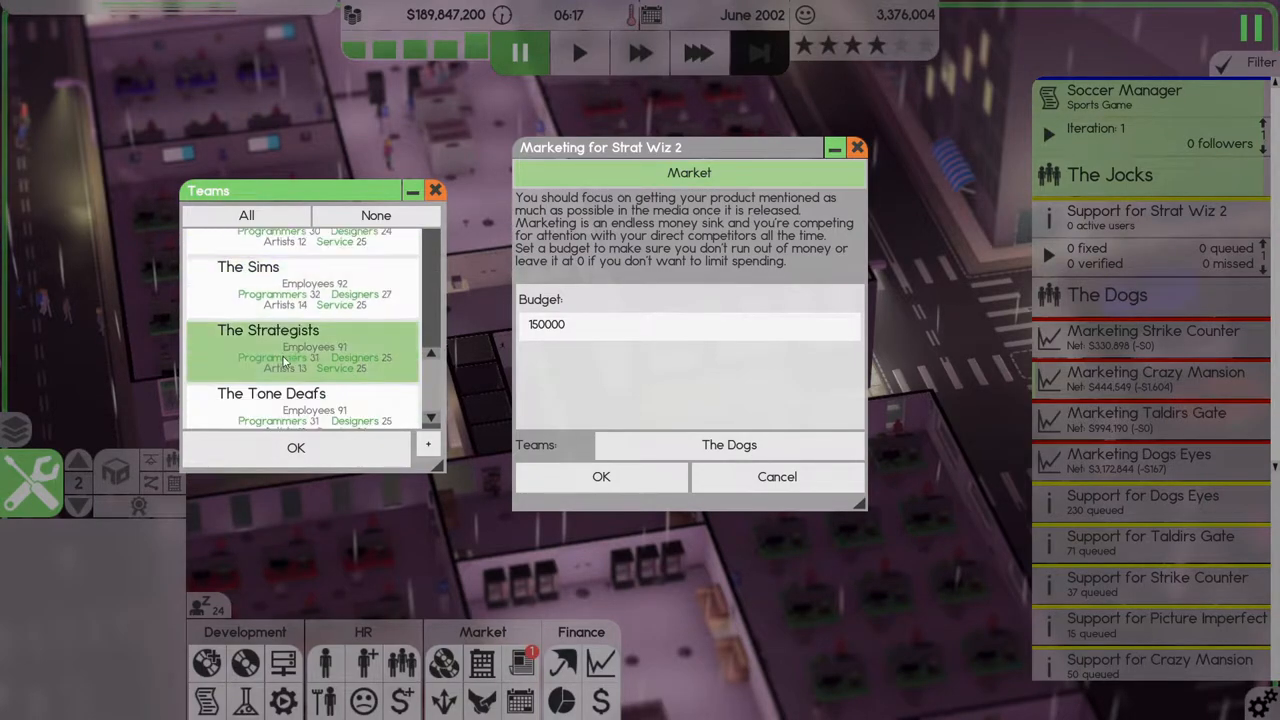
{"action": "left_click", "coordinate": [296, 447]}
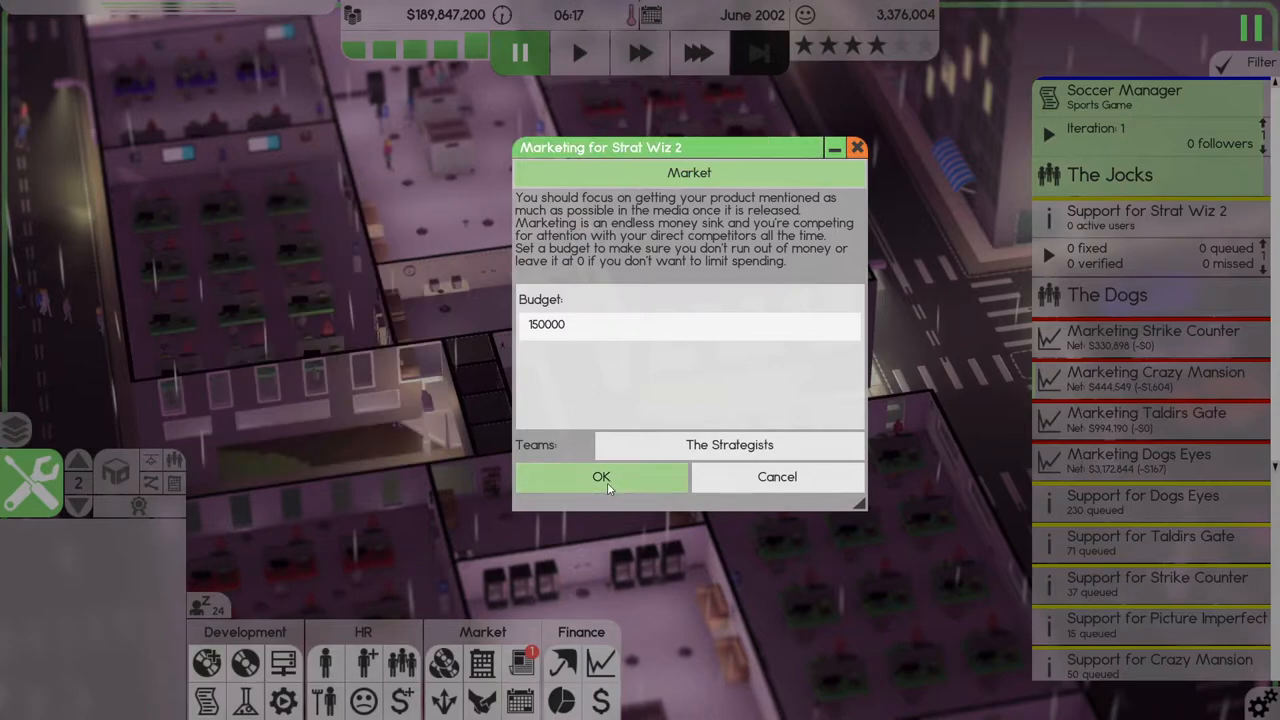
{"action": "left_click", "coordinate": [601, 476]}
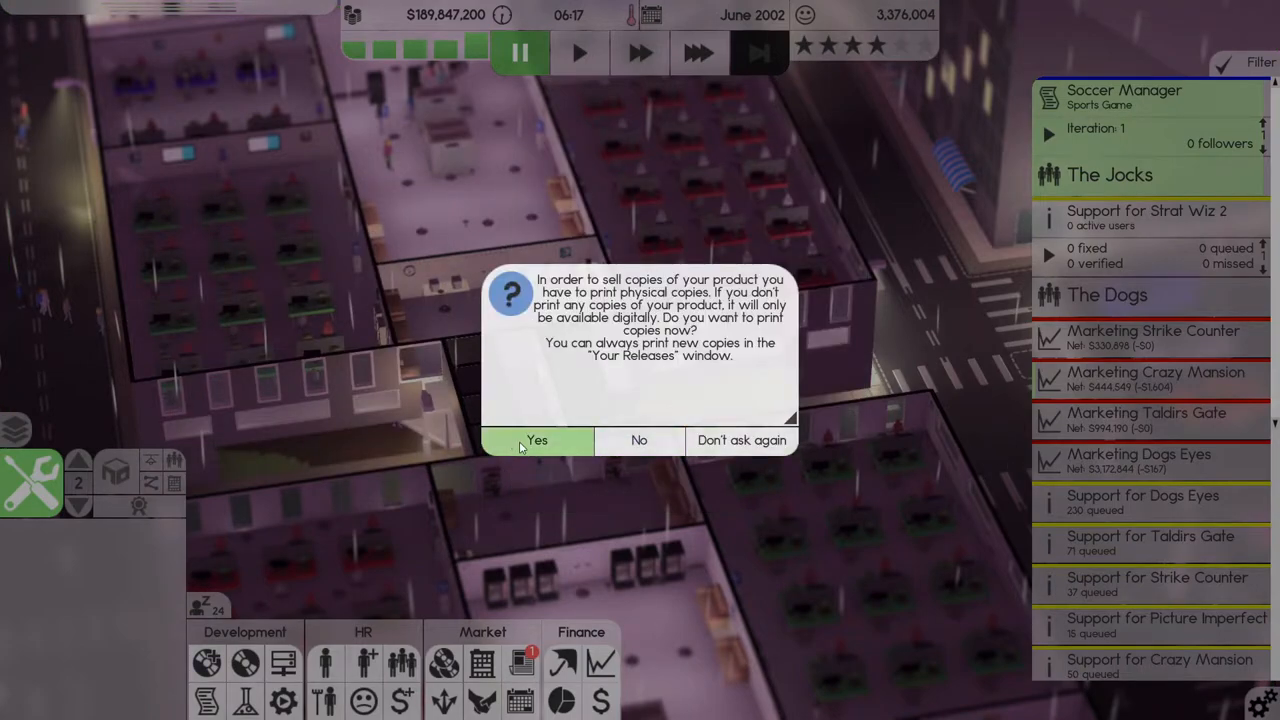
{"action": "left_click", "coordinate": [537, 440]}
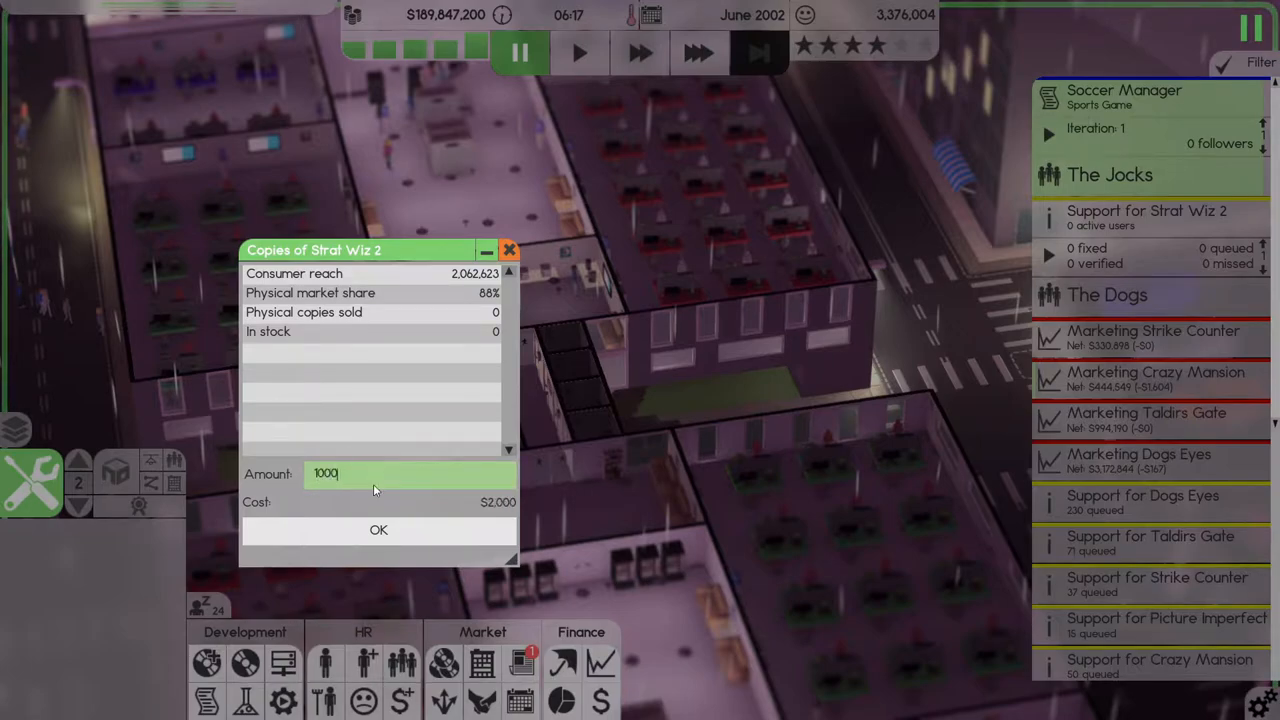
{"action": "left_click", "coordinate": [378, 529]}
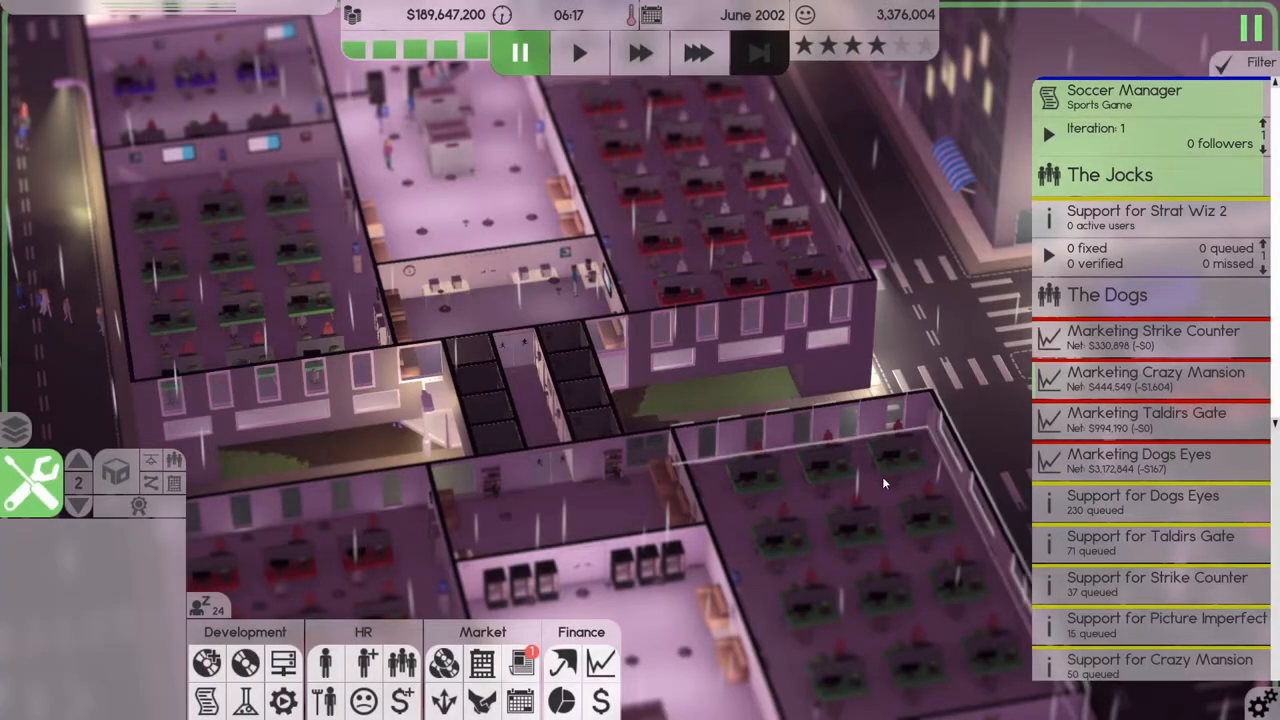
Scroll through the My Releases table to check sales and stock for all 27 releases.
{"action": "left_click", "coordinate": [698, 54]}
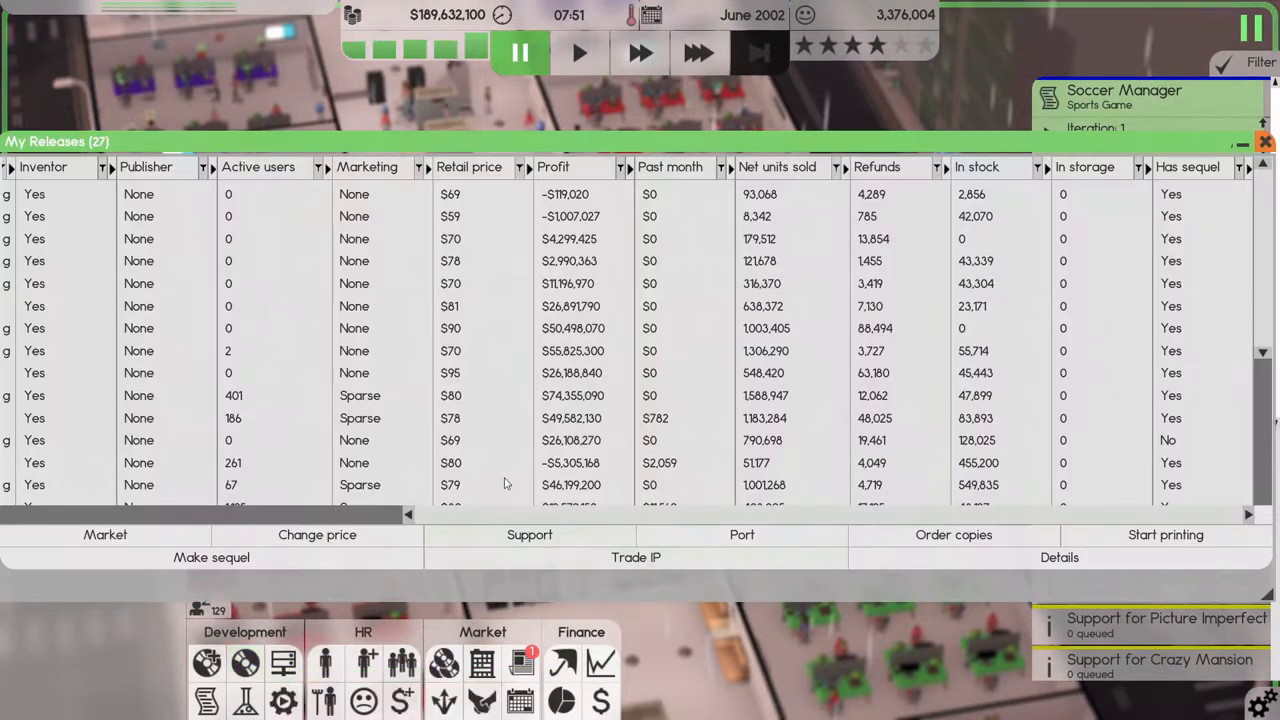
{"action": "scroll", "scroll_direction": "down", "scroll_amount": 3}
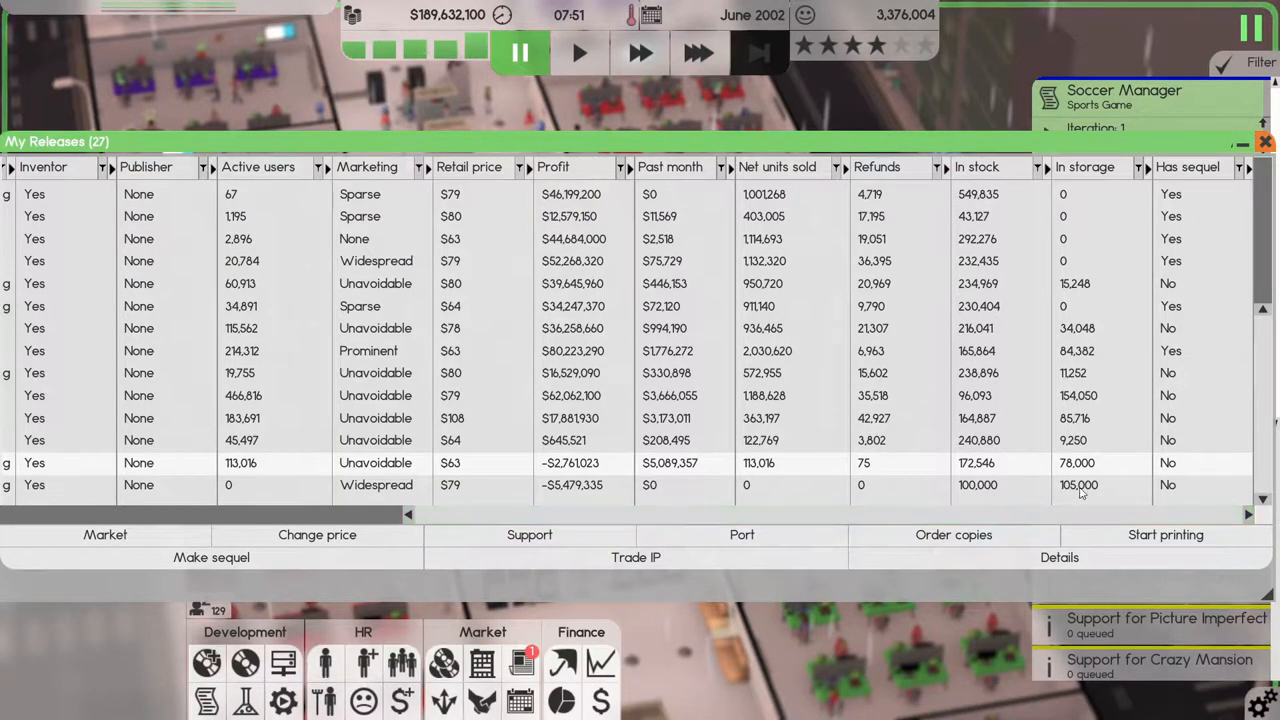
{"action": "mouse_move", "coordinate": [745, 475]}
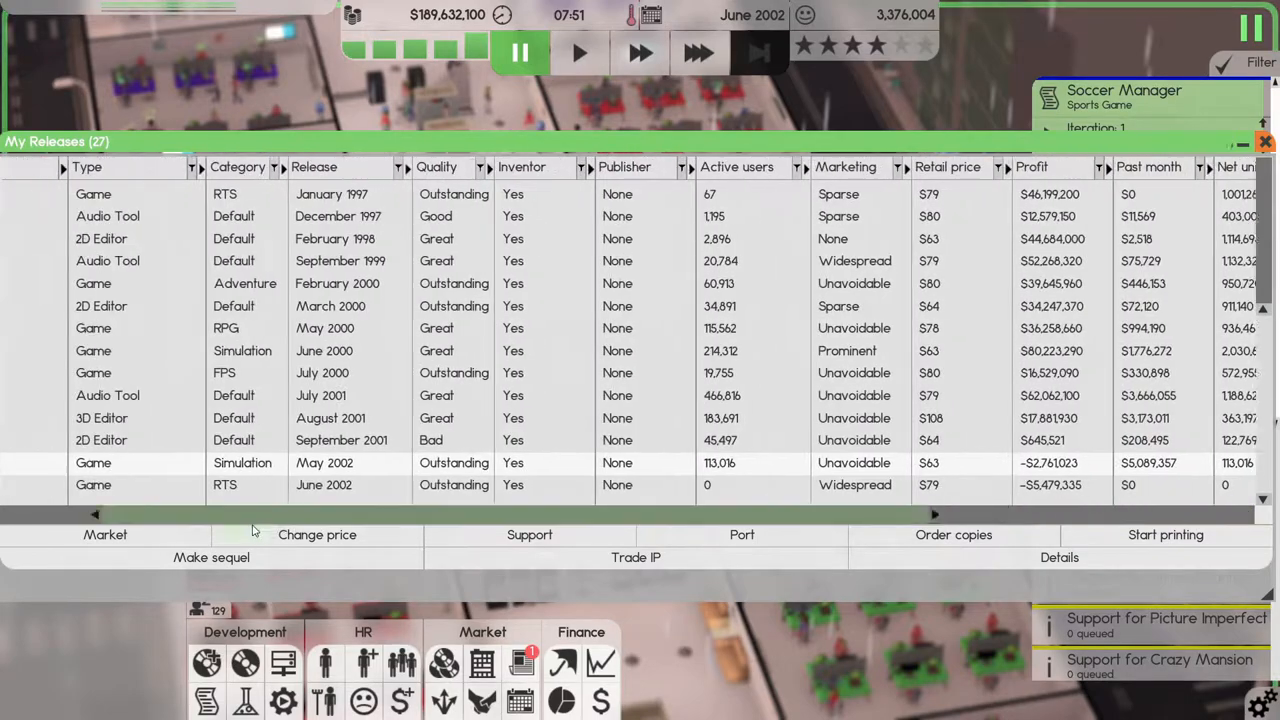
{"action": "scroll", "scroll_direction": "right", "scroll_amount": 3}
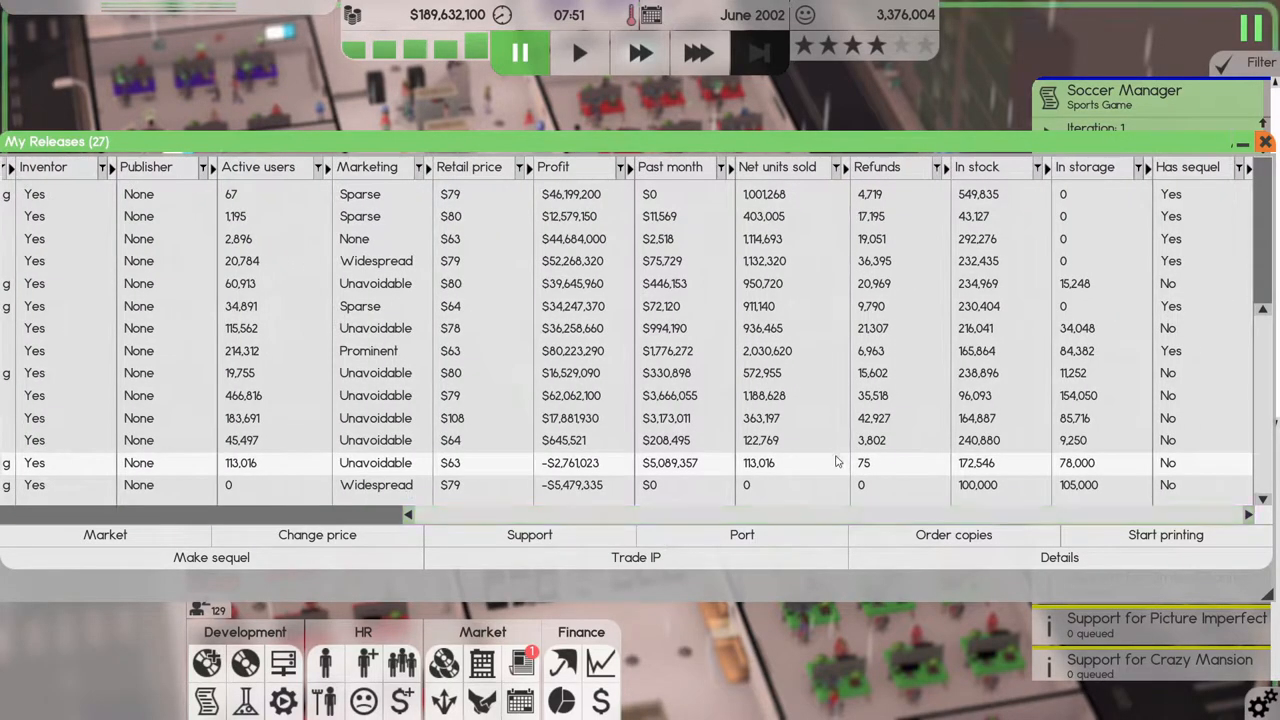
{"action": "mouse_move", "coordinate": [730, 418]}
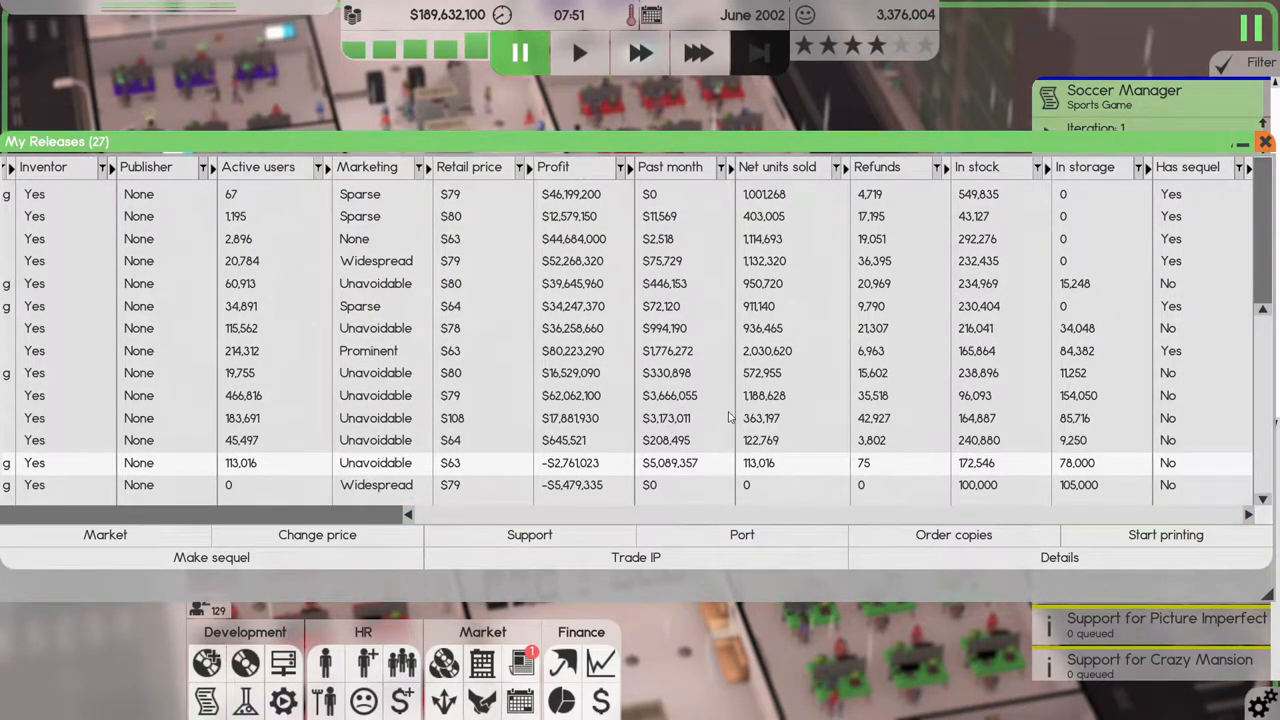
{"action": "mouse_move", "coordinate": [770, 448]}
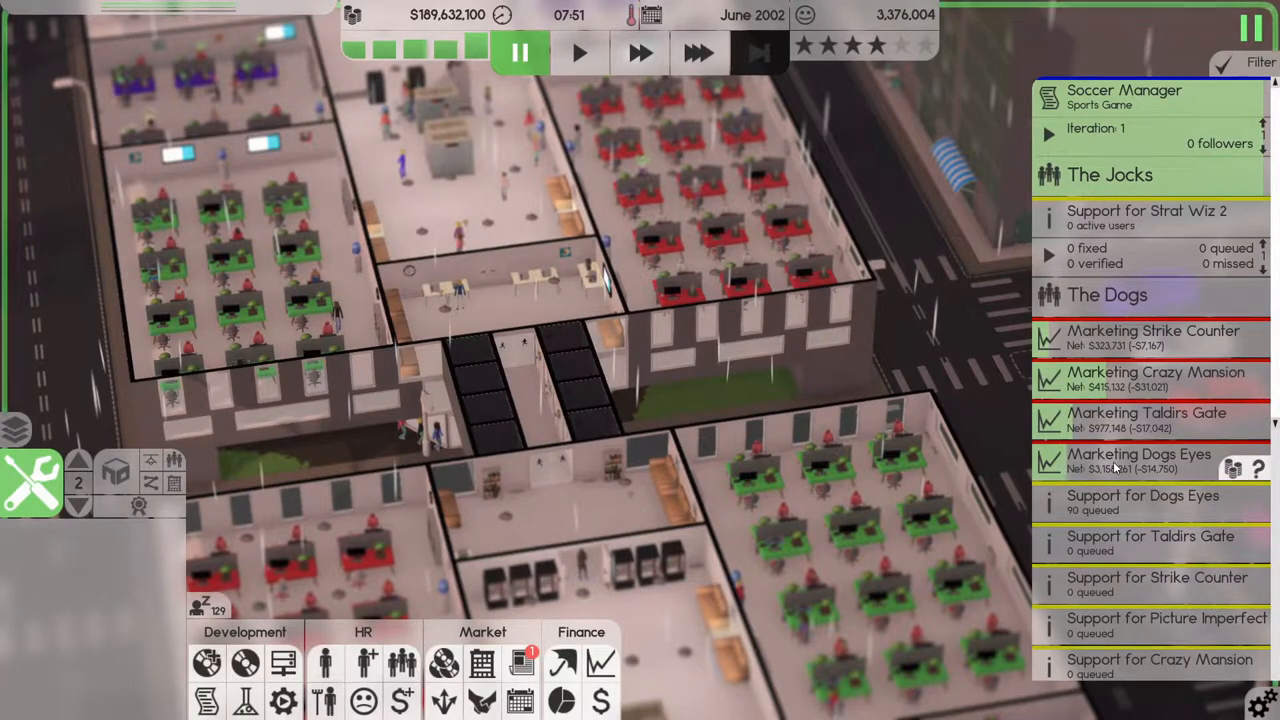
Set a design document's type to 2D Editor, close it, and run time at top speed.
{"action": "scroll", "scroll_direction": "down", "scroll_amount": 3}
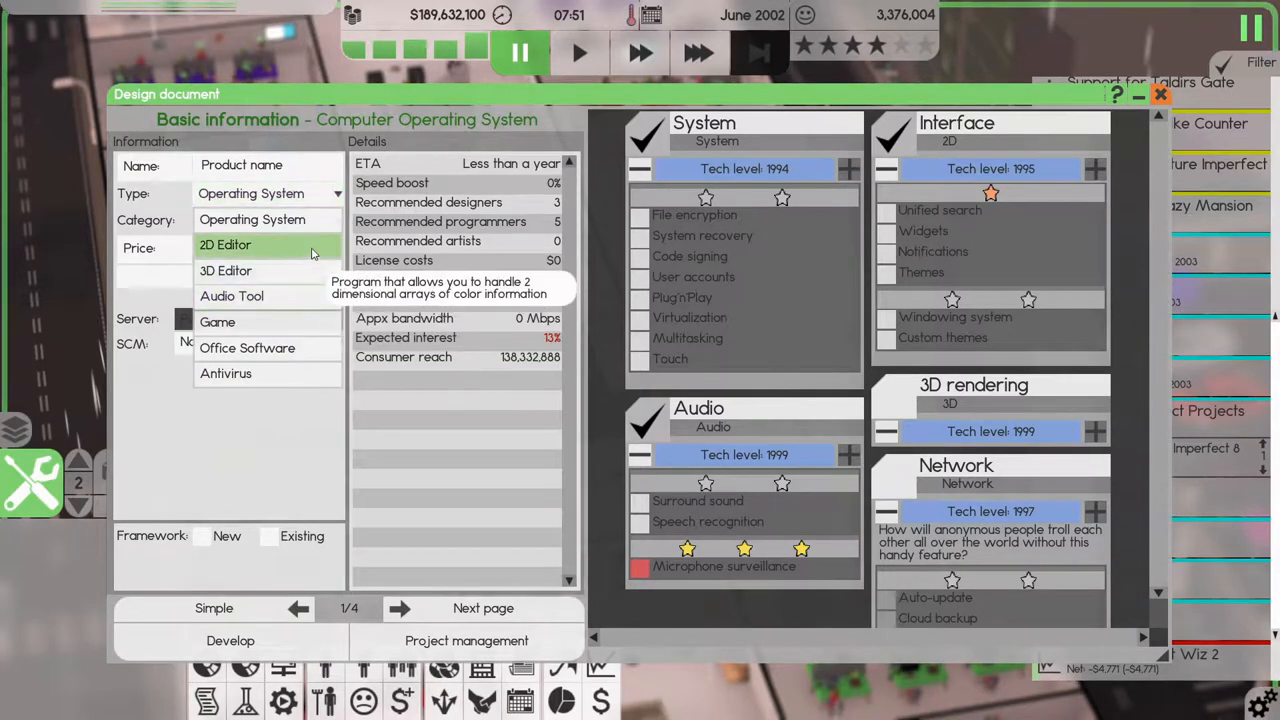
{"action": "left_click", "coordinate": [225, 245]}
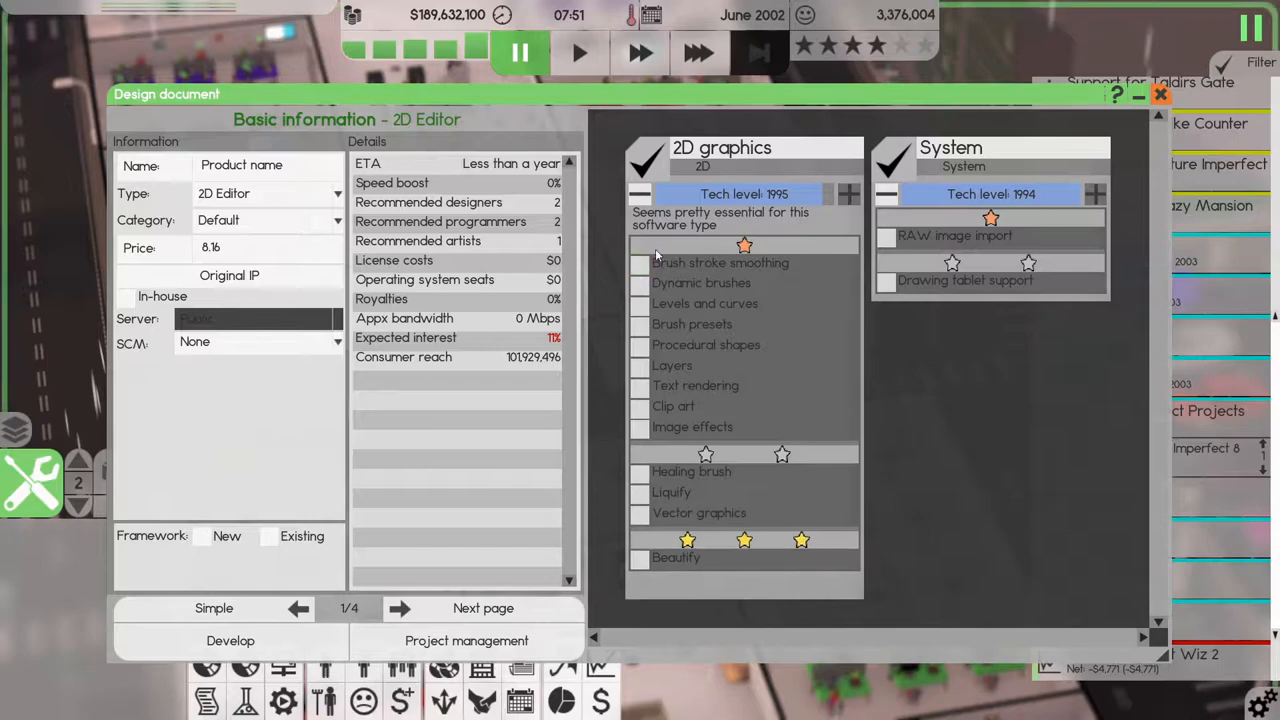
{"action": "mouse_move", "coordinate": [1161, 94]}
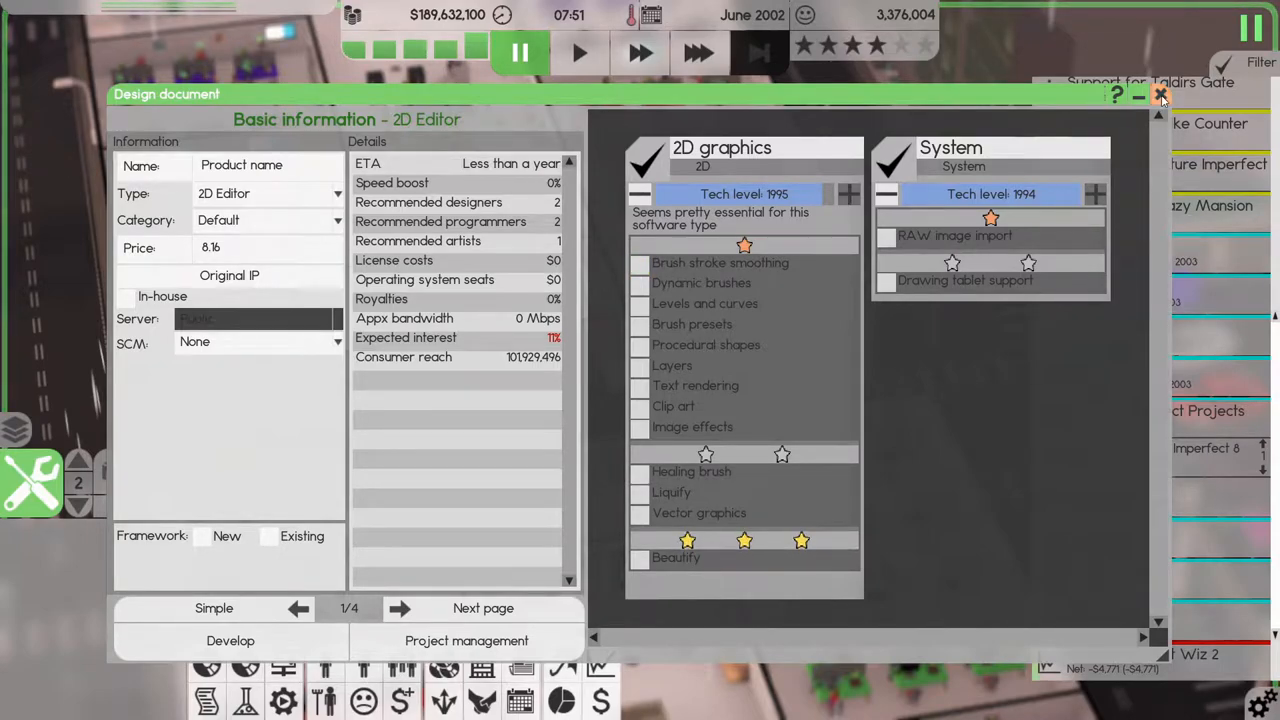
{"action": "left_click", "coordinate": [1160, 94]}
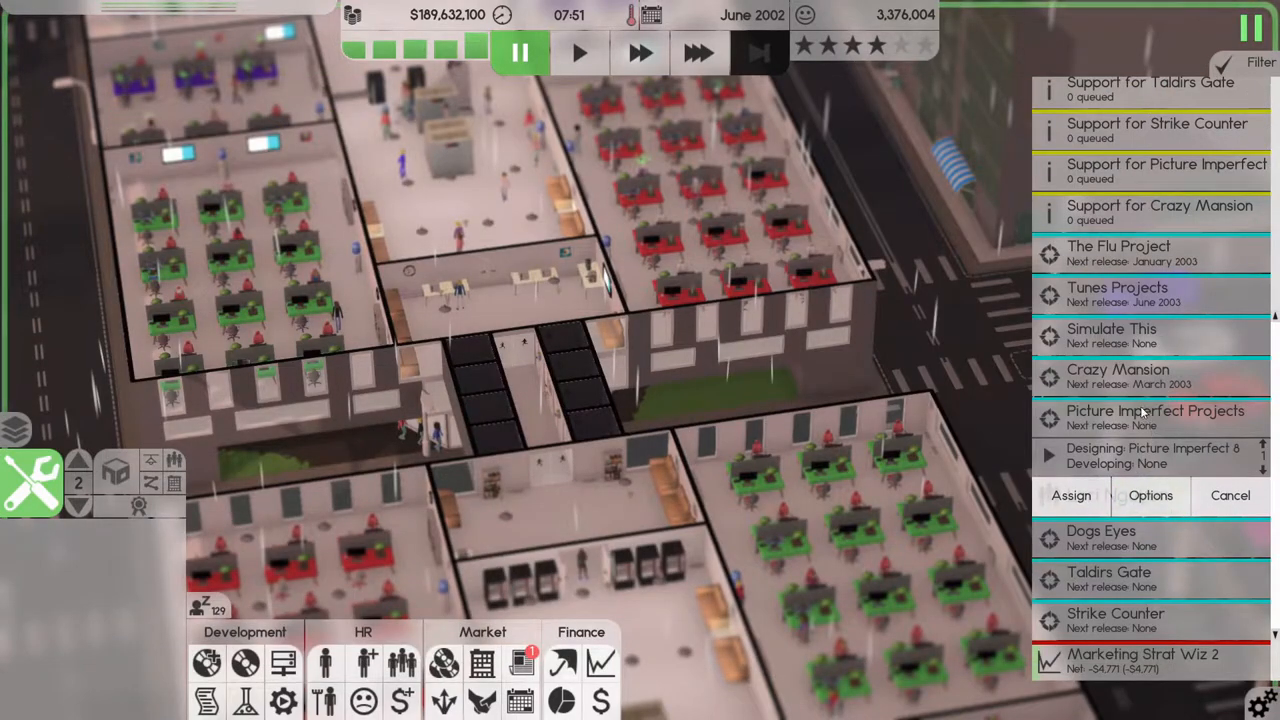
{"action": "mouse_move", "coordinate": [1150, 423]}
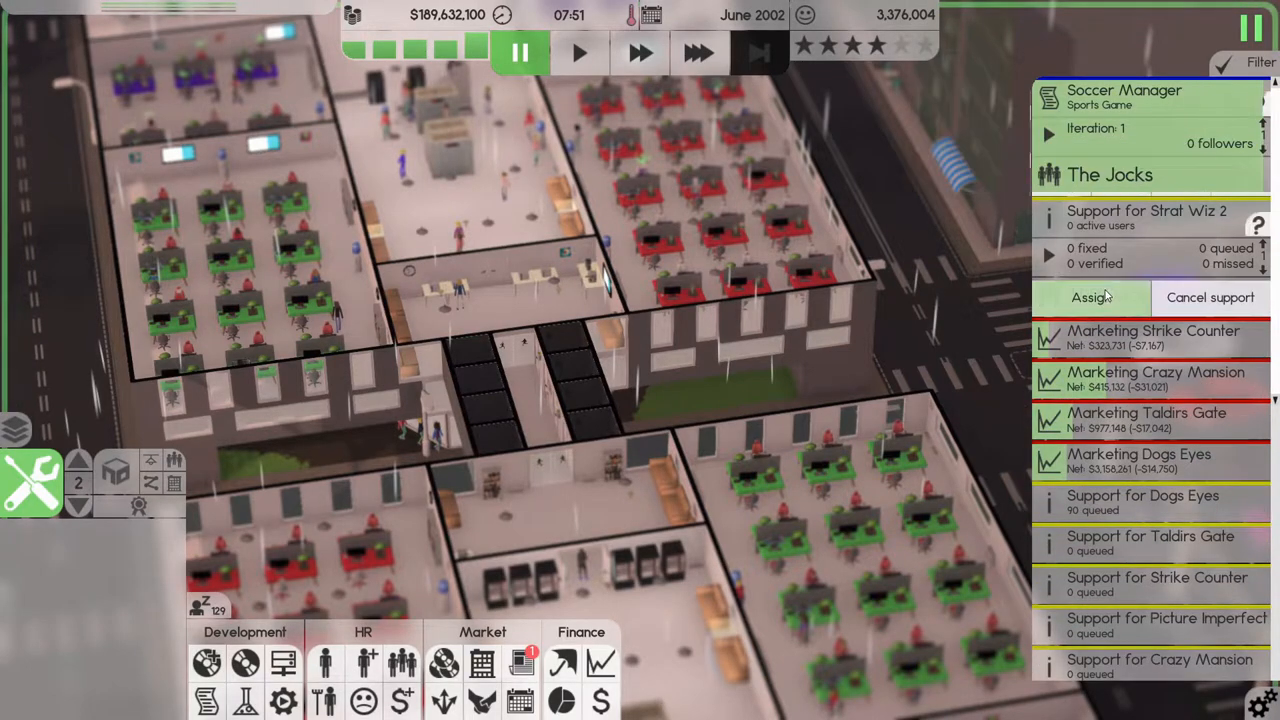
{"action": "left_click", "coordinate": [698, 53]}
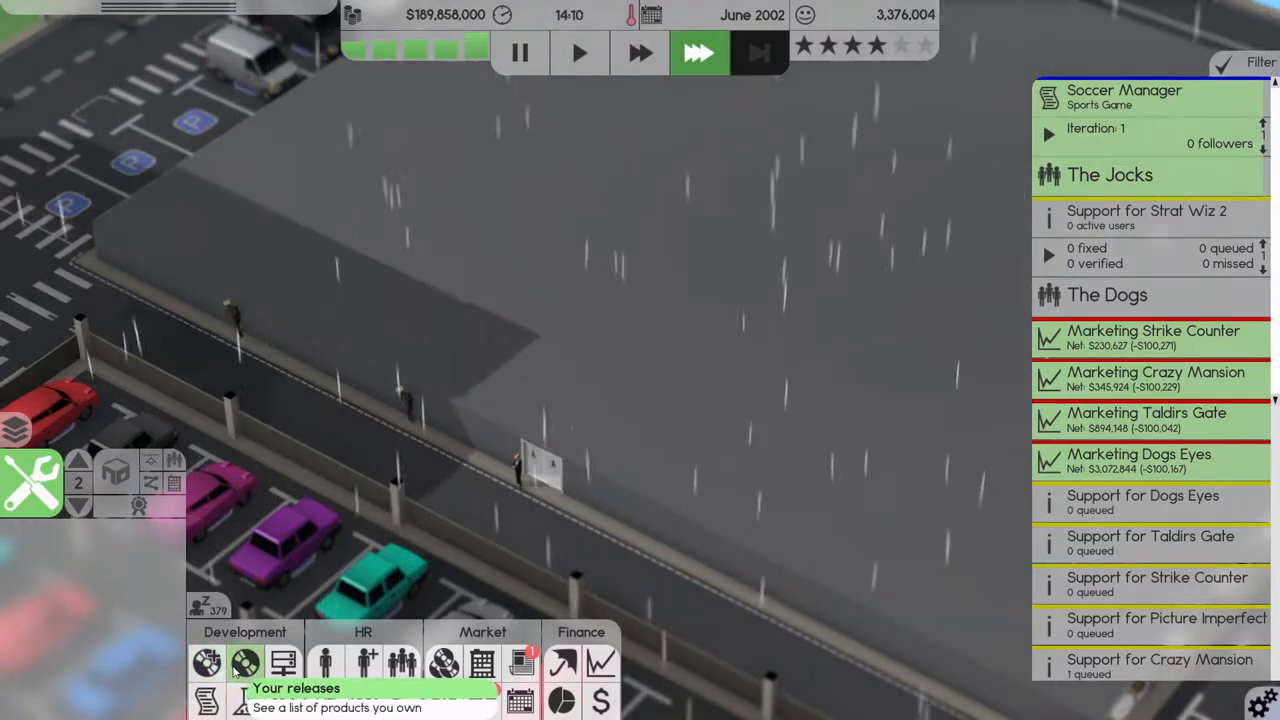
{"action": "mouse_move", "coordinate": [35, 480]}
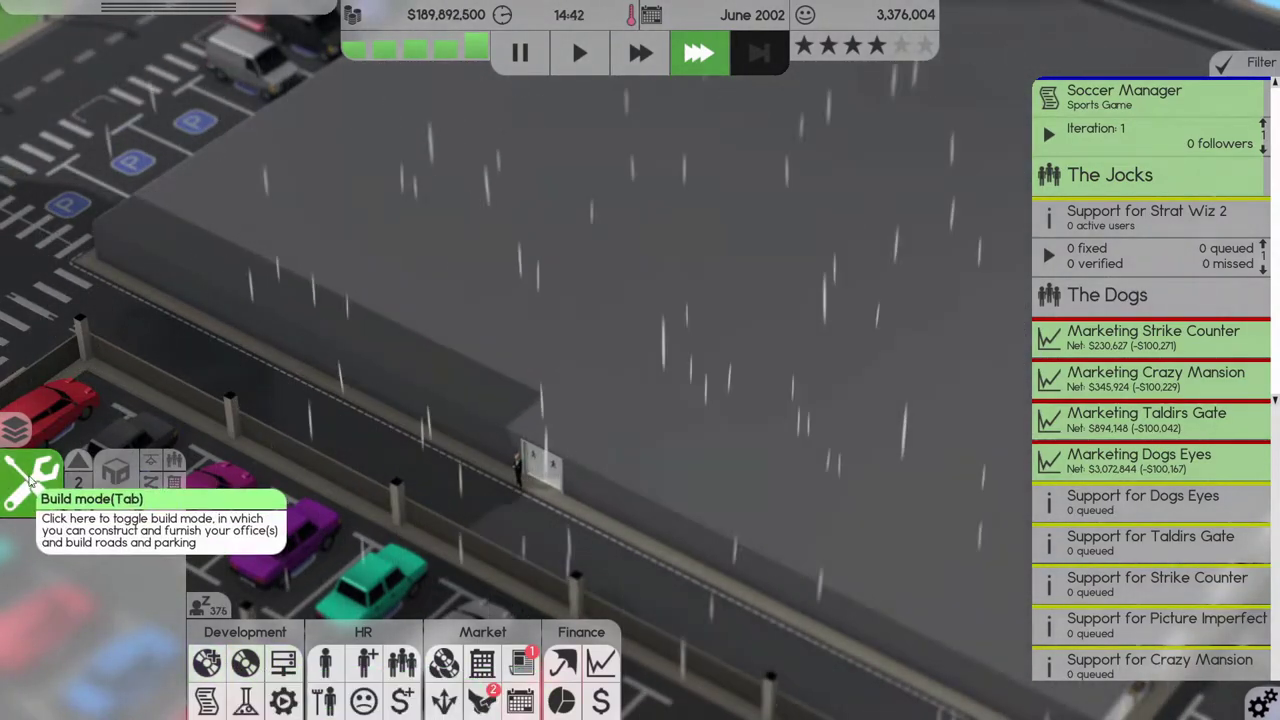
In build mode, drag two long windows along the warehouse's ground-floor front wall.
{"action": "left_click", "coordinate": [33, 483]}
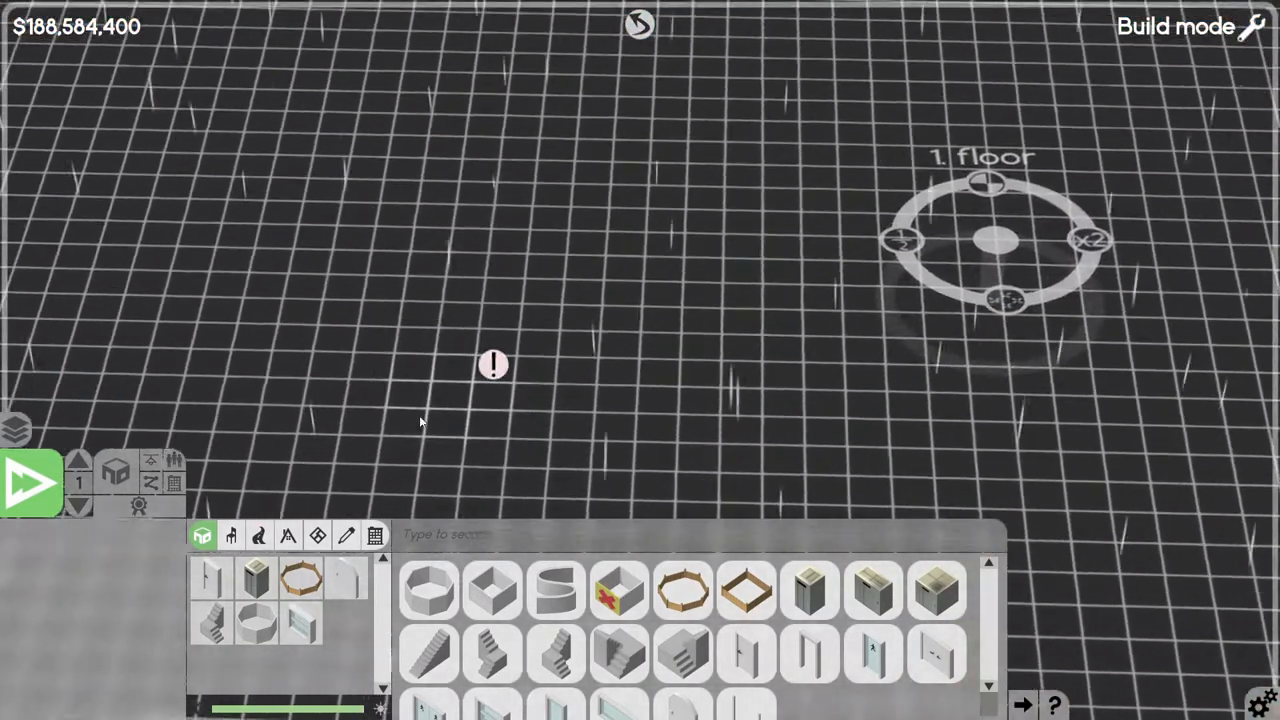
{"action": "left_click", "coordinate": [79, 508]}
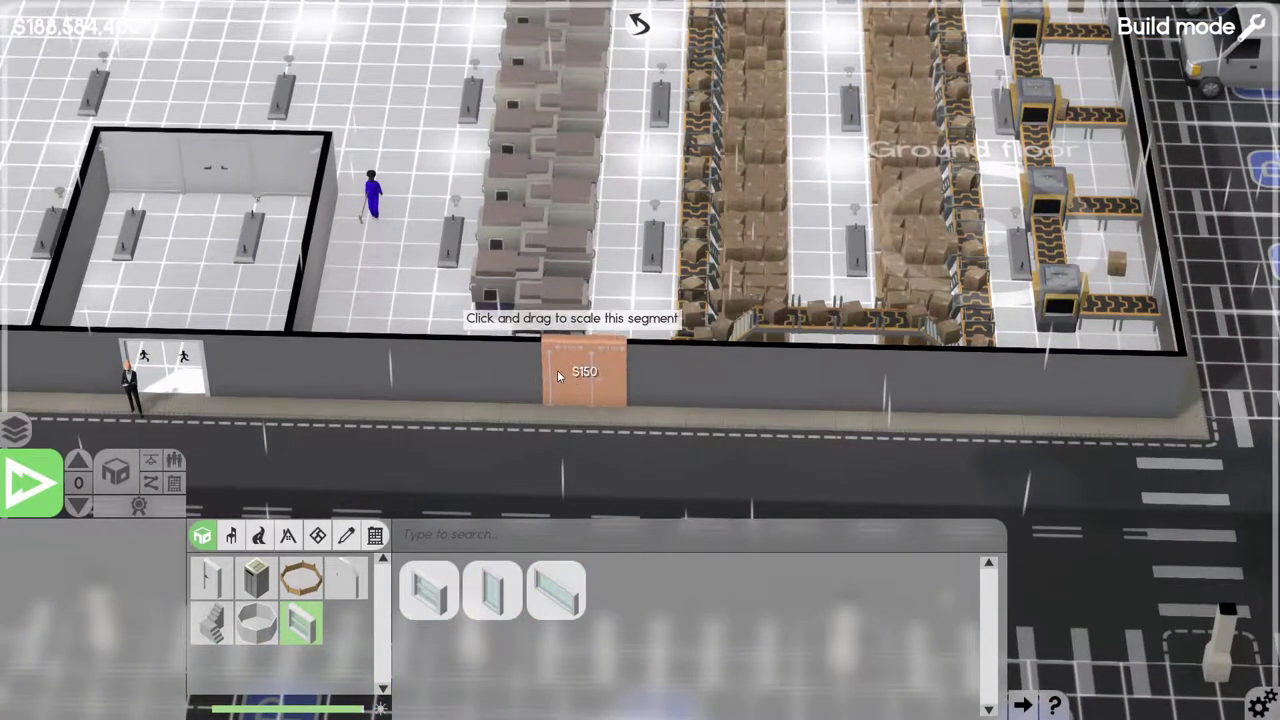
{"action": "left_click_drag", "start_coordinate": [560, 377], "coordinate": [728, 386]}
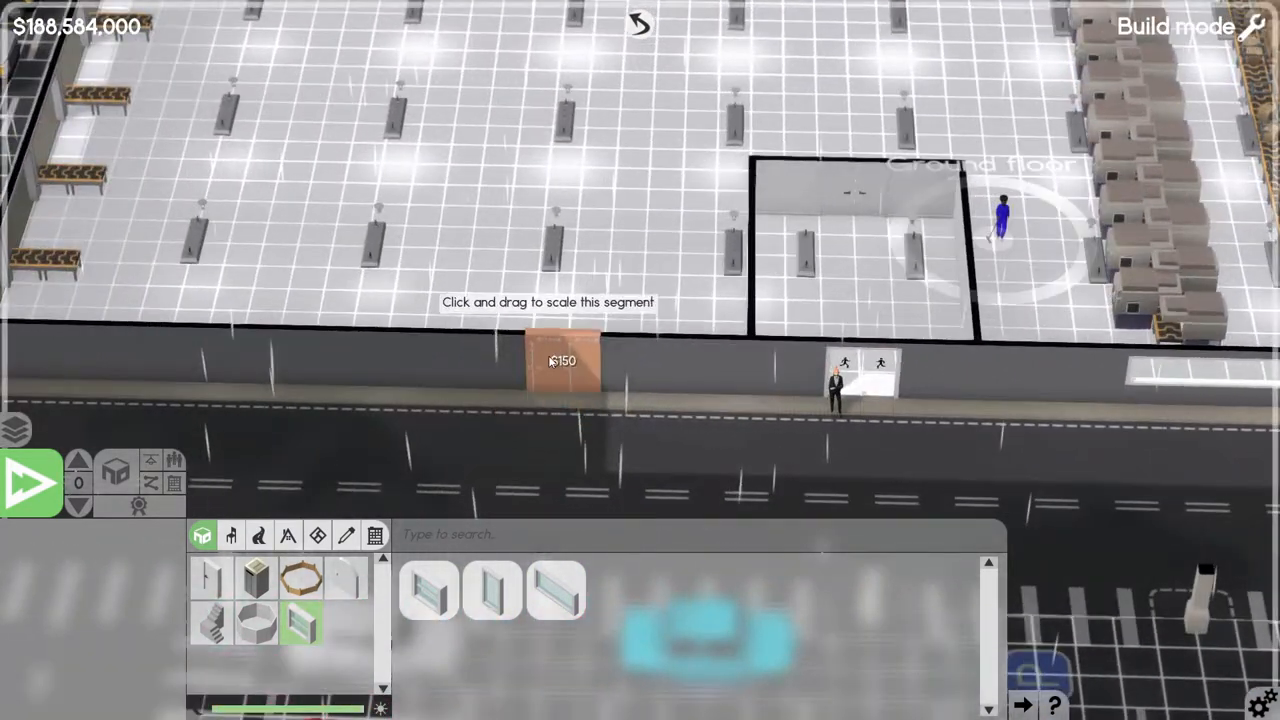
{"action": "left_click_drag", "start_coordinate": [555, 360], "coordinate": [280, 355]}
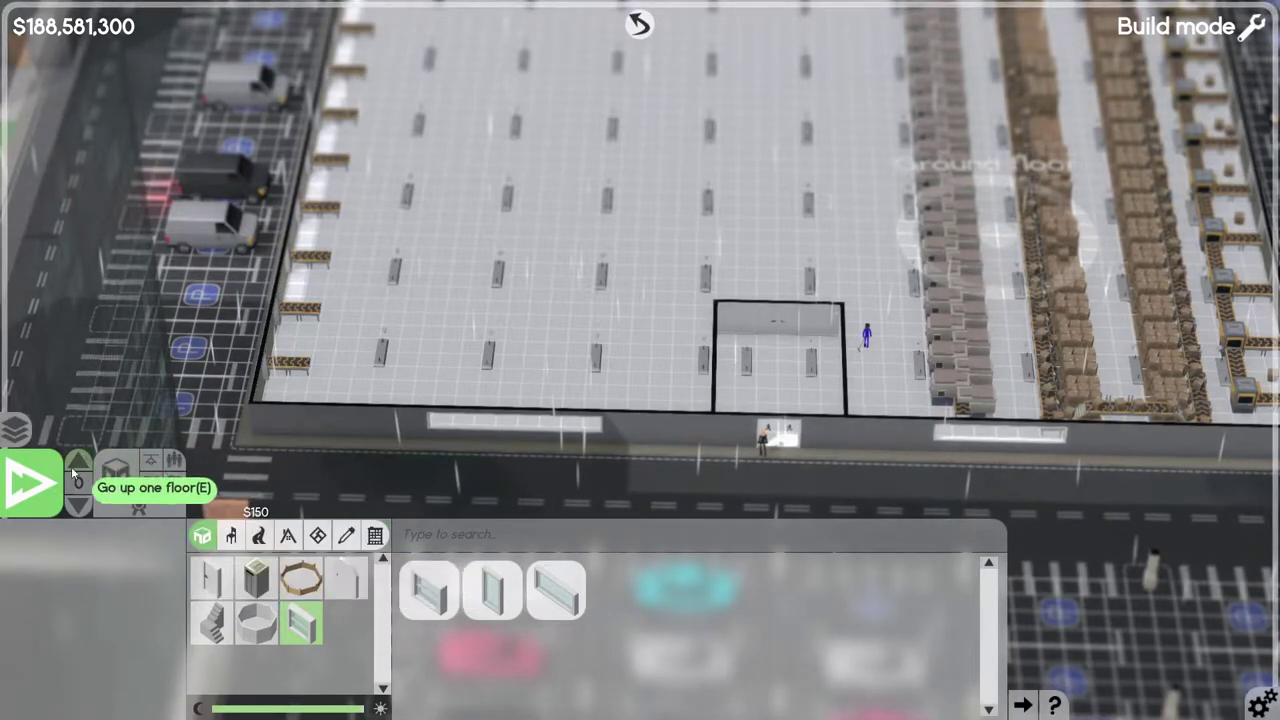
{"action": "left_click", "coordinate": [77, 462]}
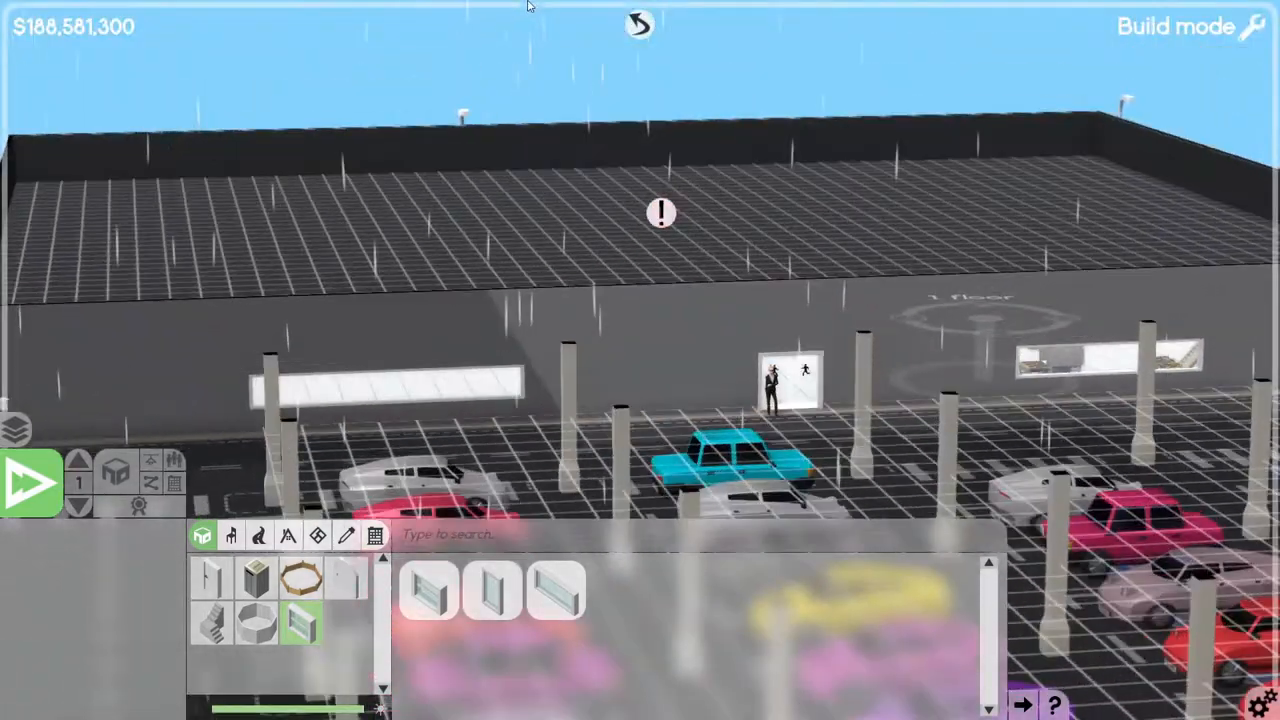
On the ground floor, place a straight staircase inside the small walled room.
{"action": "left_click", "coordinate": [78, 507]}
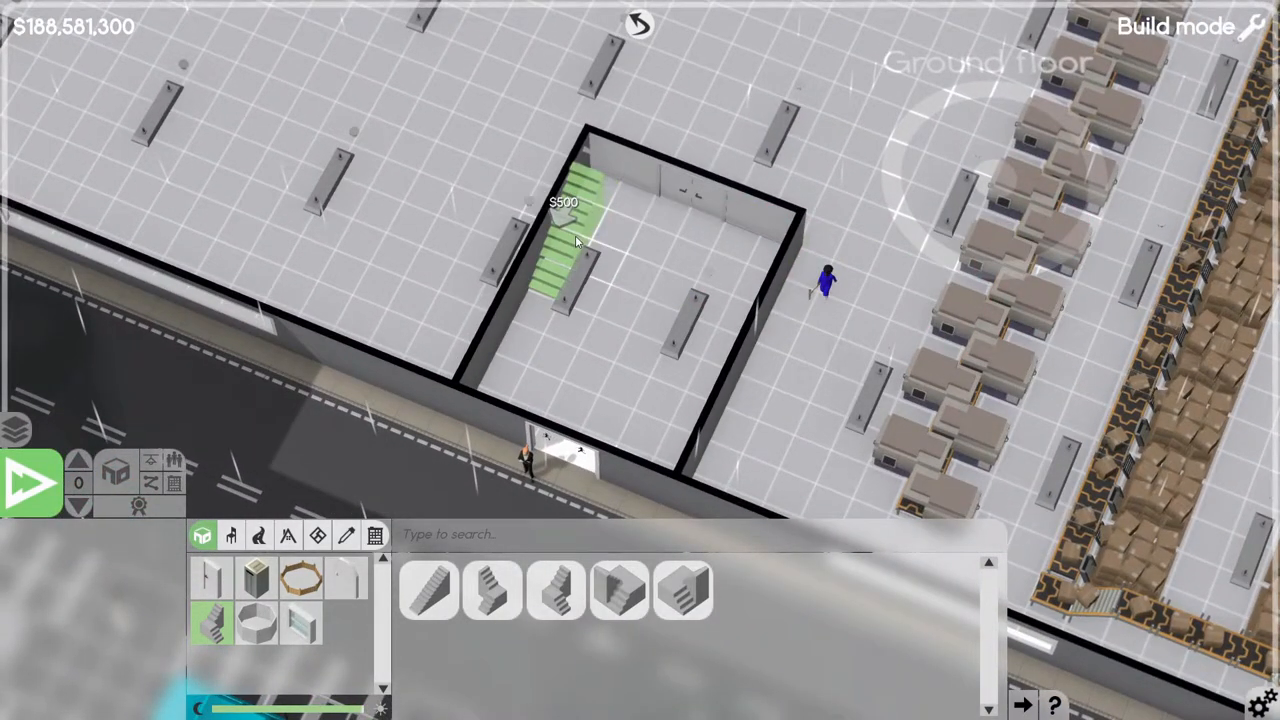
{"action": "right_click", "coordinate": [565, 250]}
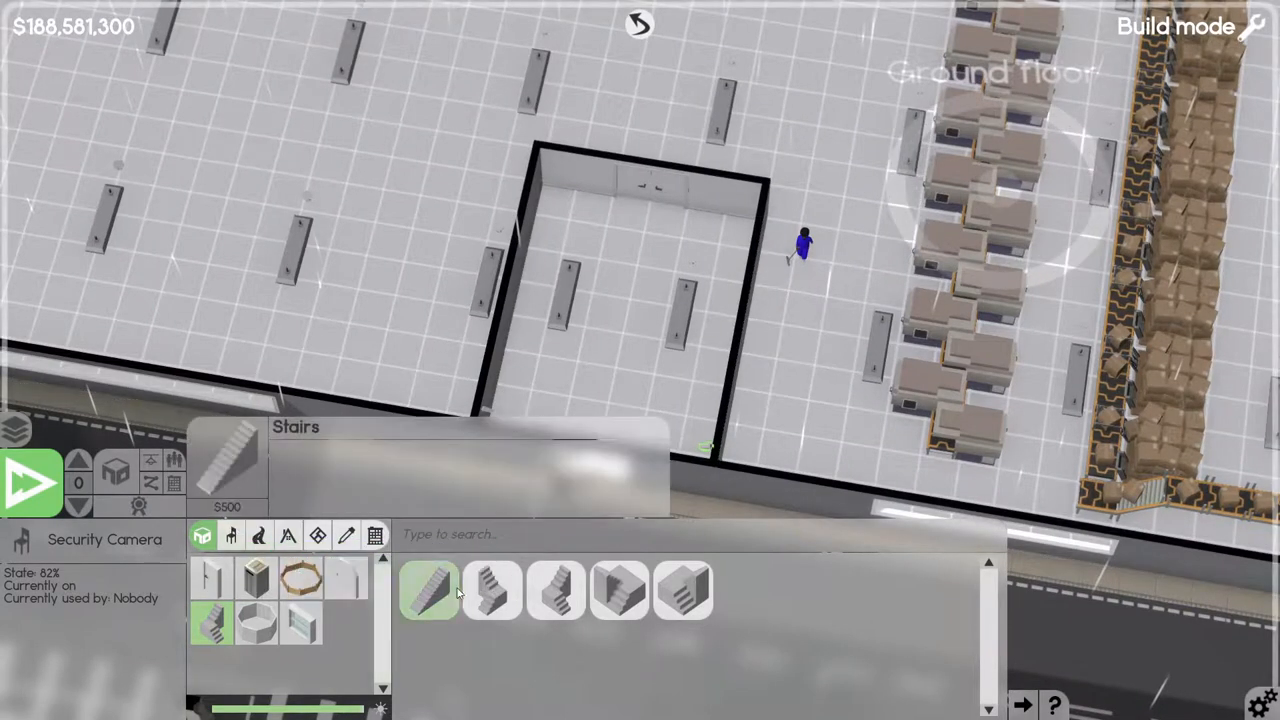
{"action": "left_click", "coordinate": [491, 590]}
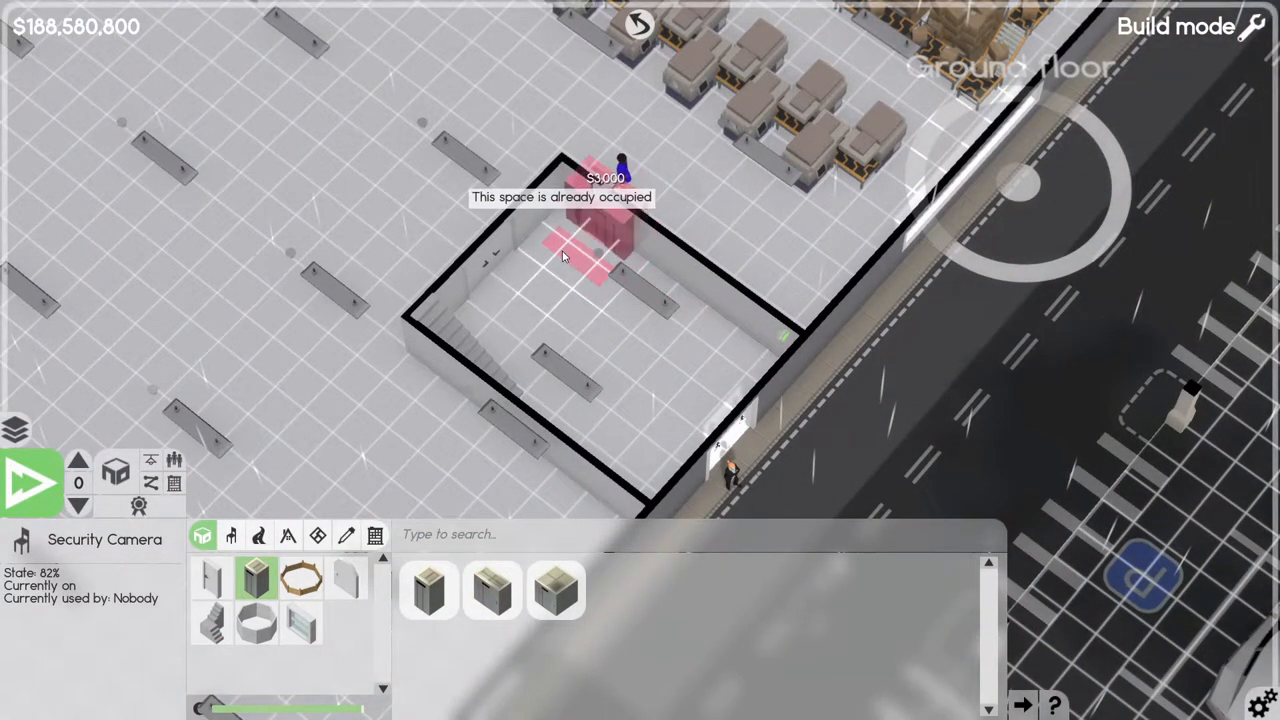
{"action": "mouse_move", "coordinate": [575, 230]}
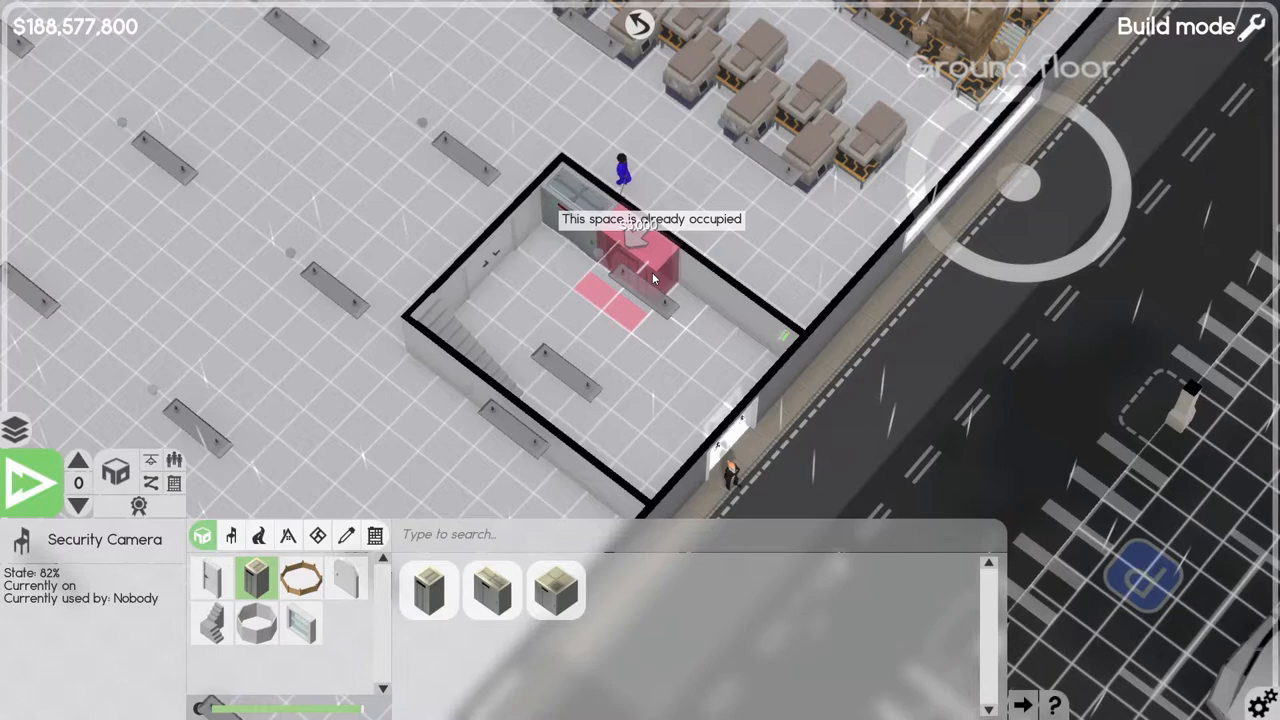
{"action": "right_click", "coordinate": [630, 280]}
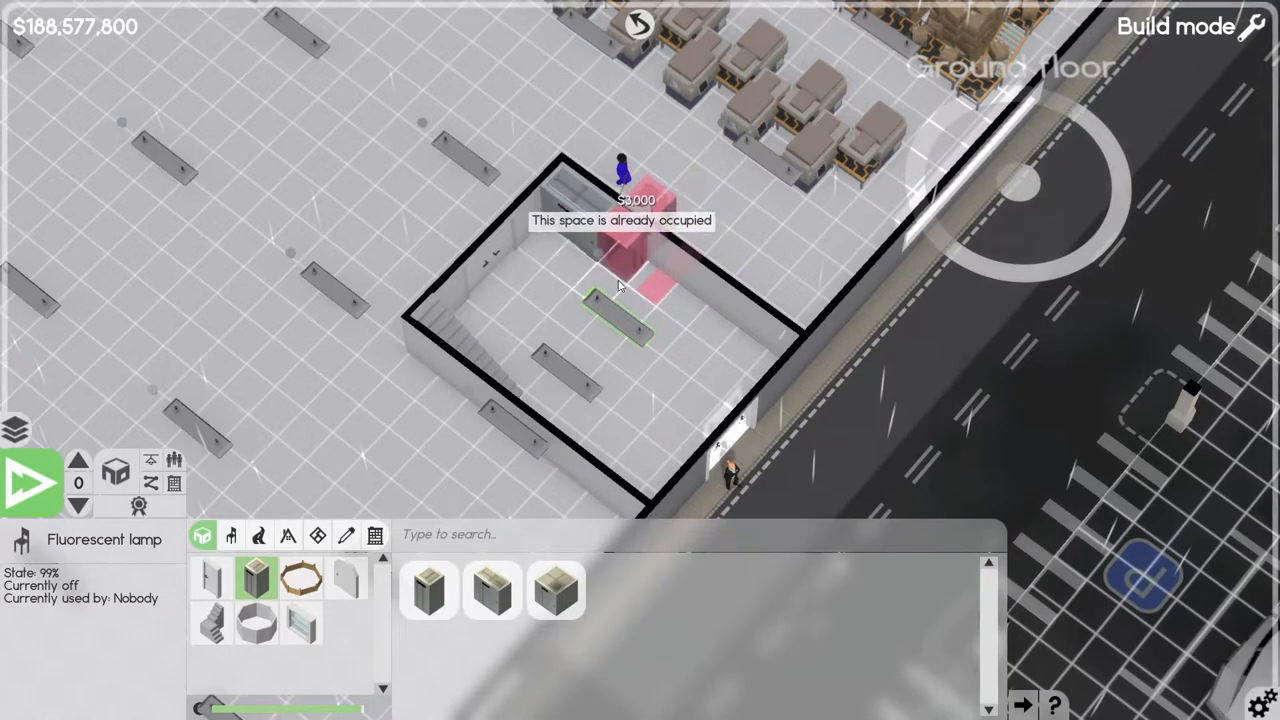
{"action": "mouse_move", "coordinate": [655, 280]}
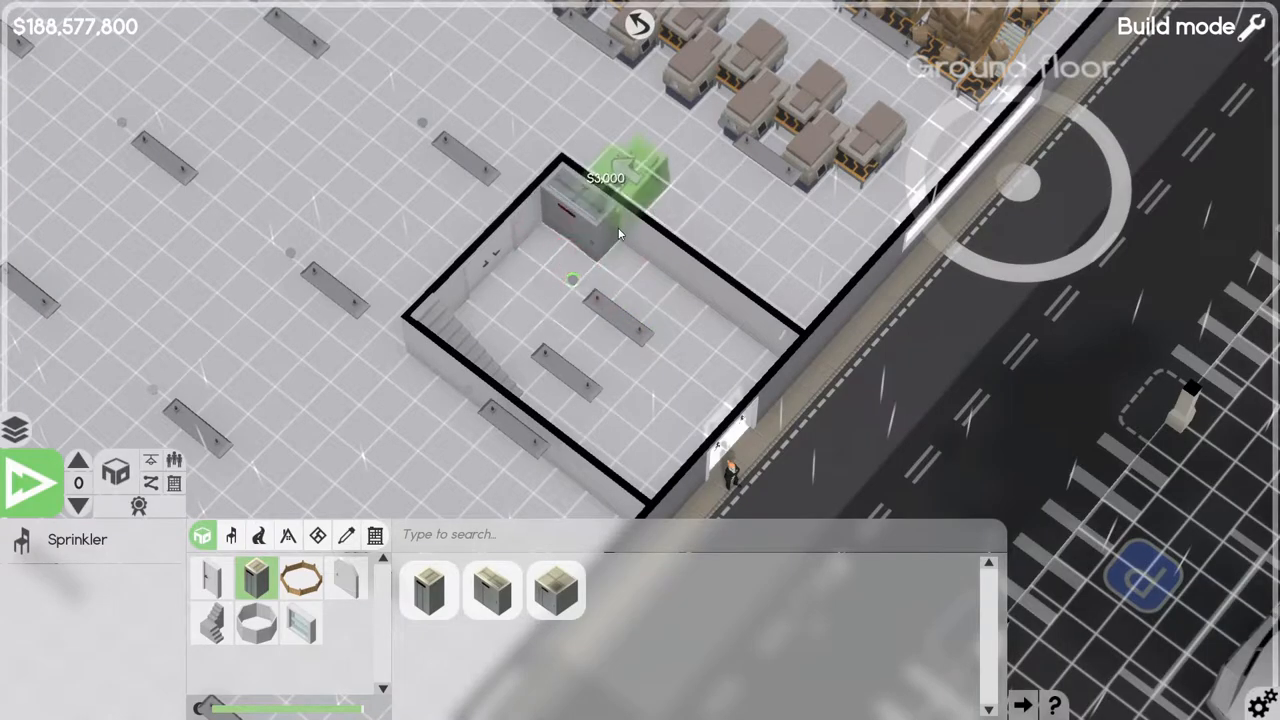
Place the elevator in the small room, sell the upstairs elevator, and select Big Elevator.
{"action": "left_click", "coordinate": [645, 290]}
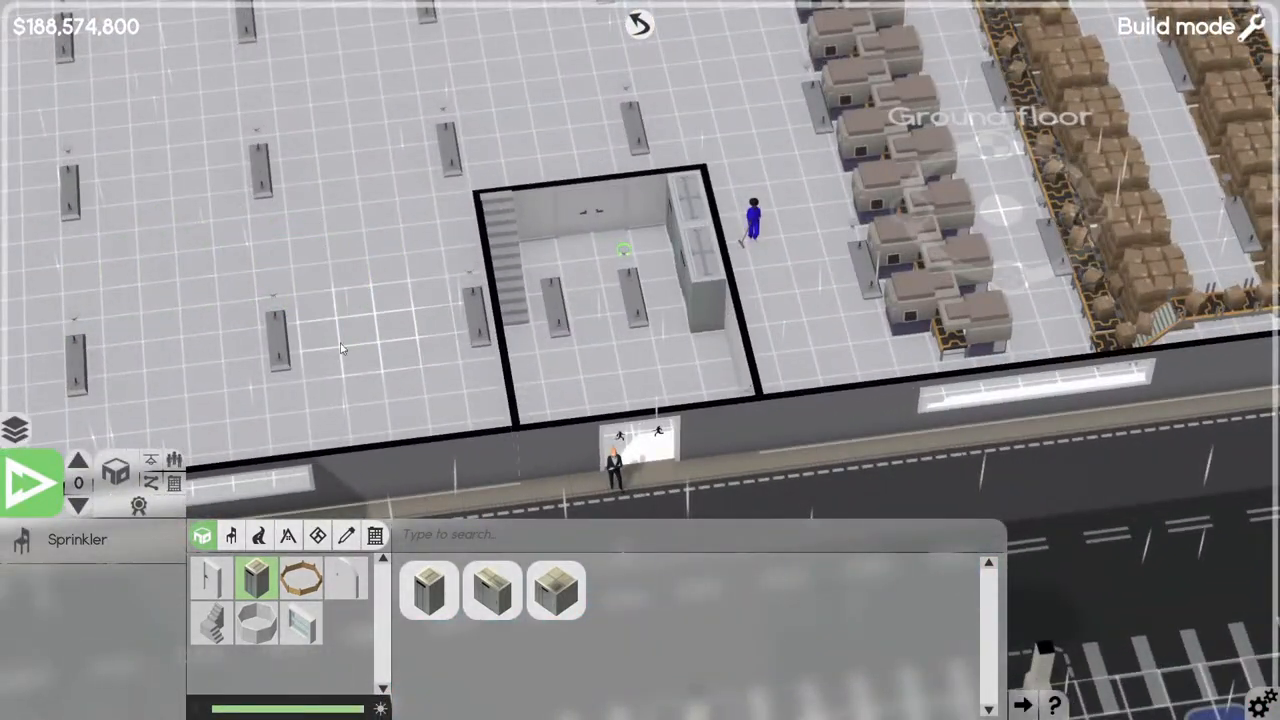
{"action": "left_click", "coordinate": [78, 458]}
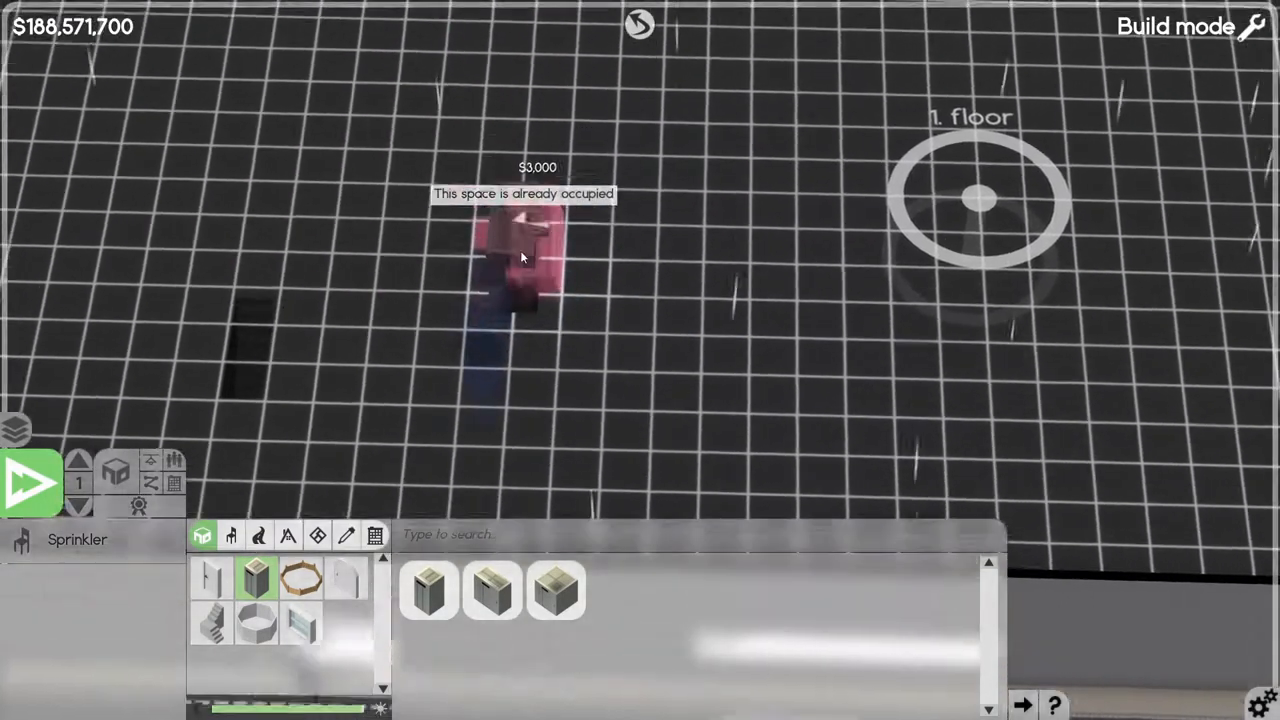
{"action": "left_click", "coordinate": [520, 258]}
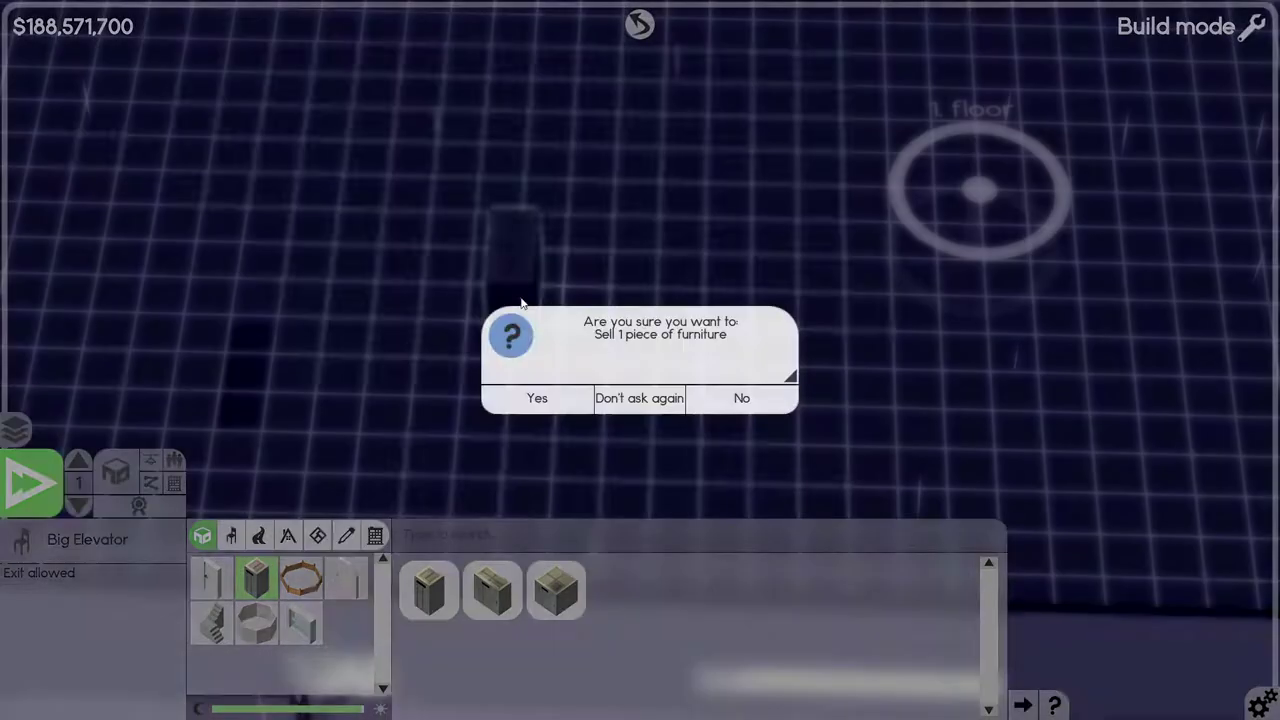
{"action": "left_click", "coordinate": [537, 398]}
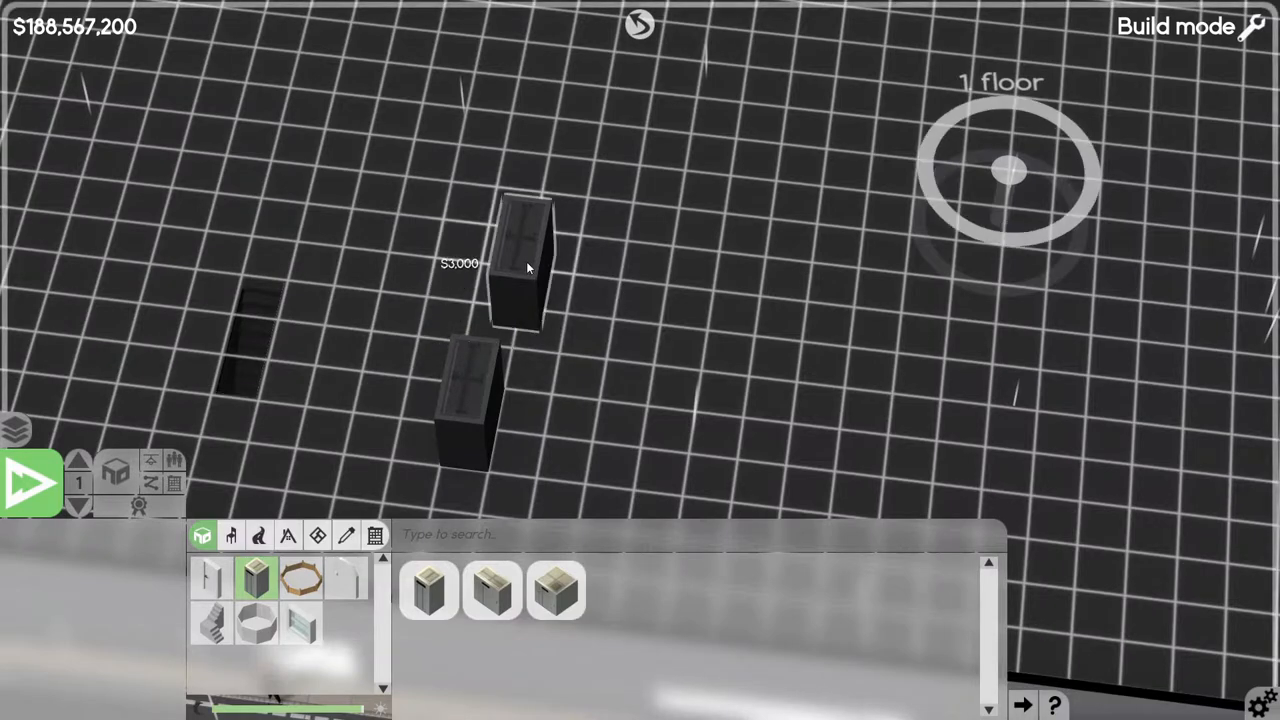
{"action": "right_click", "coordinate": [515, 260]}
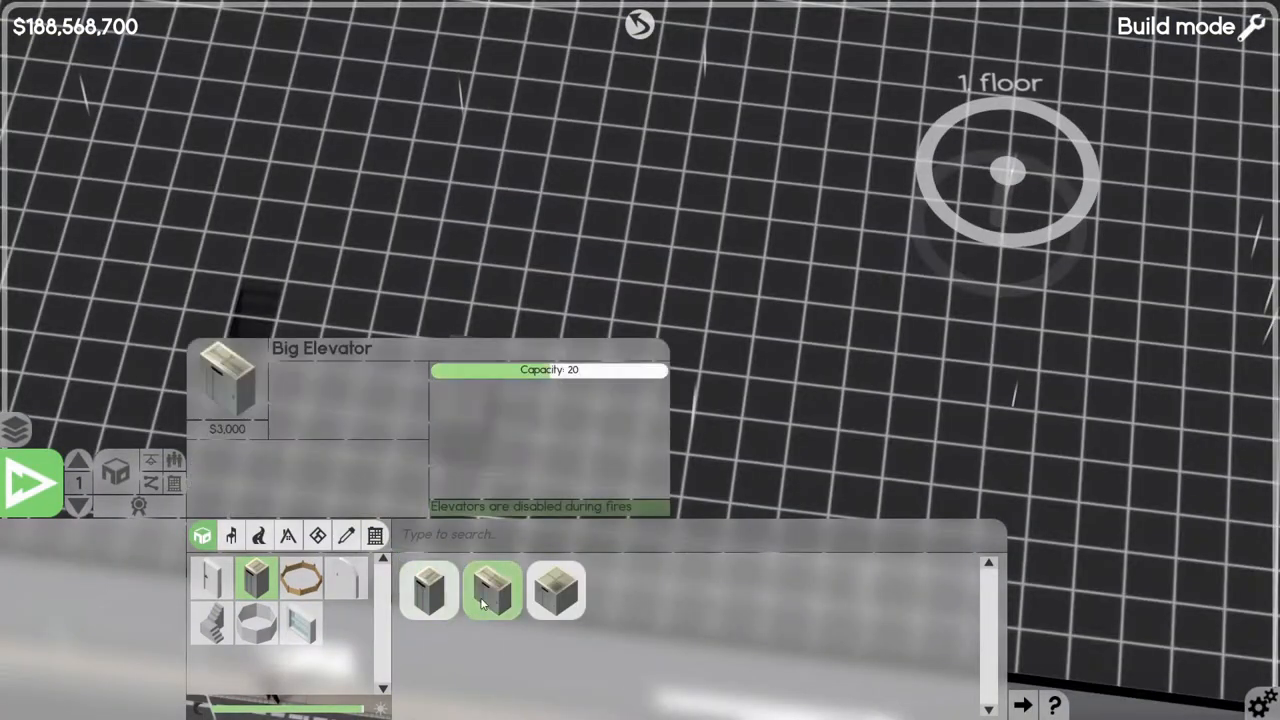
{"action": "left_click", "coordinate": [490, 590]}
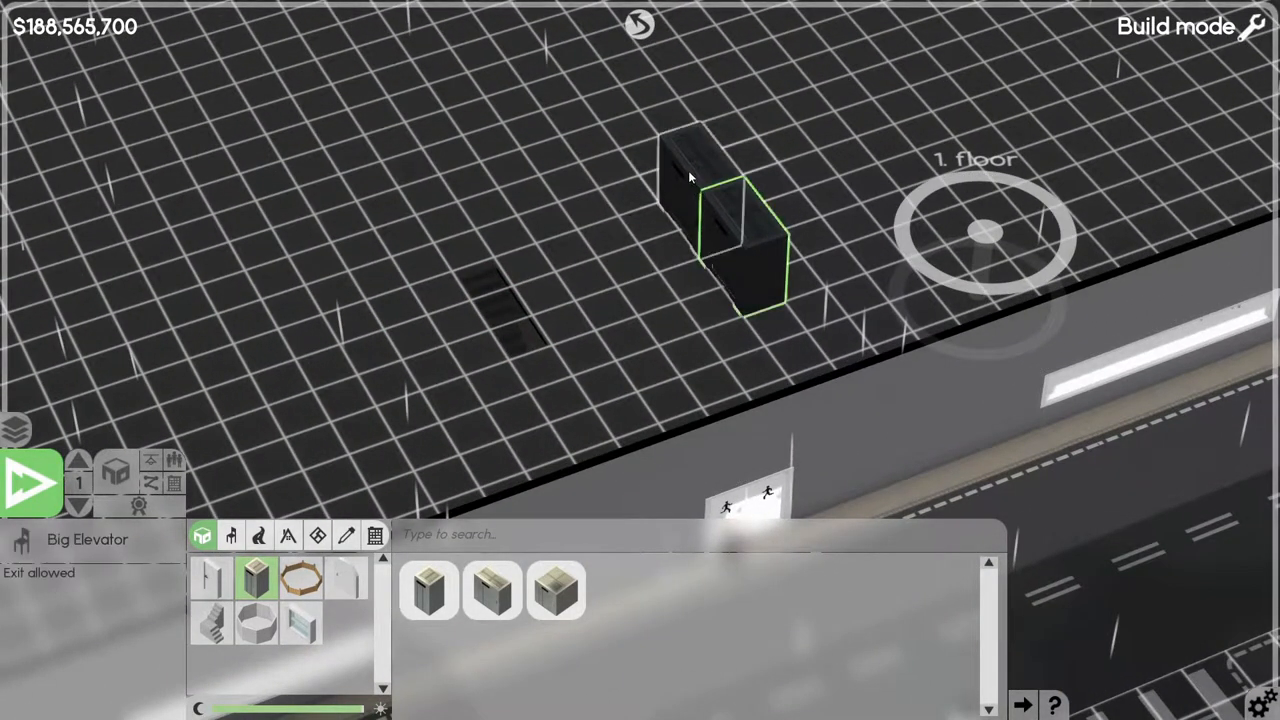
Place the big elevator on the first floor and draw a dividing wall across the small room.
{"action": "left_click", "coordinate": [78, 507]}
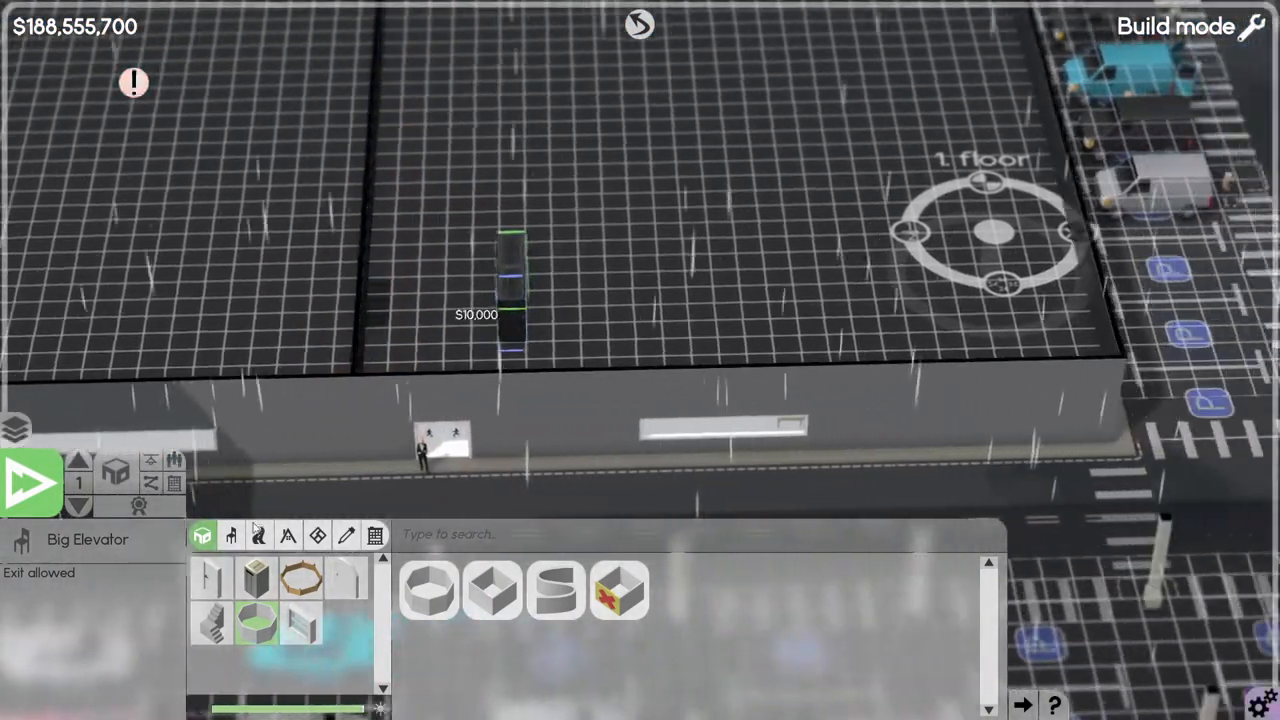
{"action": "mouse_move", "coordinate": [429, 590]}
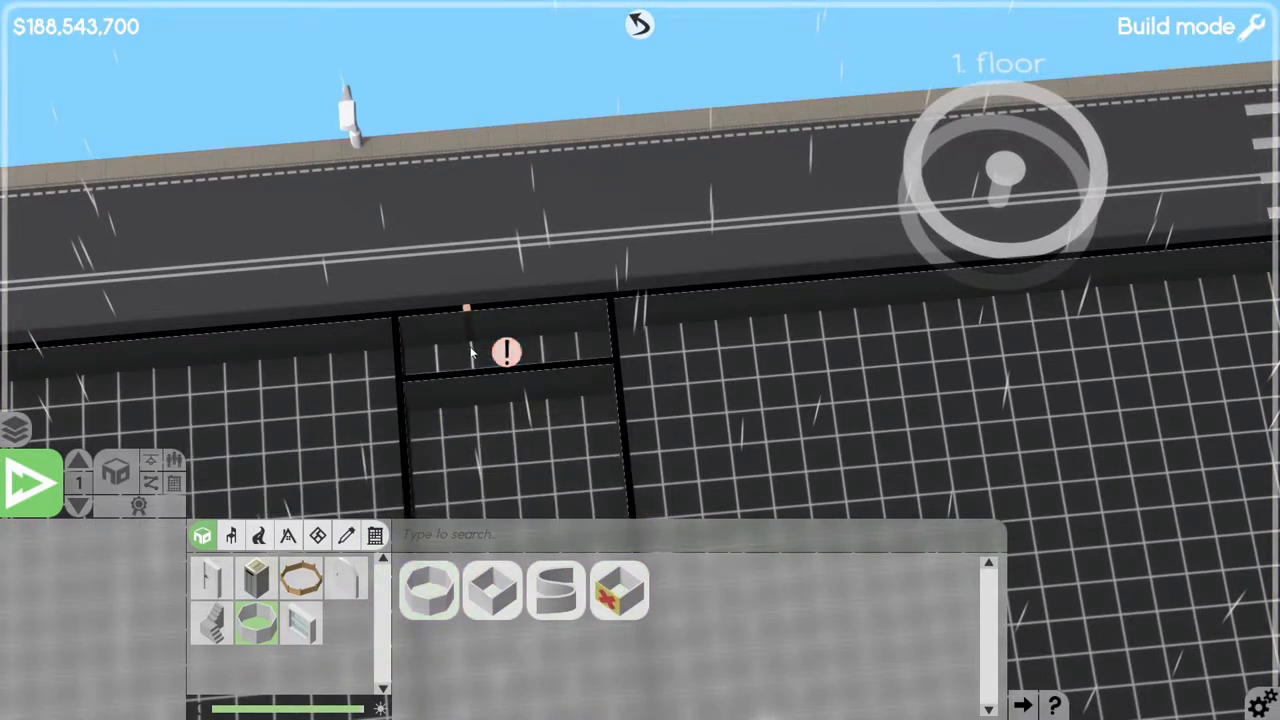
{"action": "left_click", "coordinate": [505, 350]}
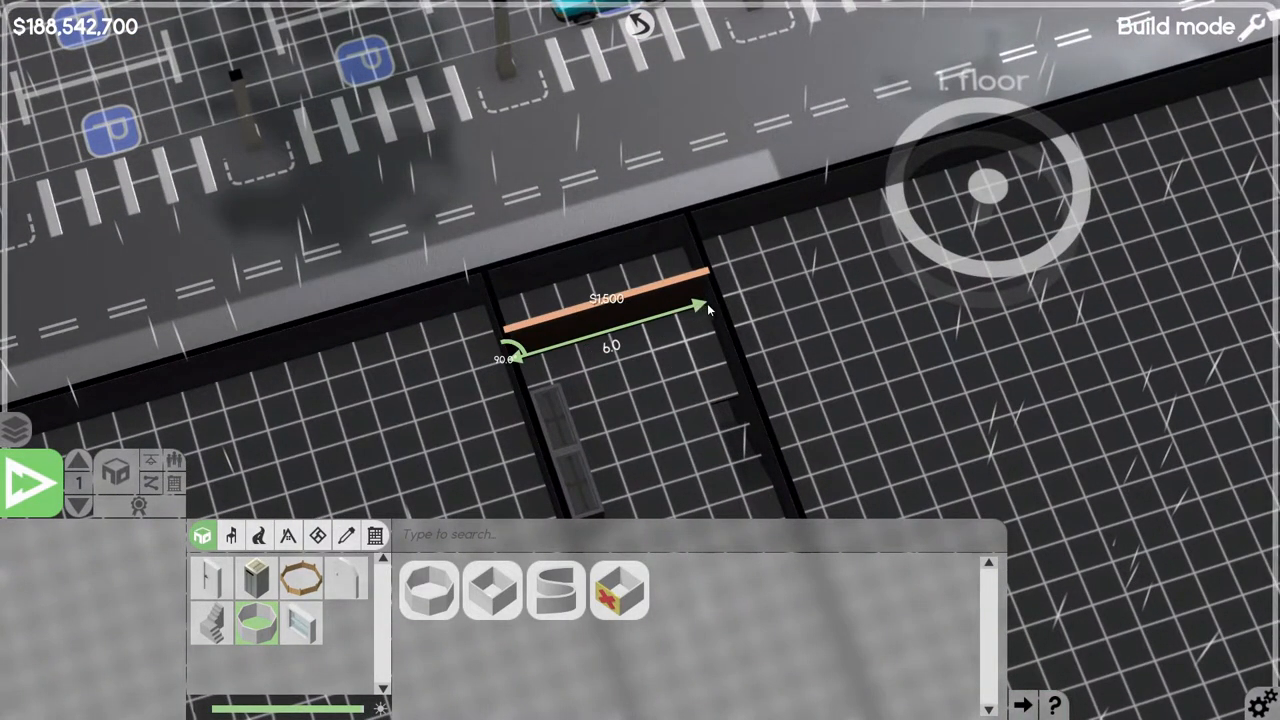
{"action": "left_click", "coordinate": [595, 315]}
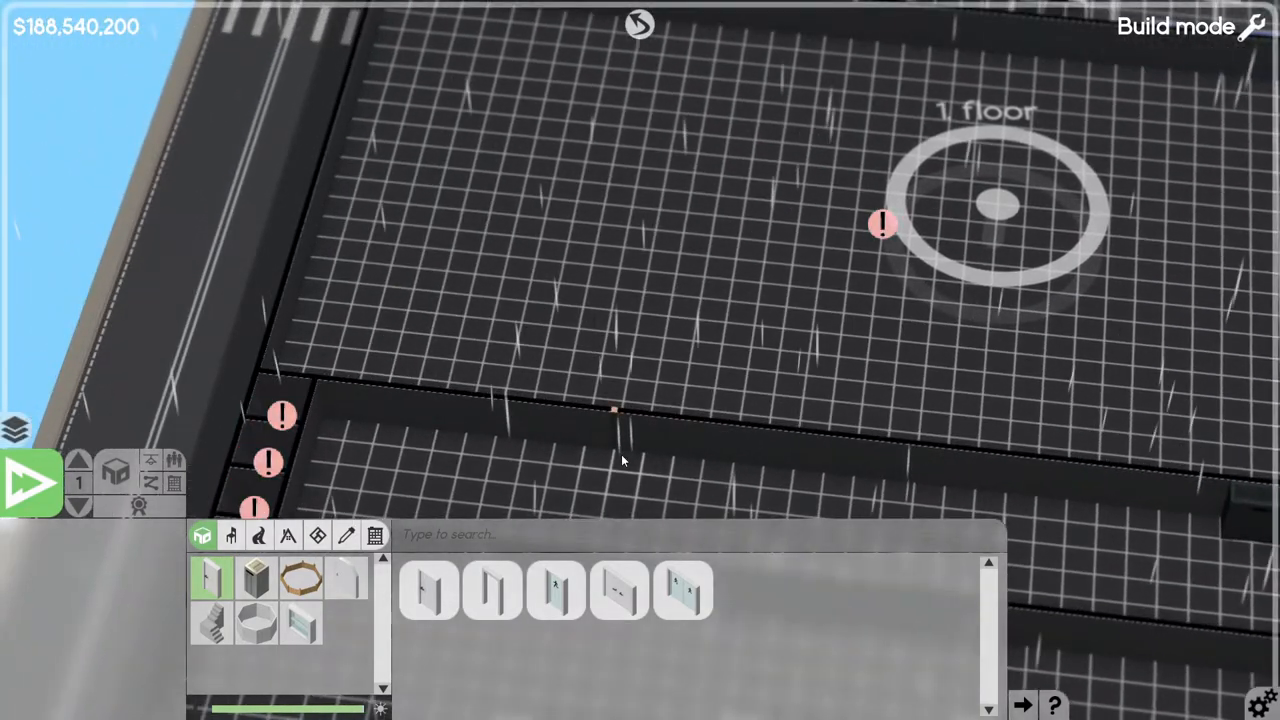
{"action": "mouse_move", "coordinate": [363, 410]}
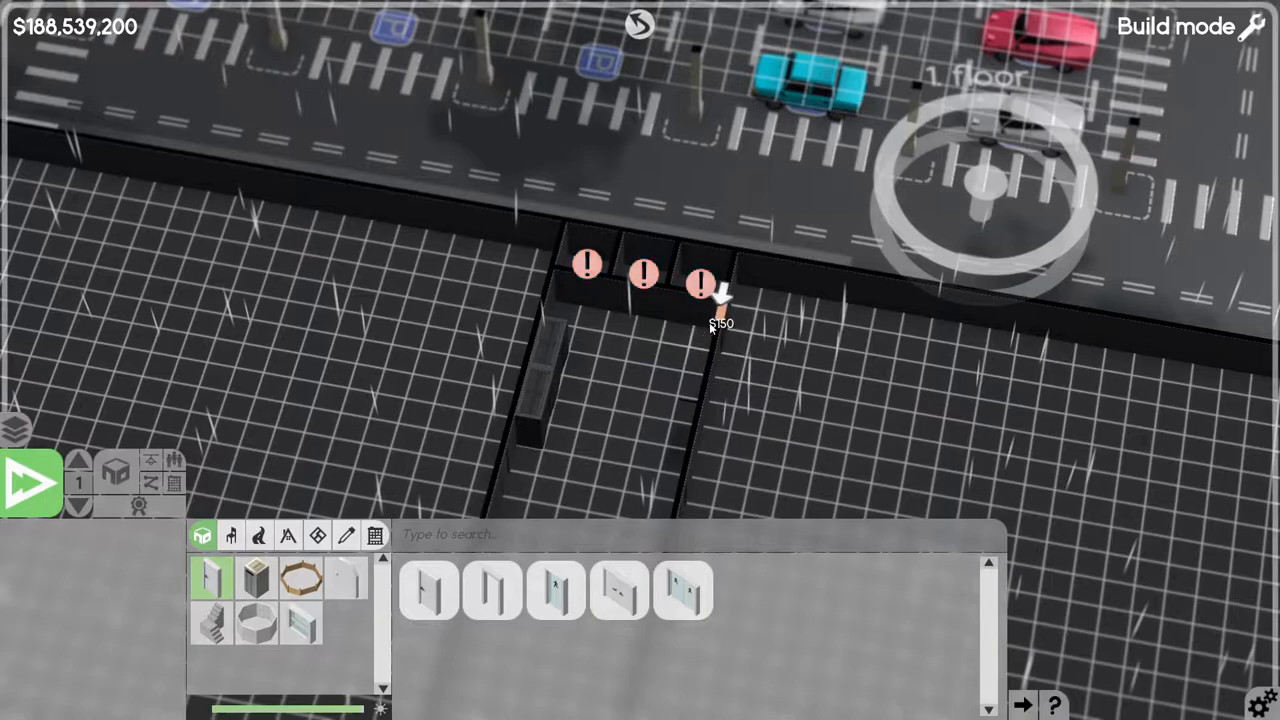
Place a door on one of the small first-floor rooms.
{"action": "left_click", "coordinate": [700, 290]}
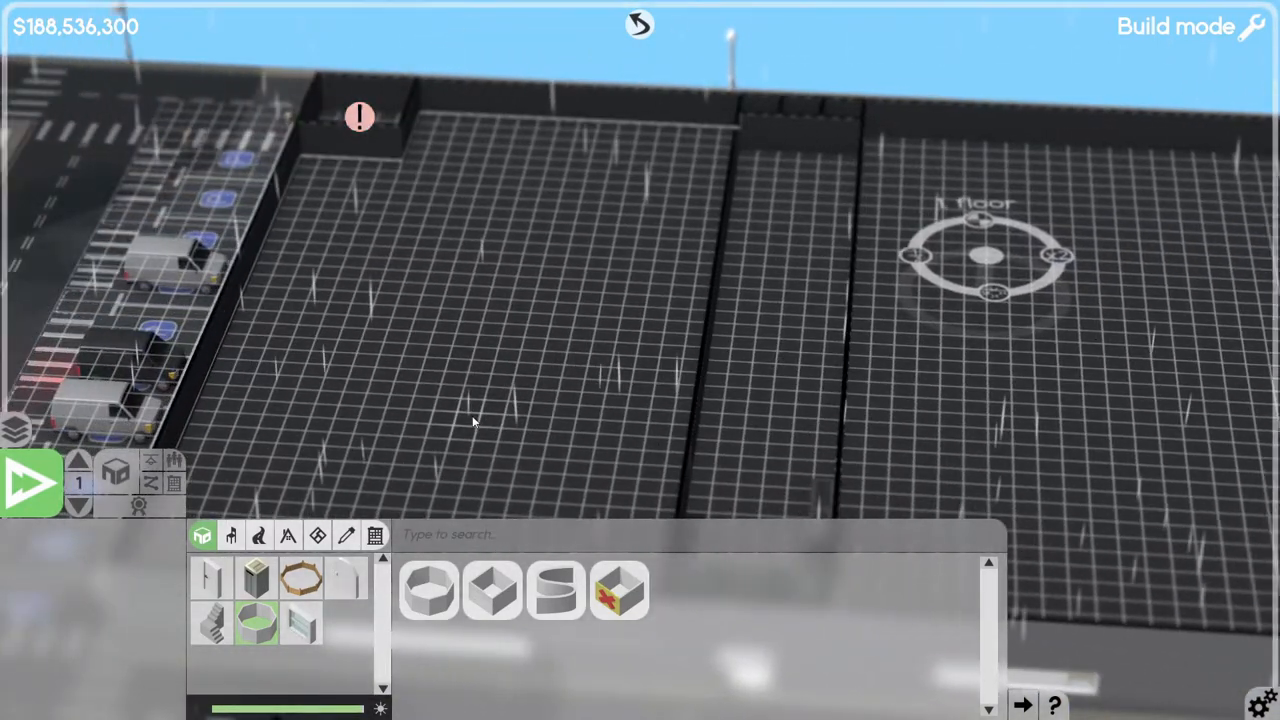
{"action": "mouse_move", "coordinate": [785, 417]}
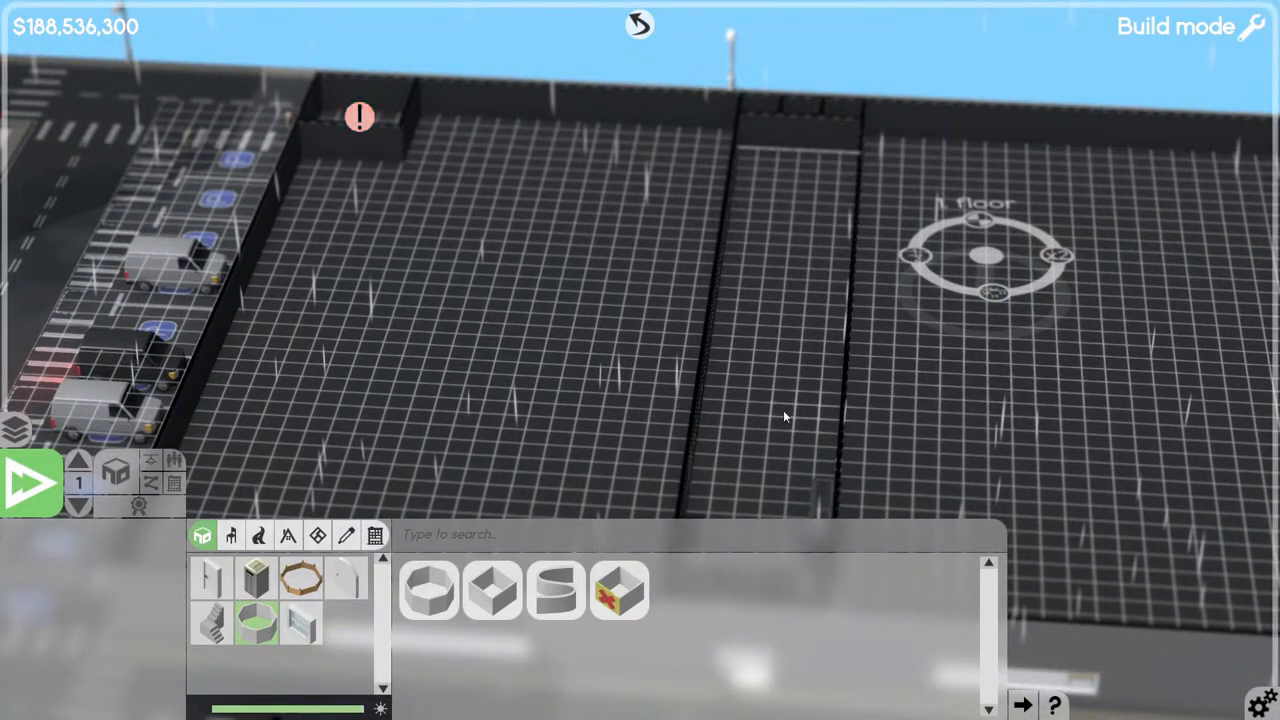
{"action": "mouse_move", "coordinate": [230, 536]}
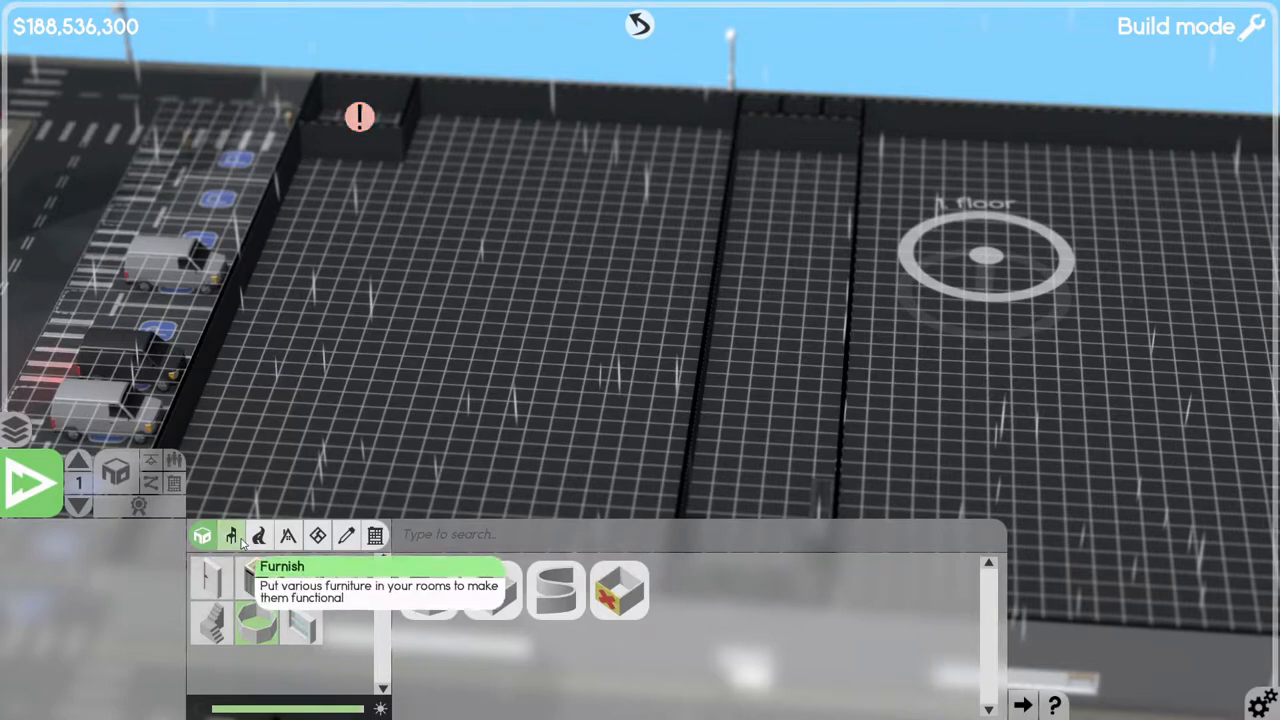
Place wall lamps on the long room's upper and lower walls.
{"action": "left_click", "coordinate": [230, 535]}
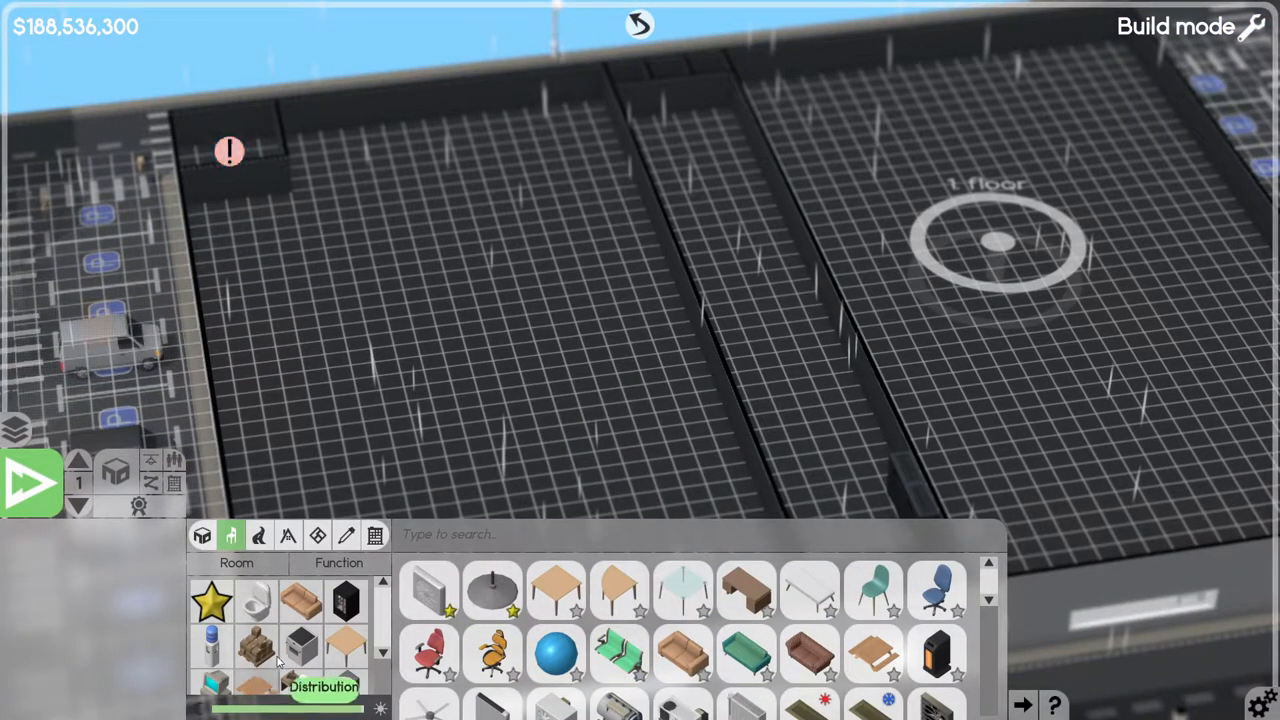
{"action": "mouse_move", "coordinate": [335, 672]}
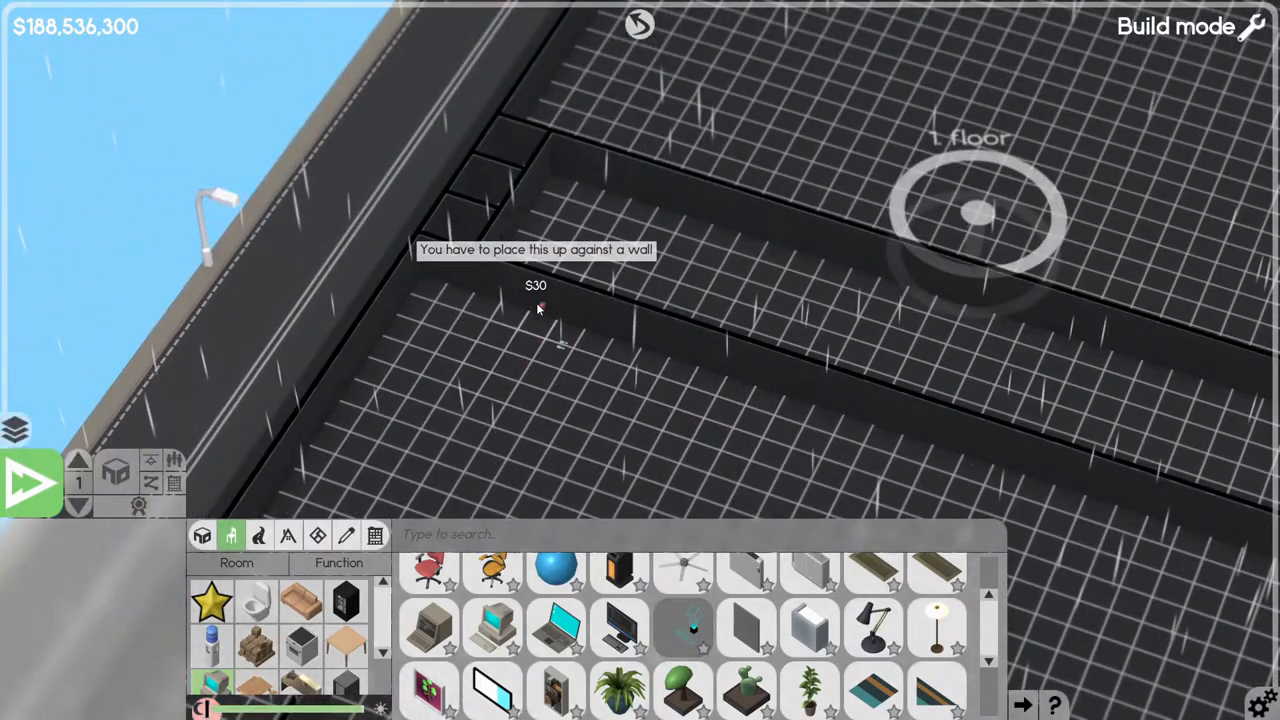
{"action": "mouse_move", "coordinate": [490, 287]}
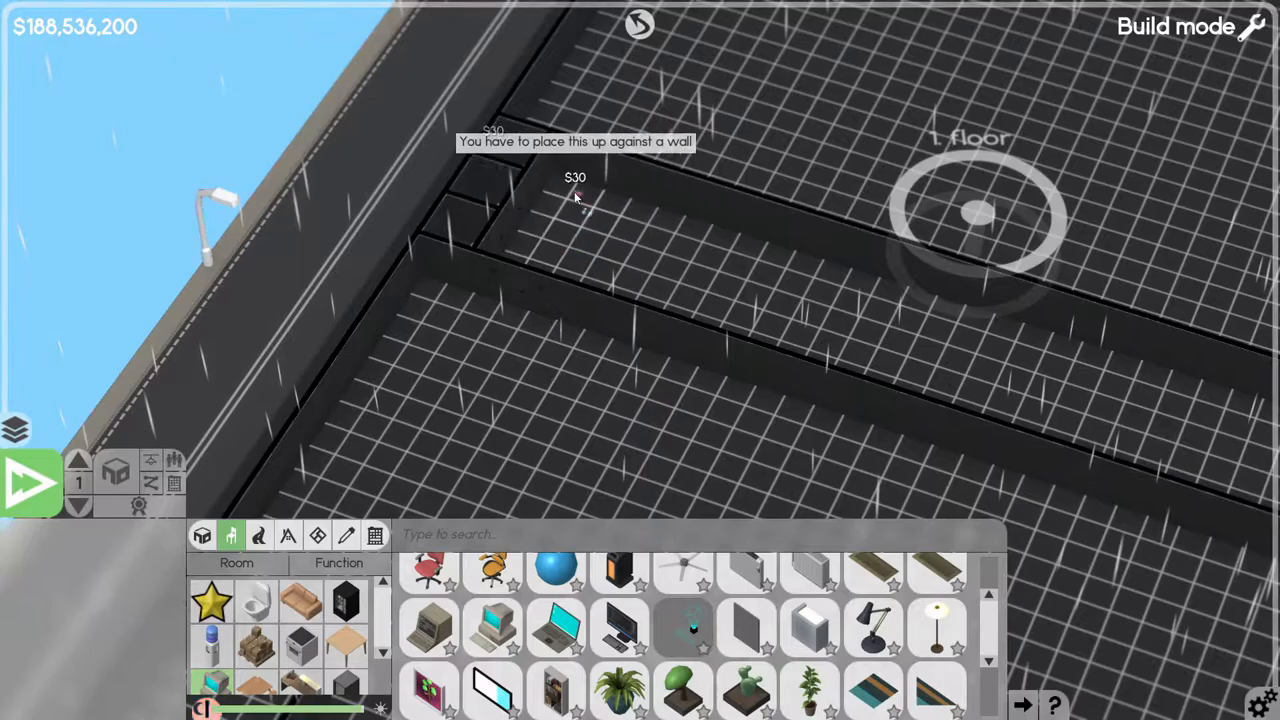
{"action": "mouse_move", "coordinate": [620, 170]}
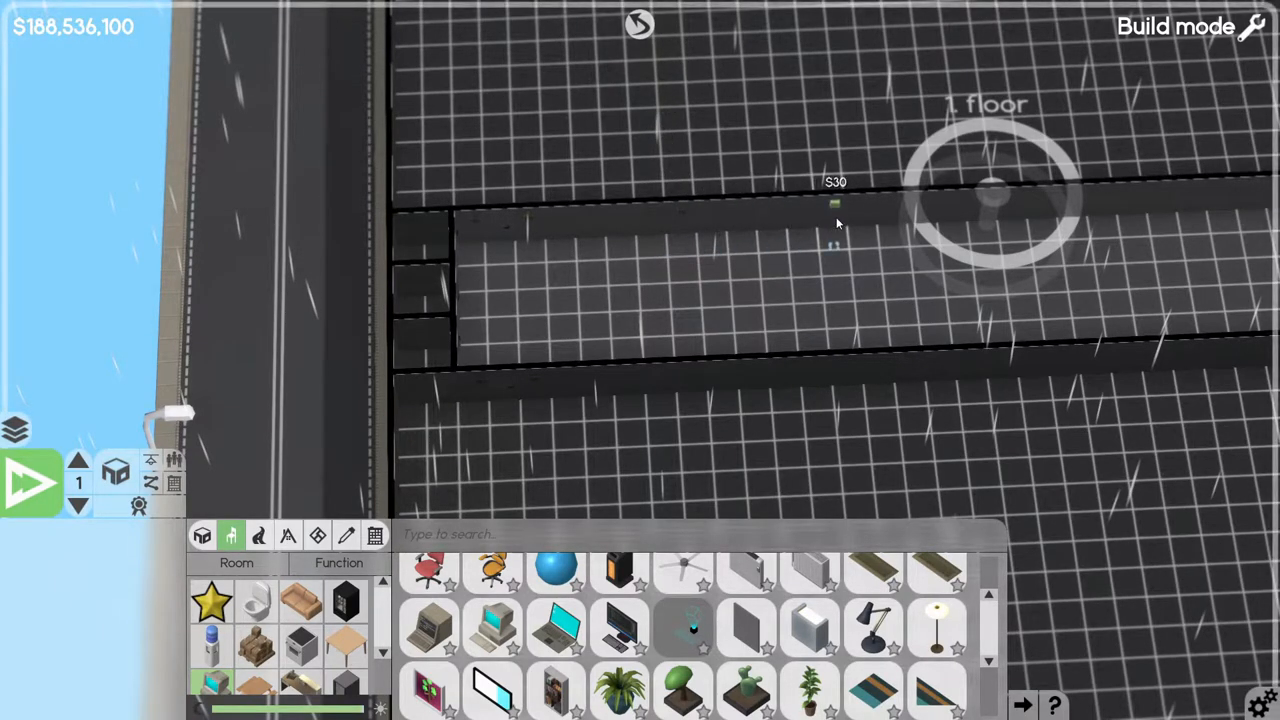
{"action": "left_click", "coordinate": [835, 210]}
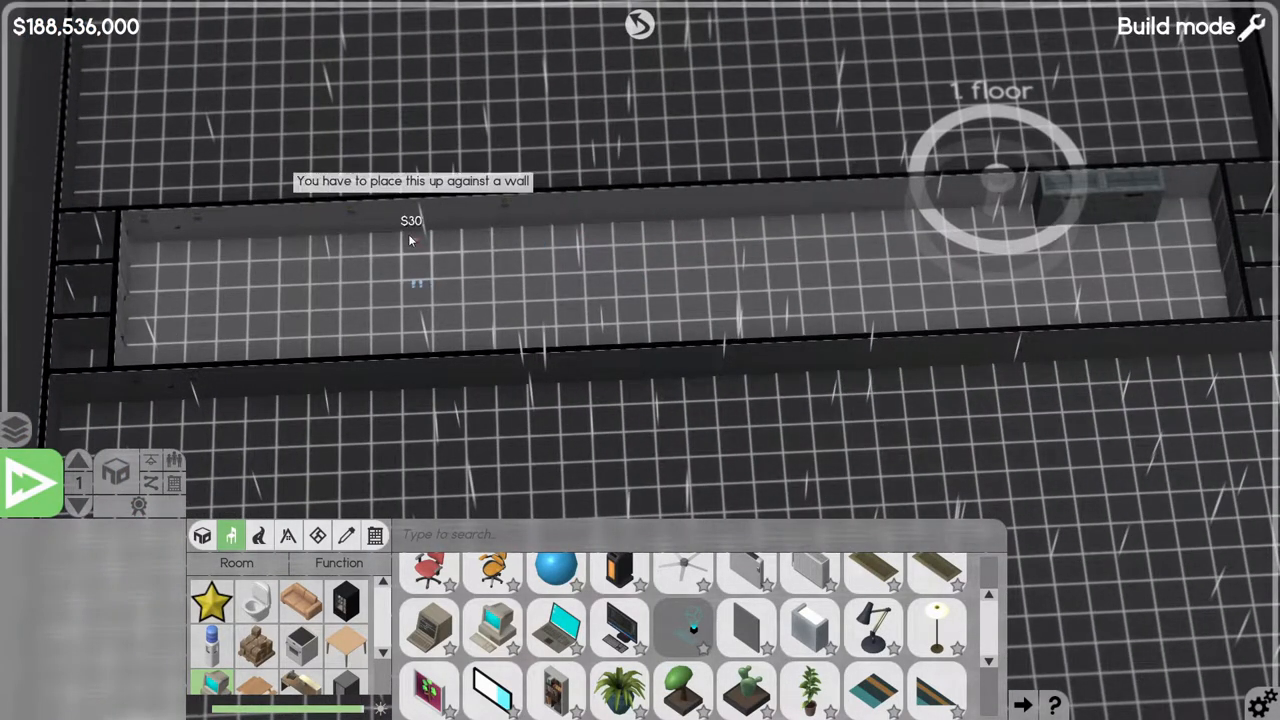
{"action": "mouse_move", "coordinate": [478, 217]}
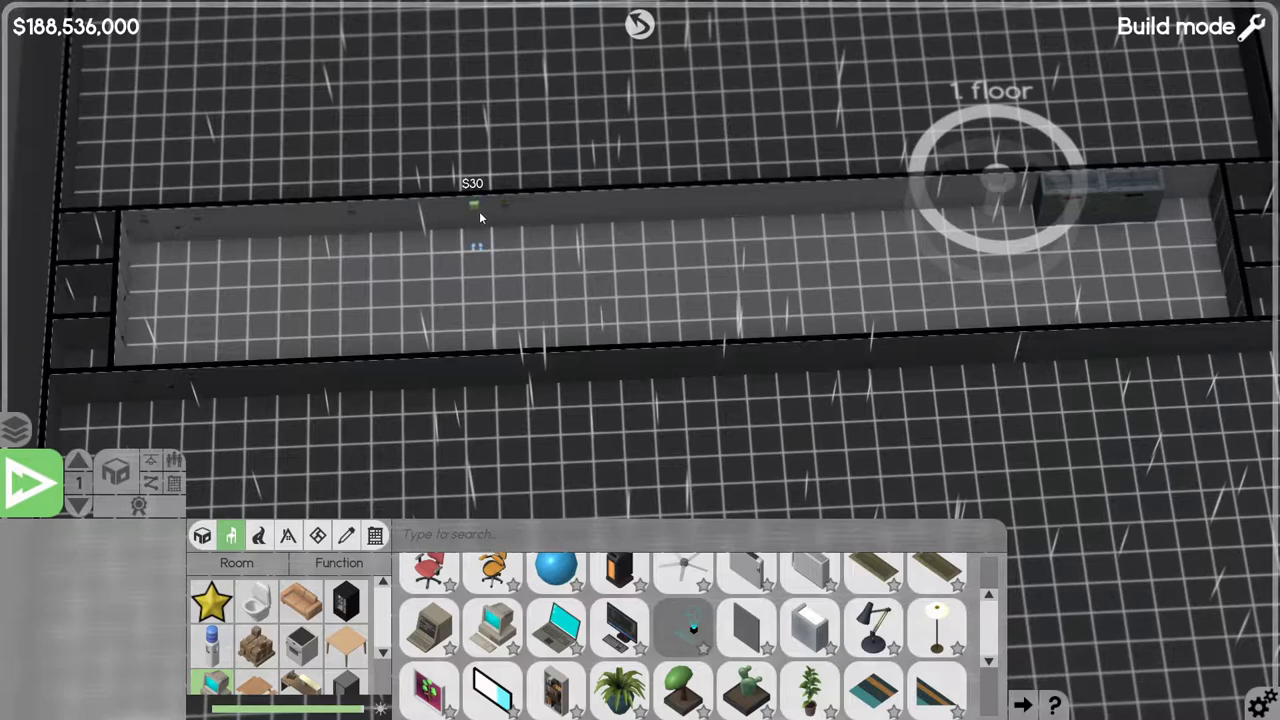
{"action": "mouse_move", "coordinate": [640, 223]}
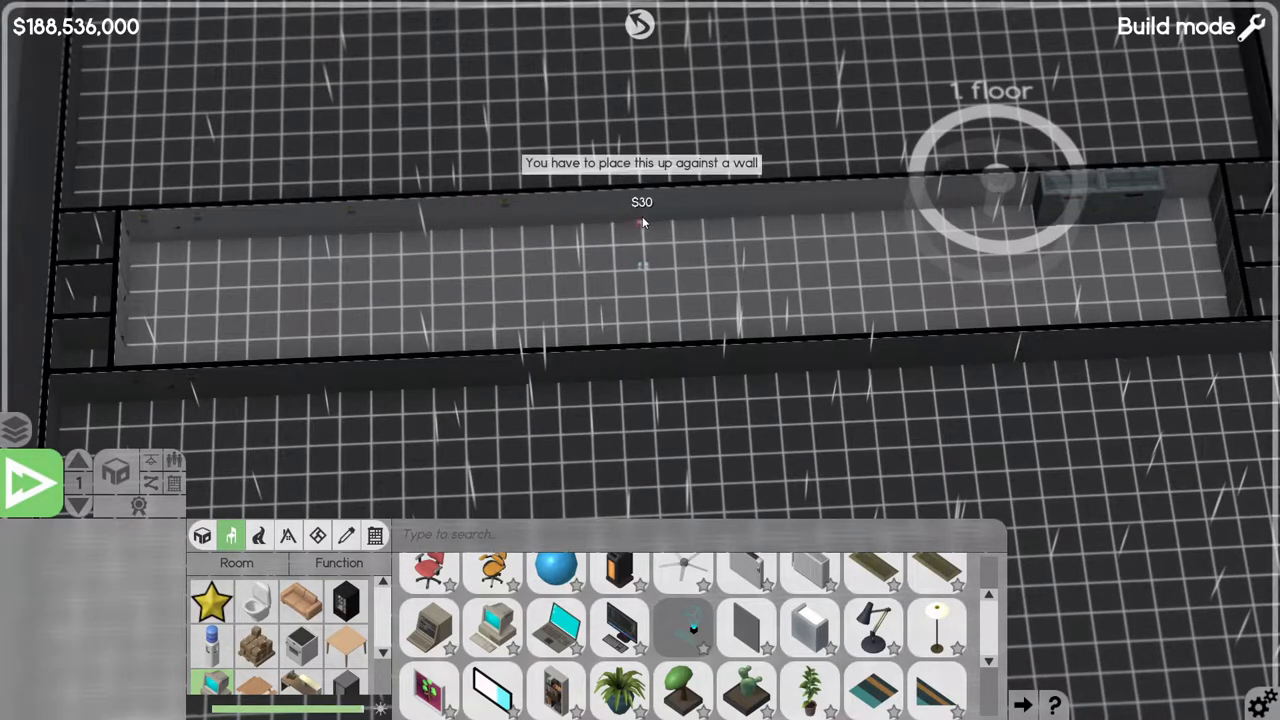
{"action": "mouse_move", "coordinate": [725, 208]}
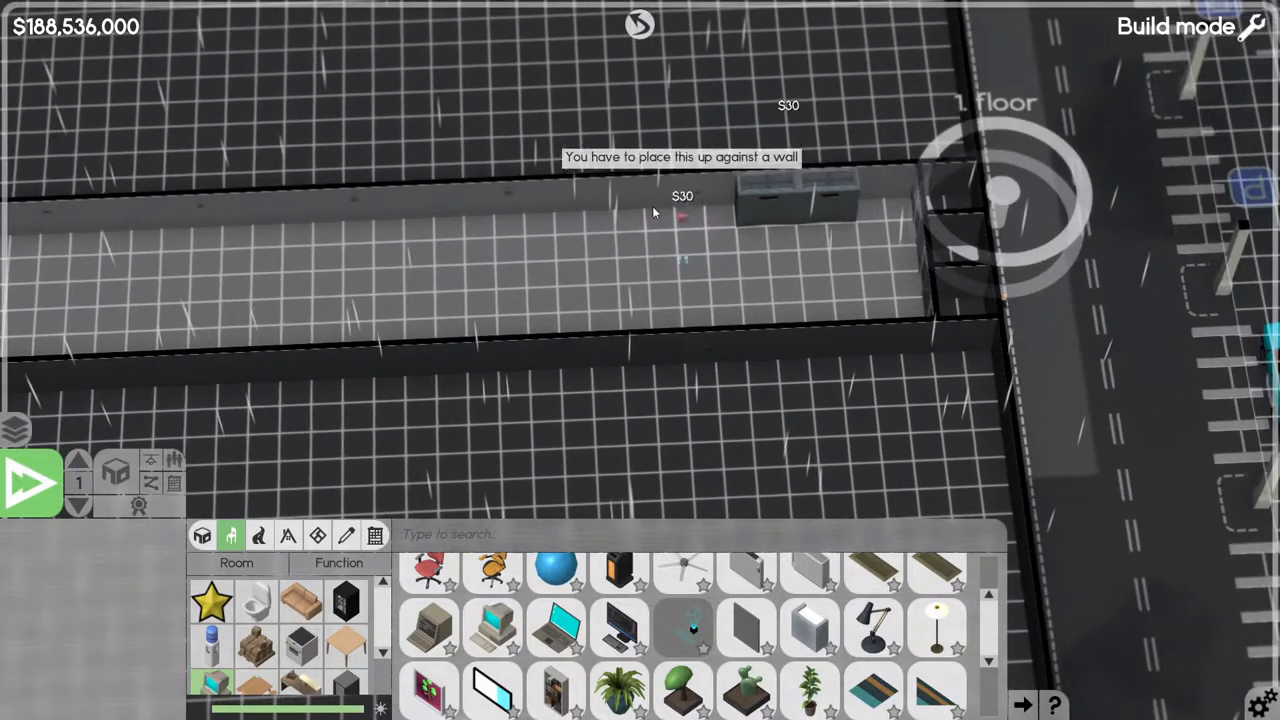
{"action": "mouse_move", "coordinate": [653, 197]}
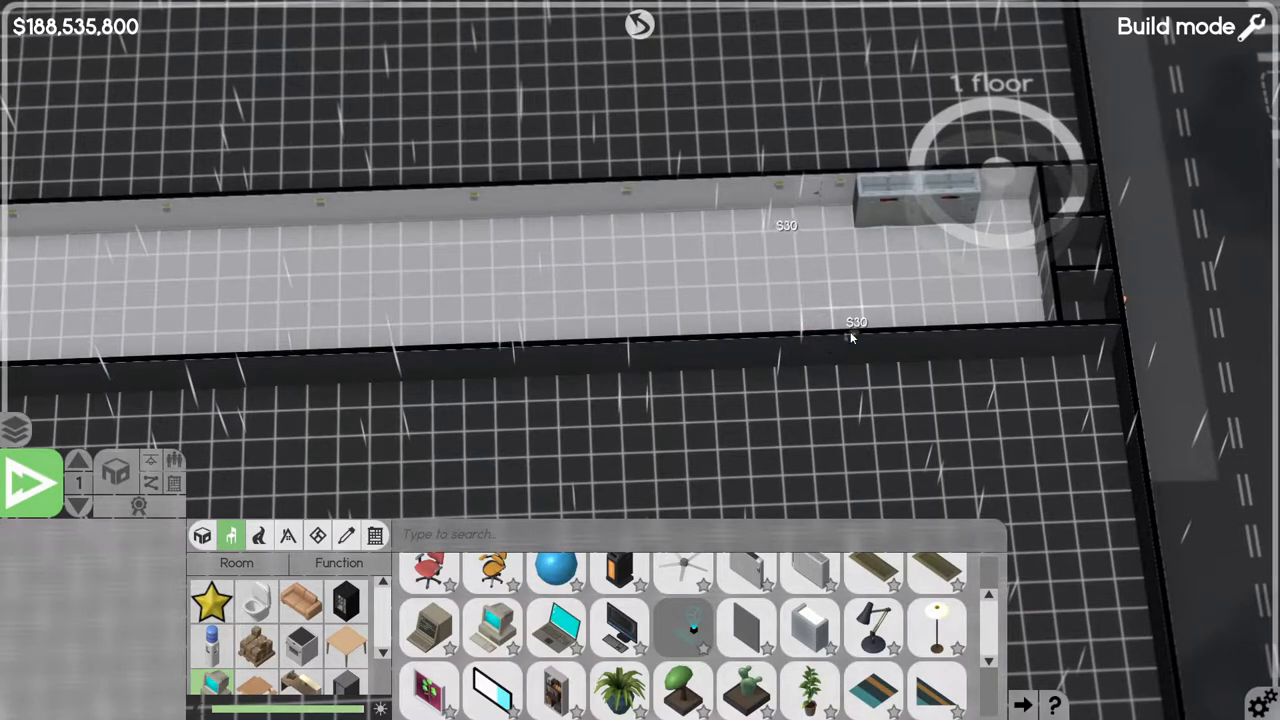
{"action": "left_click", "coordinate": [845, 355]}
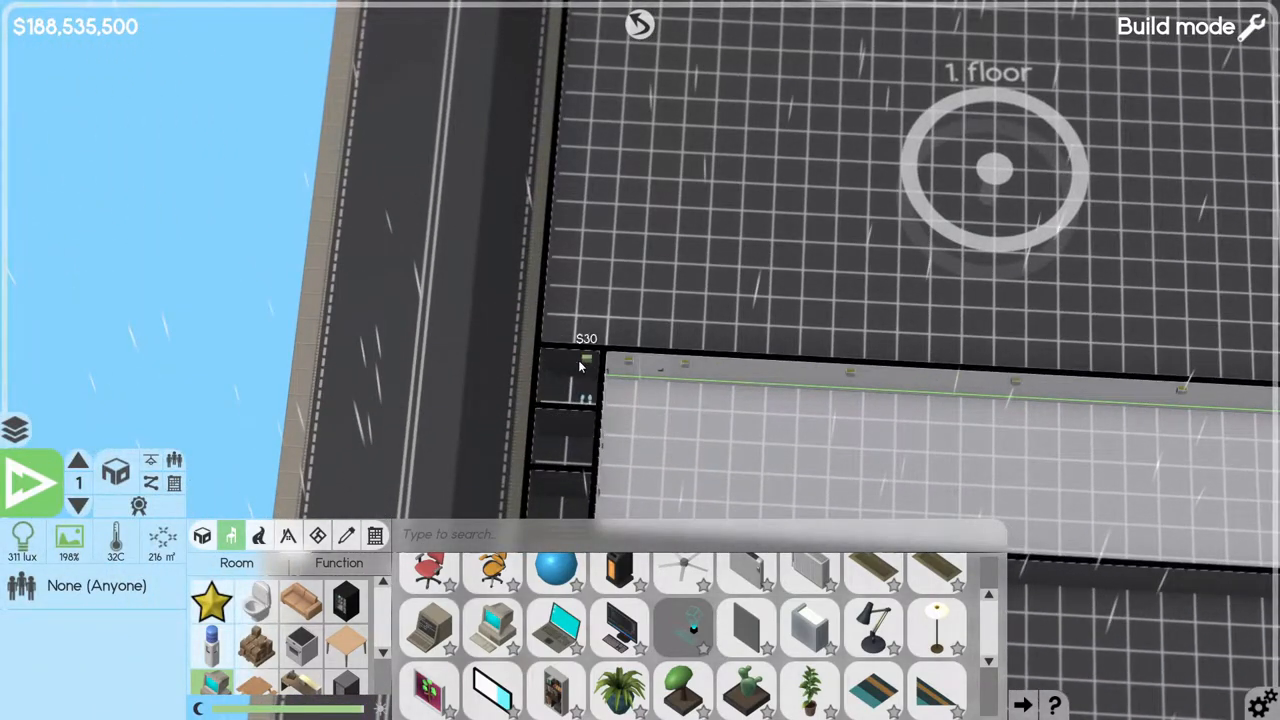
Select a wall lamp and confirm selling it back.
{"action": "left_click", "coordinate": [580, 400]}
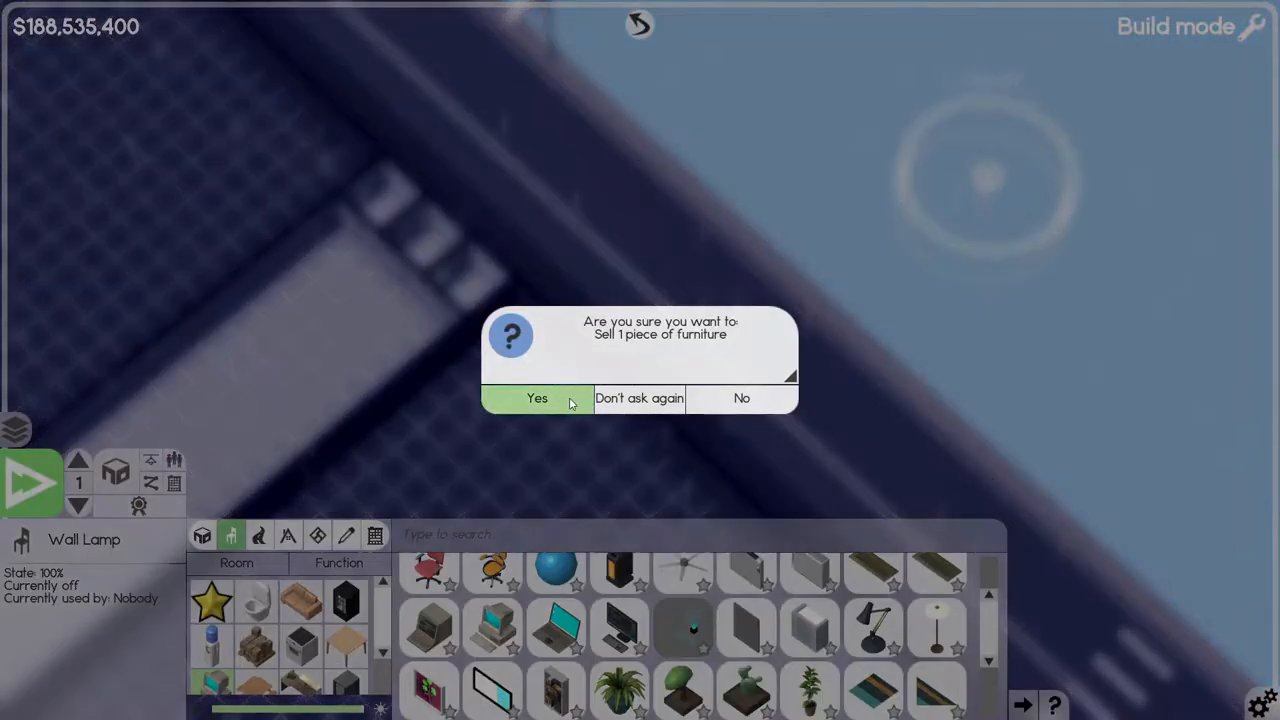
{"action": "left_click", "coordinate": [537, 398]}
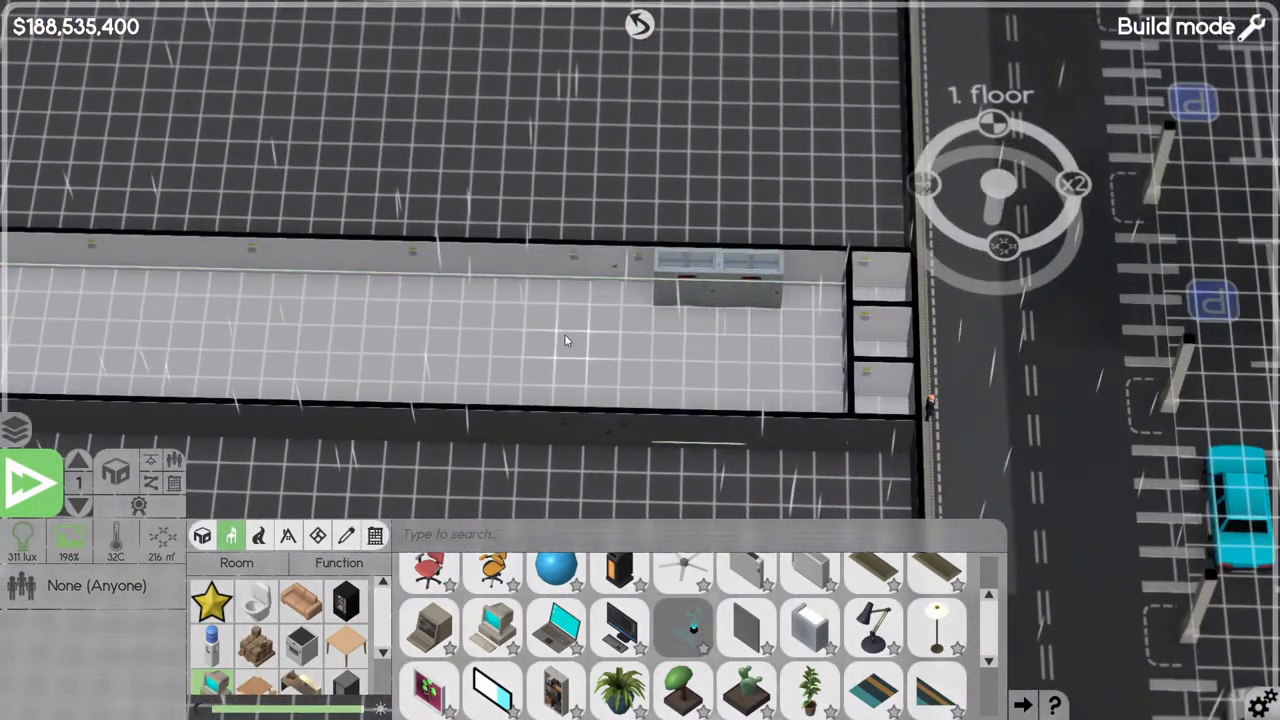
{"action": "mouse_move", "coordinate": [558, 570]}
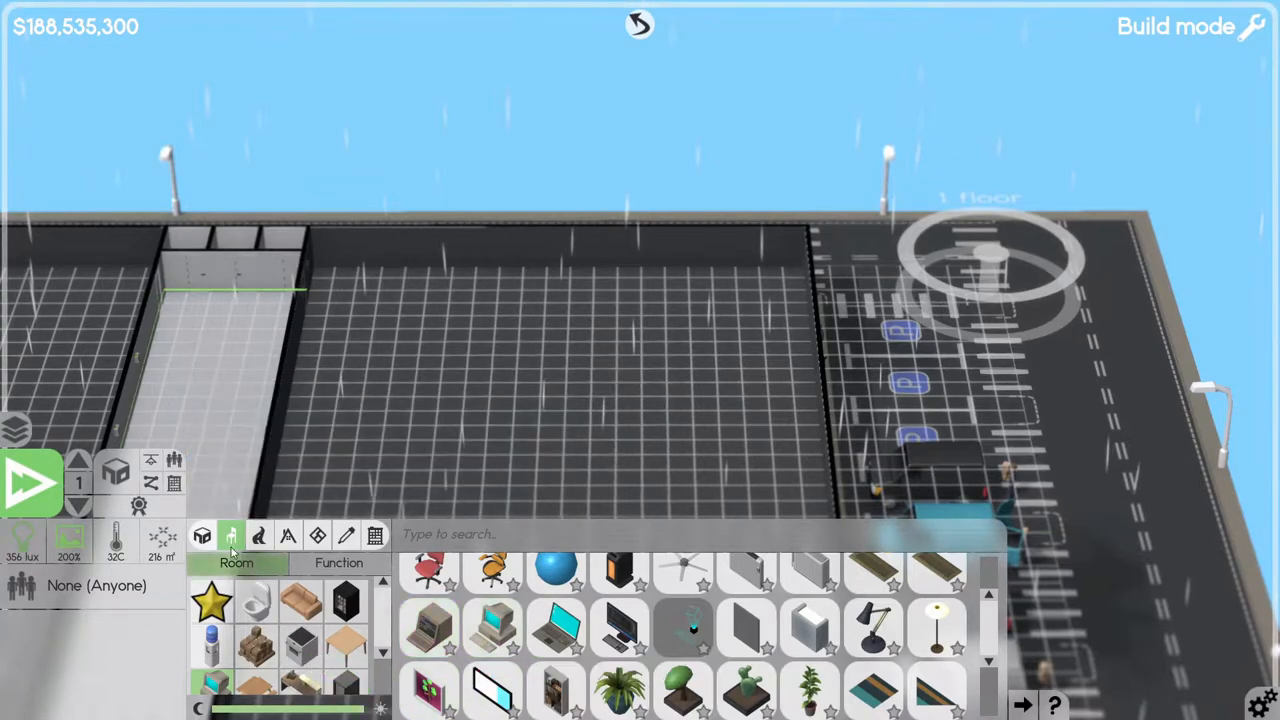
Return from the furniture catalogue to the room construction tools.
{"action": "left_click", "coordinate": [201, 536]}
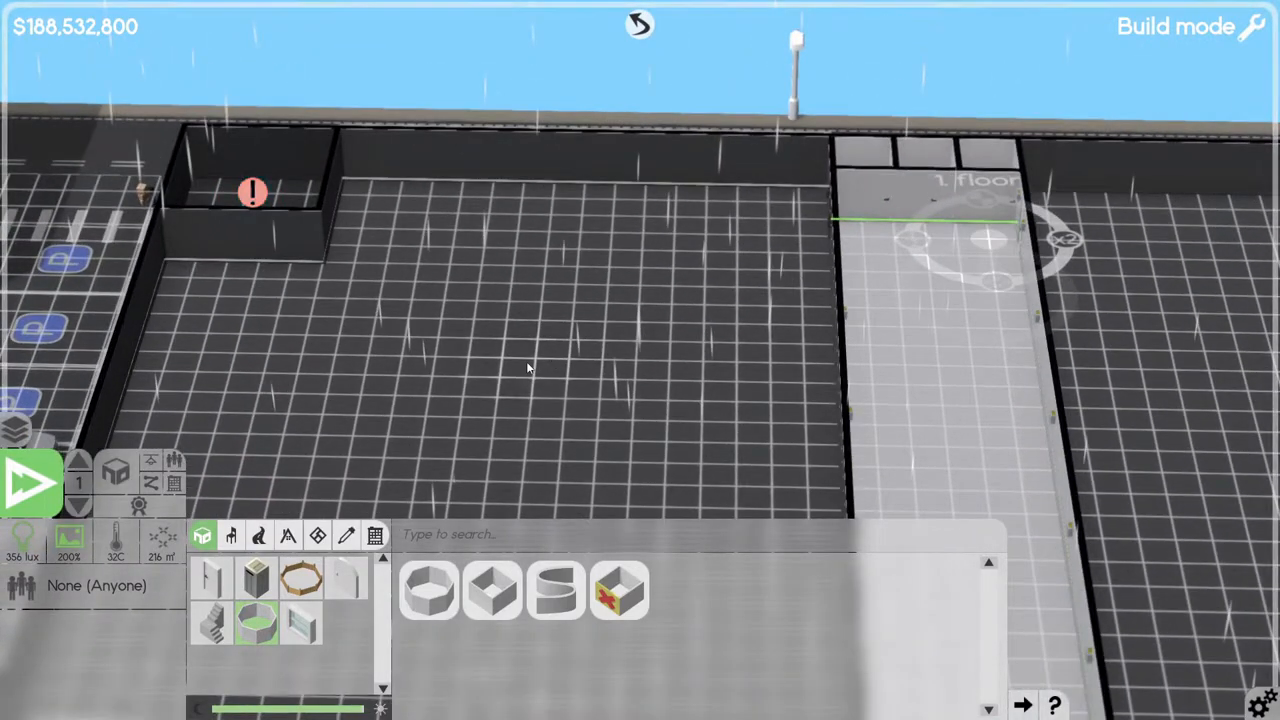
{"action": "mouse_move", "coordinate": [449, 370]}
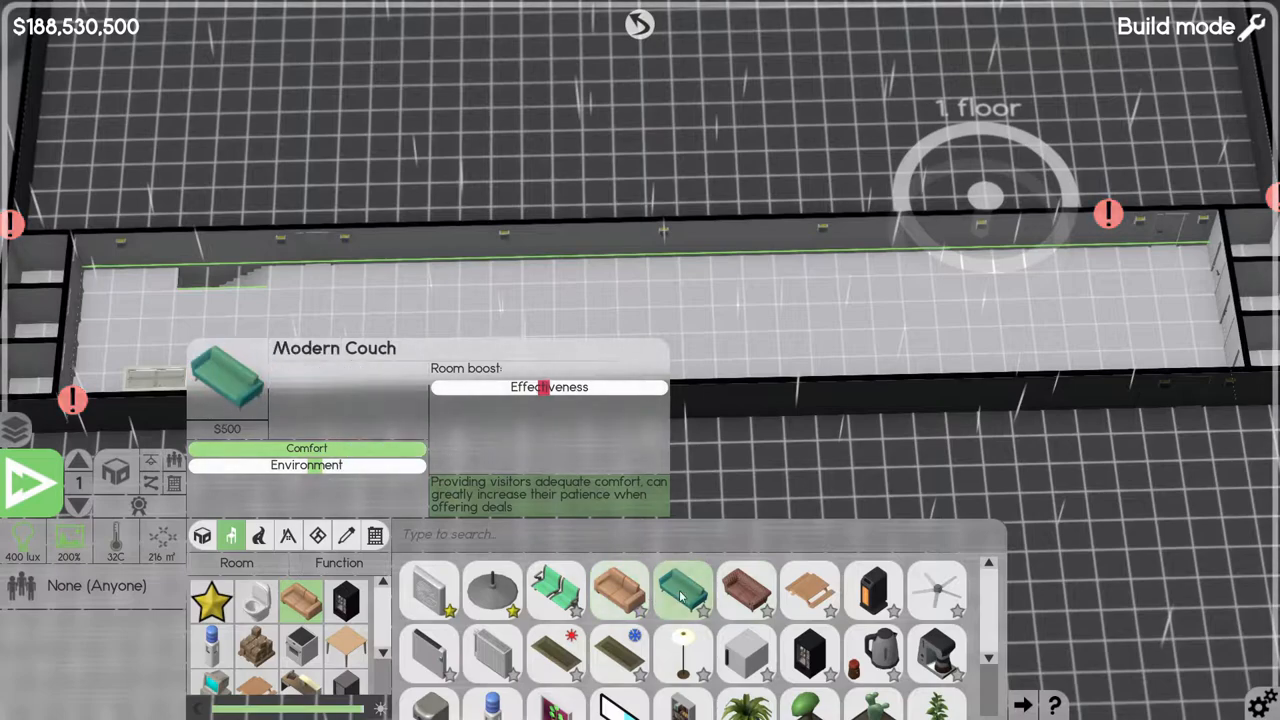
{"action": "mouse_move", "coordinate": [683, 590]}
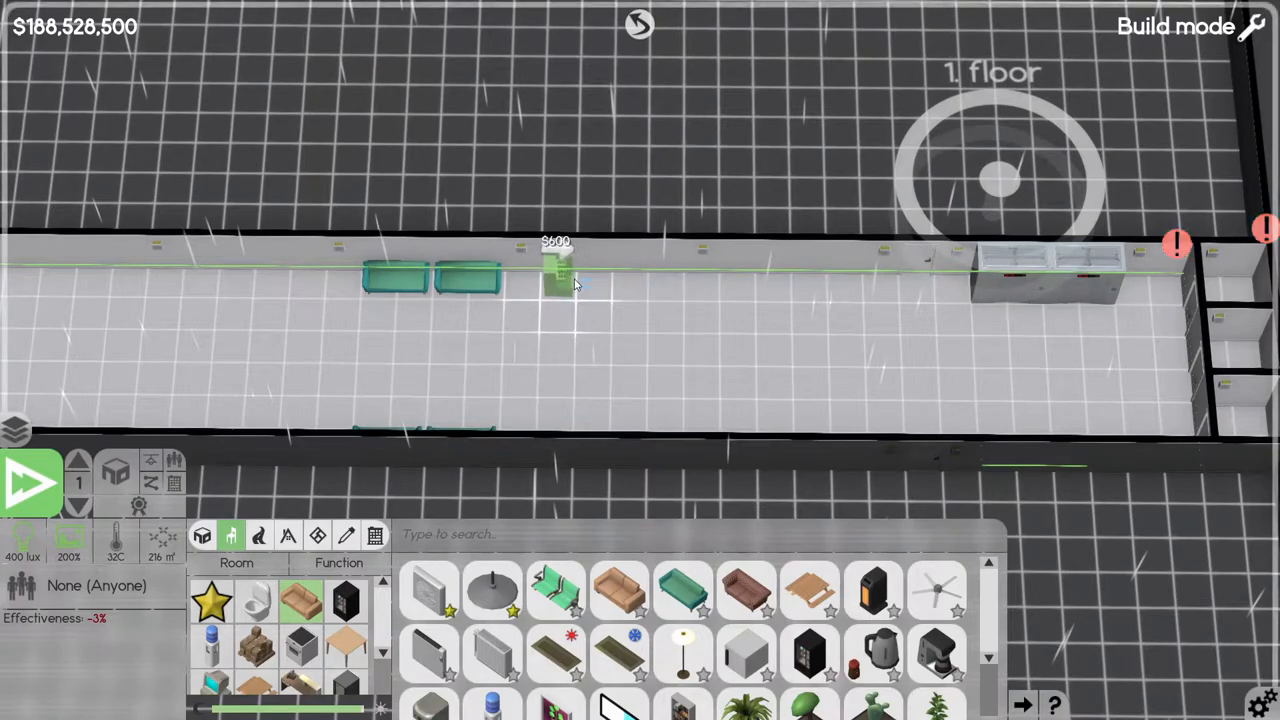
Place a furniture piece along the long first-floor room's wall.
{"action": "left_click", "coordinate": [555, 270]}
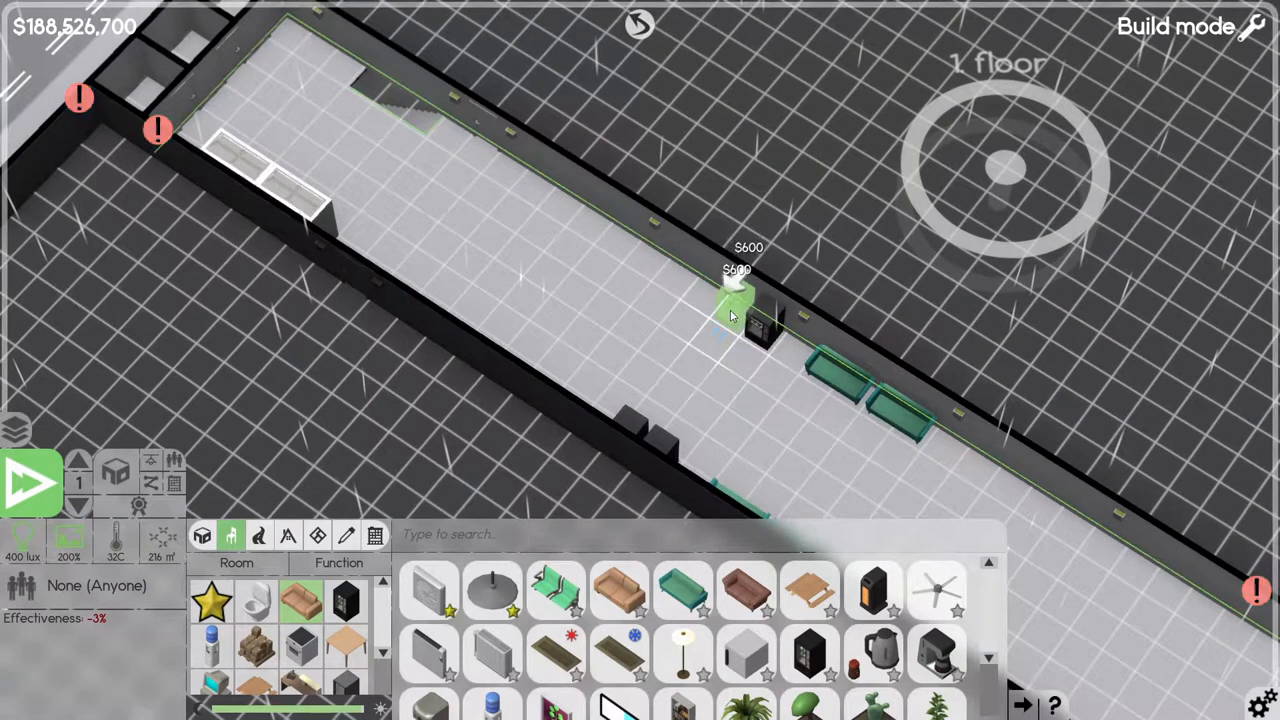
{"action": "mouse_move", "coordinate": [683, 588]}
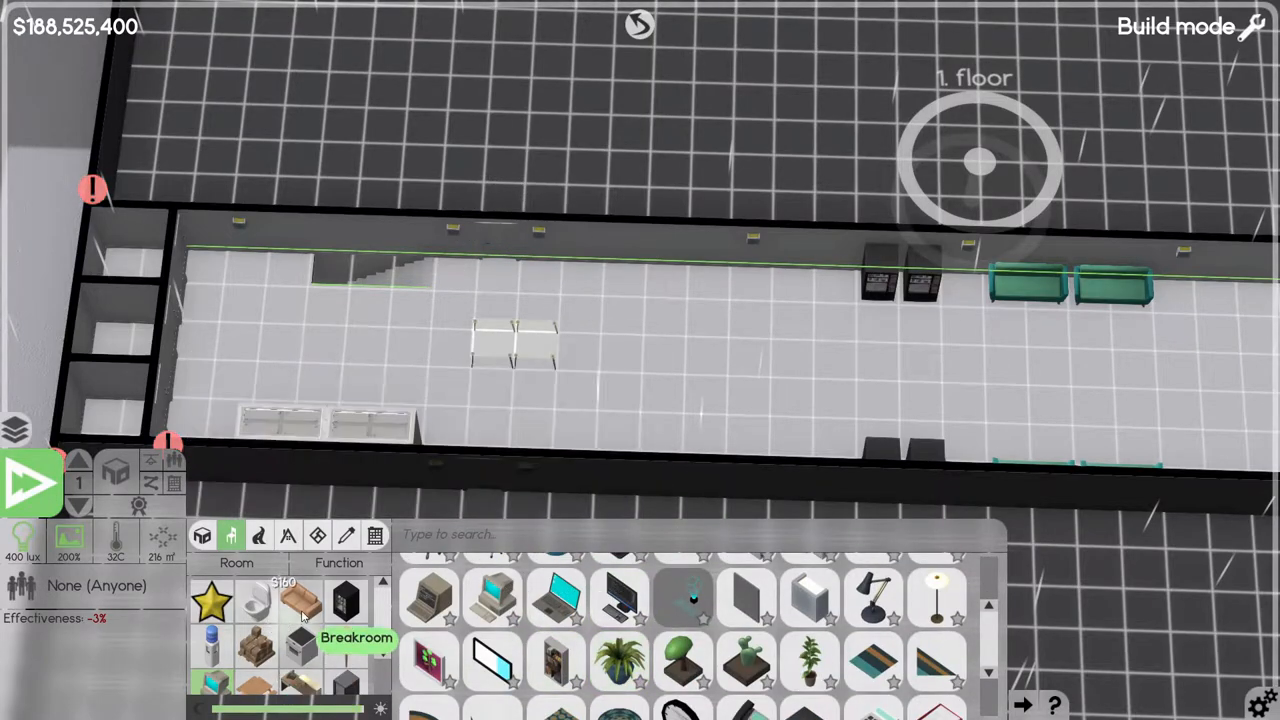
{"action": "mouse_move", "coordinate": [935, 655]}
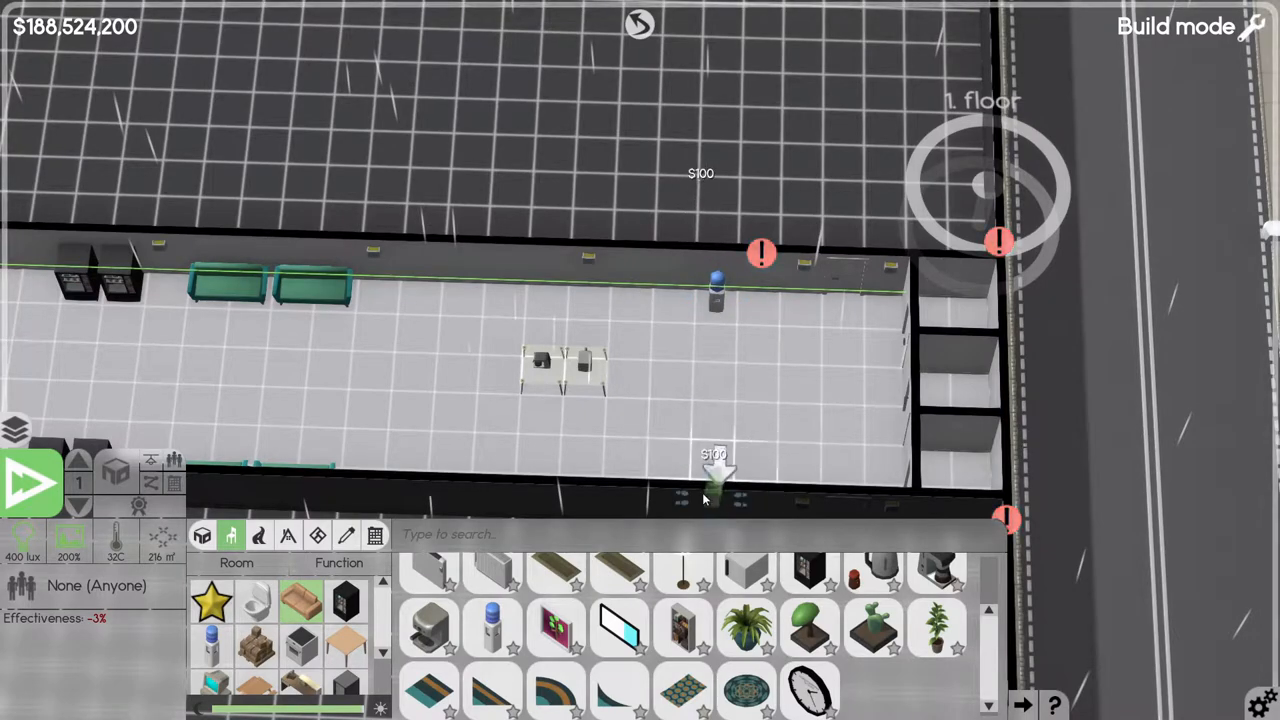
Mount wall decorations along the long room's lower wall.
{"action": "left_click", "coordinate": [715, 285]}
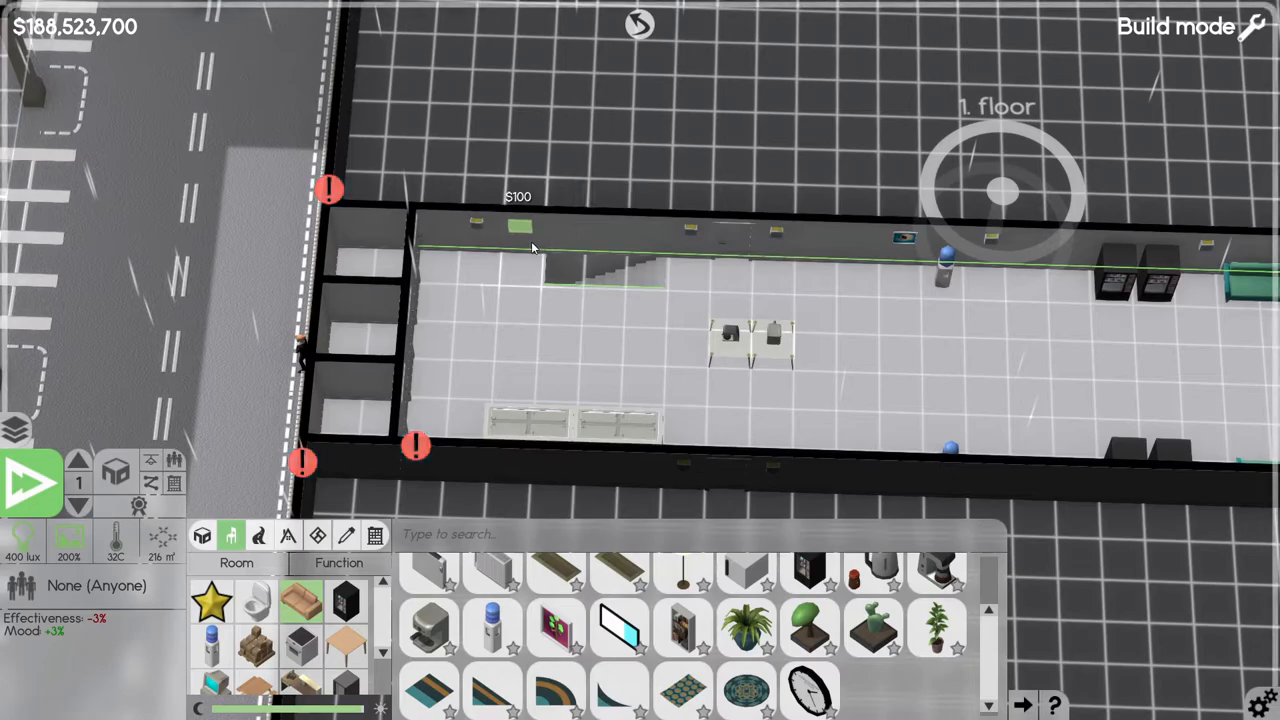
{"action": "mouse_move", "coordinate": [822, 275]}
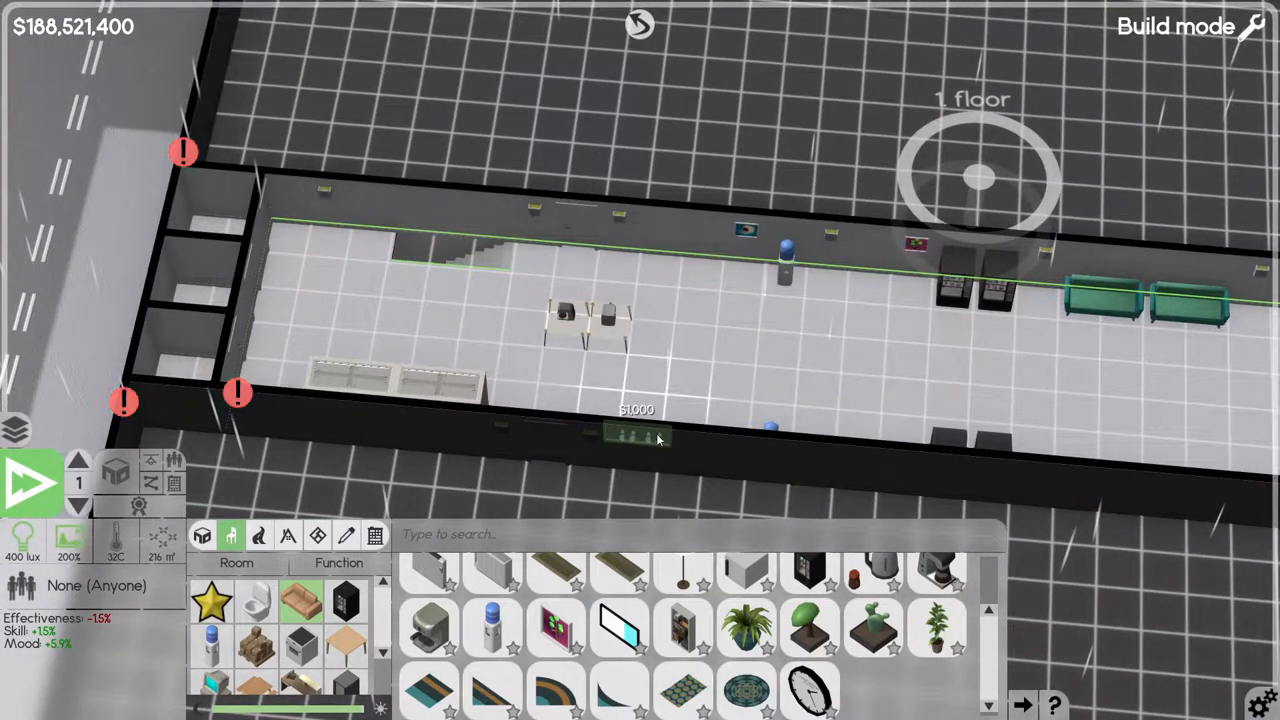
{"action": "left_click", "coordinate": [700, 230]}
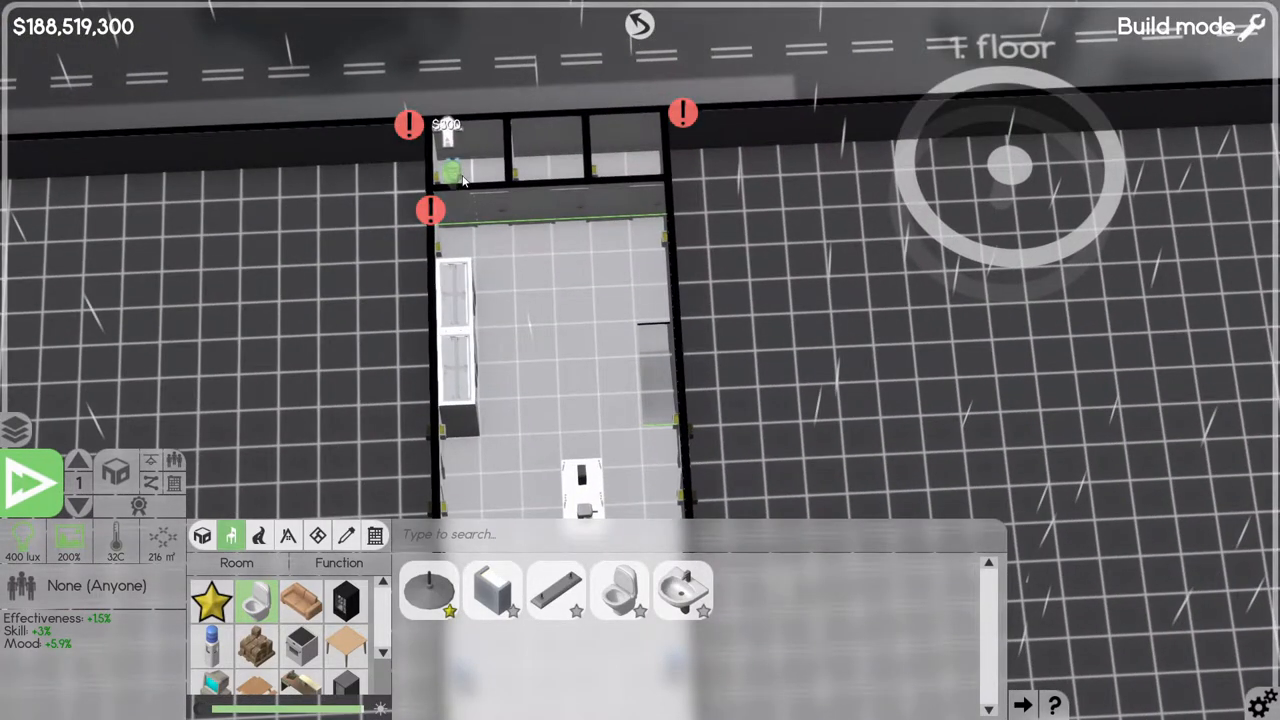
Place toilets in two of the small end rooms.
{"action": "left_click", "coordinate": [605, 150]}
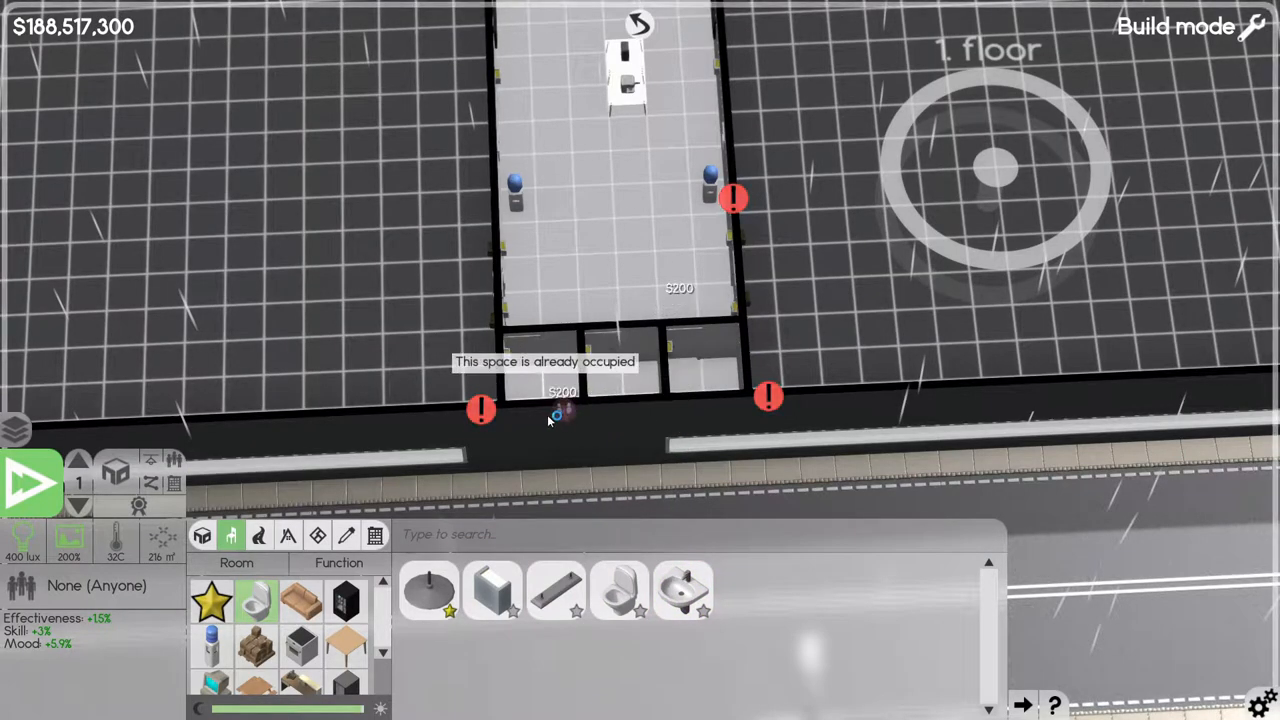
{"action": "left_click", "coordinate": [535, 405]}
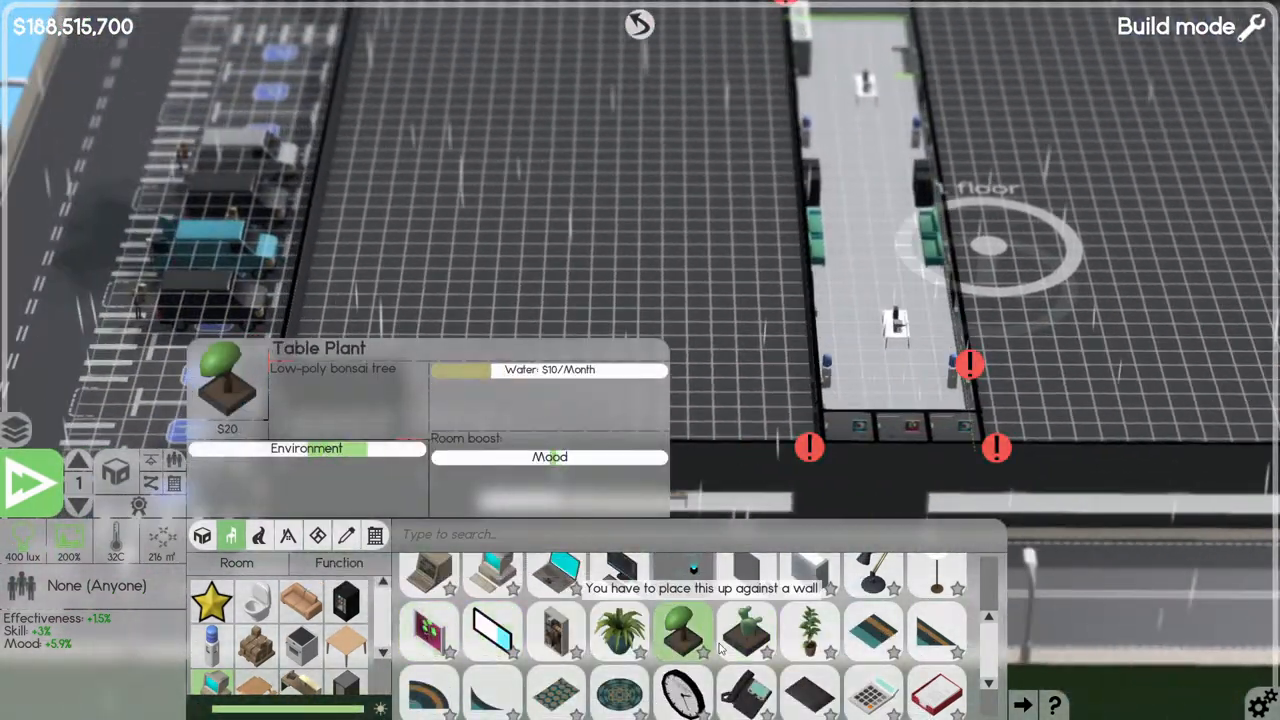
Move the view from the basement up to floor 2 with Construct tools showing.
{"action": "left_click", "coordinate": [873, 653]}
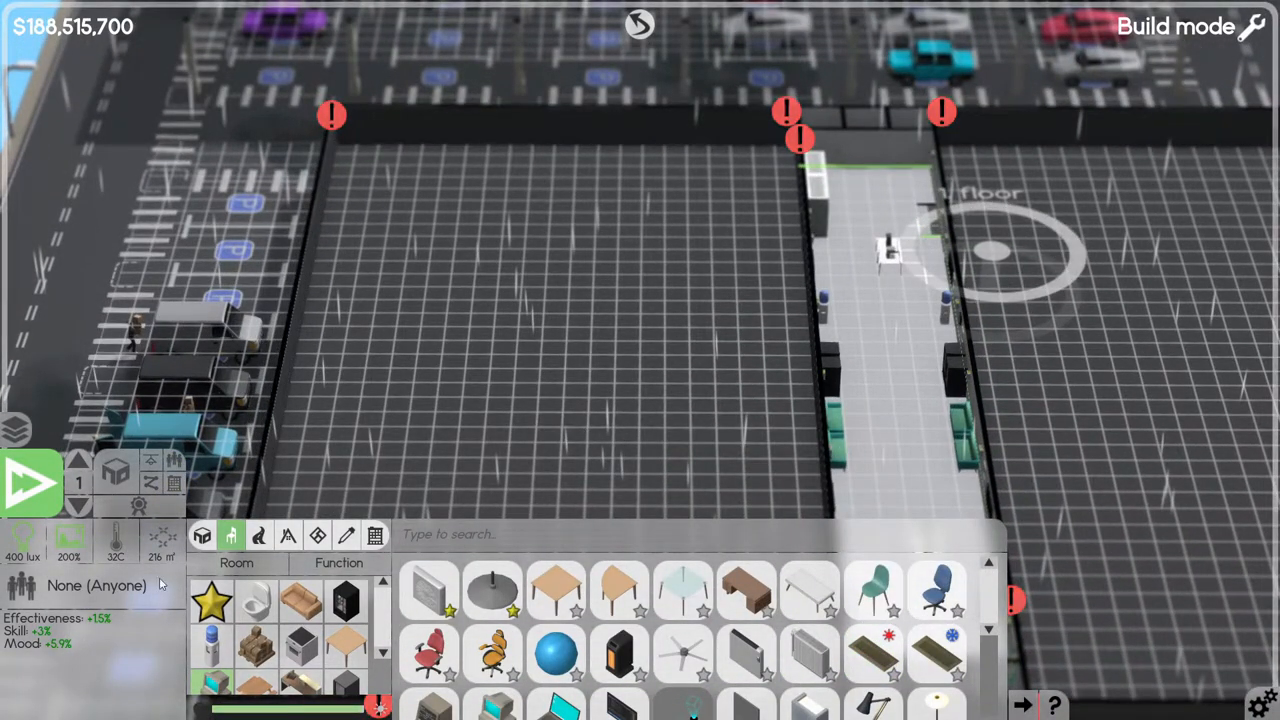
{"action": "left_click", "coordinate": [78, 505]}
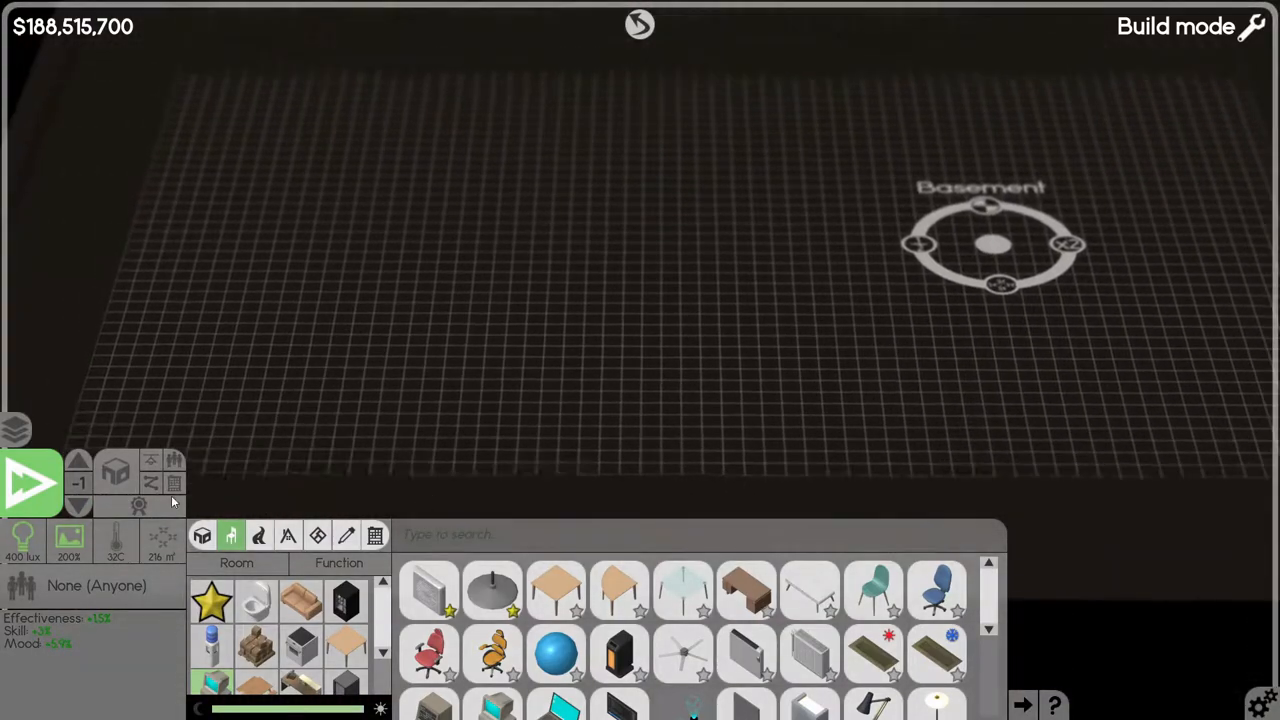
{"action": "mouse_move", "coordinate": [78, 460]}
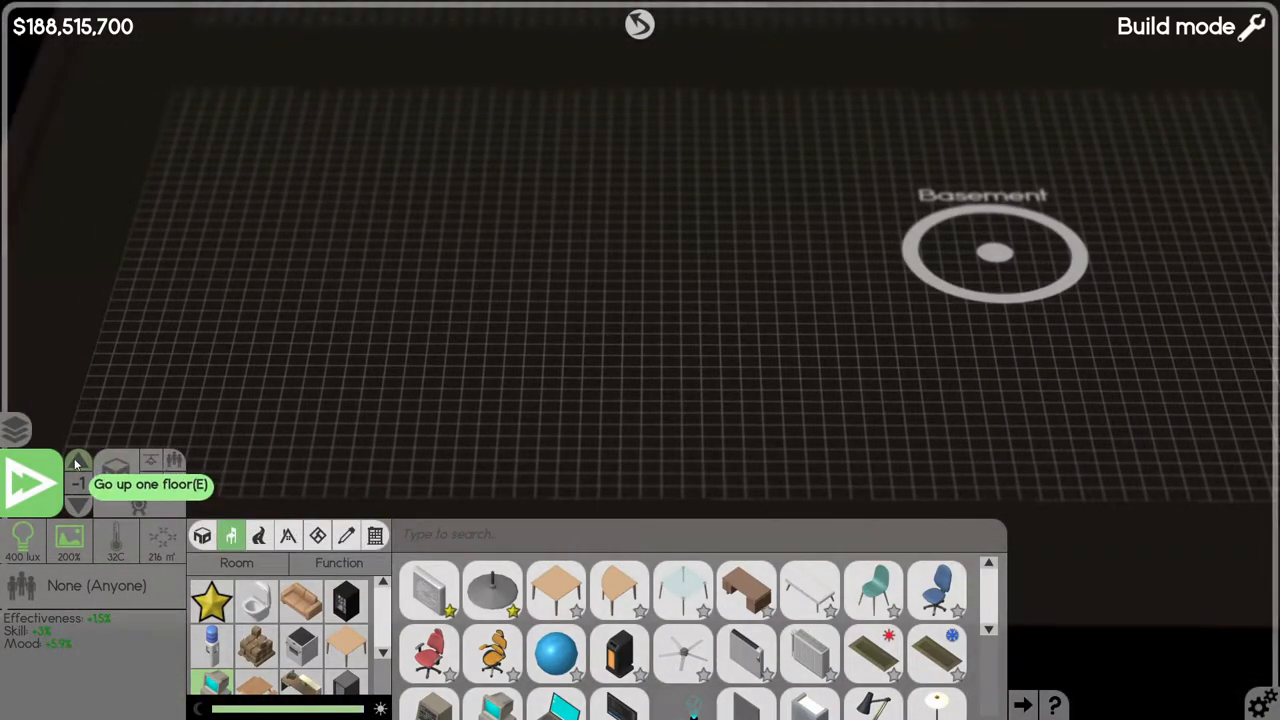
{"action": "left_click", "coordinate": [77, 462]}
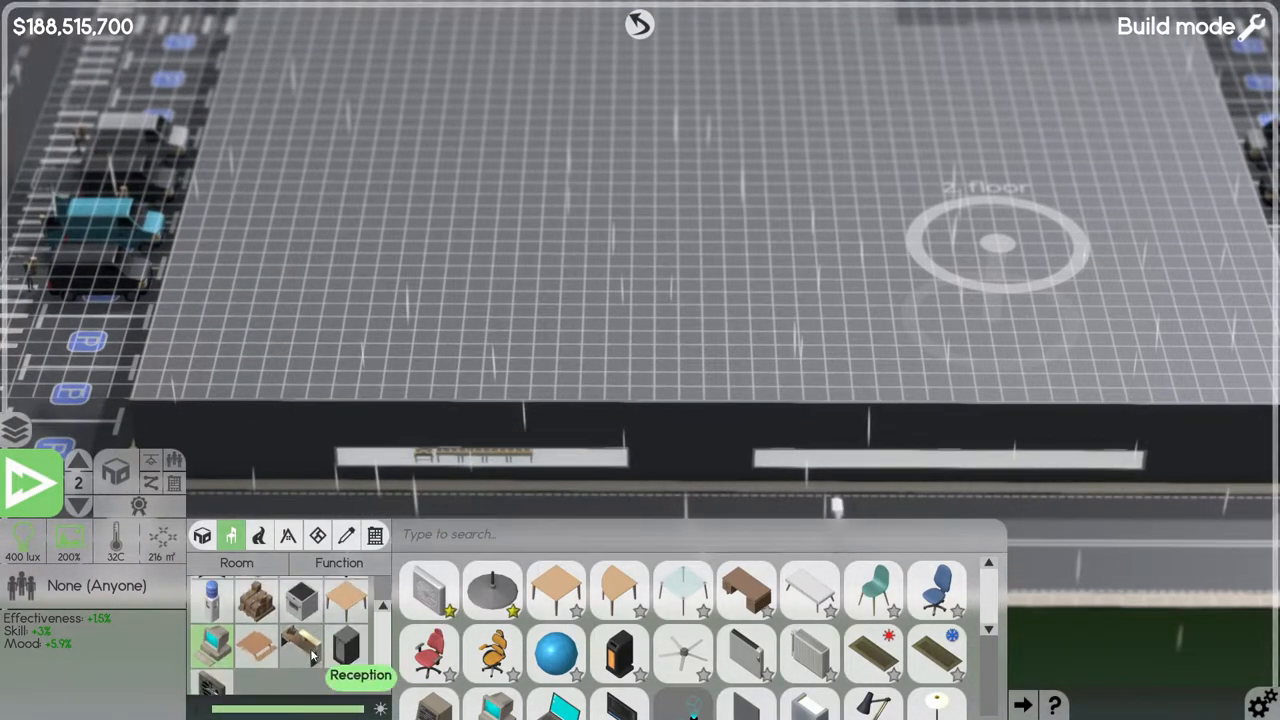
{"action": "mouse_move", "coordinate": [202, 535]}
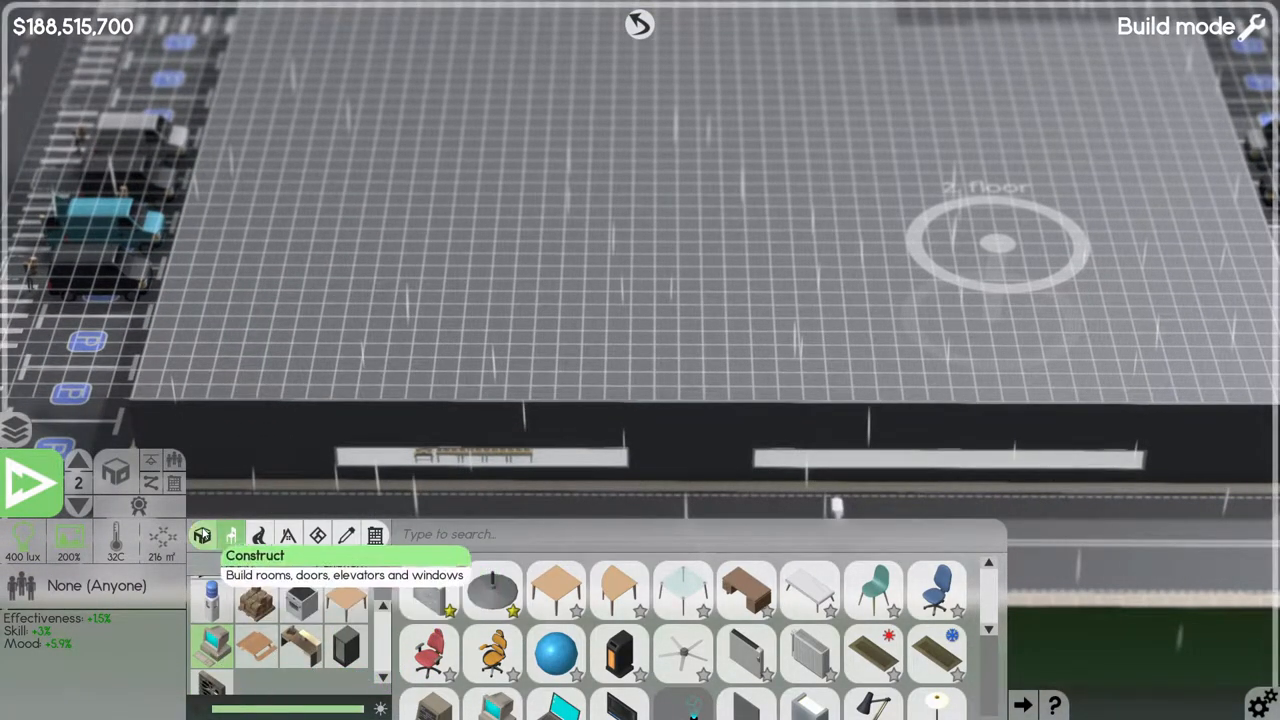
{"action": "left_click", "coordinate": [230, 535]}
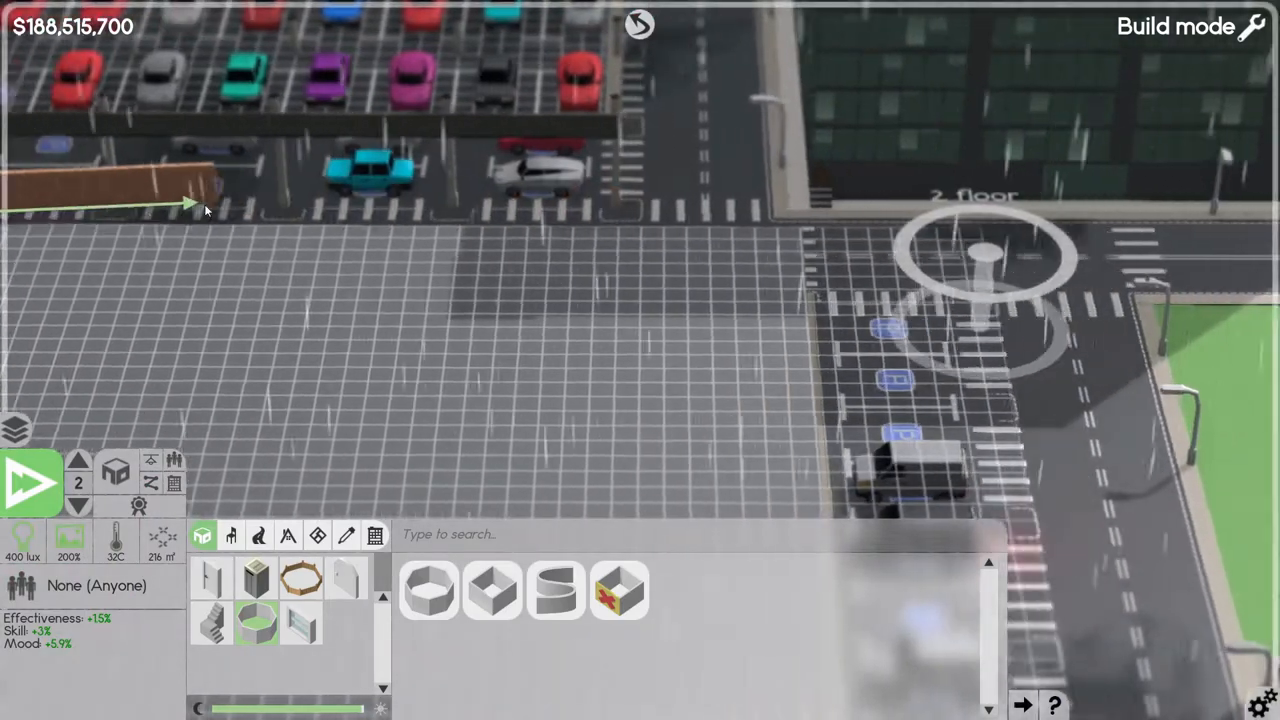
Drag a free angle room outline across floor 2, leaving a back notch.
{"action": "left_click_drag", "start_coordinate": [185, 205], "coordinate": [765, 238]}
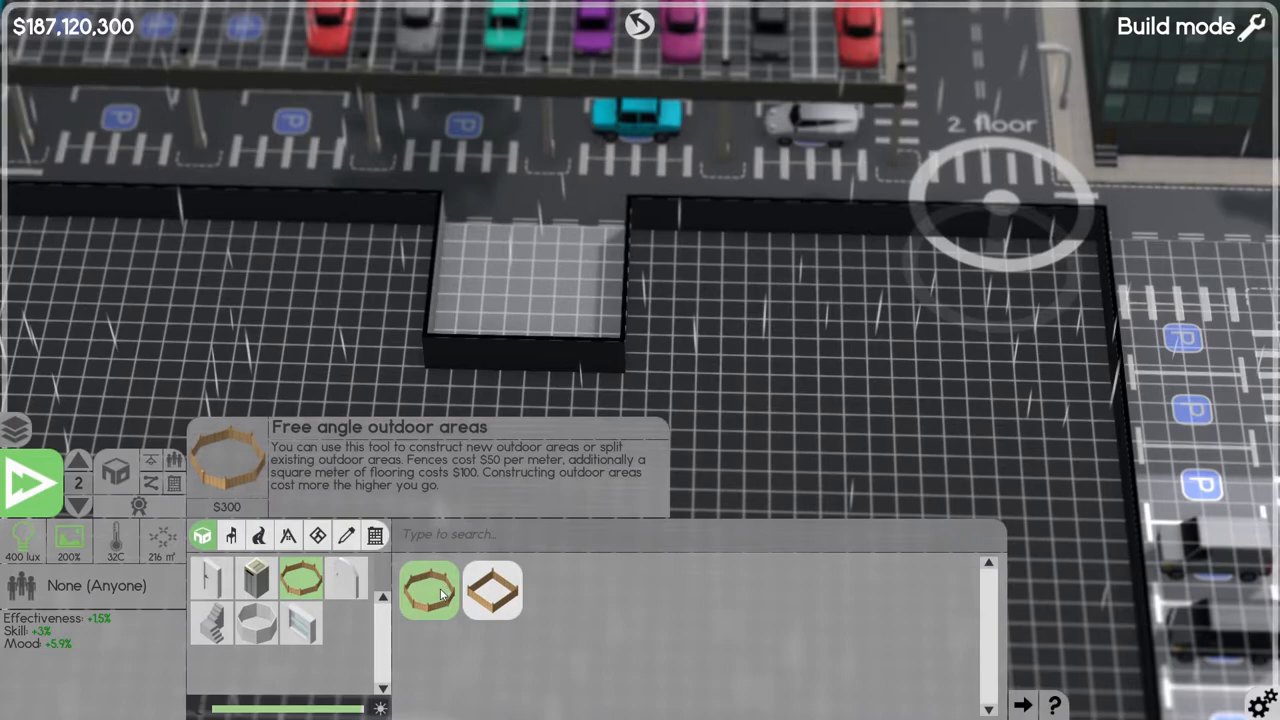
Draw a free angle outdoor area in the notch and auto-complete it with Ctrl.
{"action": "left_click", "coordinate": [429, 590]}
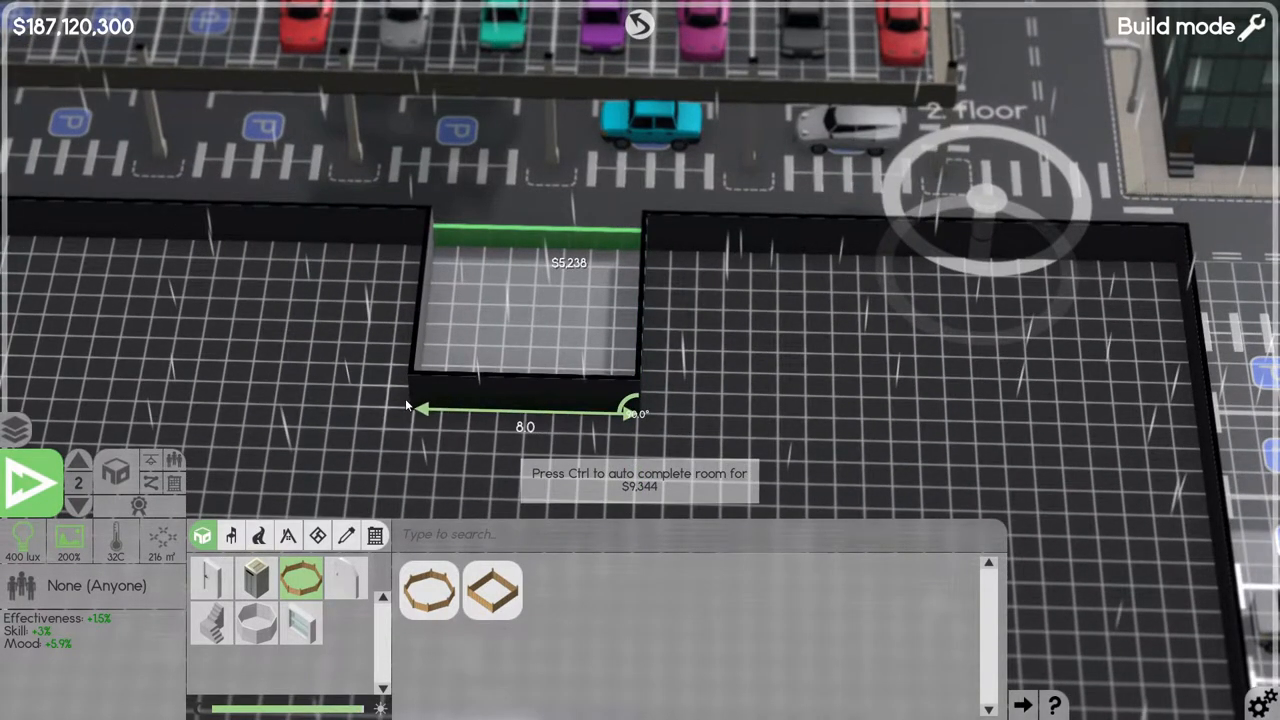
{"action": "key", "text": "ctrl"}
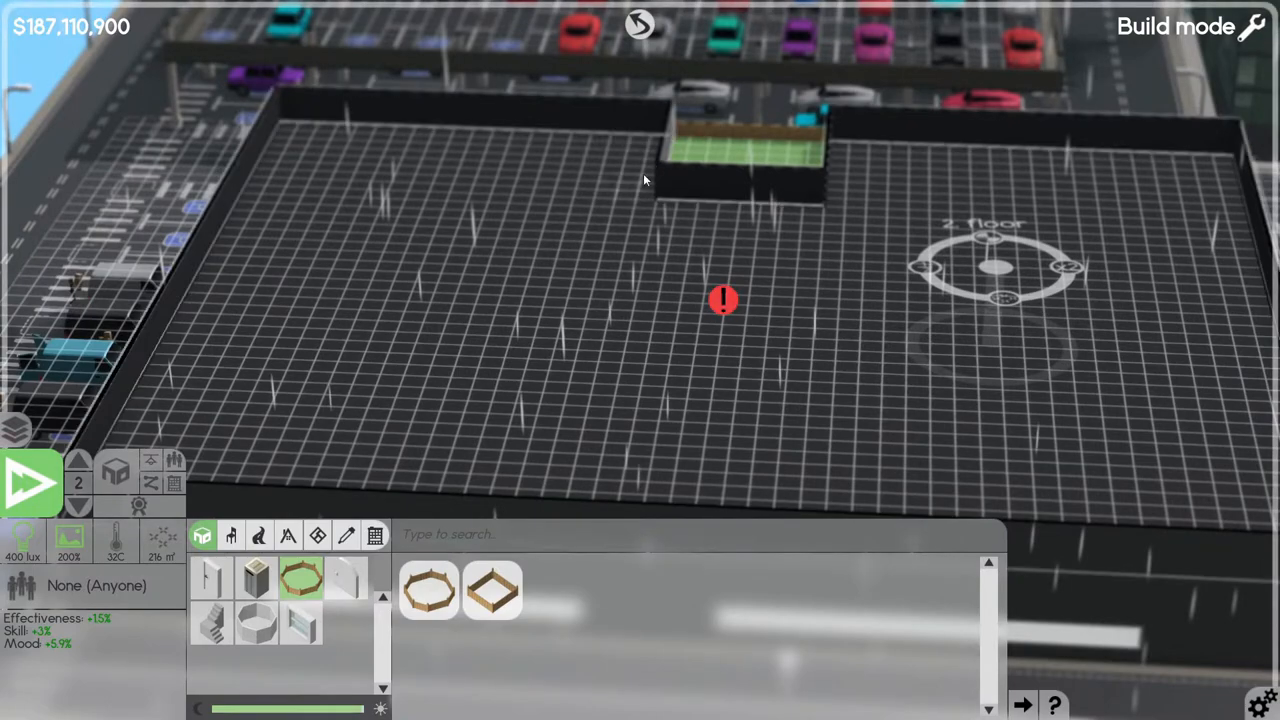
{"action": "mouse_move", "coordinate": [632, 277]}
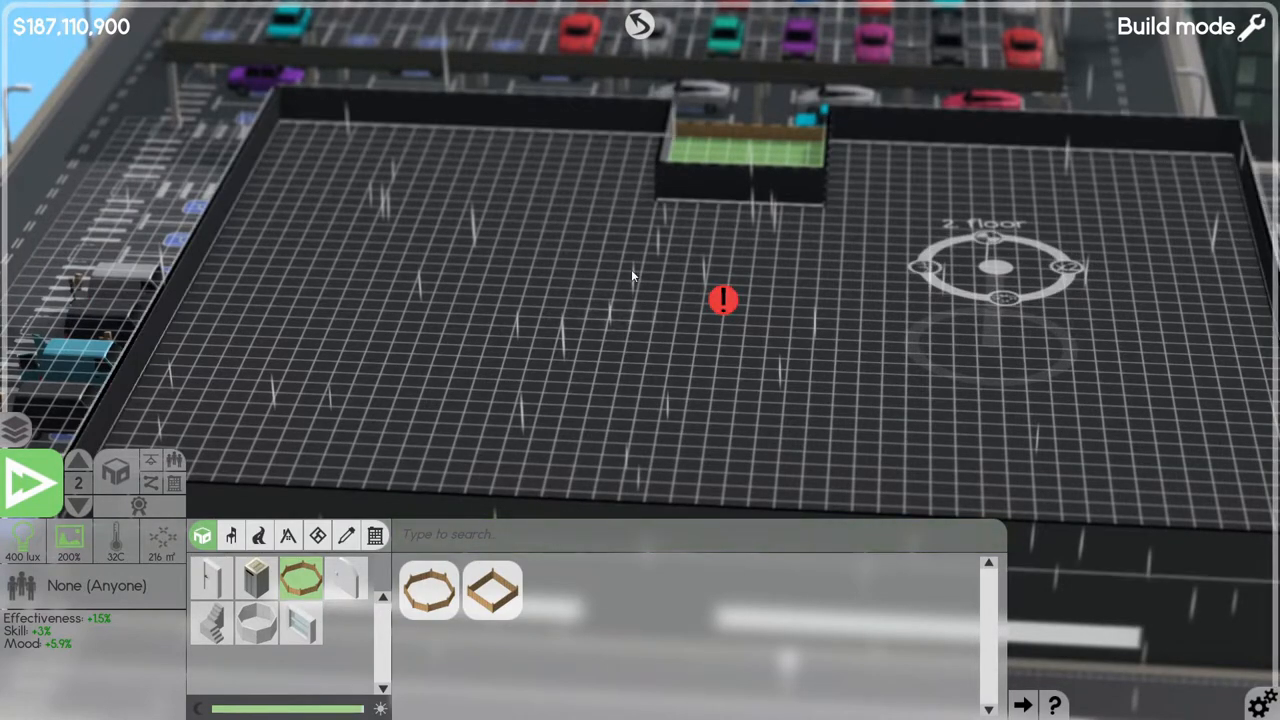
{"action": "mouse_move", "coordinate": [1037, 425]}
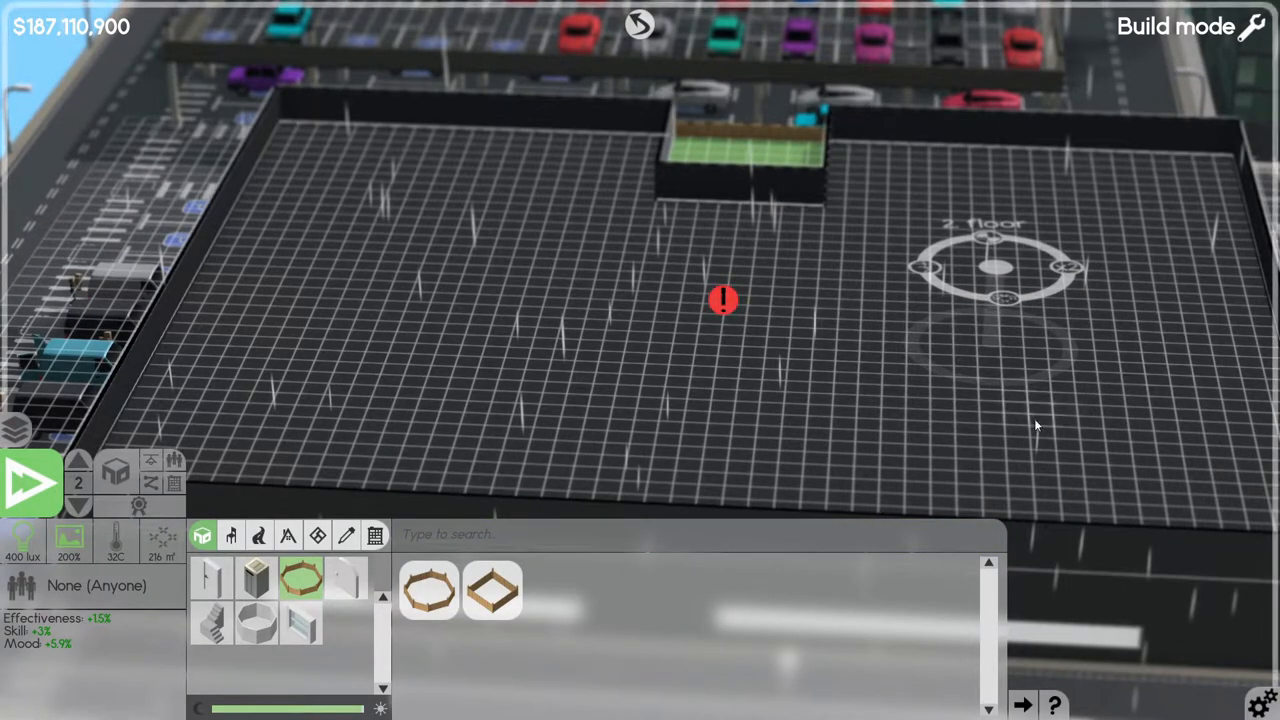
{"action": "mouse_move", "coordinate": [637, 363]}
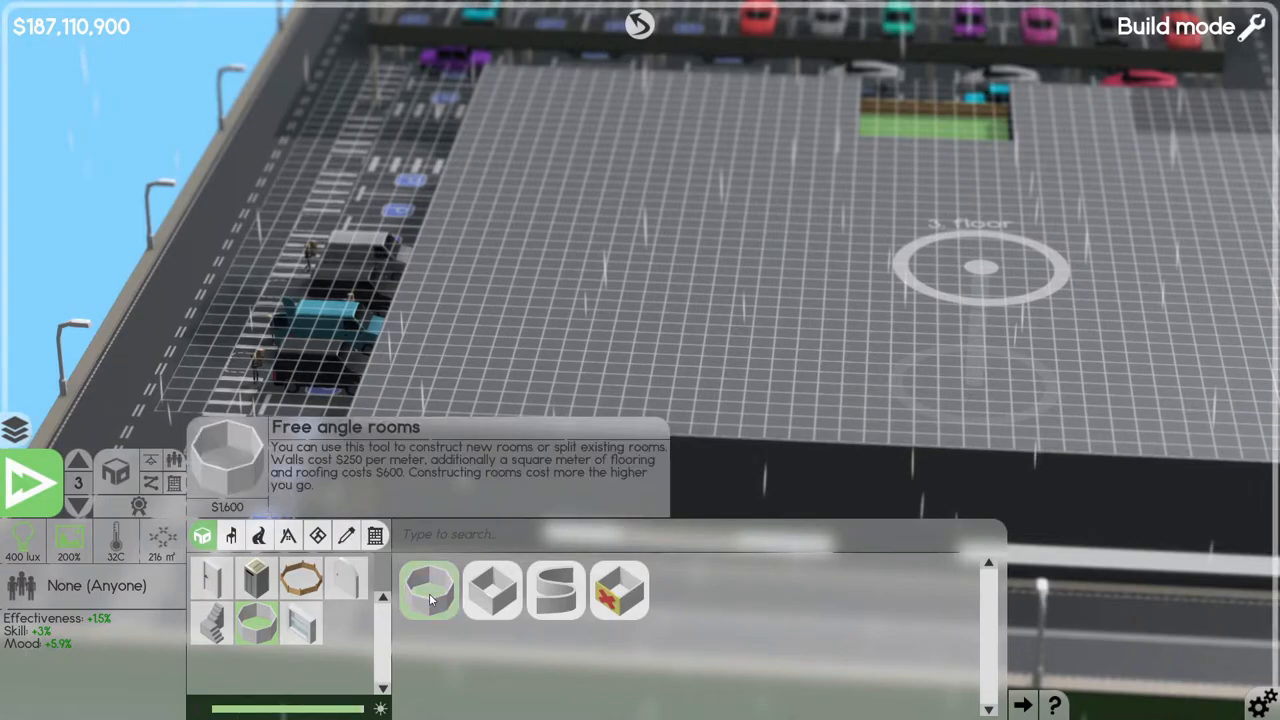
Draw a free-angle room over the whole third-floor footprint and toggle the wall display.
{"action": "left_click", "coordinate": [429, 590]}
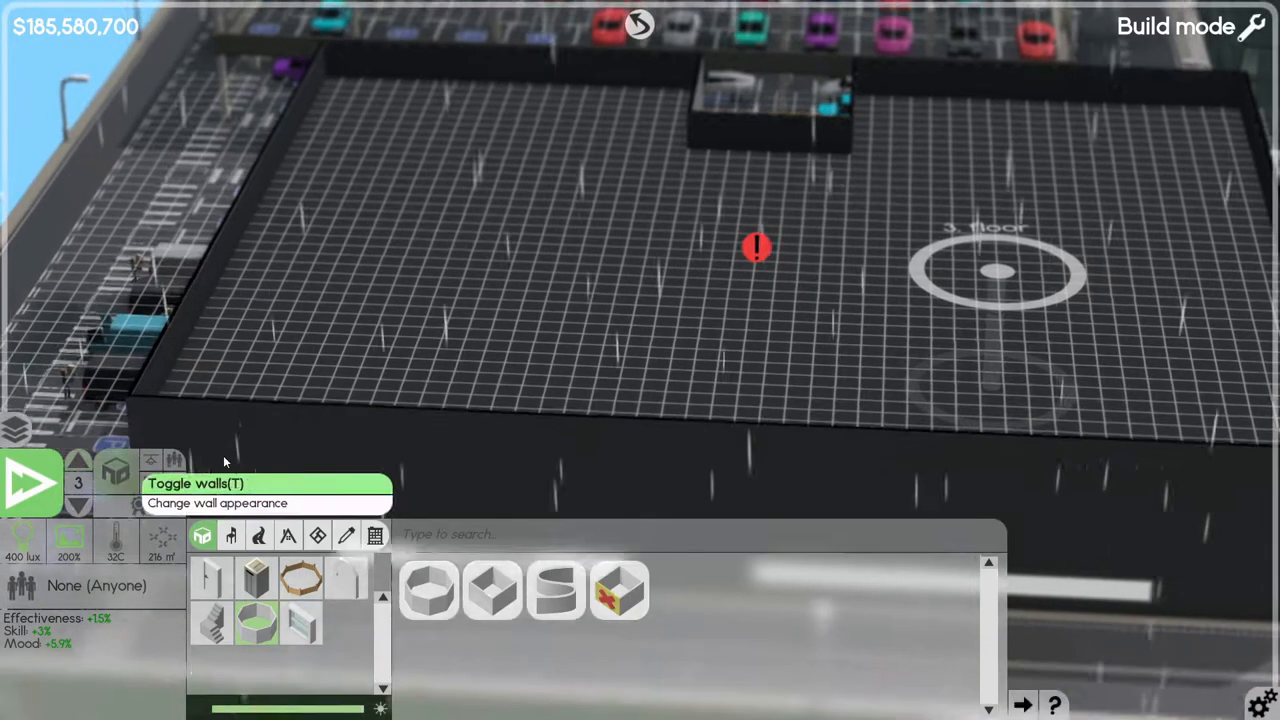
{"action": "left_click", "coordinate": [78, 507]}
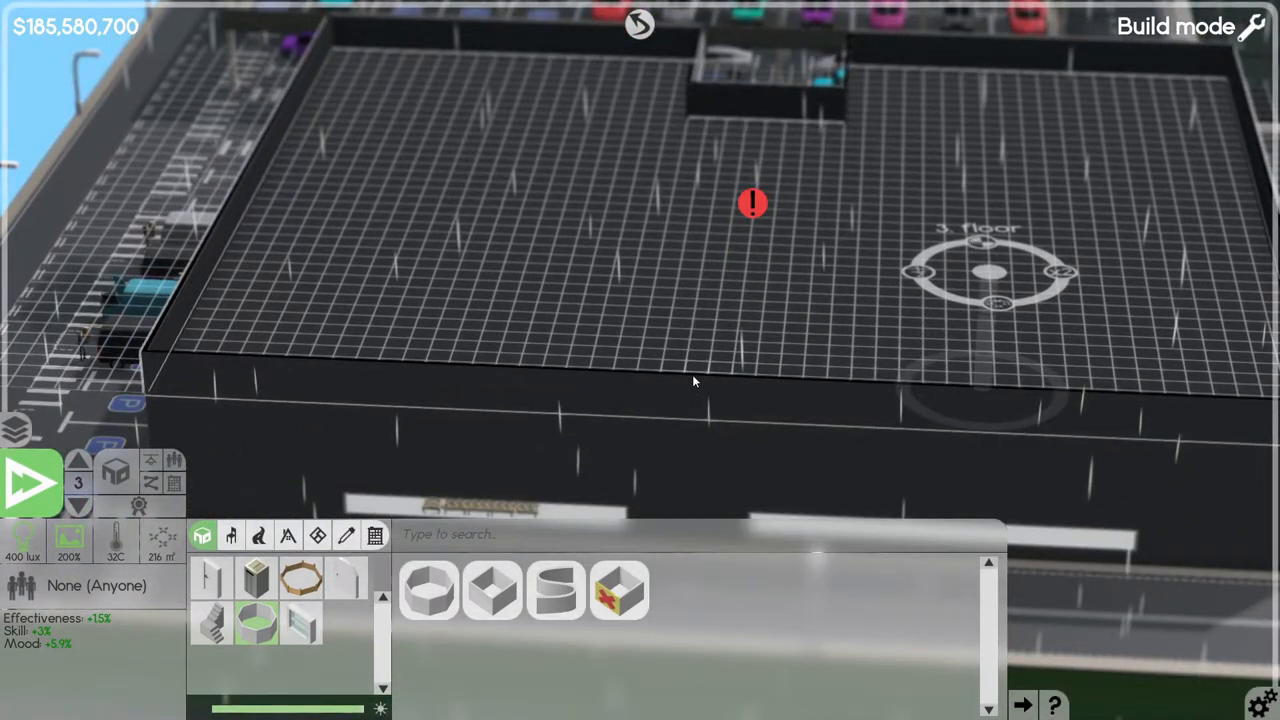
{"action": "mouse_move", "coordinate": [617, 318]}
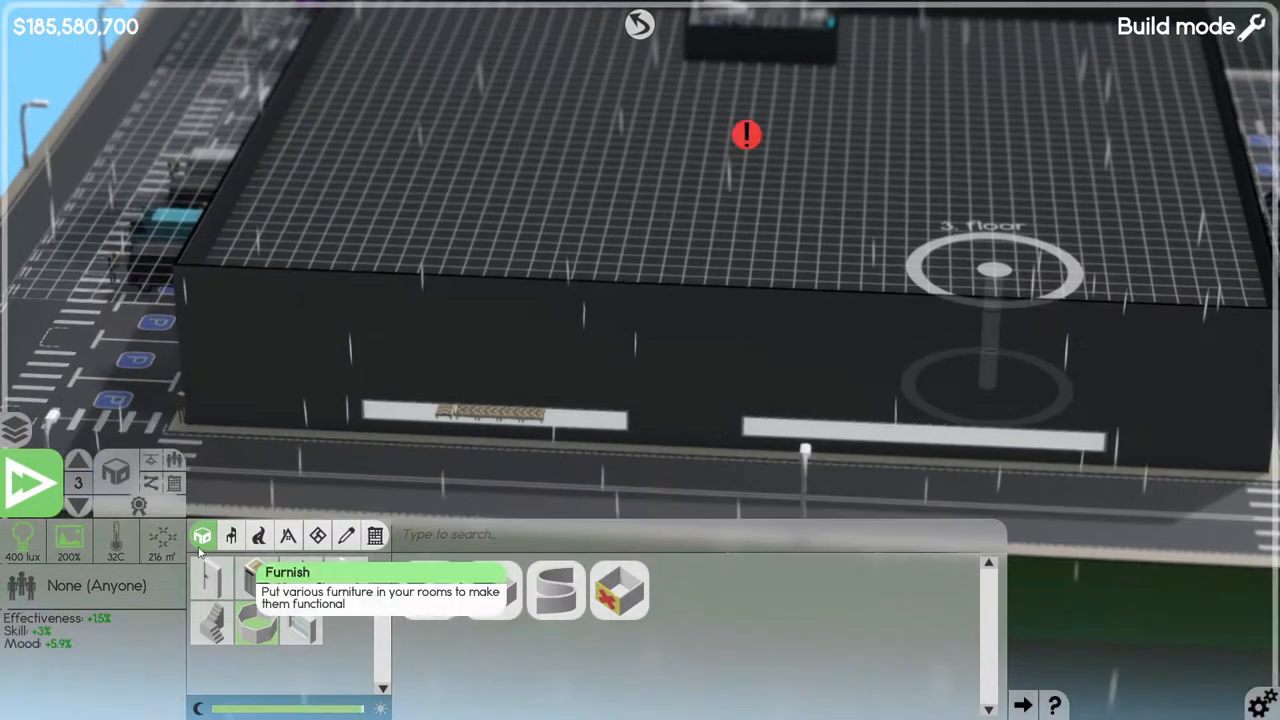
Place windows and doors along the first floor's front wall, side wall and entrance.
{"action": "left_click", "coordinate": [78, 505]}
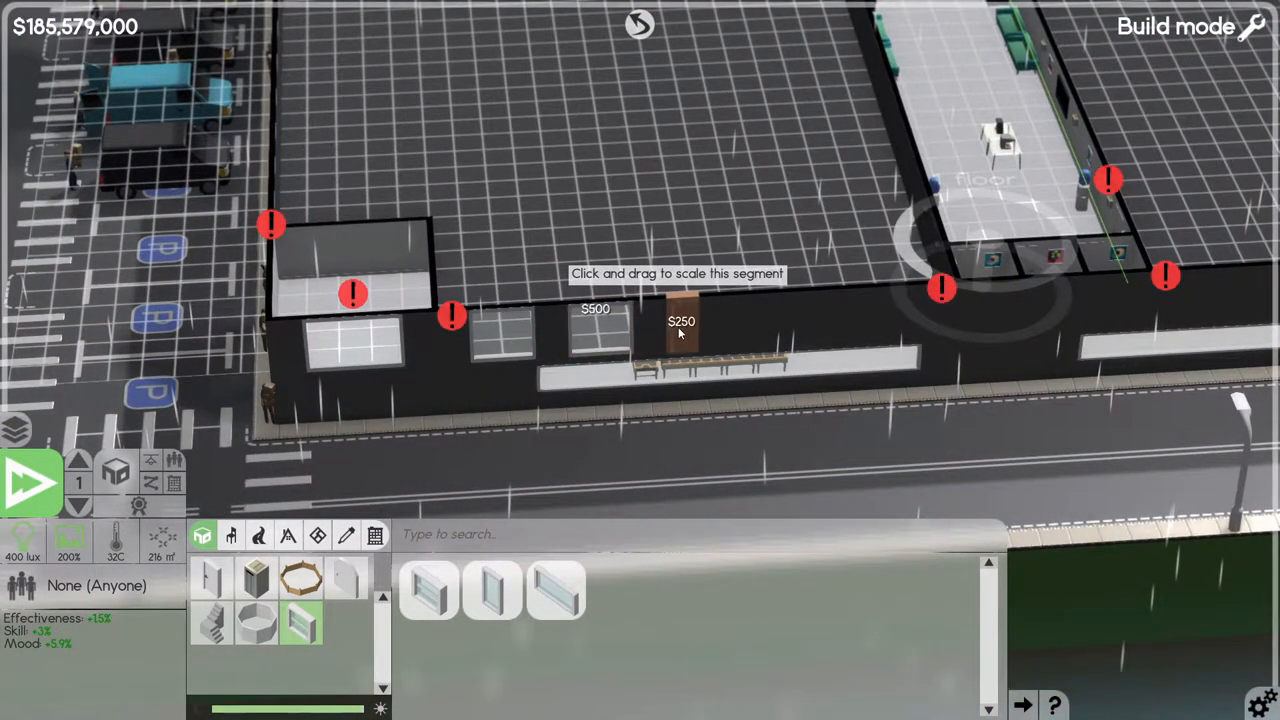
{"action": "left_click_drag", "start_coordinate": [680, 330], "coordinate": [880, 325]}
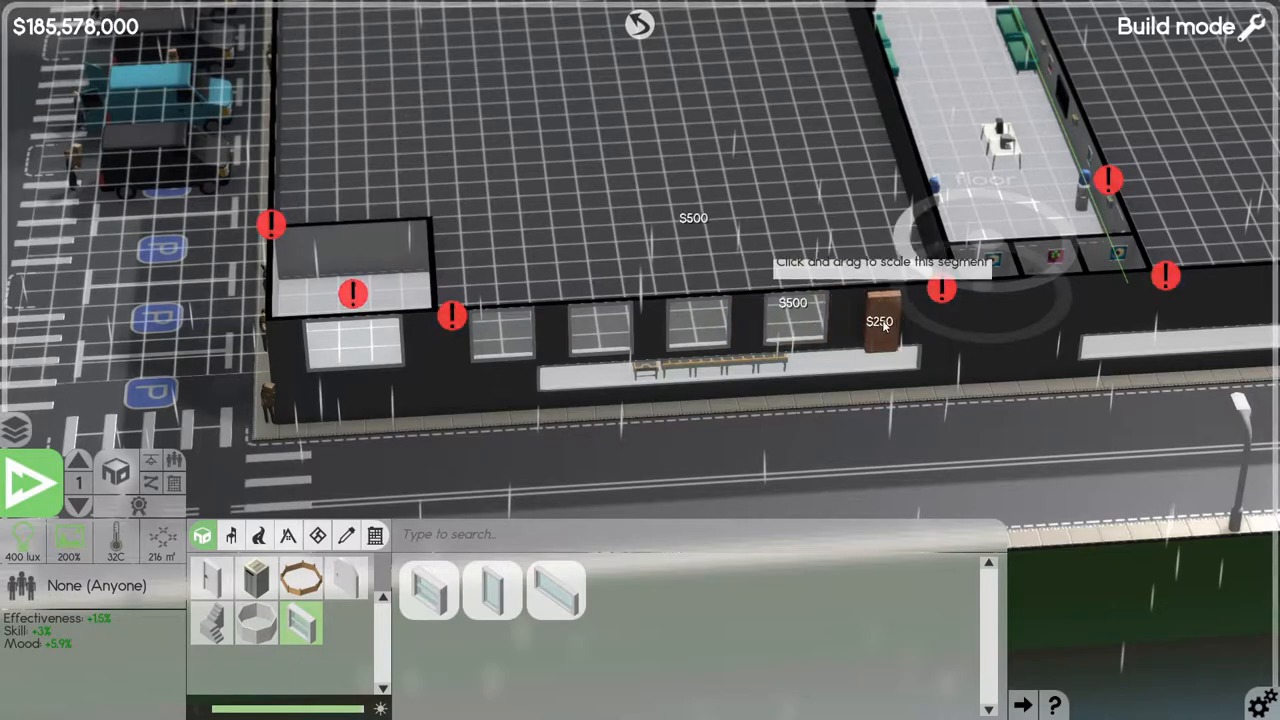
{"action": "left_click_drag", "start_coordinate": [880, 325], "coordinate": [697, 280]}
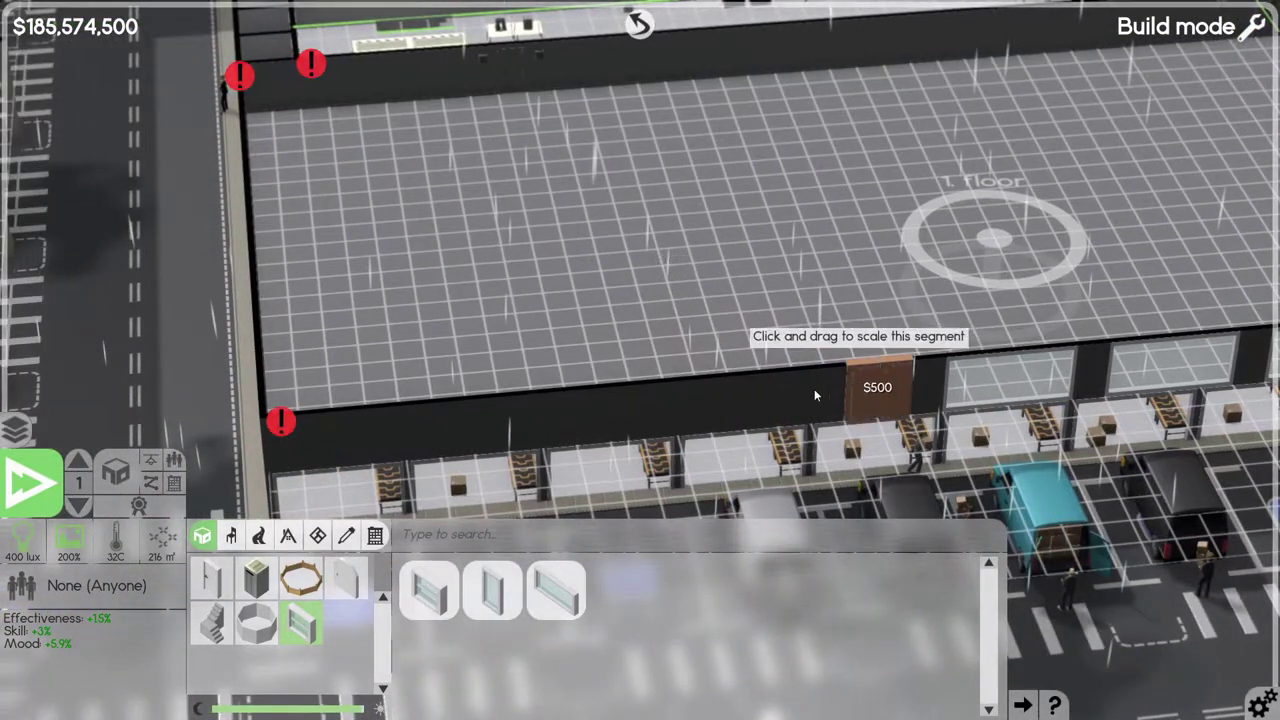
{"action": "left_click_drag", "start_coordinate": [815, 395], "coordinate": [597, 432]}
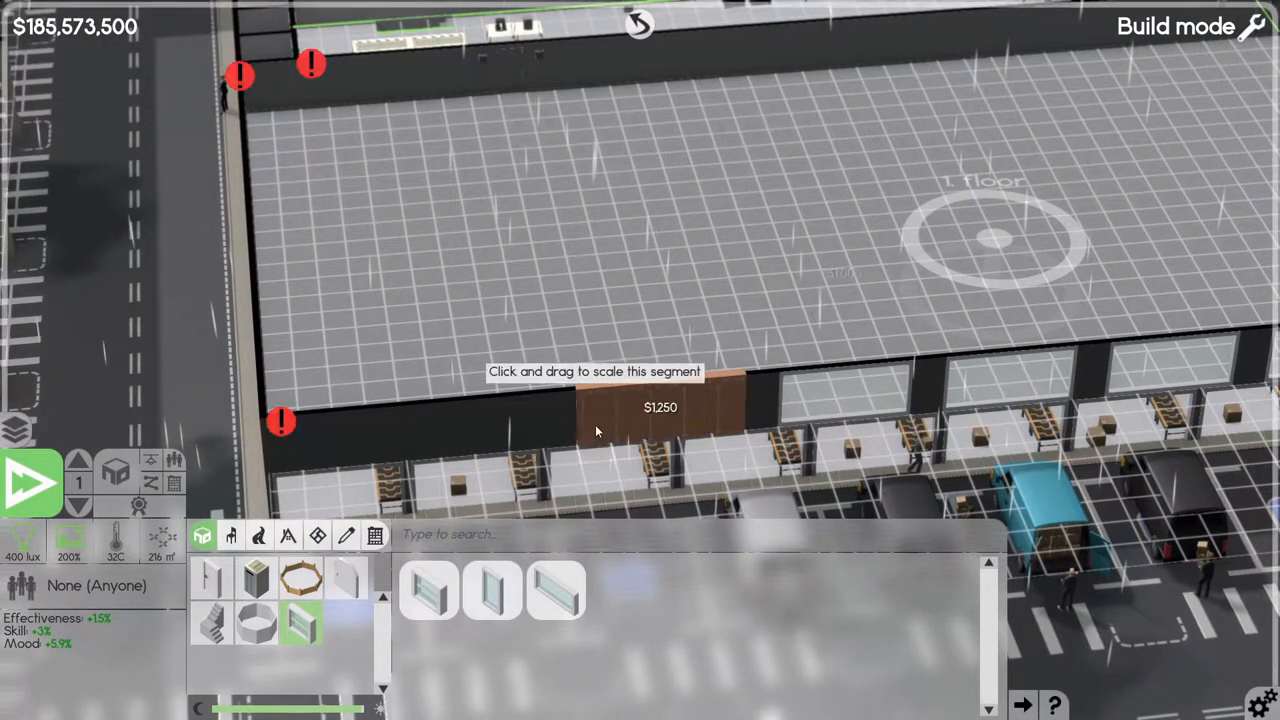
{"action": "left_click_drag", "start_coordinate": [597, 432], "coordinate": [426, 442]}
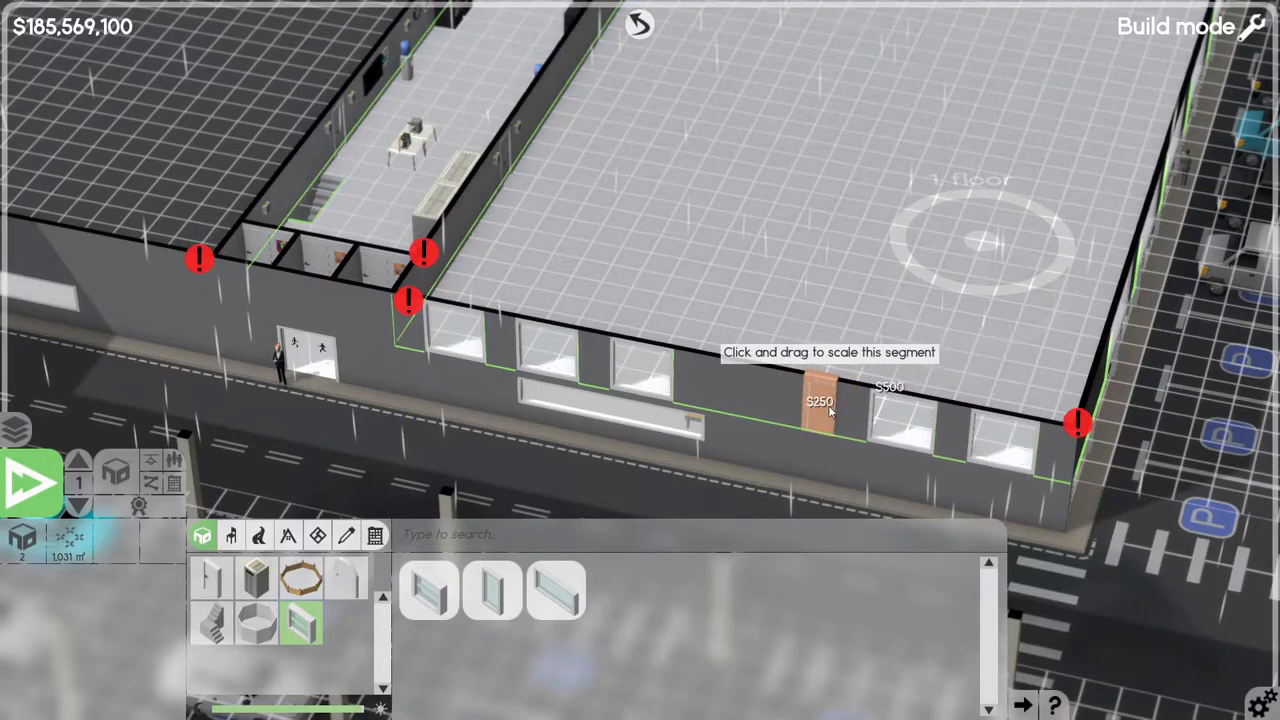
{"action": "left_click_drag", "start_coordinate": [820, 400], "coordinate": [720, 380]}
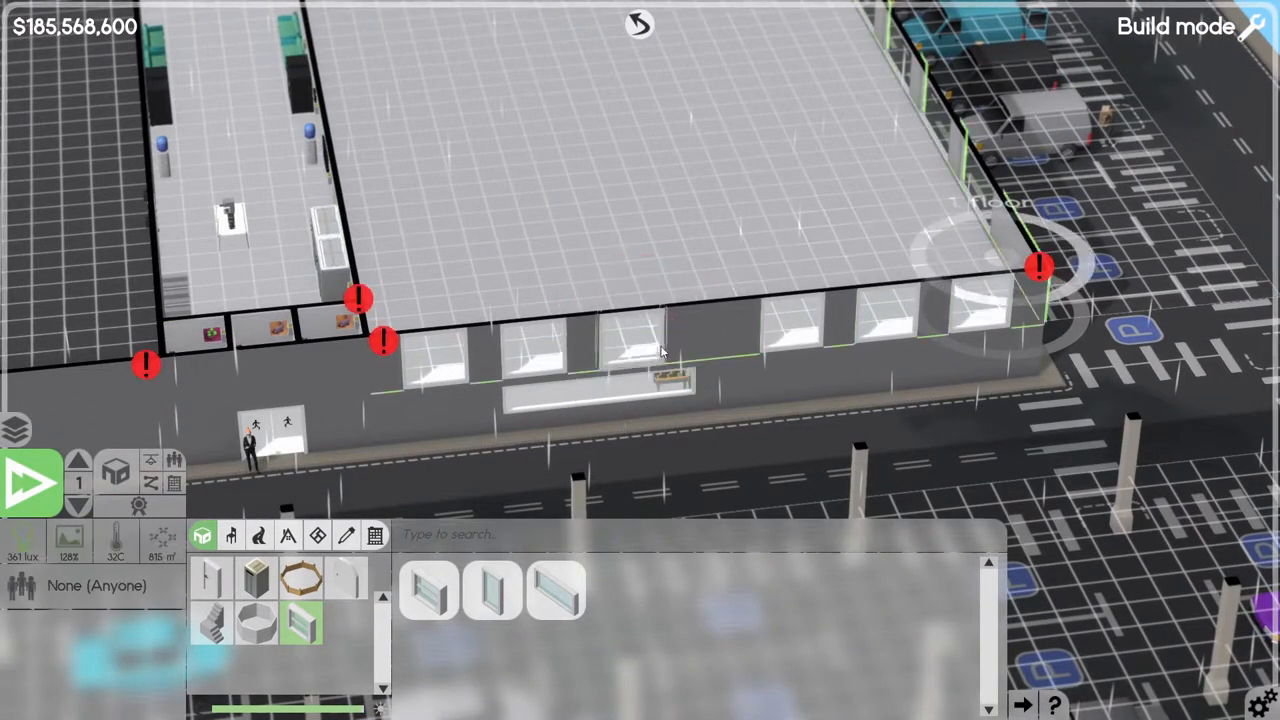
Add a row of windows along the empty first-floor room's front wall.
{"action": "left_click", "coordinate": [645, 345]}
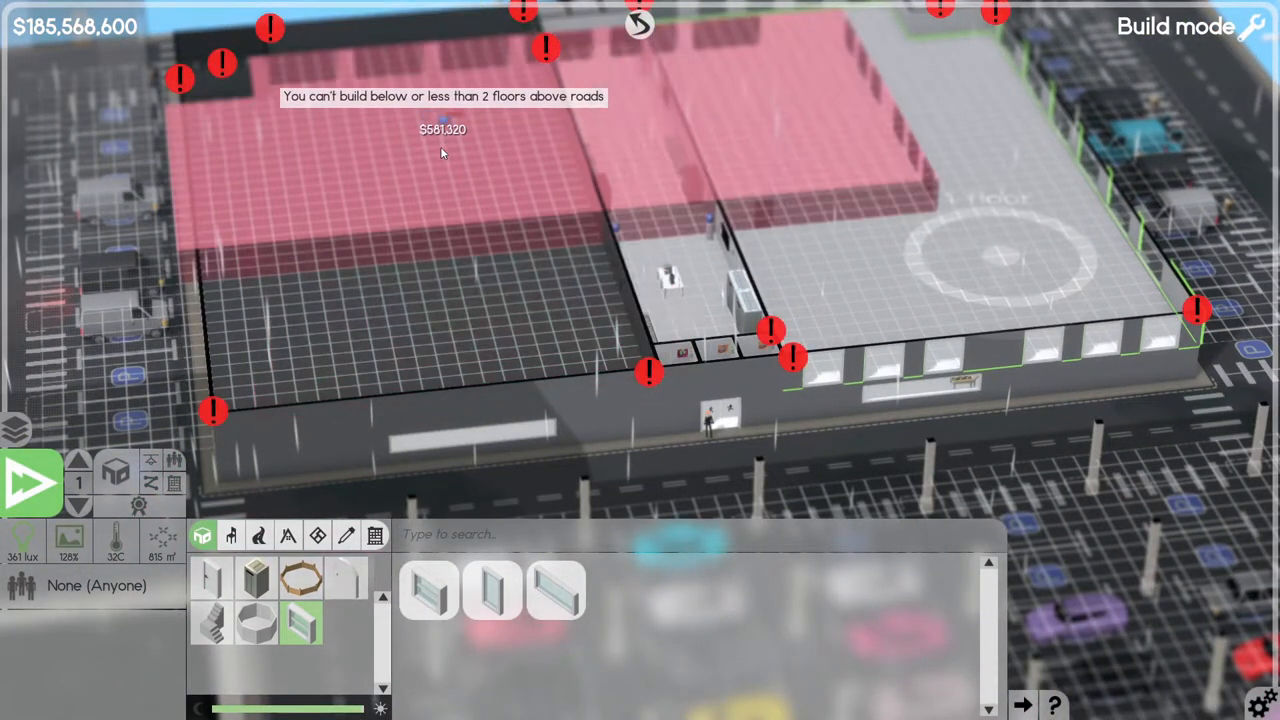
{"action": "mouse_move", "coordinate": [380, 237]}
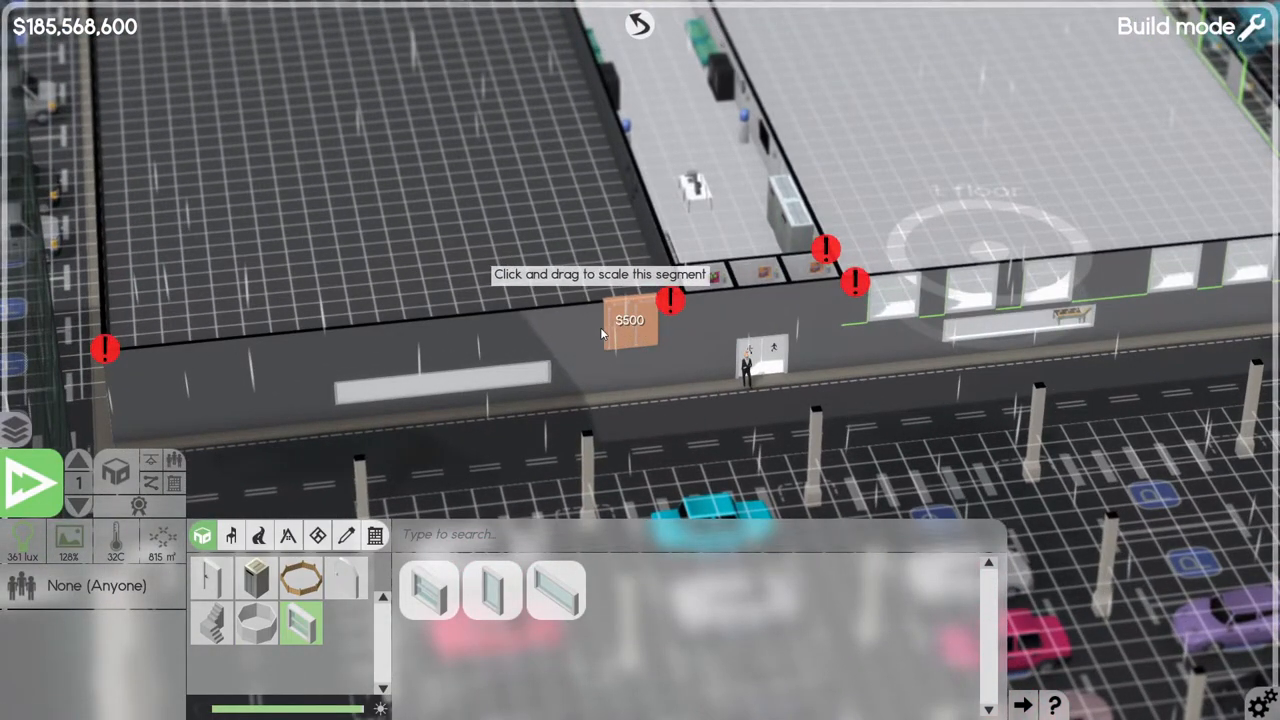
{"action": "left_click_drag", "start_coordinate": [630, 320], "coordinate": [560, 320]}
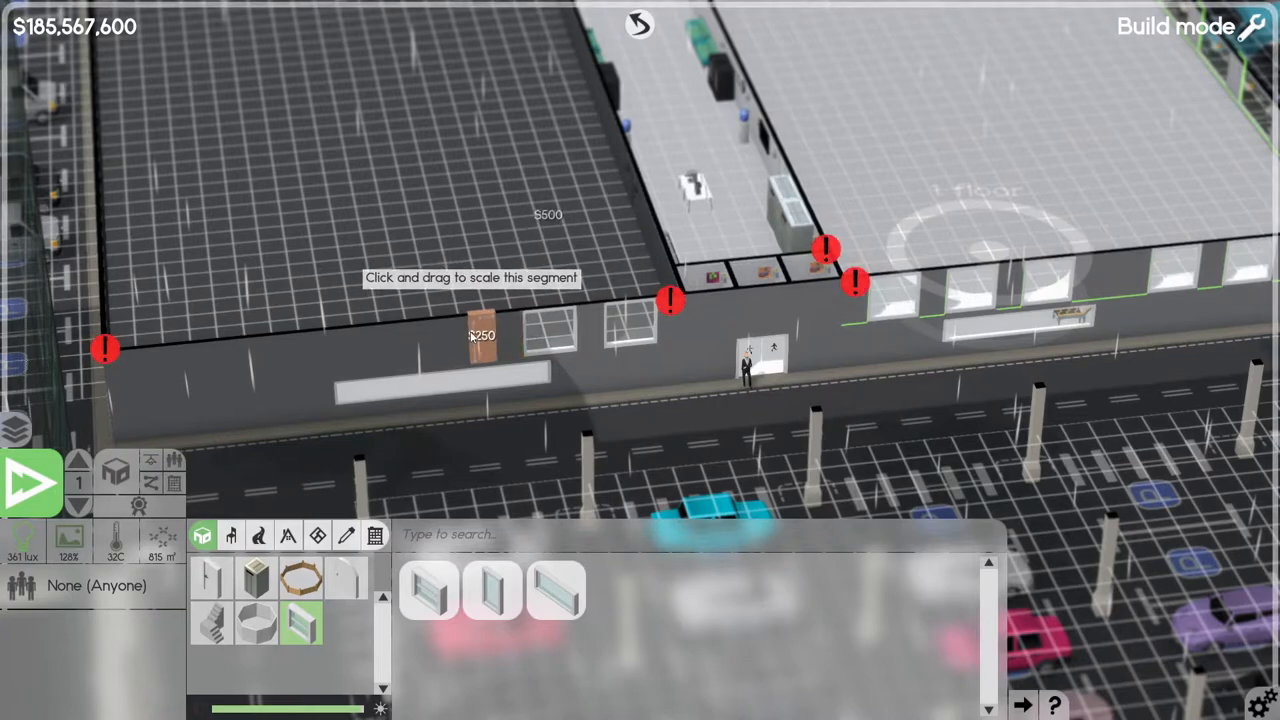
{"action": "left_click_drag", "start_coordinate": [470, 335], "coordinate": [148, 365]}
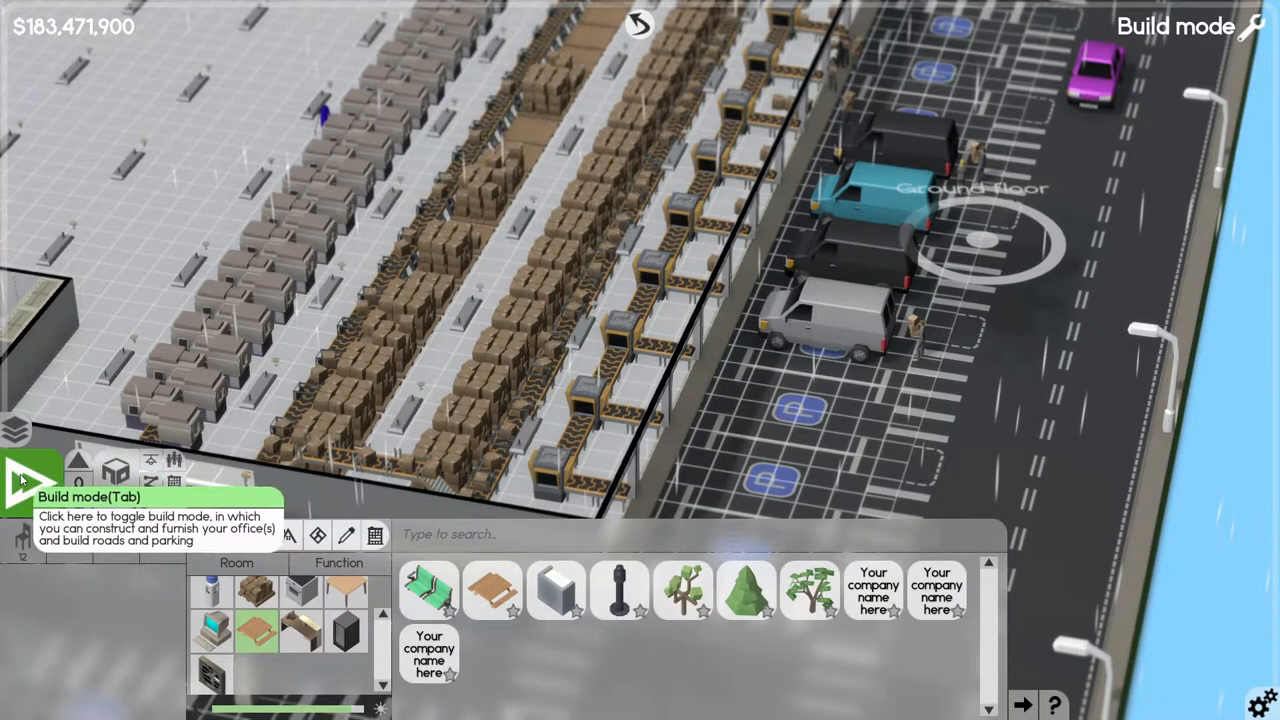
{"action": "left_click", "coordinate": [30, 480]}
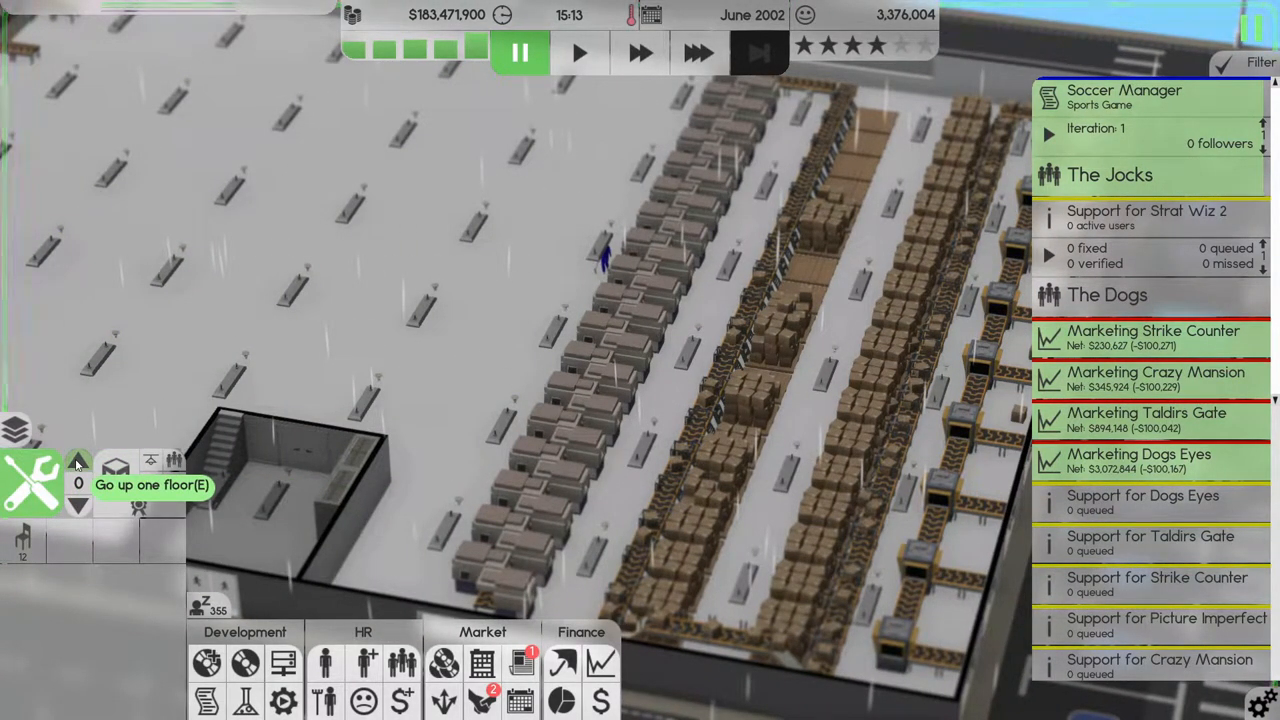
{"action": "left_click", "coordinate": [78, 461]}
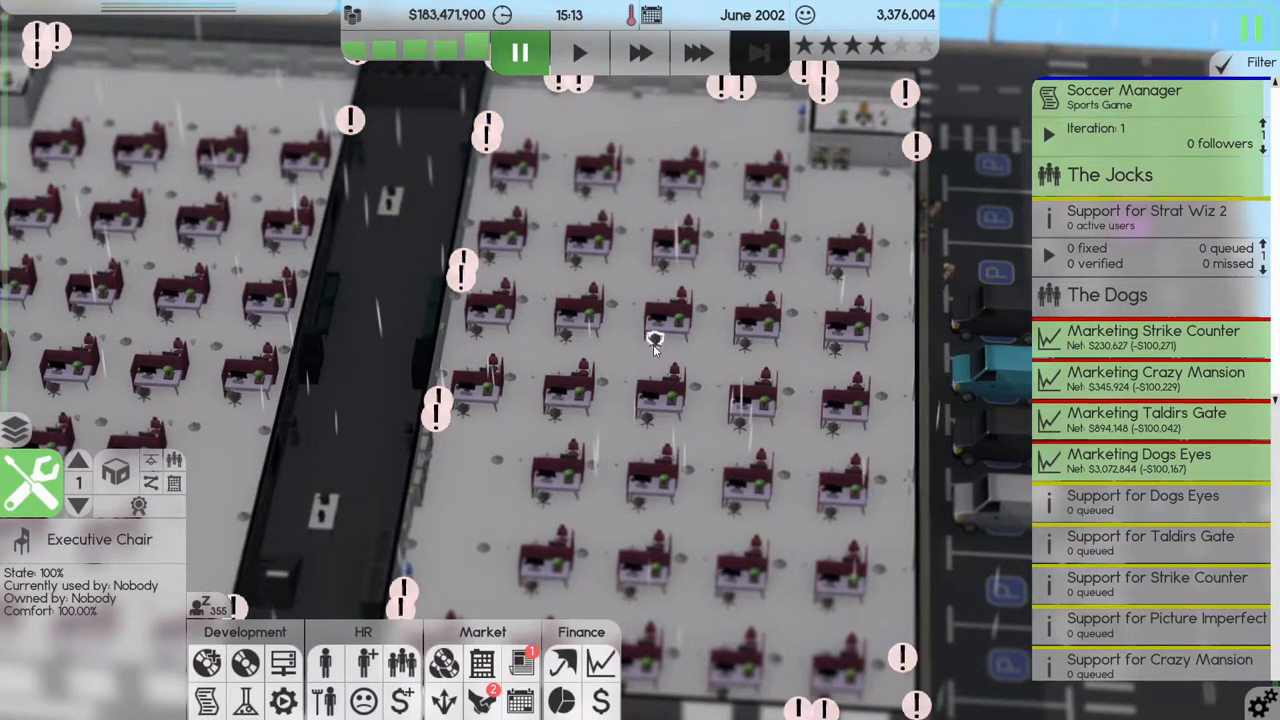
{"action": "right_click", "coordinate": [653, 340]}
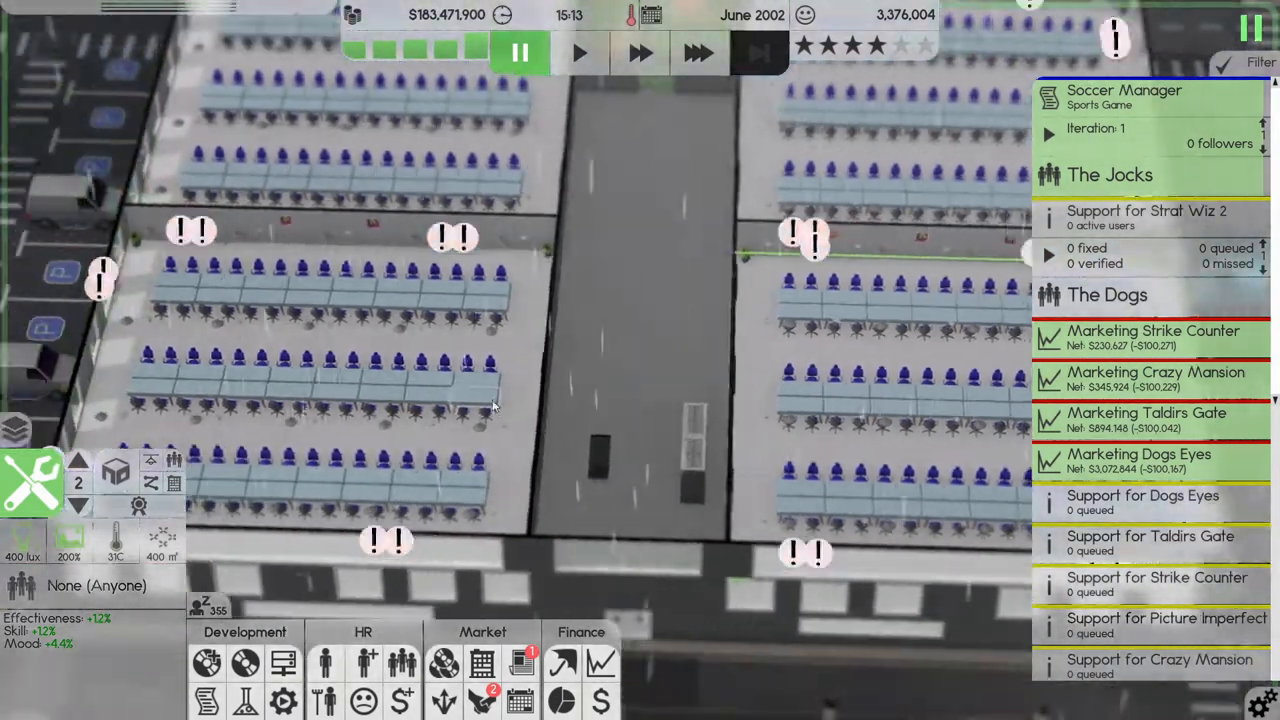
{"action": "left_click", "coordinate": [78, 505]}
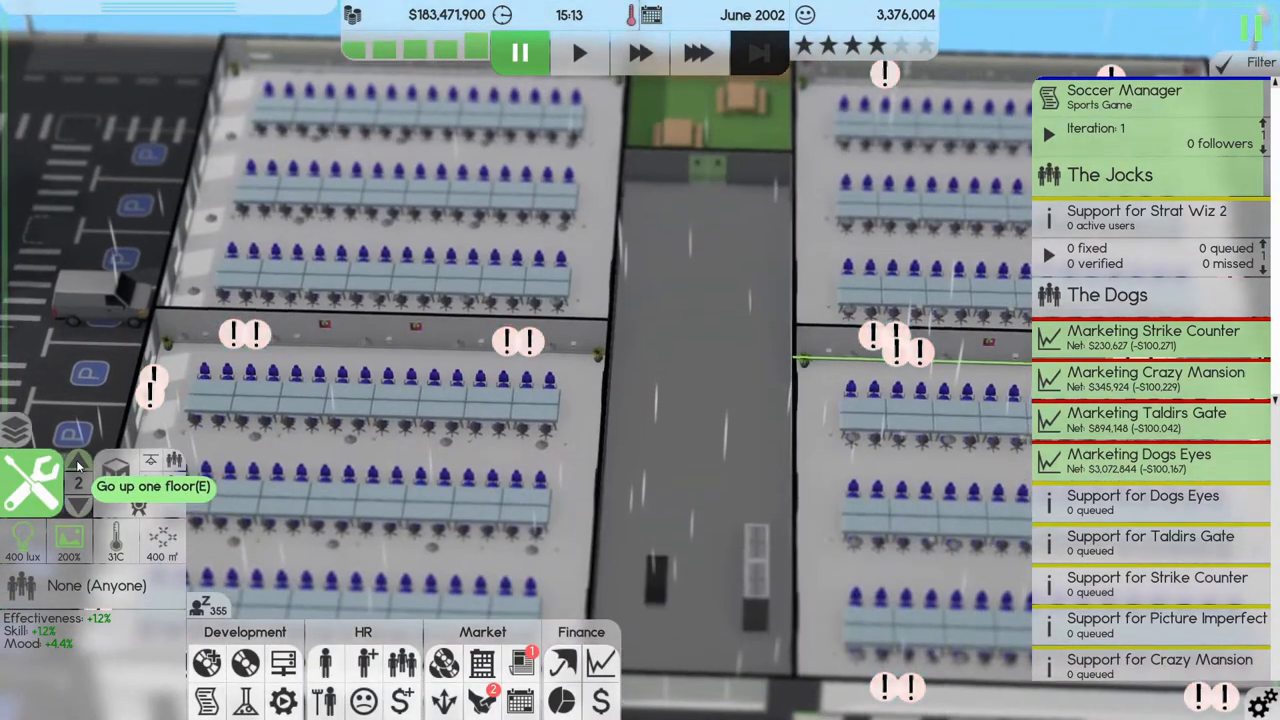
{"action": "left_click", "coordinate": [78, 465]}
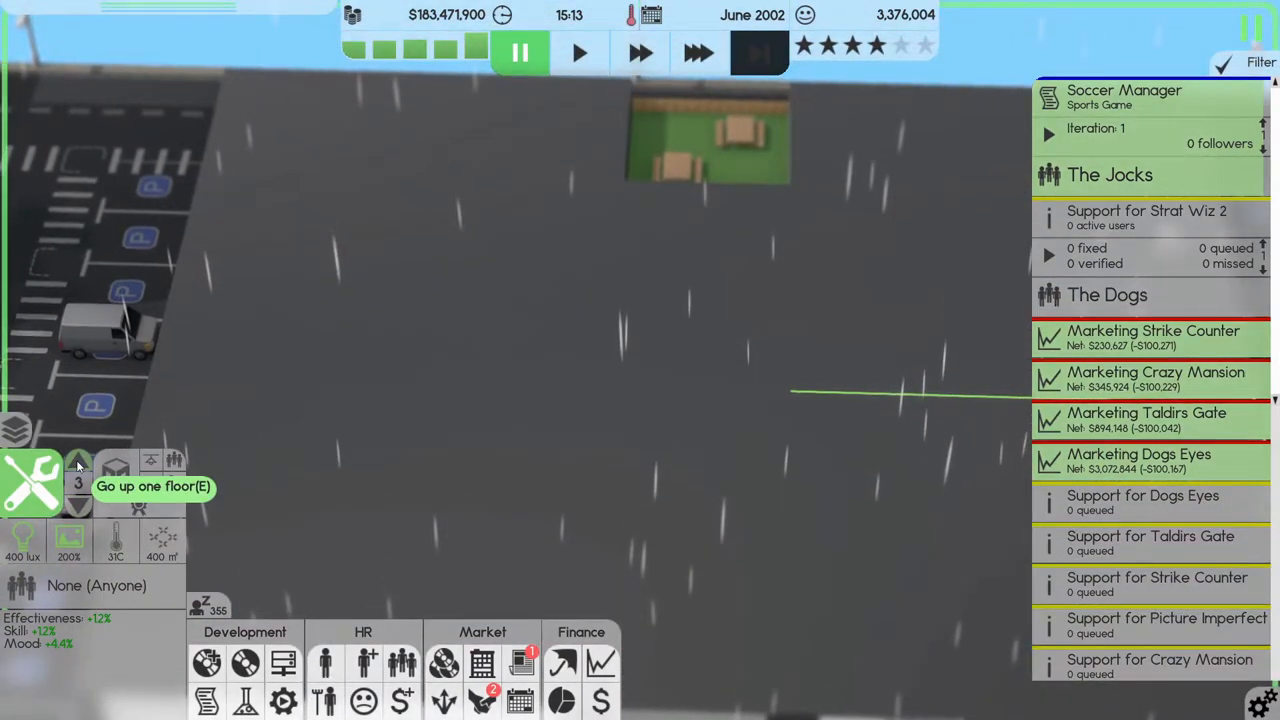
{"action": "left_click", "coordinate": [78, 464]}
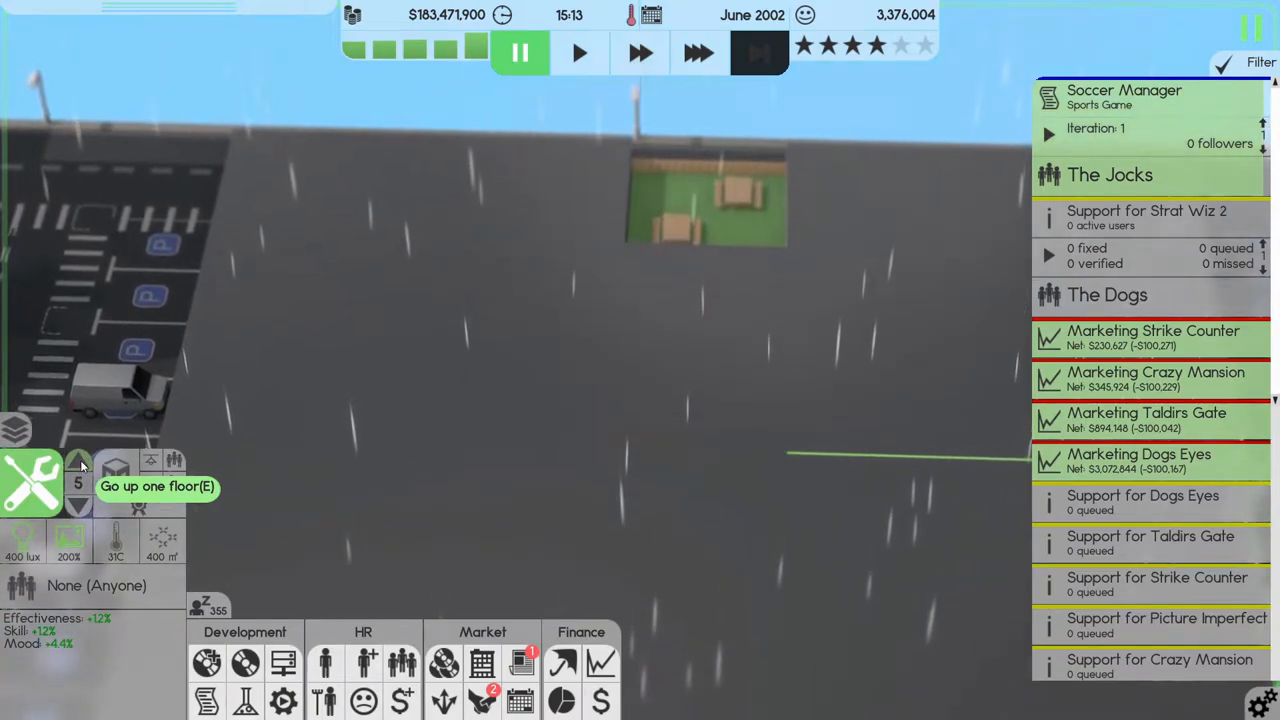
{"action": "left_click", "coordinate": [78, 462]}
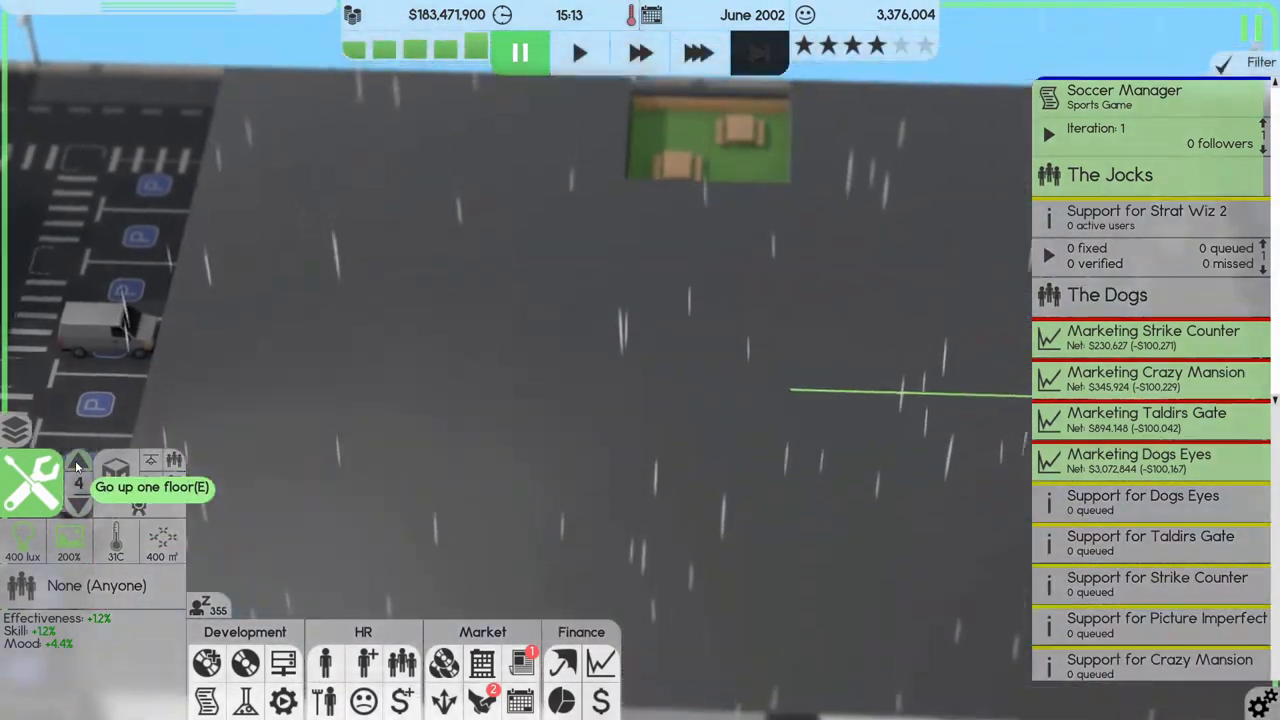
{"action": "left_click", "coordinate": [78, 461]}
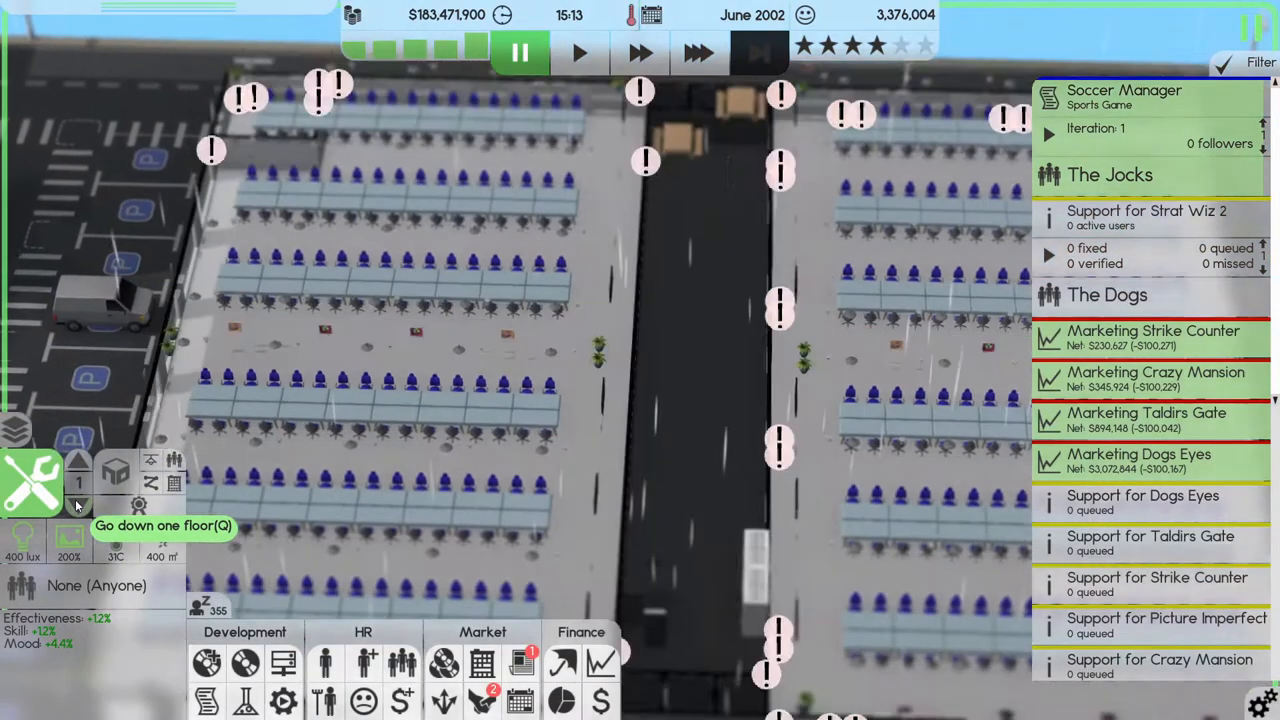
{"action": "left_click", "coordinate": [78, 505]}
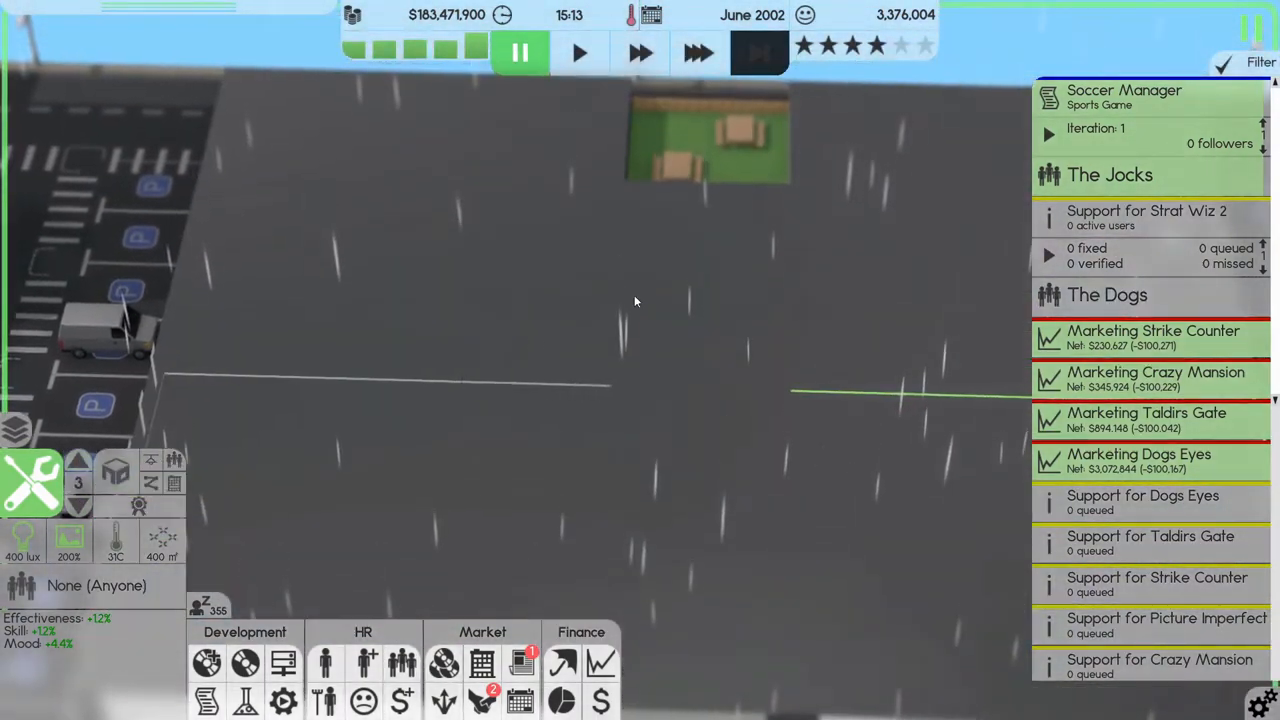
{"action": "mouse_move", "coordinate": [78, 460]}
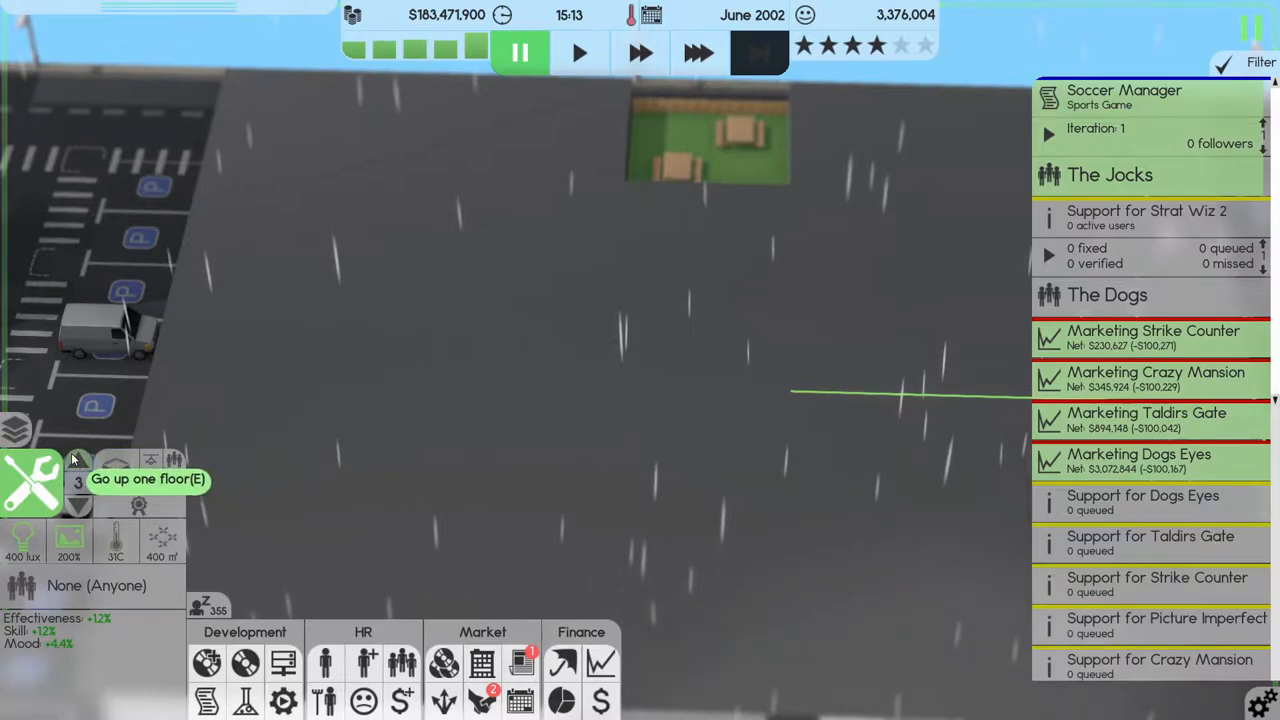
{"action": "left_click", "coordinate": [78, 461]}
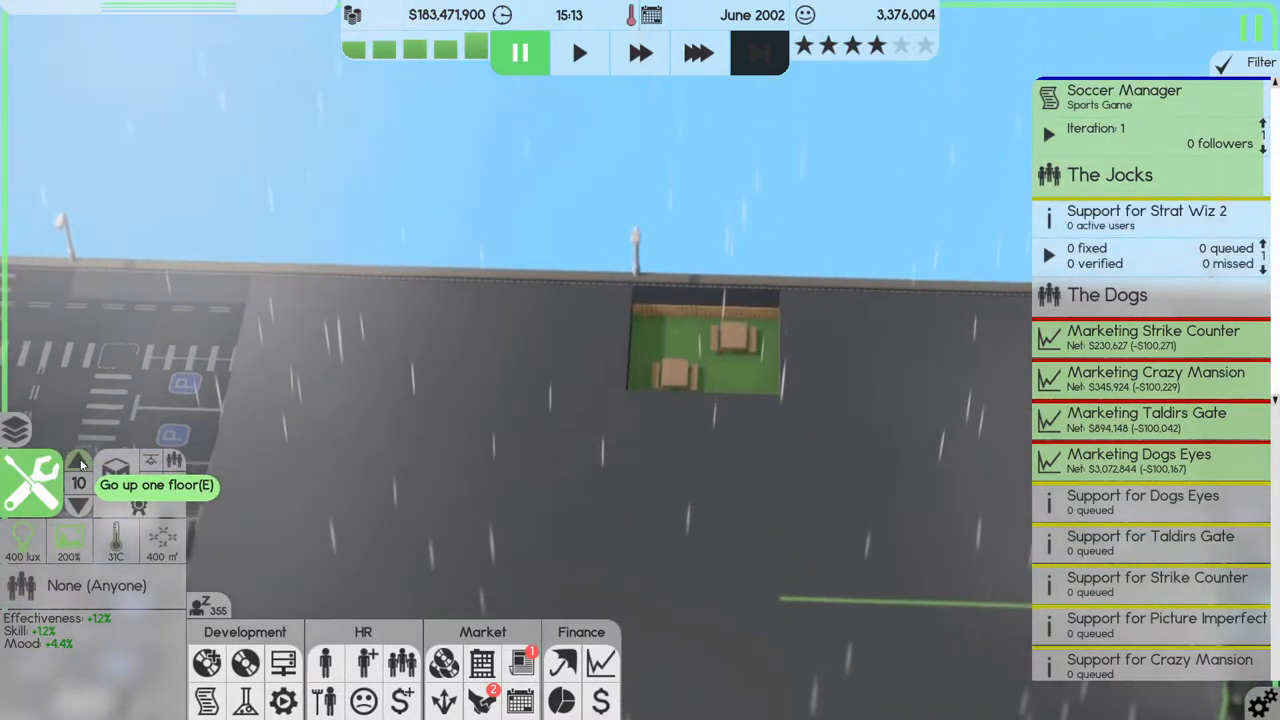
{"action": "left_click", "coordinate": [78, 507]}
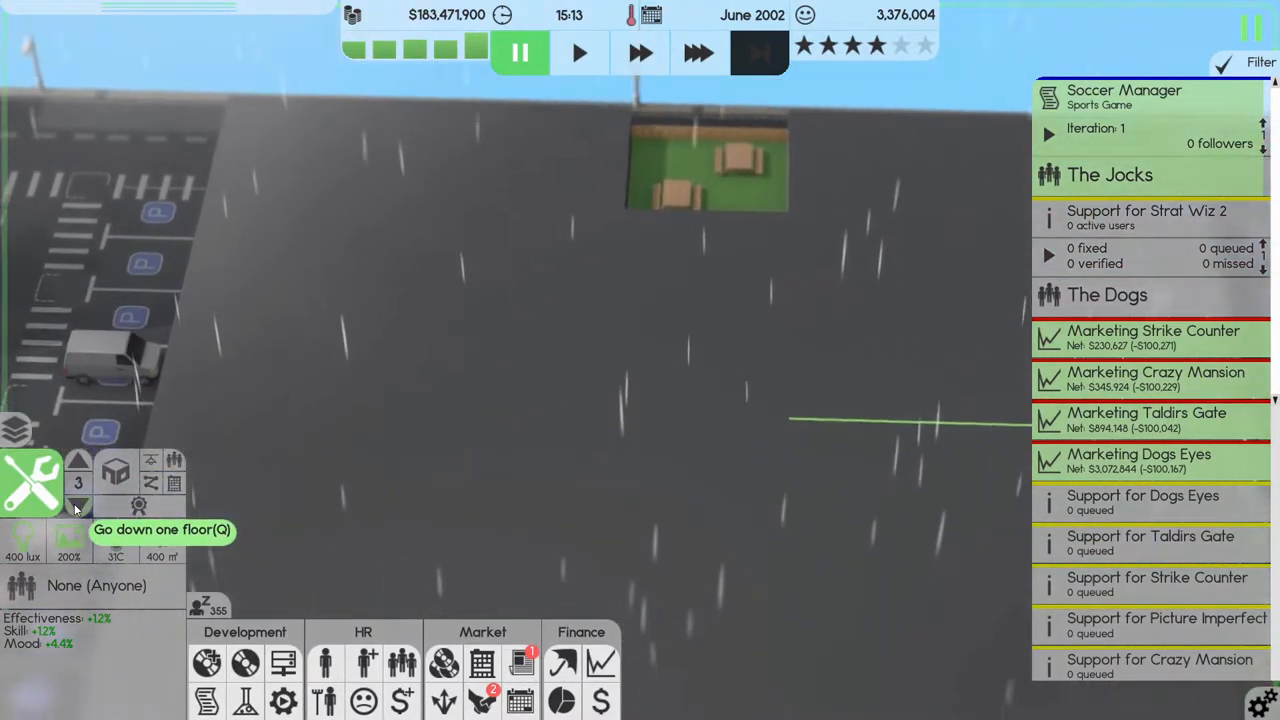
{"action": "left_click", "coordinate": [78, 507]}
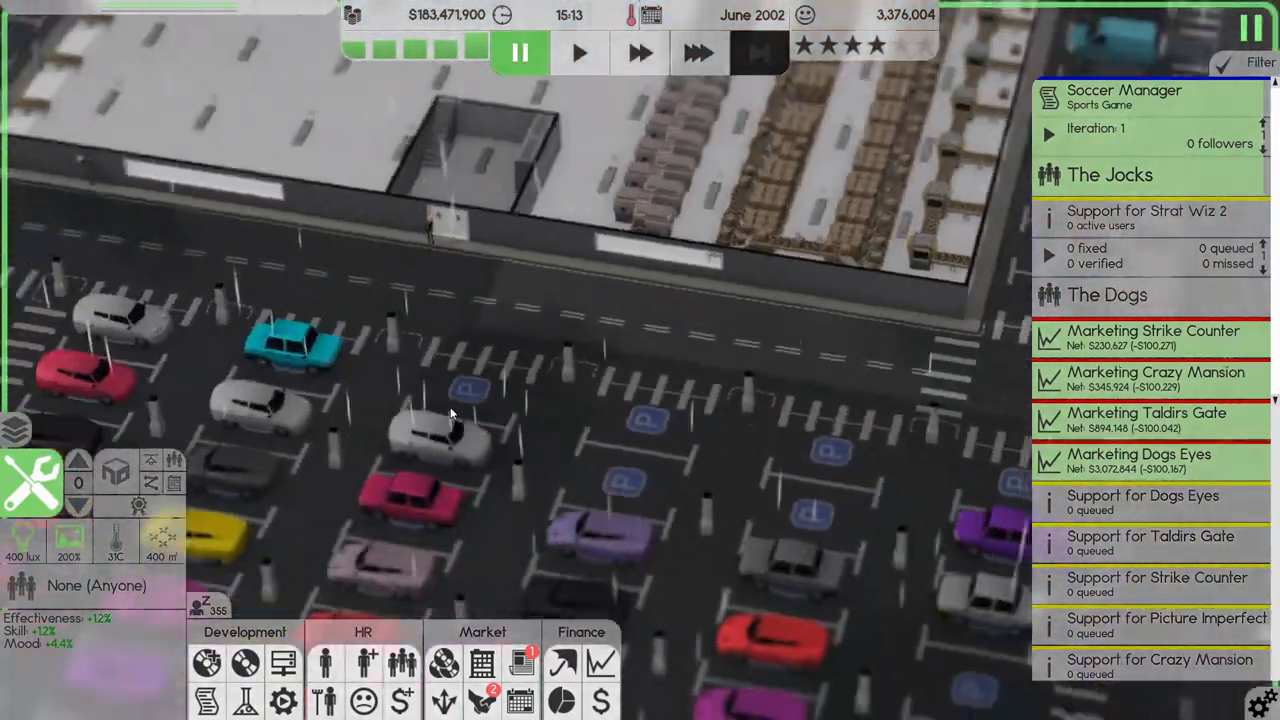
{"action": "left_click", "coordinate": [698, 53]}
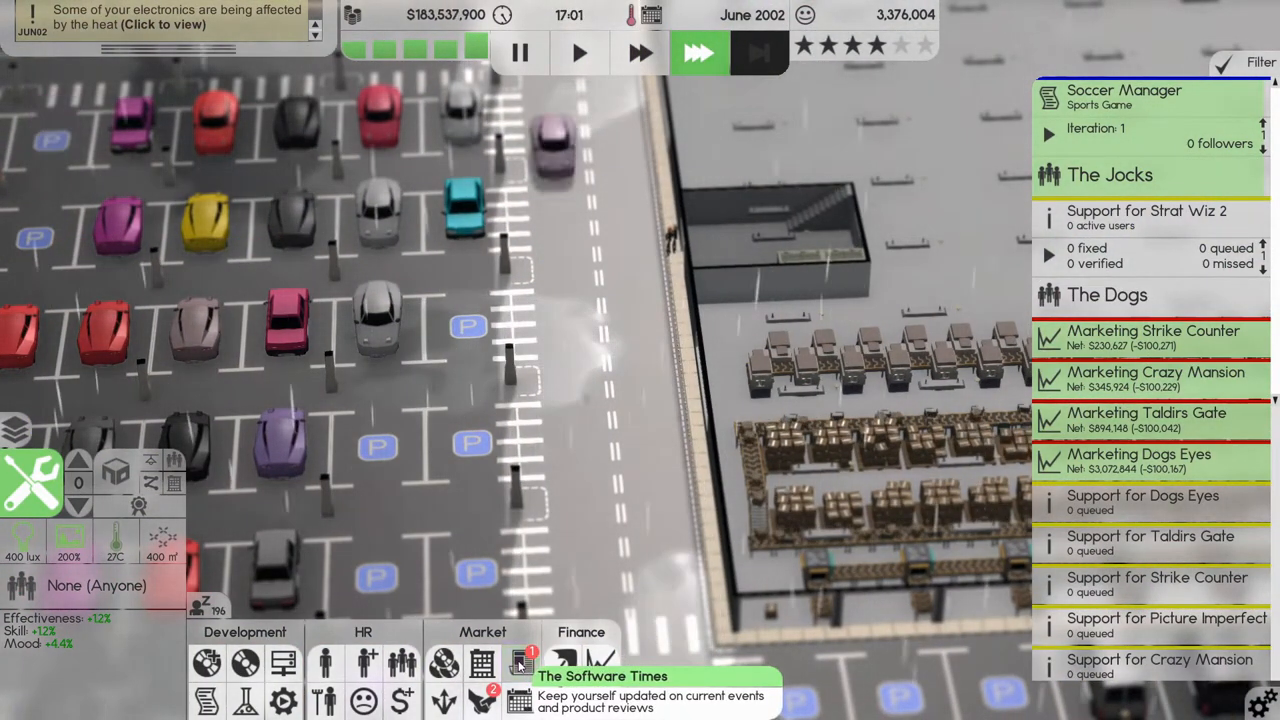
Open the June 2002 Software Times to read the Simulate This 3 review.
{"action": "left_click", "coordinate": [520, 663]}
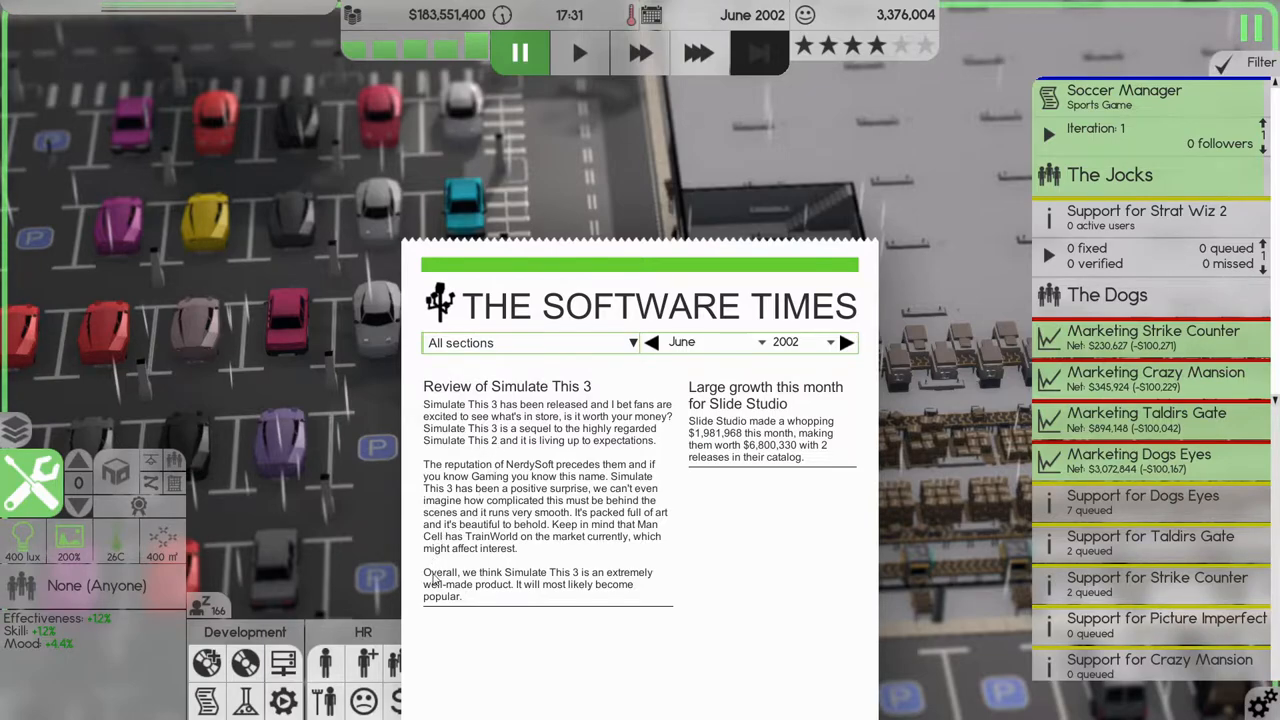
{"action": "mouse_move", "coordinate": [537, 592]}
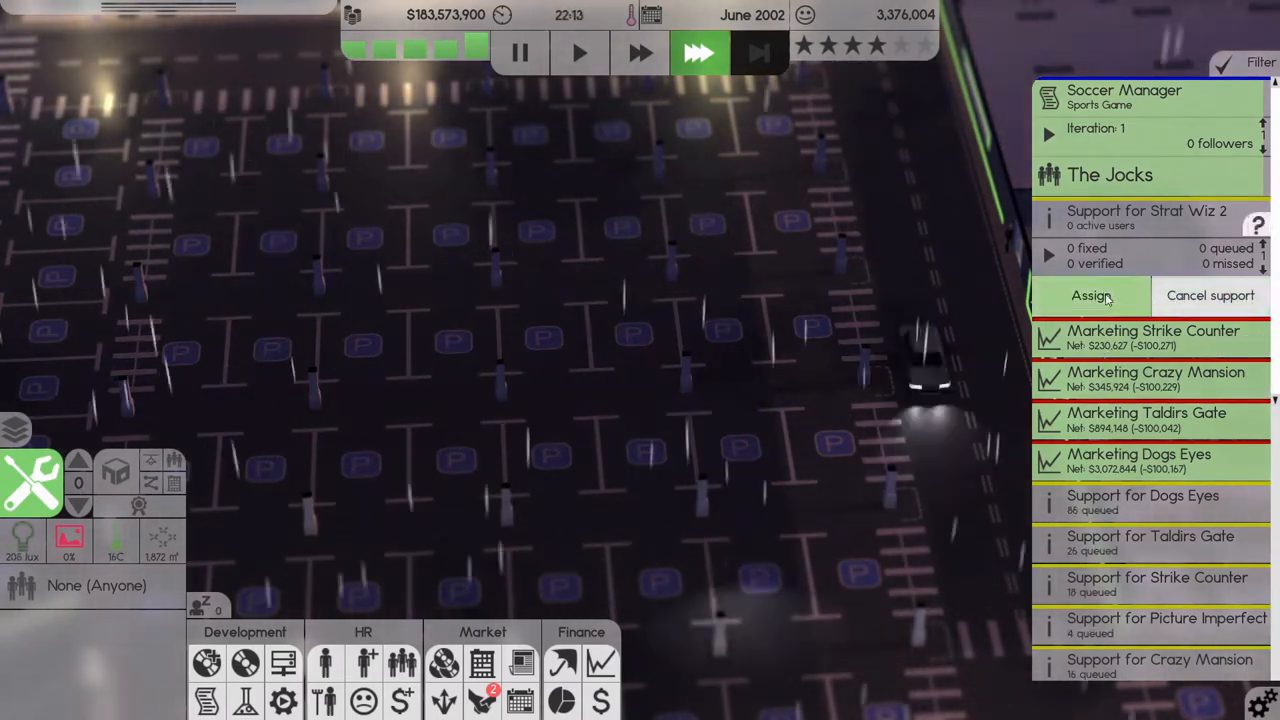
Assign The Strategists as the Strat Wiz 2 support team.
{"action": "left_click", "coordinate": [1090, 295]}
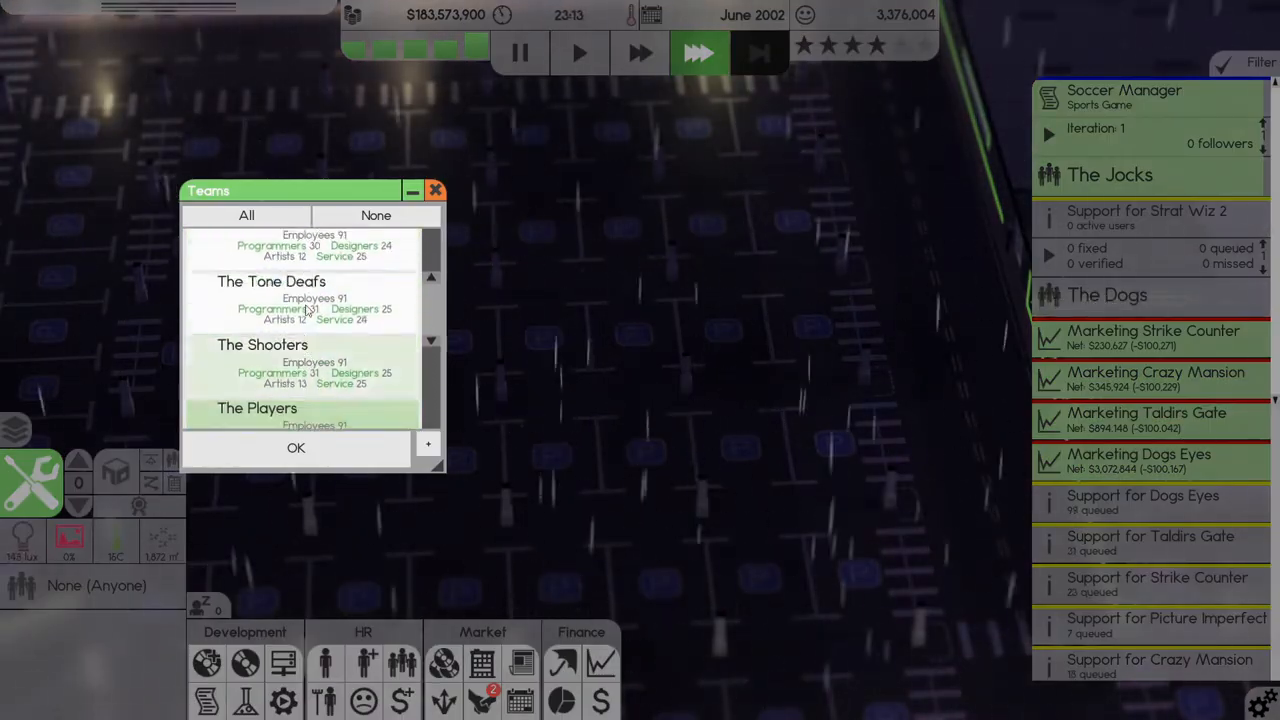
{"action": "scroll", "scroll_direction": "up", "scroll_amount": 3}
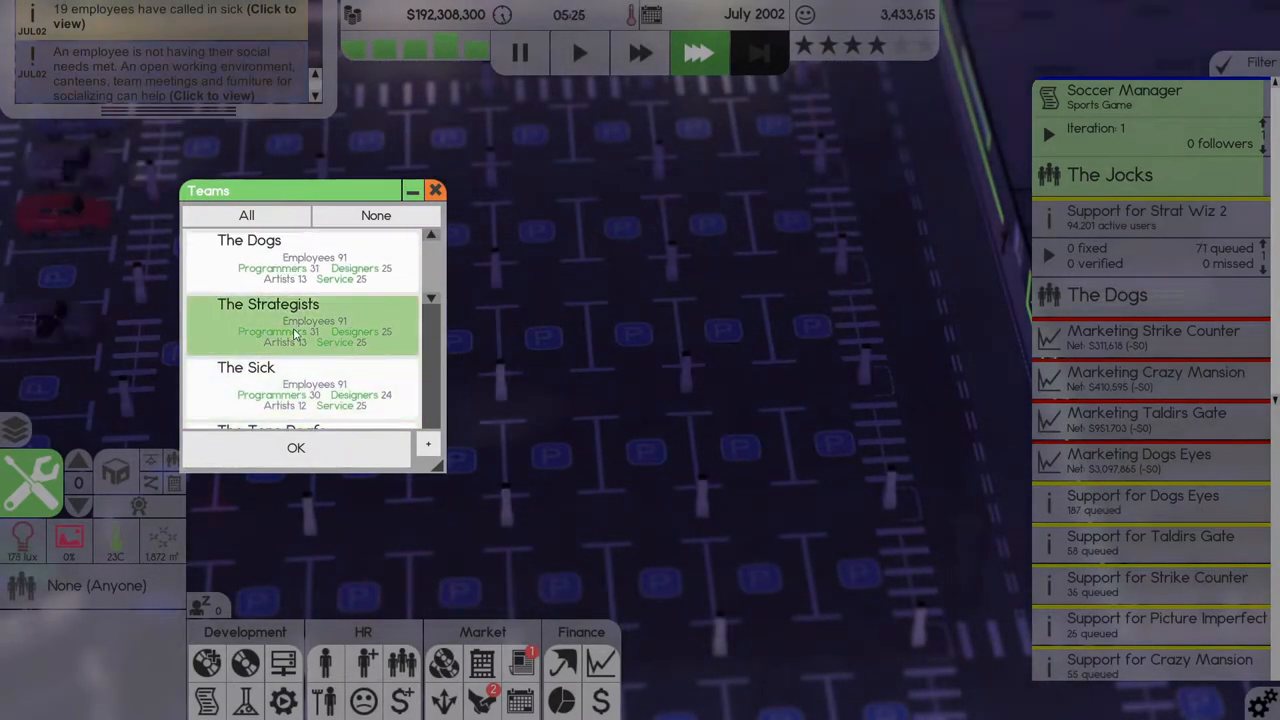
{"action": "left_click", "coordinate": [296, 447]}
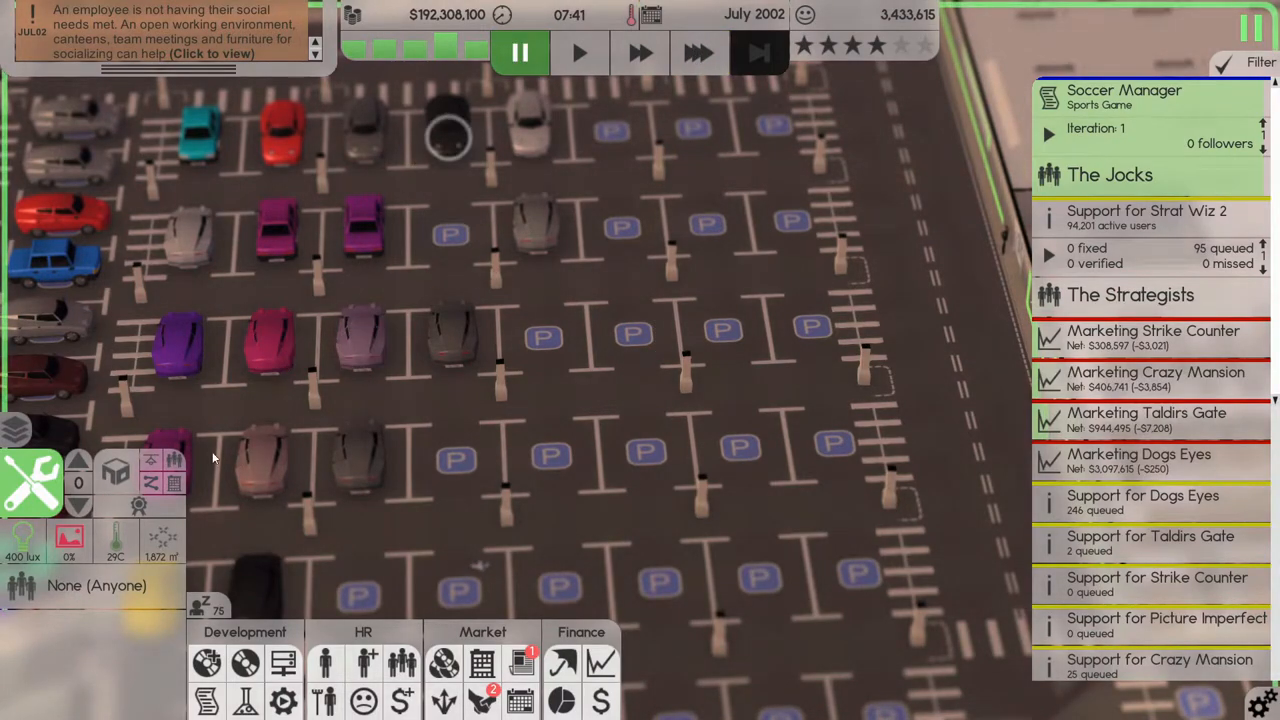
{"action": "mouse_move", "coordinate": [207, 663]}
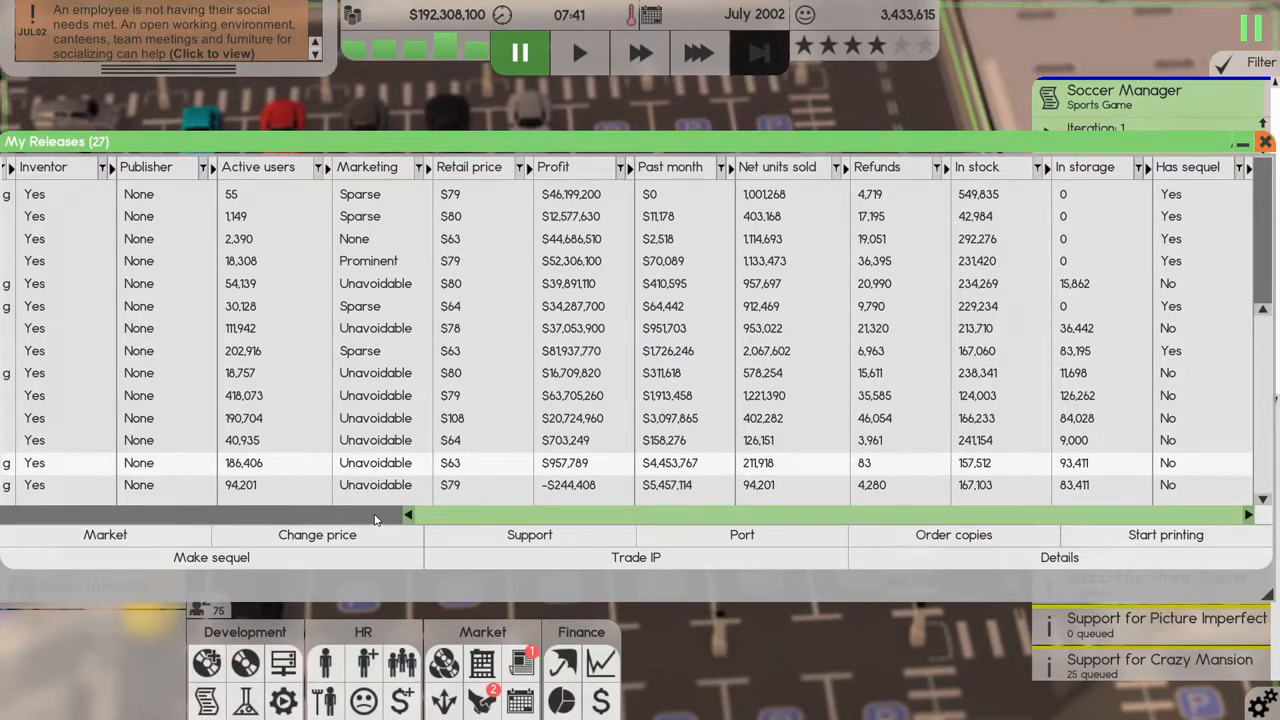
Scroll through the release sales columns, then close the April–July 2002 finance sheet.
{"action": "scroll", "scroll_direction": "left", "scroll_amount": 3}
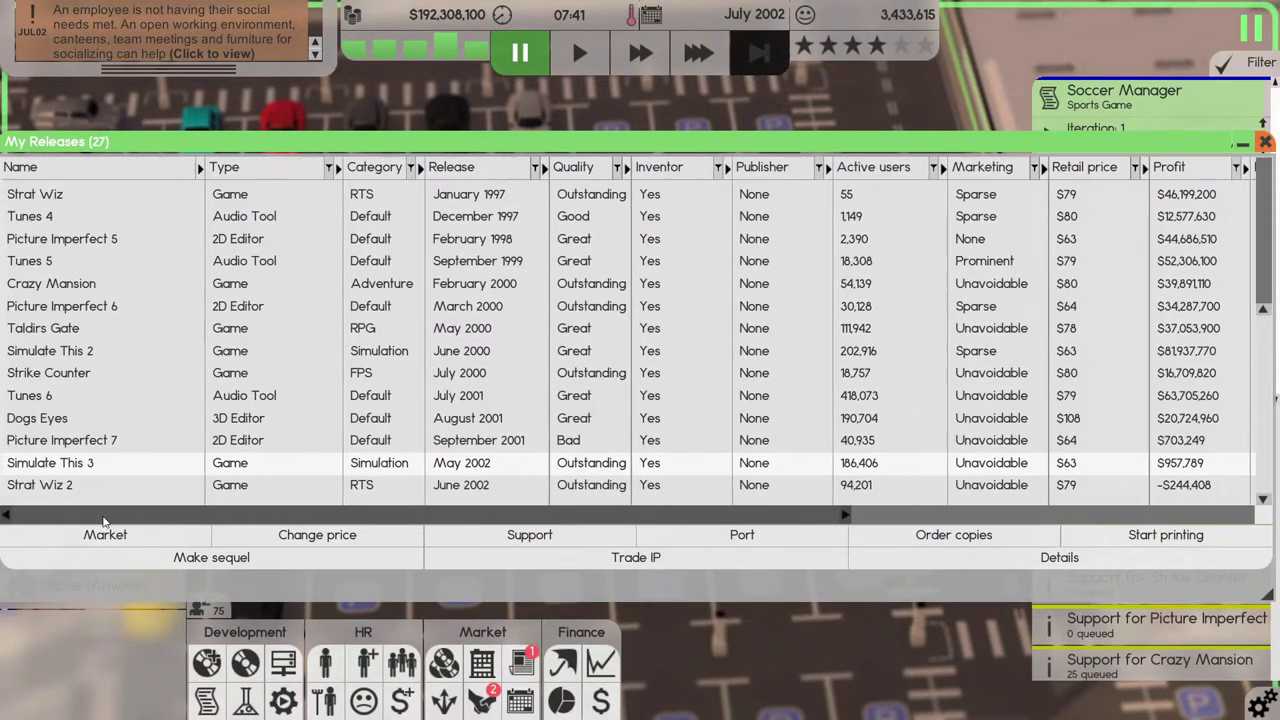
{"action": "scroll", "scroll_direction": "right", "scroll_amount": 3}
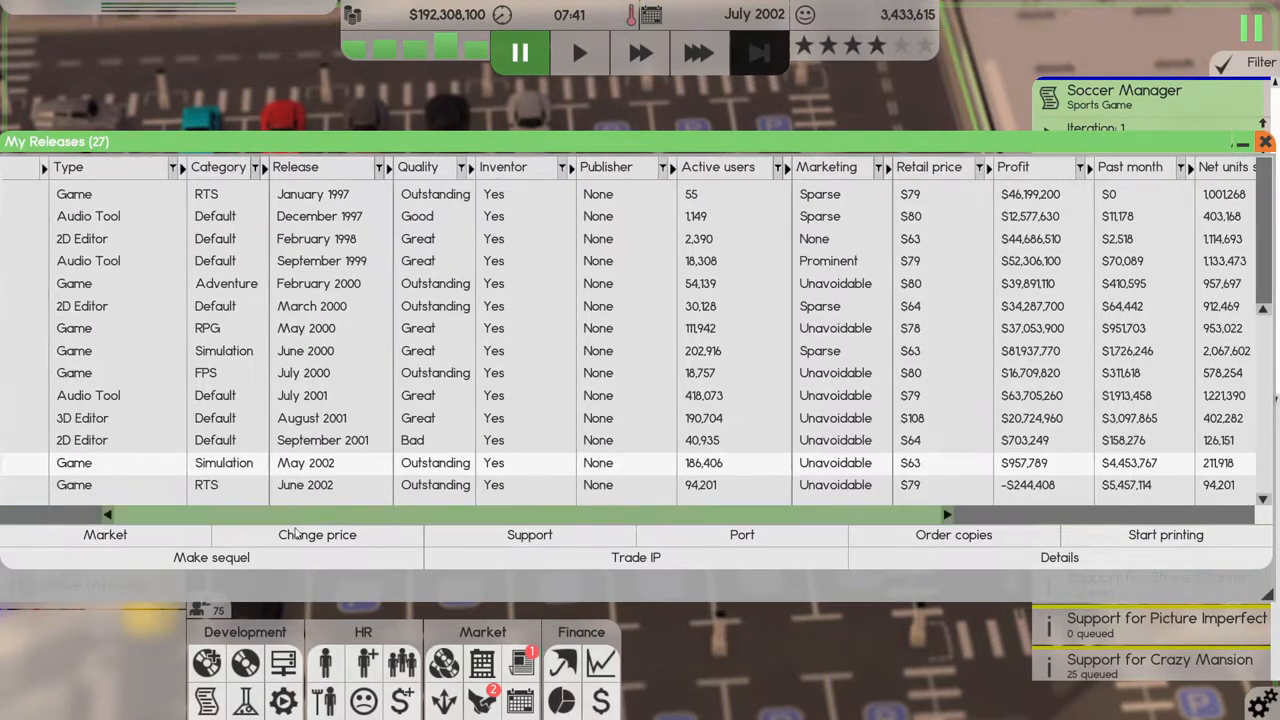
{"action": "scroll", "scroll_direction": "right", "scroll_amount": 3}
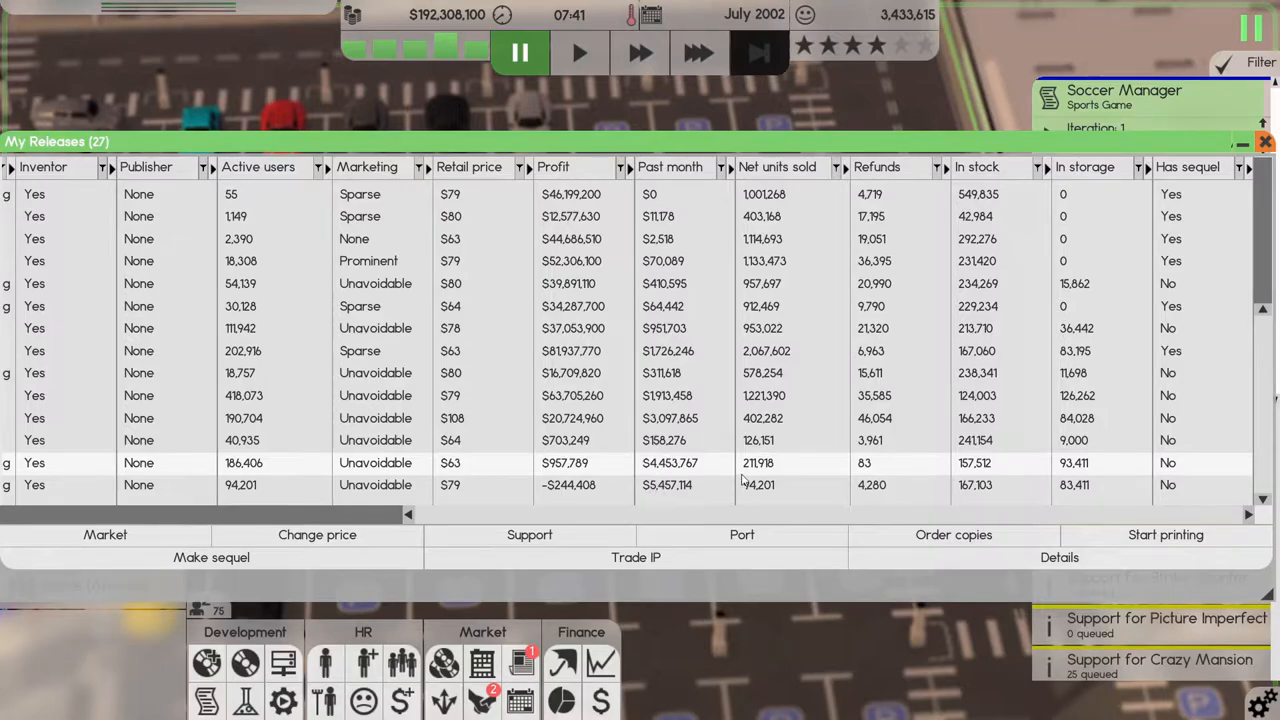
{"action": "mouse_move", "coordinate": [900, 504]}
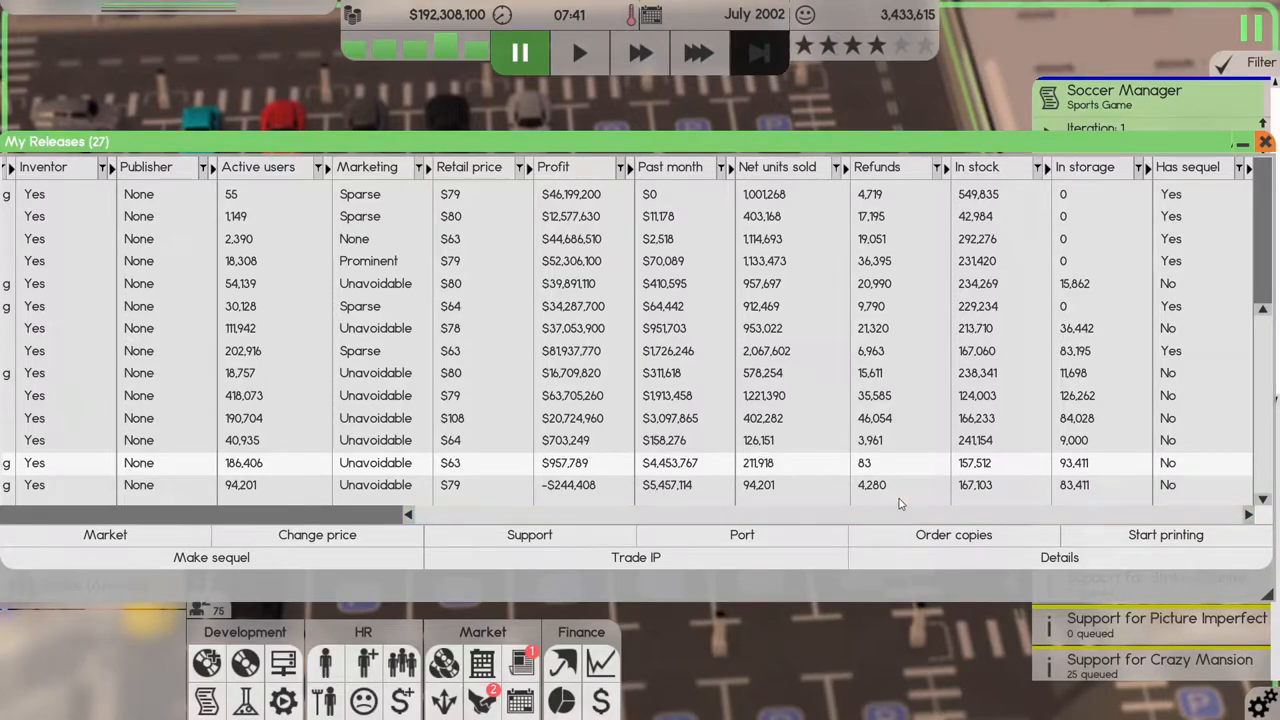
{"action": "mouse_move", "coordinate": [963, 451]}
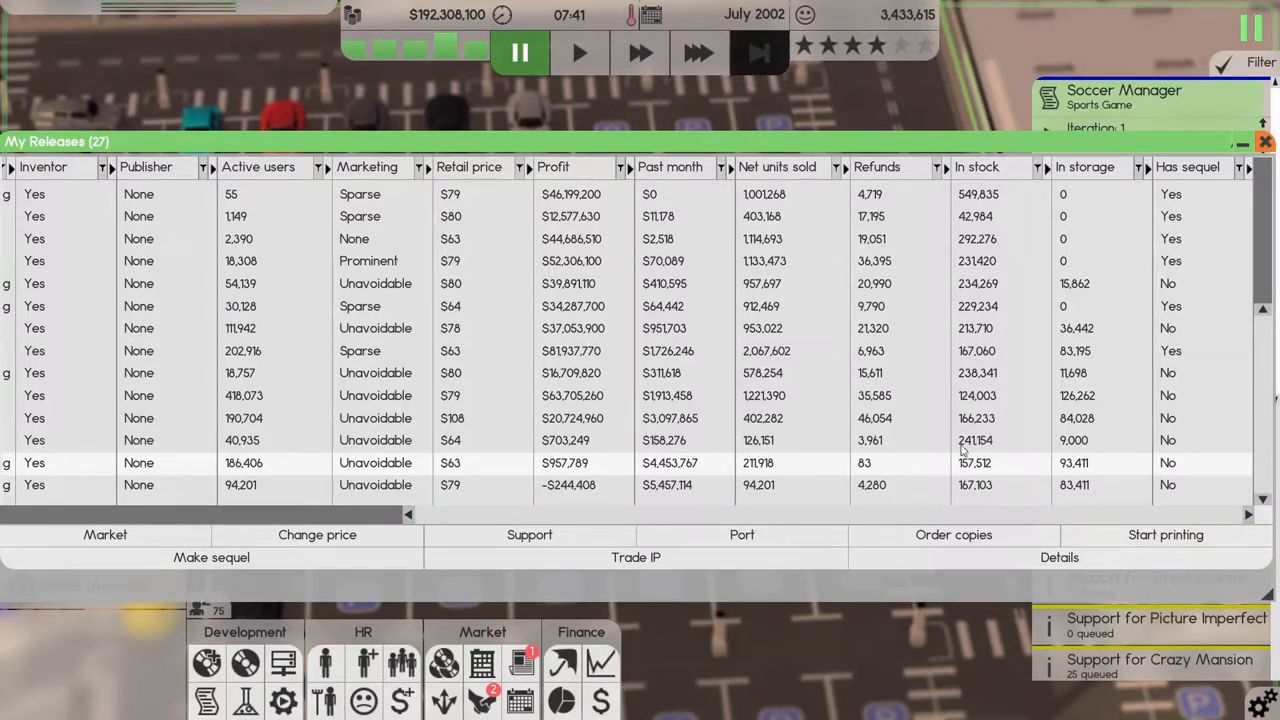
{"action": "mouse_move", "coordinate": [1032, 382]}
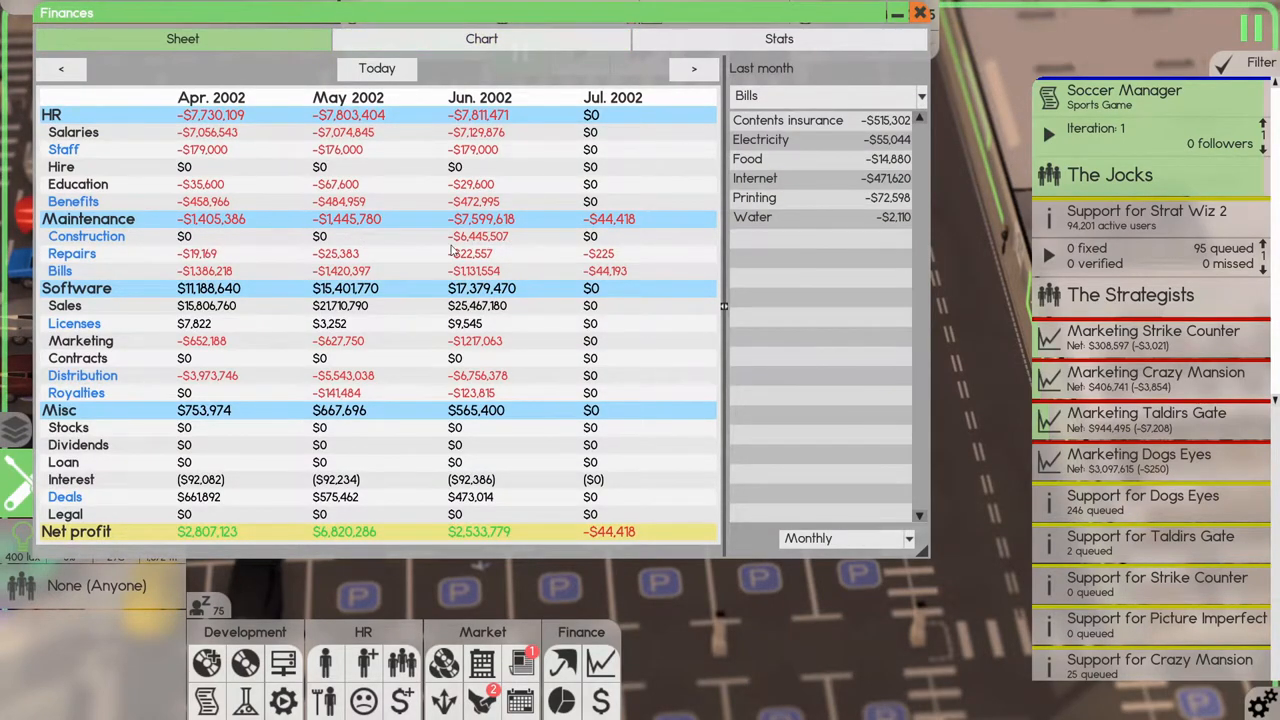
{"action": "mouse_move", "coordinate": [470, 529]}
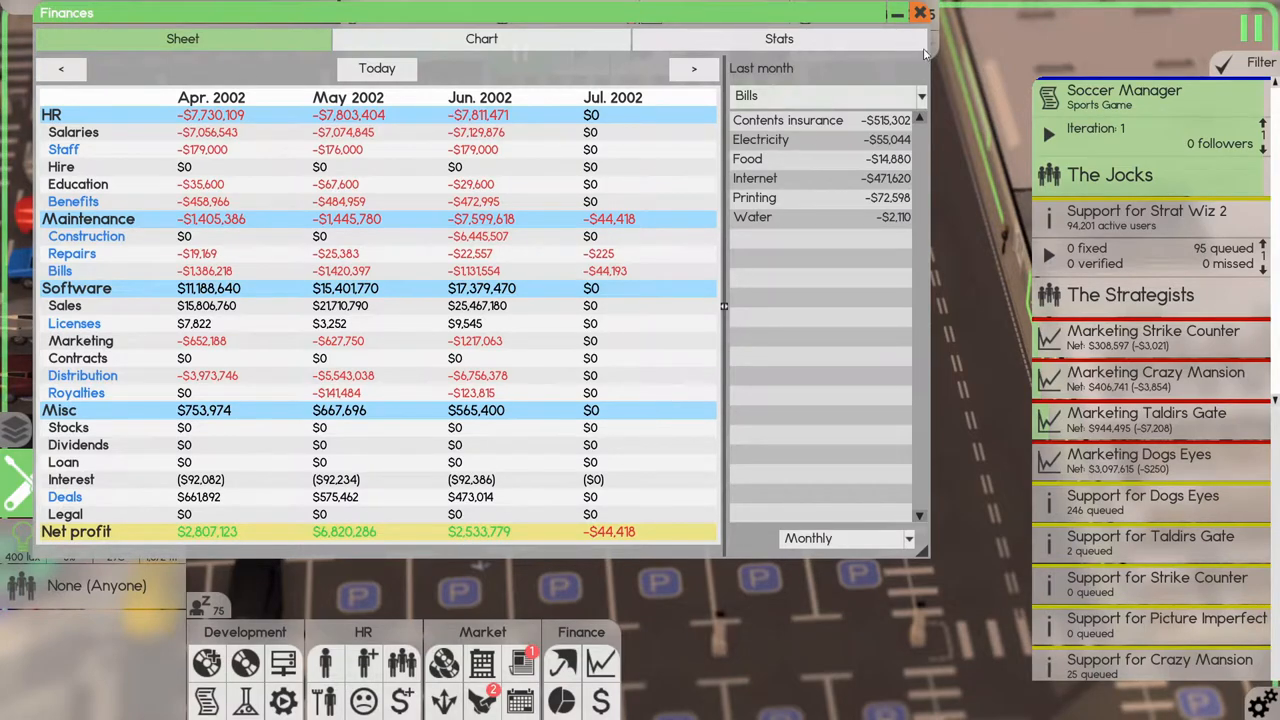
{"action": "left_click", "coordinate": [920, 13]}
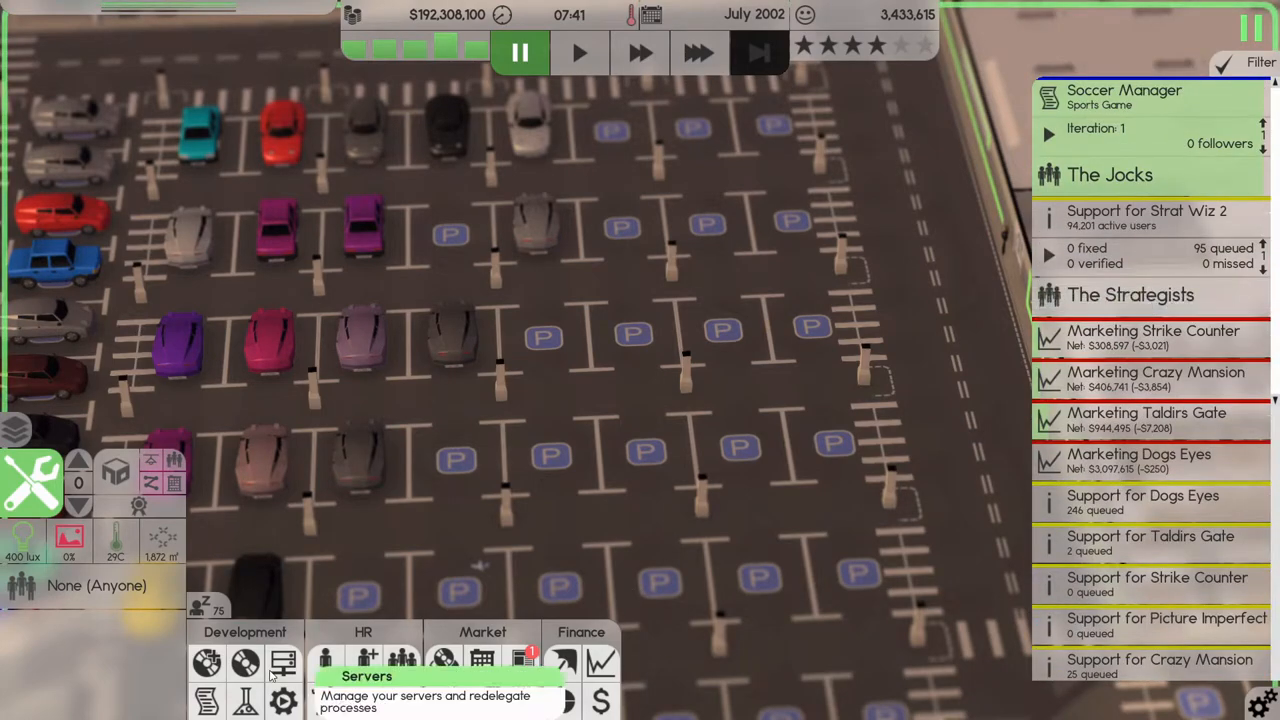
{"action": "mouse_move", "coordinate": [283, 700]}
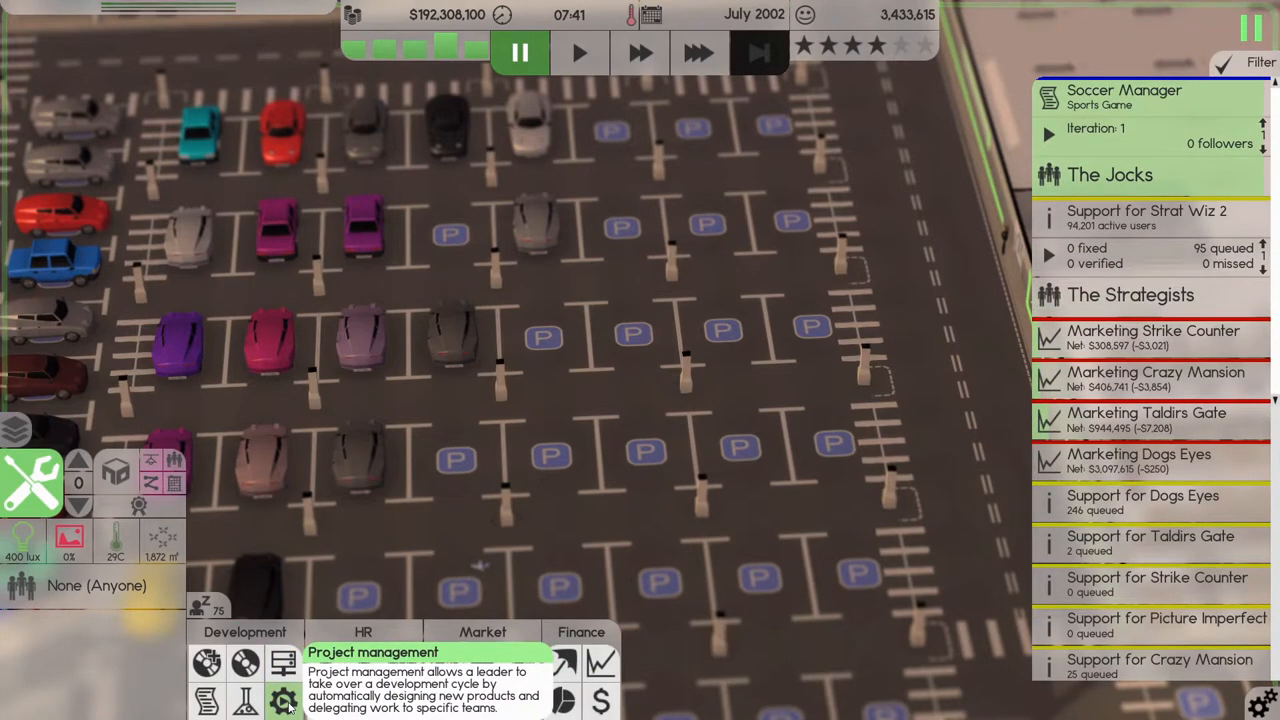
{"action": "mouse_move", "coordinate": [325, 665]}
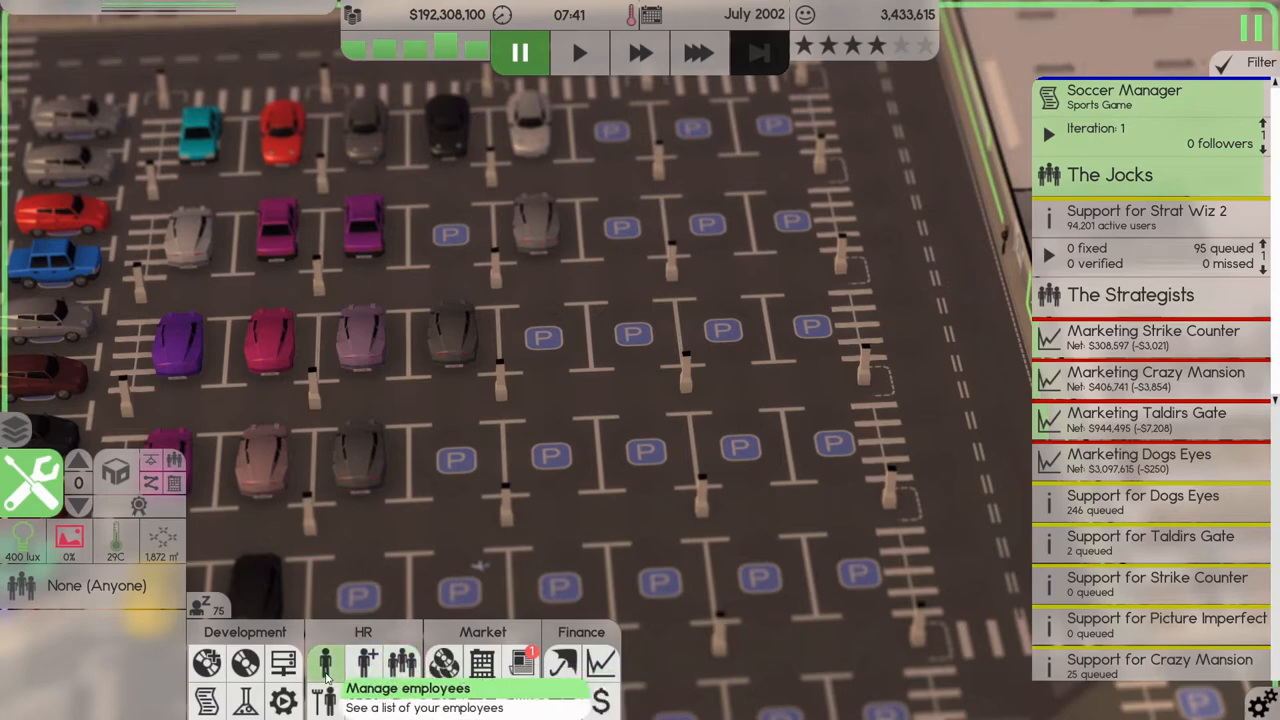
{"action": "mouse_move", "coordinate": [402, 662]}
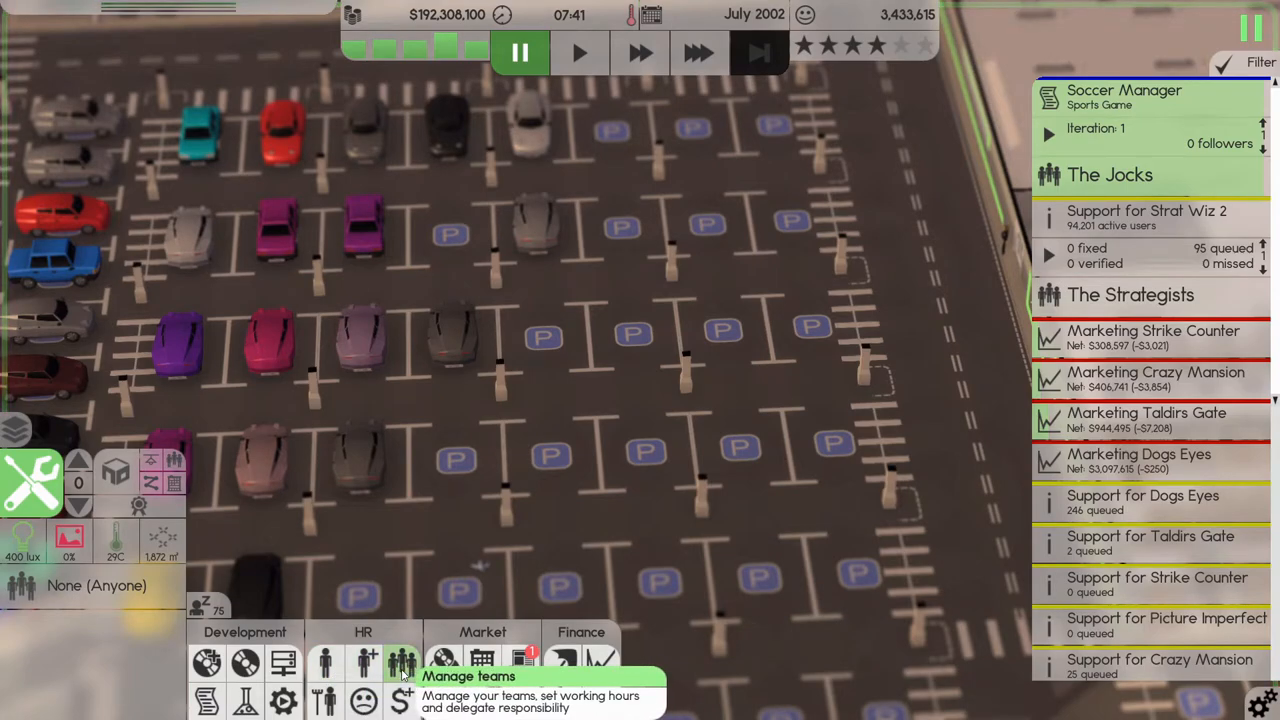
{"action": "left_click", "coordinate": [402, 662]}
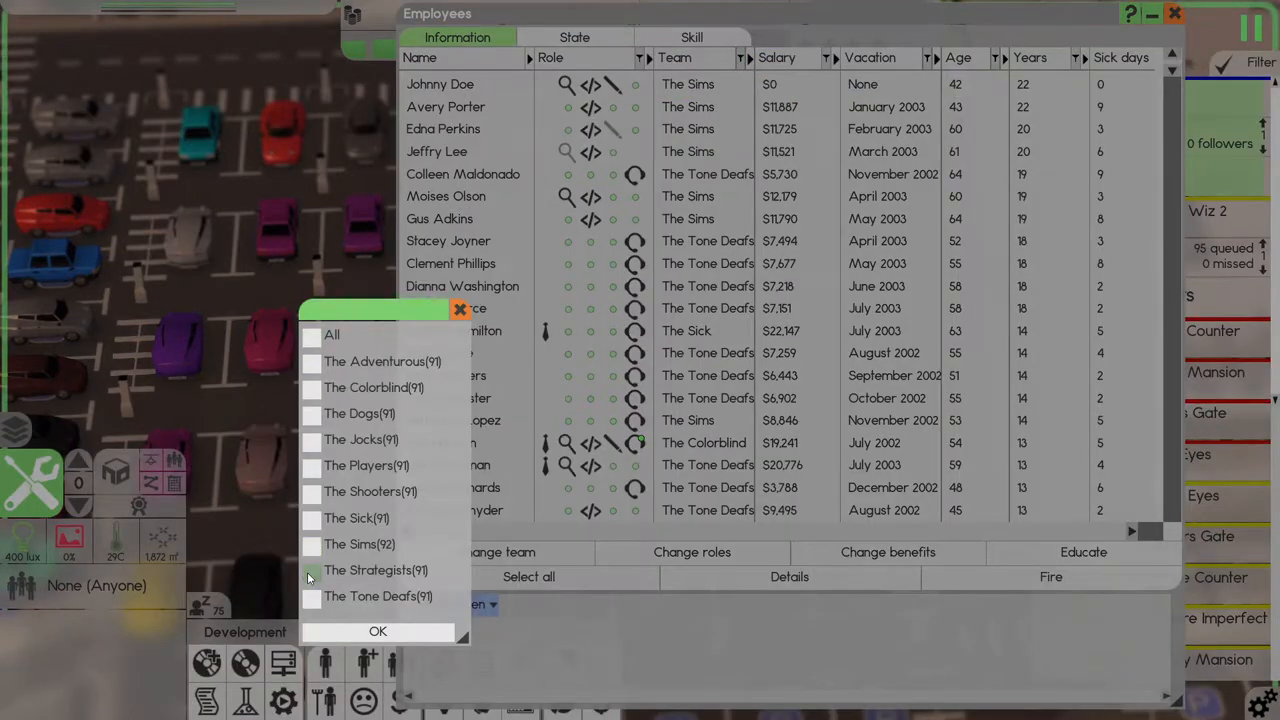
{"action": "left_click", "coordinate": [375, 570]}
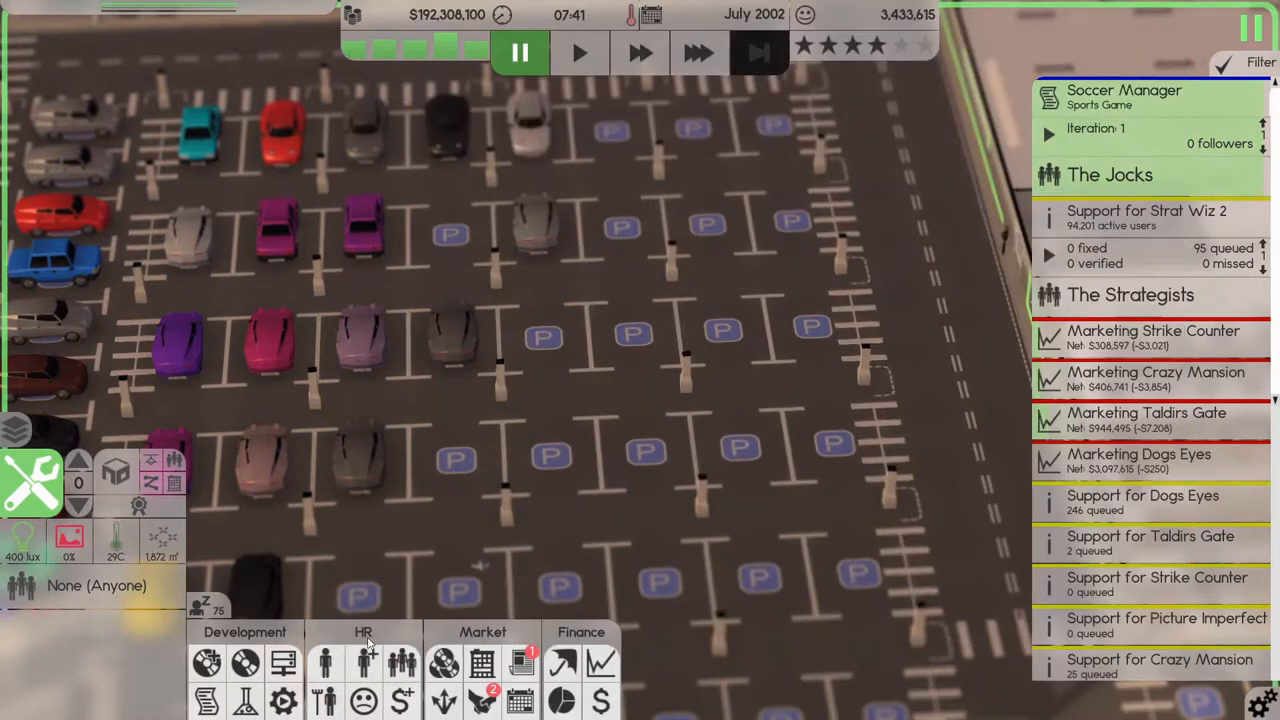
{"action": "mouse_move", "coordinate": [283, 662]}
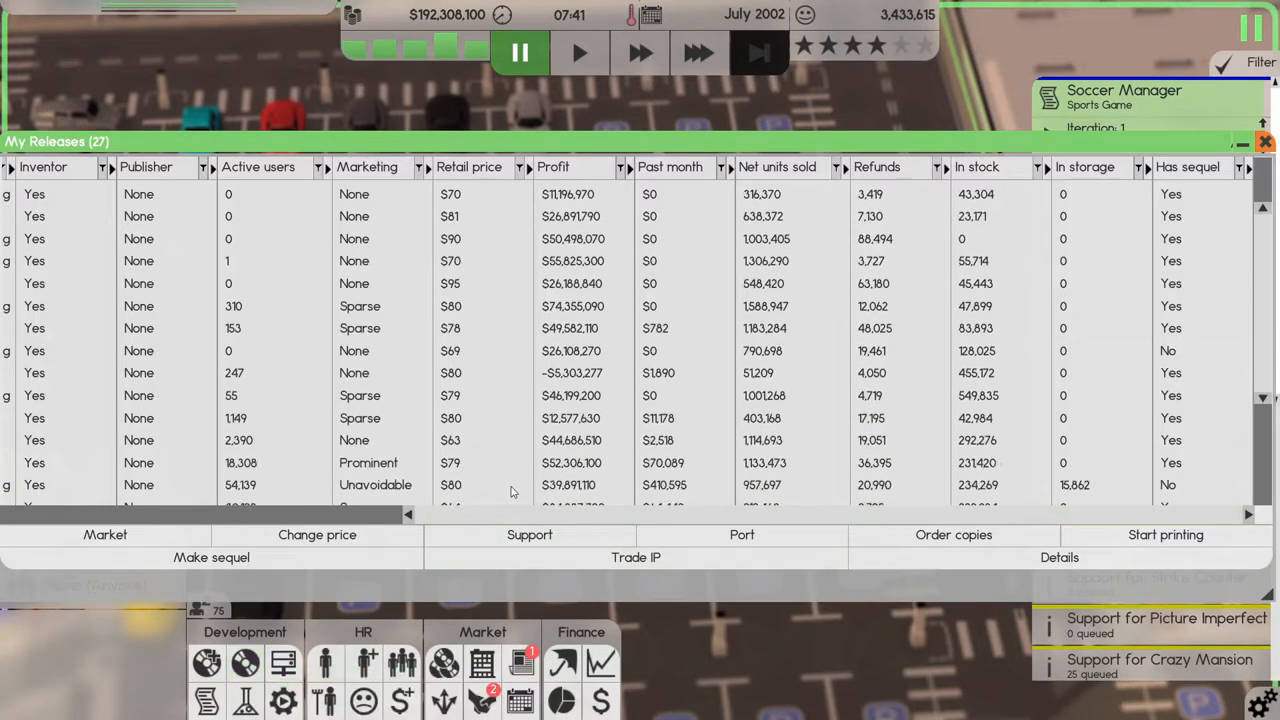
Make The Strategists both design and development team for the Strat Wiz 2 sequel.
{"action": "scroll", "scroll_direction": "down", "scroll_amount": 3}
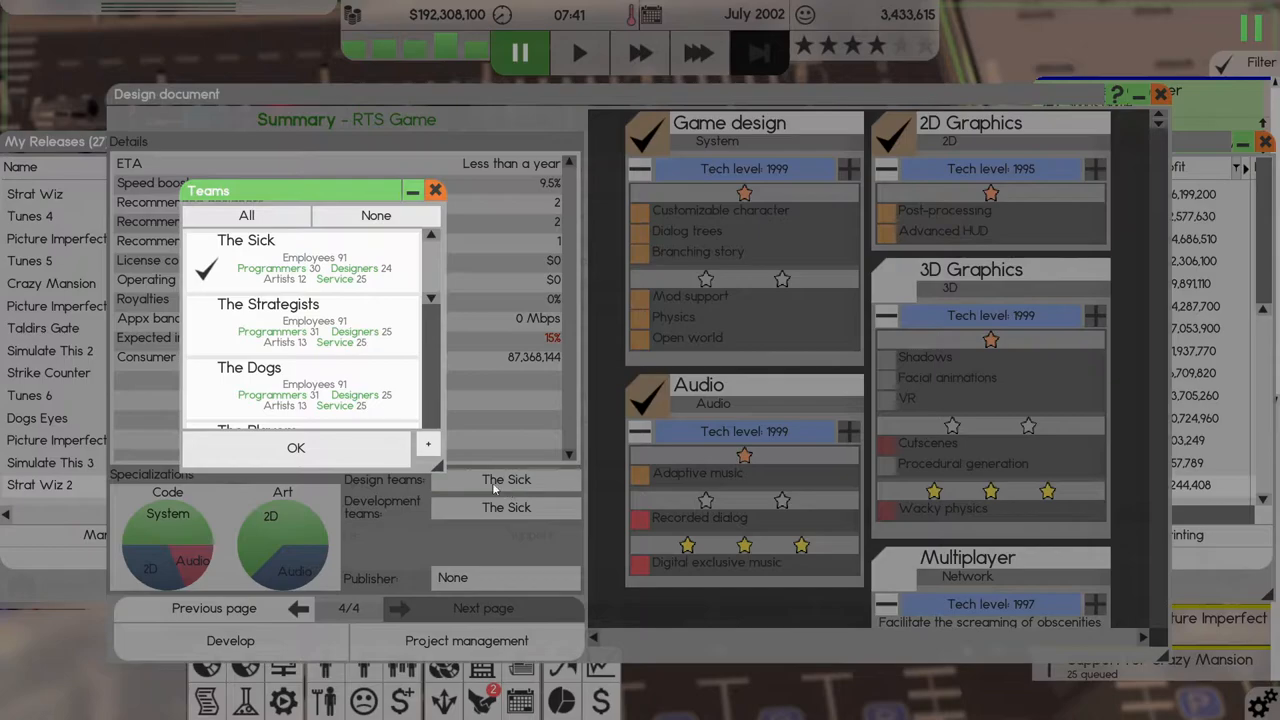
{"action": "left_click", "coordinate": [296, 447]}
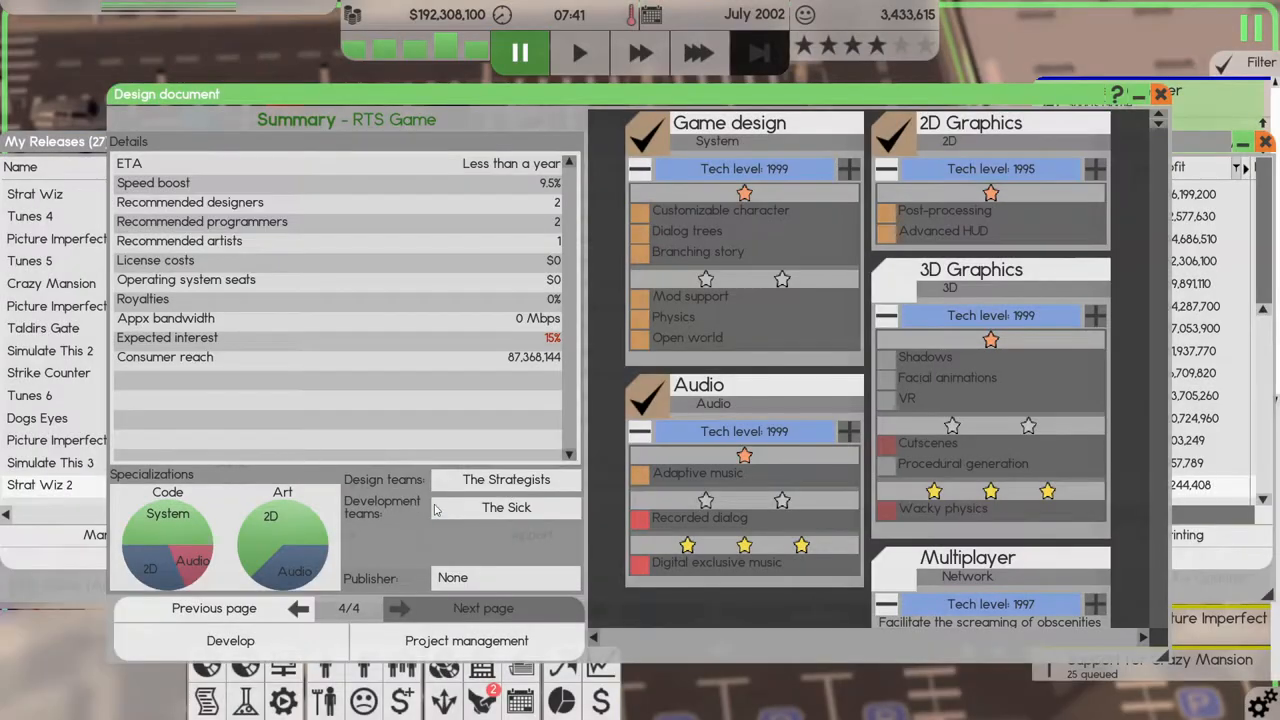
{"action": "left_click", "coordinate": [506, 507]}
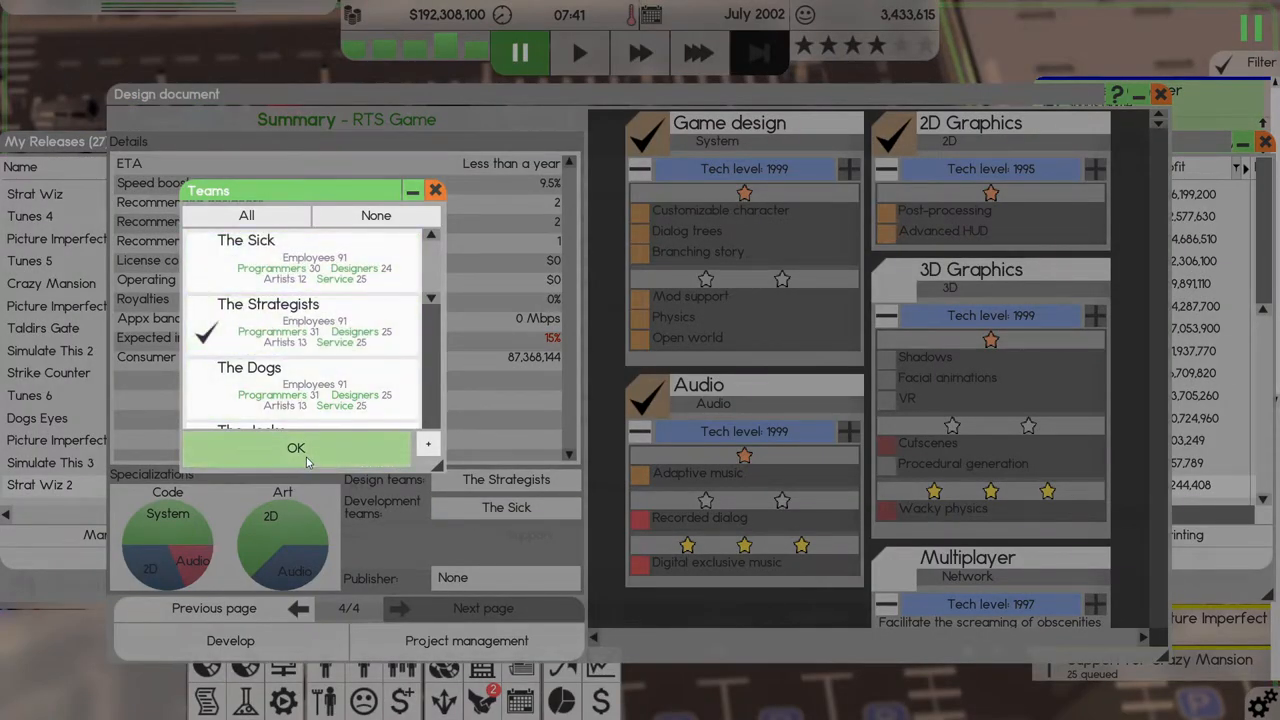
{"action": "left_click", "coordinate": [296, 448]}
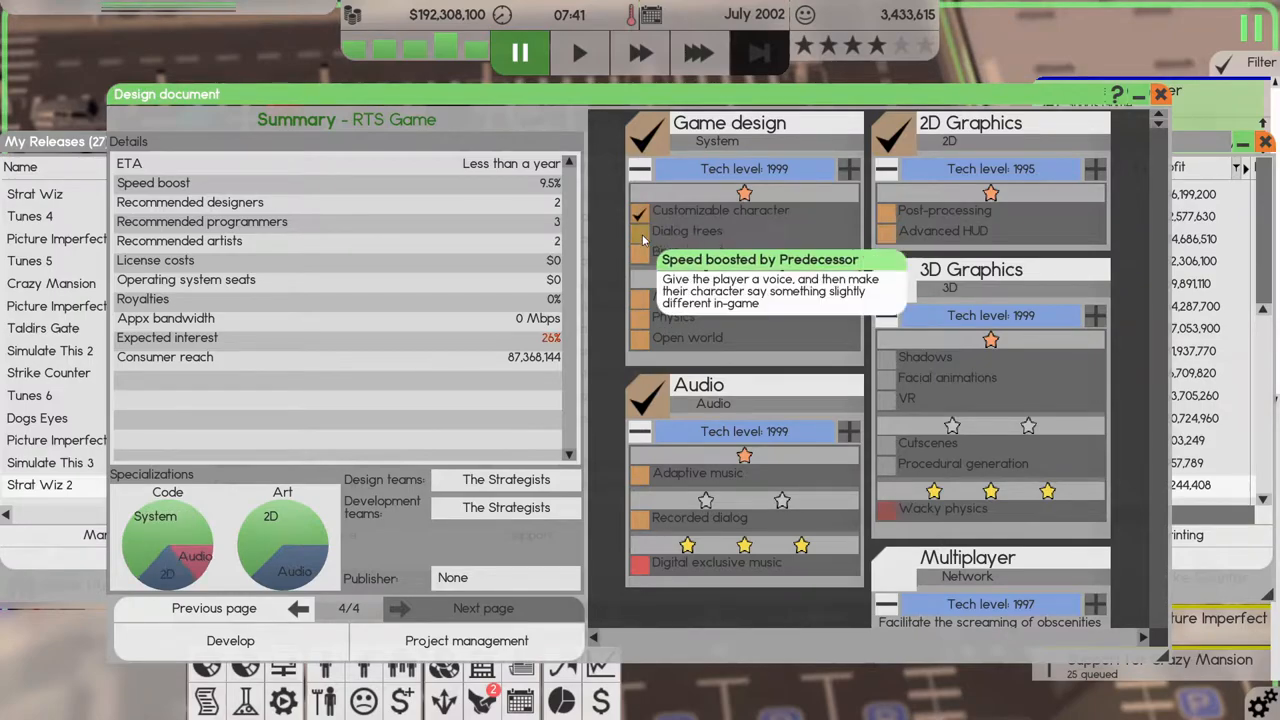
Add story, mod, open world, adaptive music, recorded dialog, post-processing and Advanced HUD features.
{"action": "left_click", "coordinate": [640, 230]}
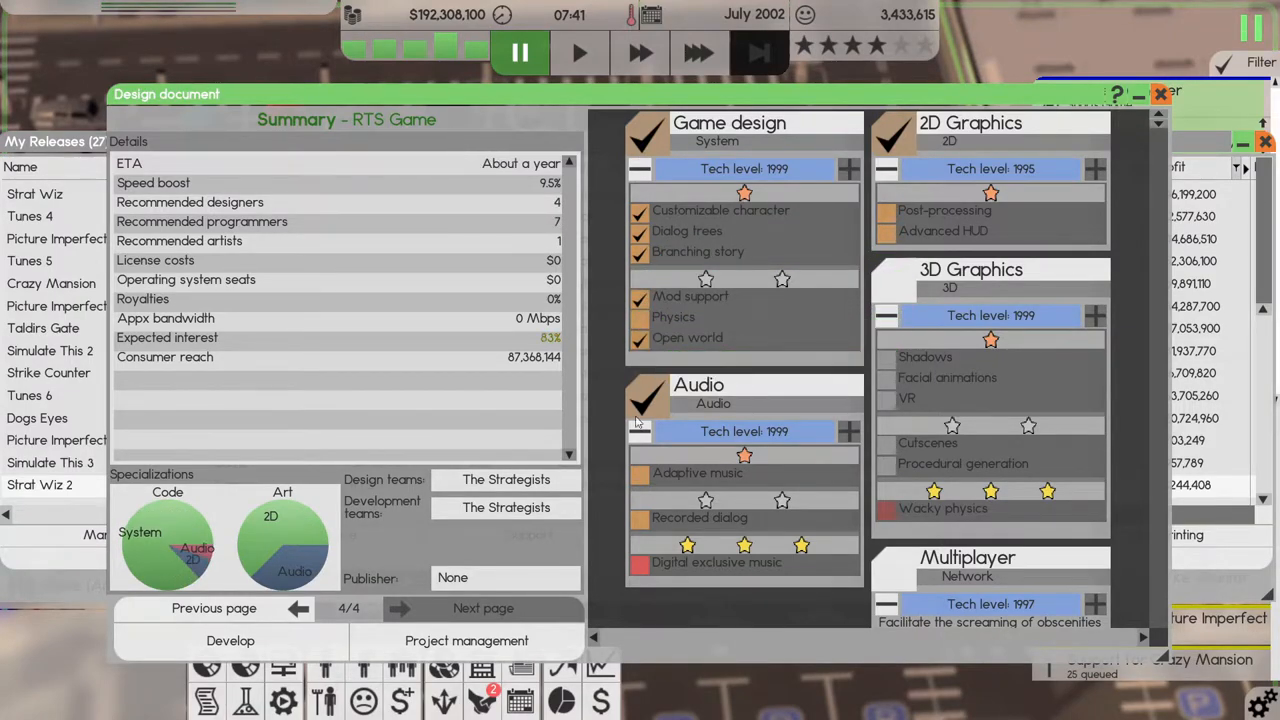
{"action": "left_click", "coordinate": [639, 562]}
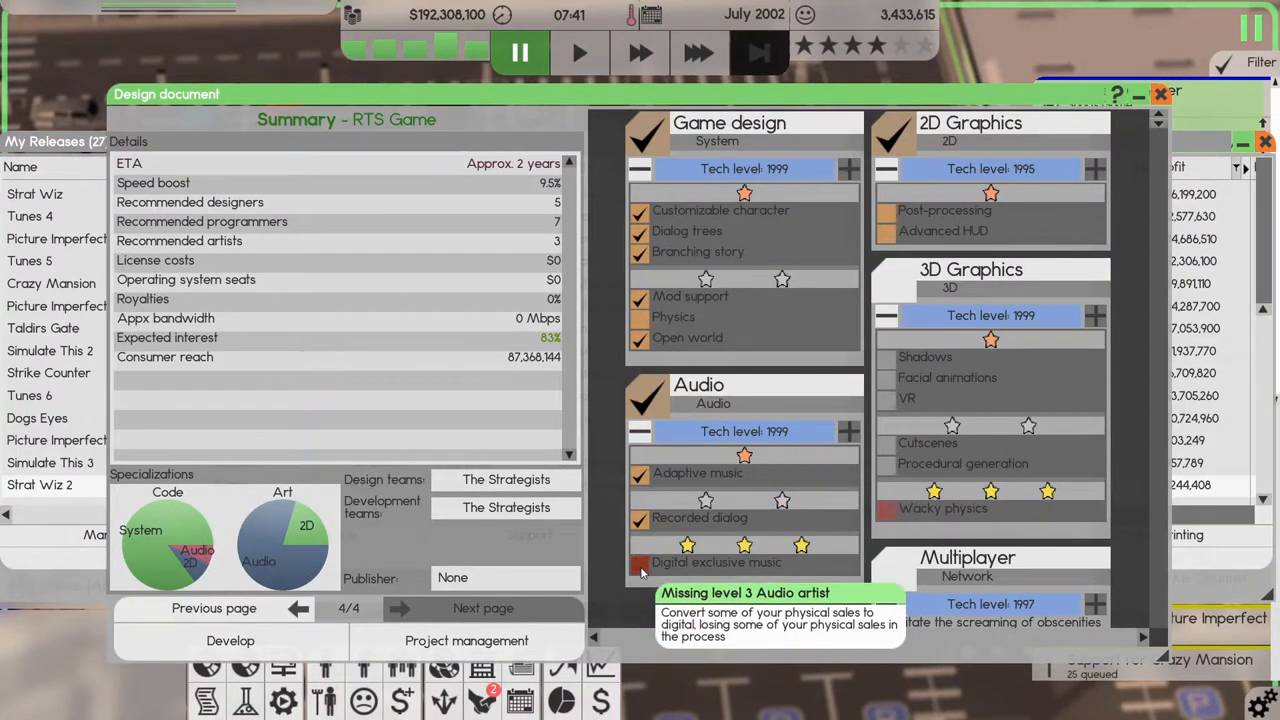
{"action": "mouse_move", "coordinate": [577, 551]}
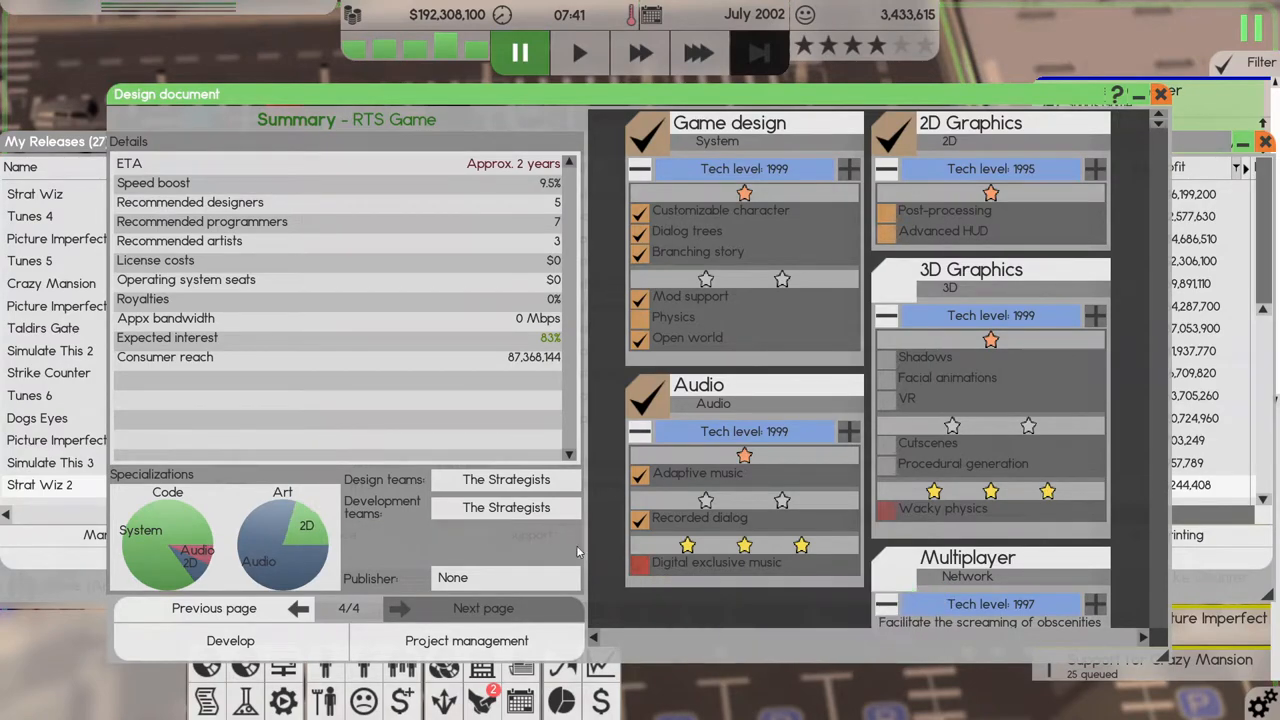
{"action": "left_click", "coordinate": [886, 211]}
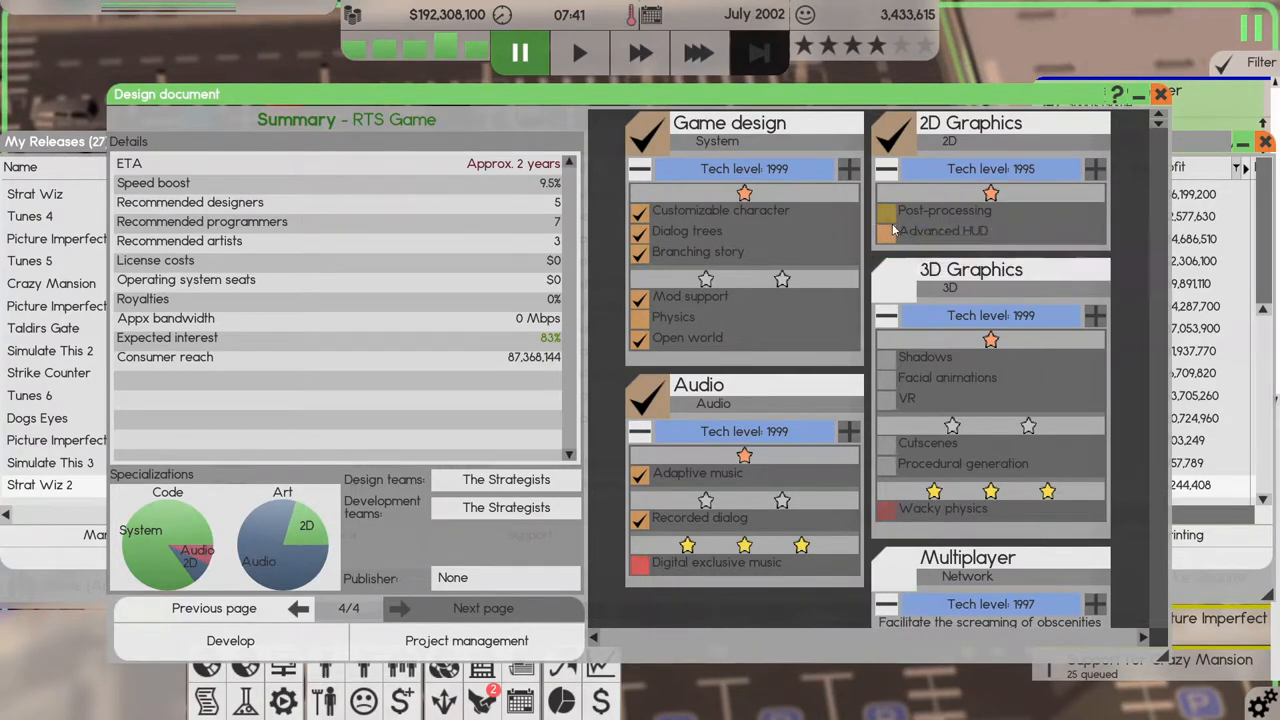
{"action": "left_click", "coordinate": [886, 231]}
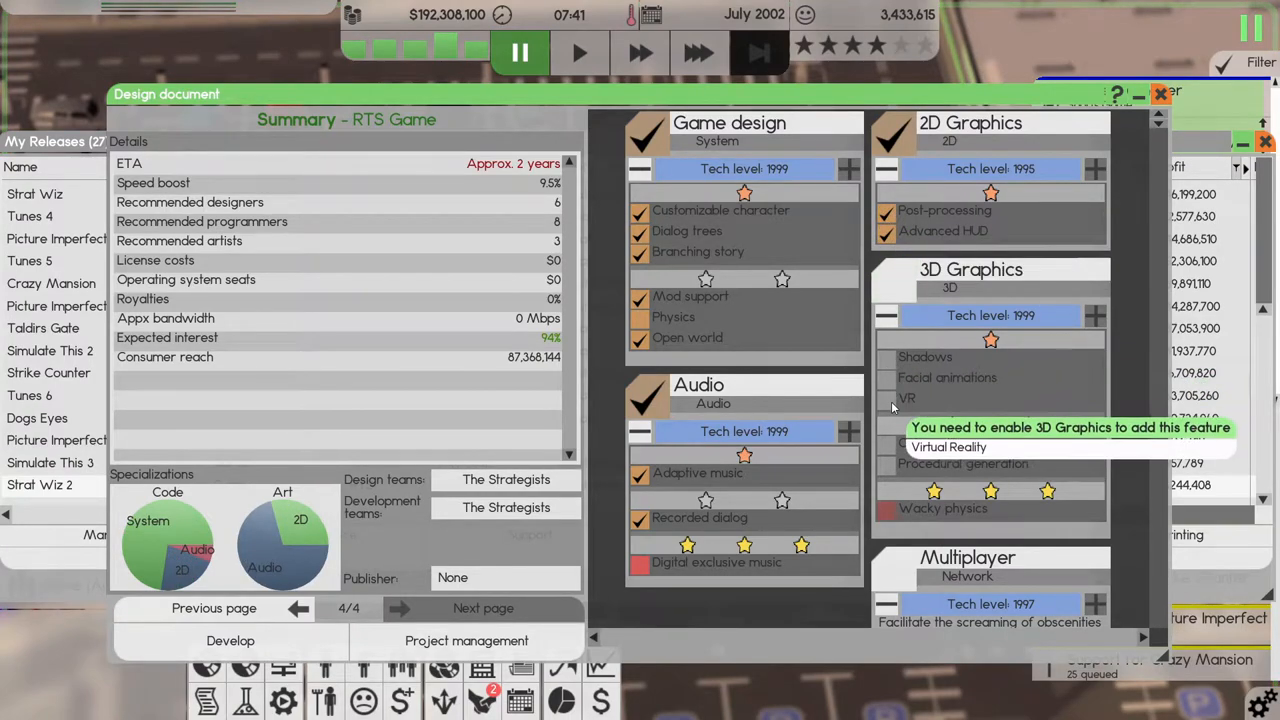
{"action": "scroll", "scroll_direction": "down", "scroll_amount": 3}
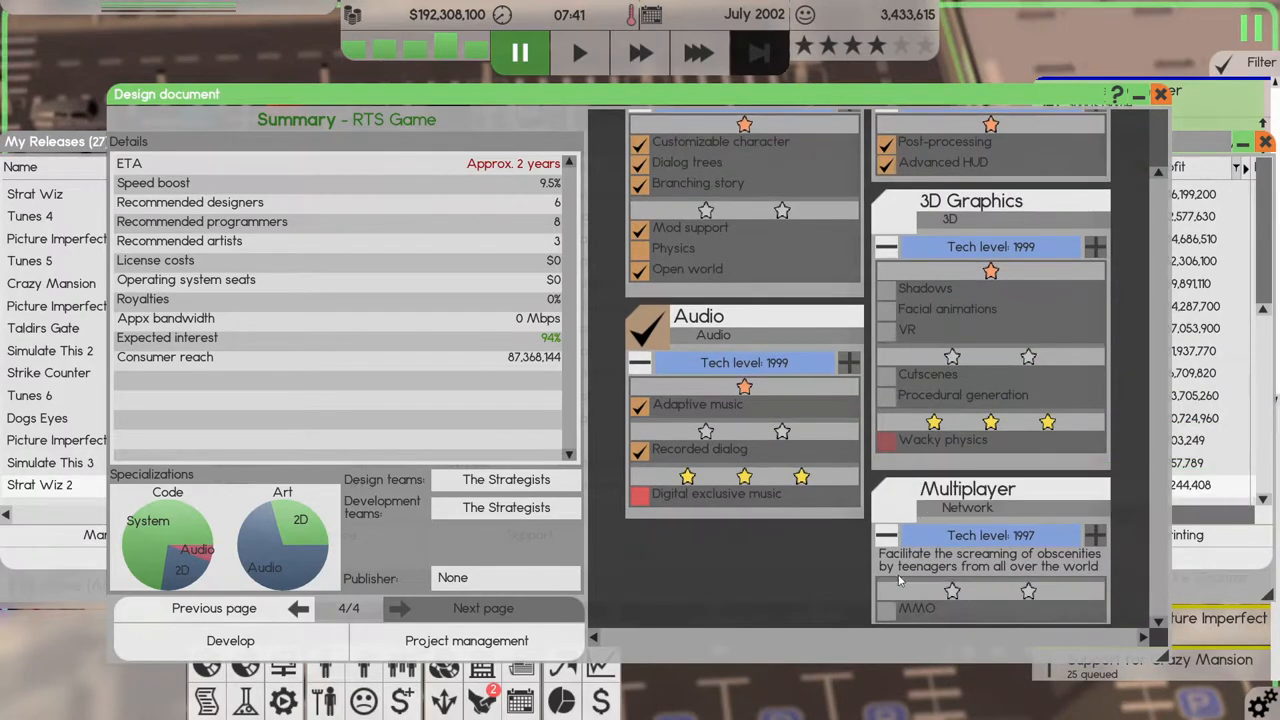
{"action": "mouse_move", "coordinate": [283, 628]}
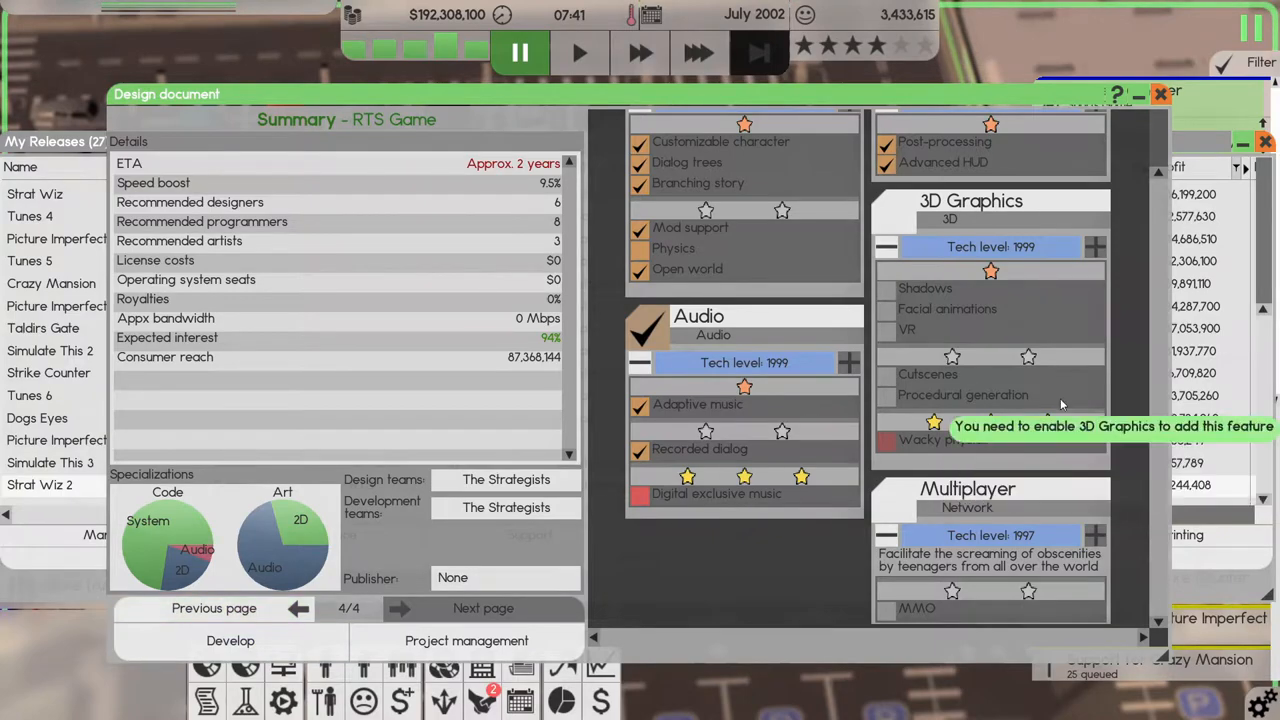
{"action": "mouse_move", "coordinate": [888, 440]}
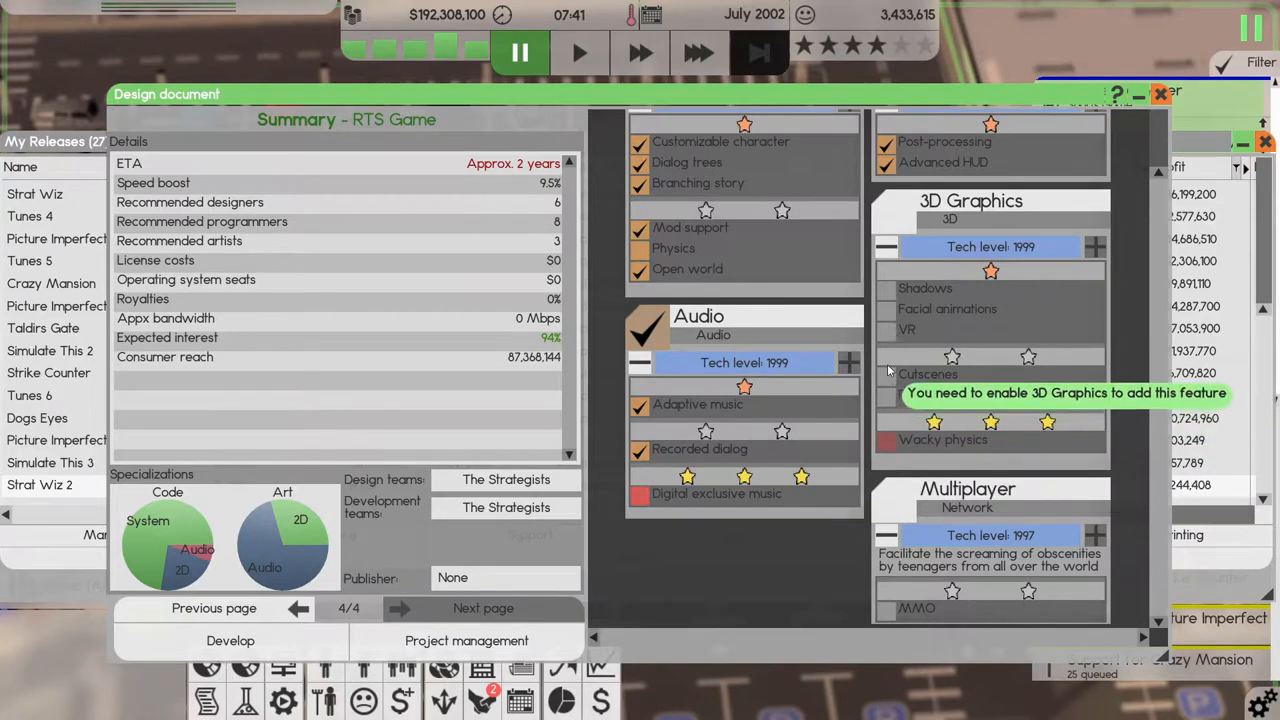
{"action": "mouse_move", "coordinate": [897, 310]}
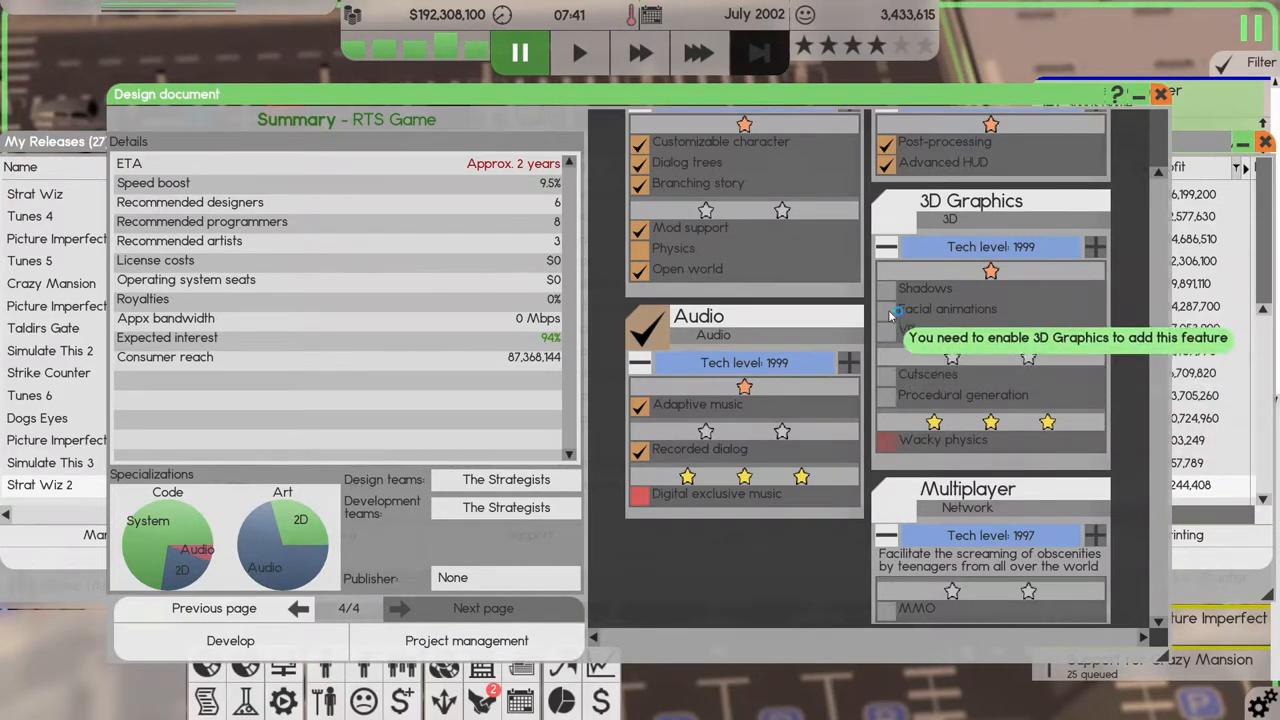
{"action": "mouse_move", "coordinate": [240, 615]}
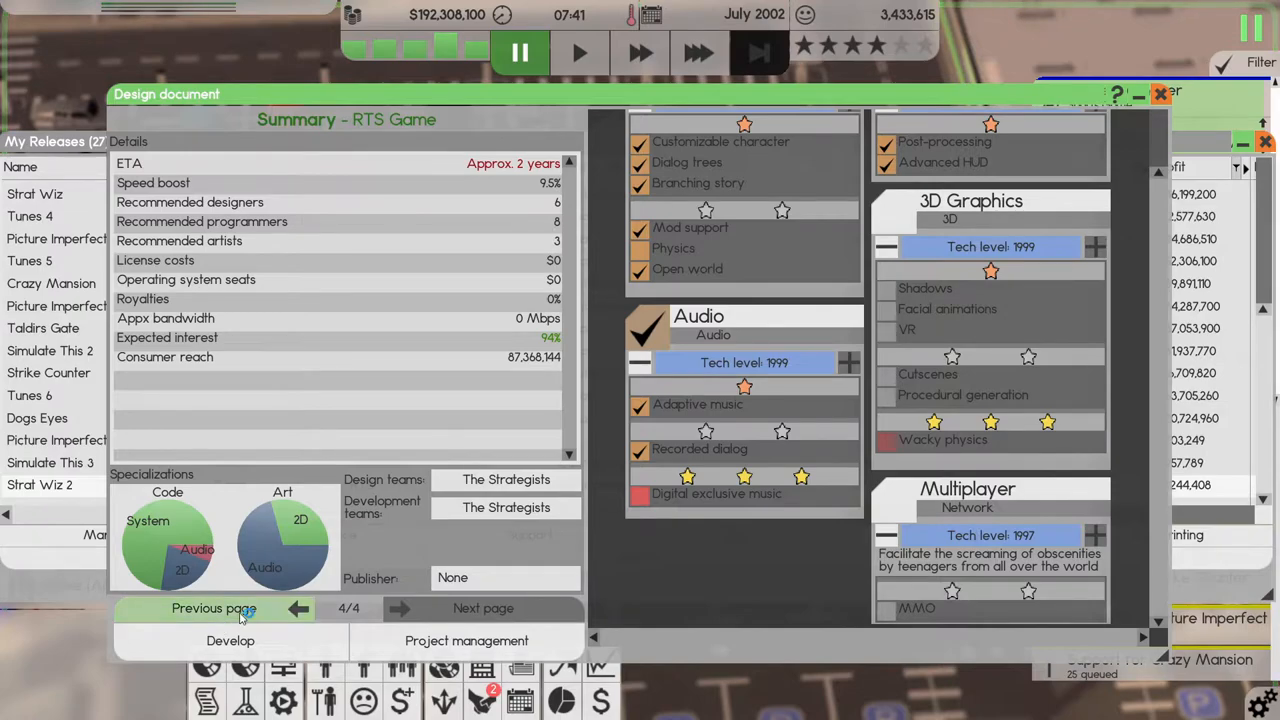
Go back two pages to the design document's Dependencies page (2/4).
{"action": "left_click", "coordinate": [214, 608]}
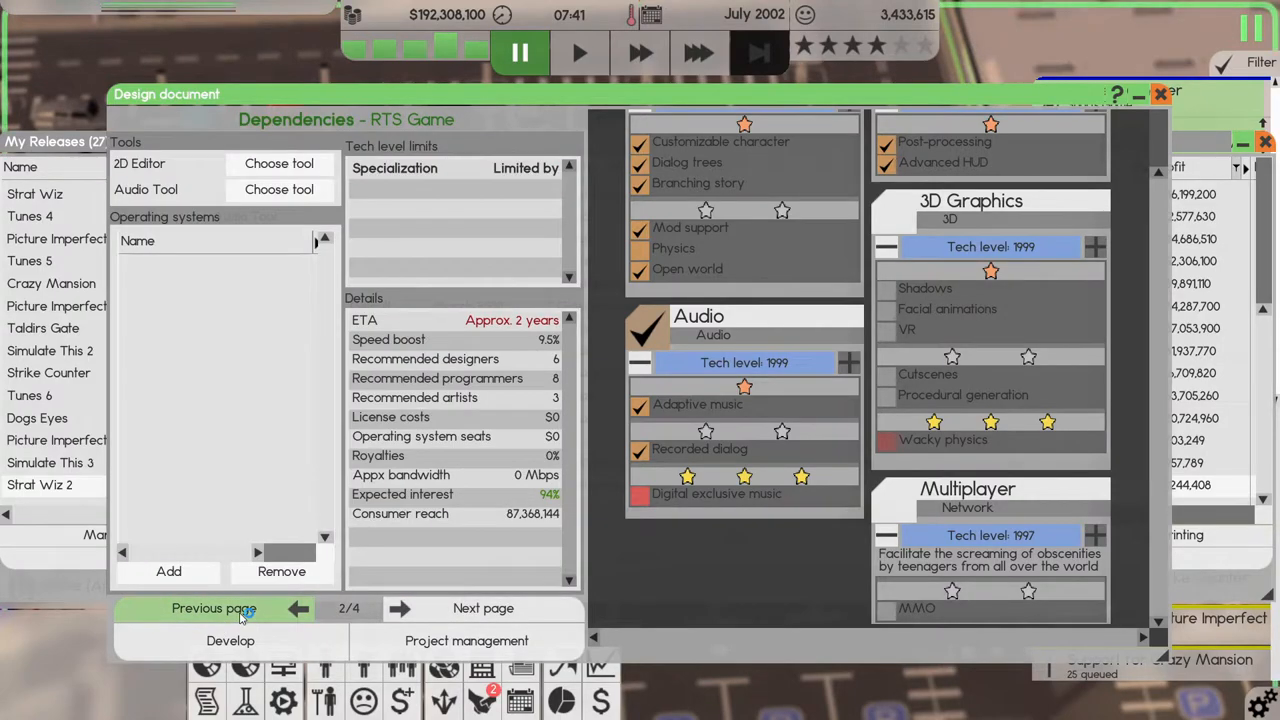
{"action": "left_click", "coordinate": [214, 608]}
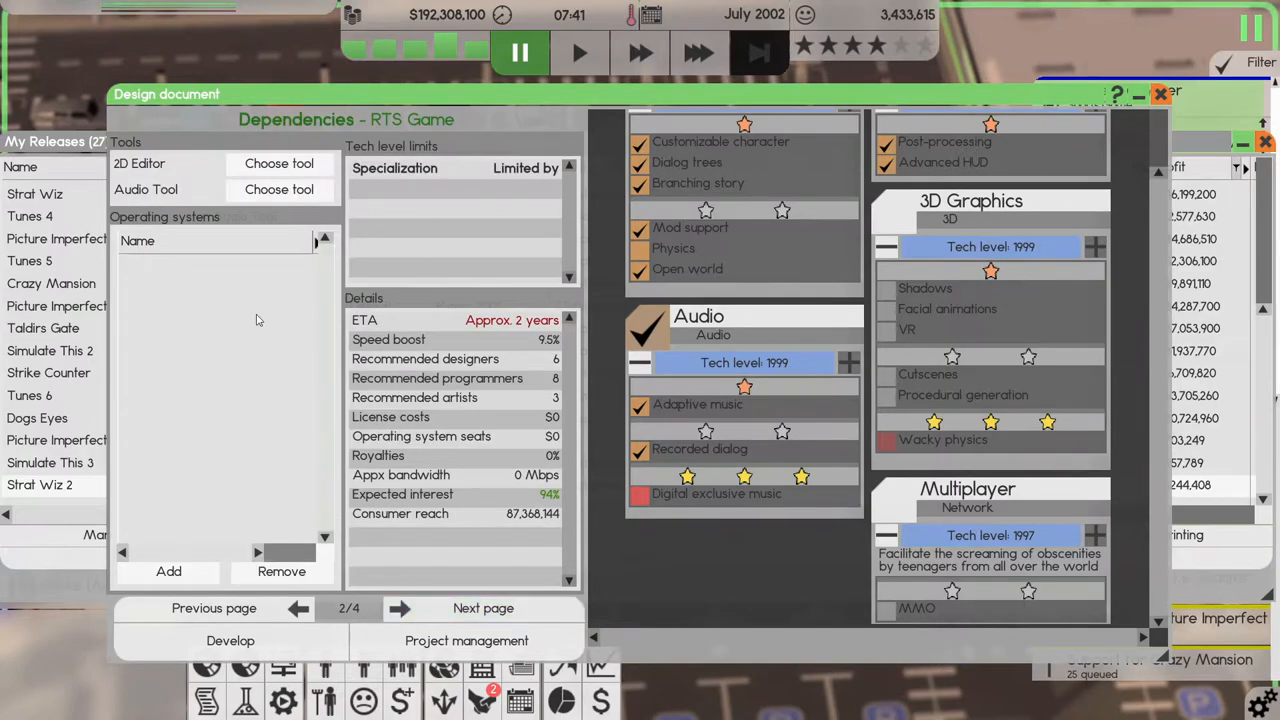
{"action": "left_click", "coordinate": [279, 163]}
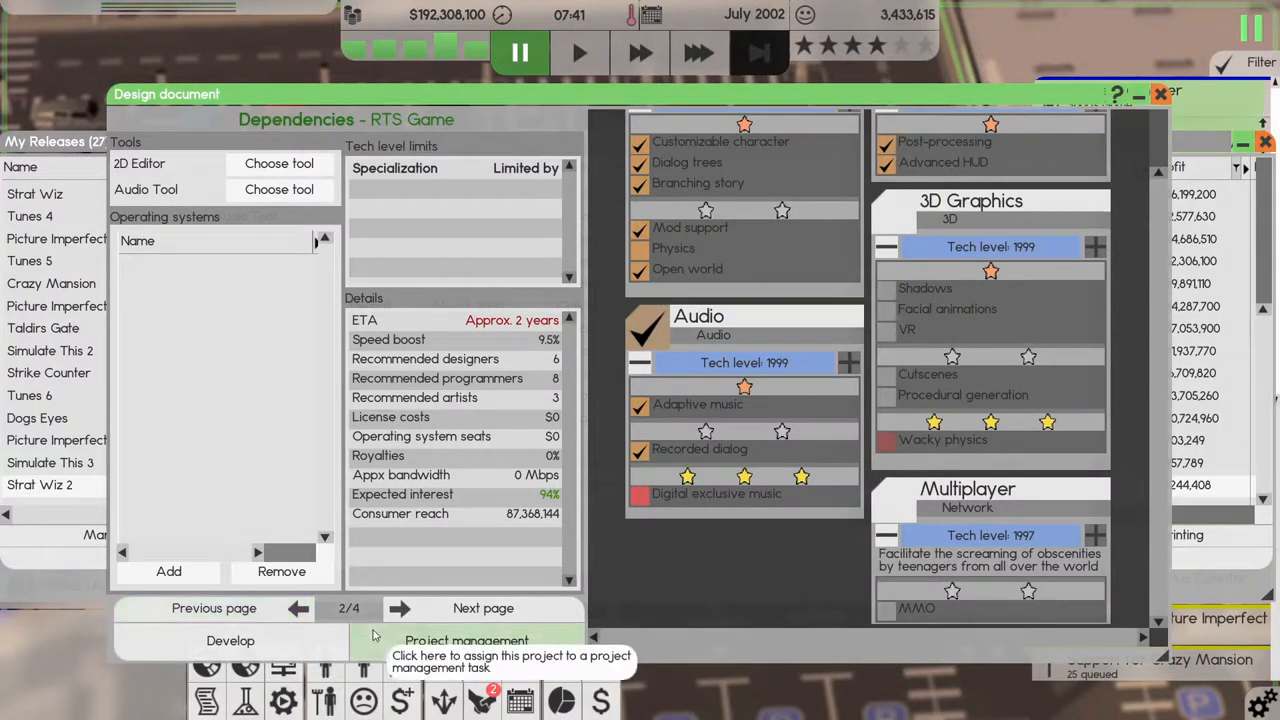
{"action": "mouse_move", "coordinate": [466, 640]}
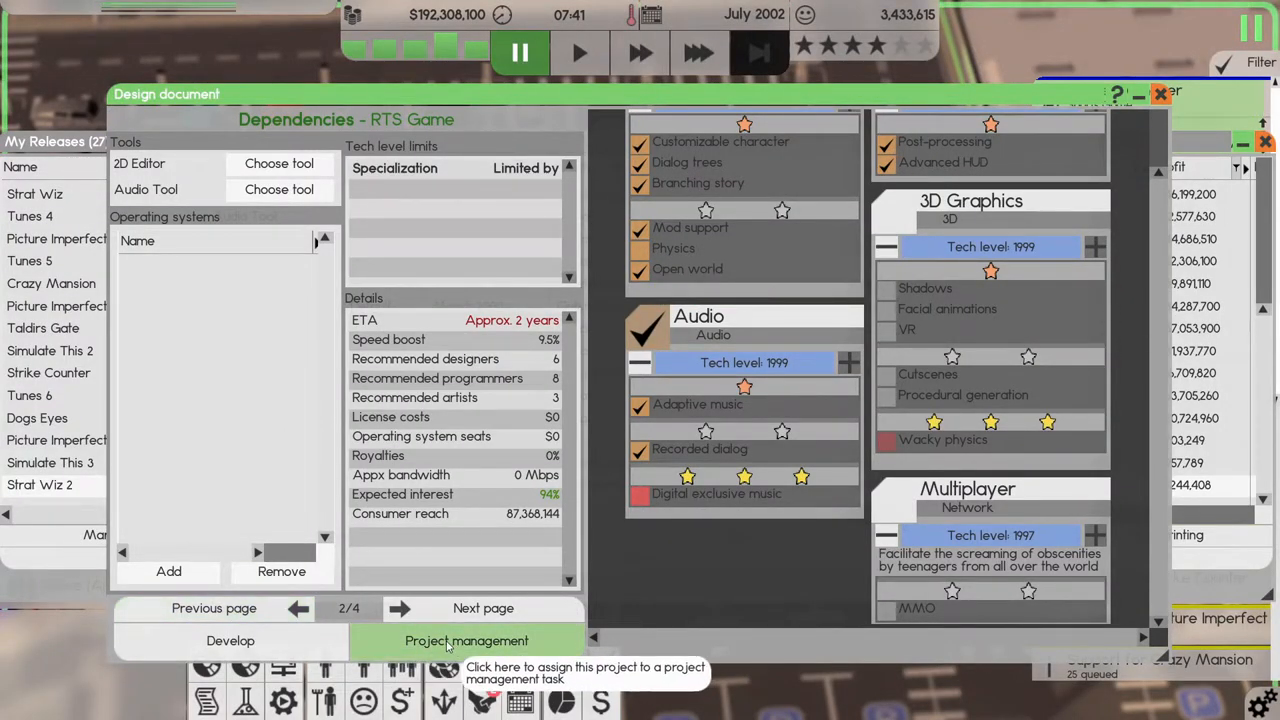
Pick a project leader and assign The Strategists to design, other and post-marketing roles.
{"action": "left_click", "coordinate": [466, 641]}
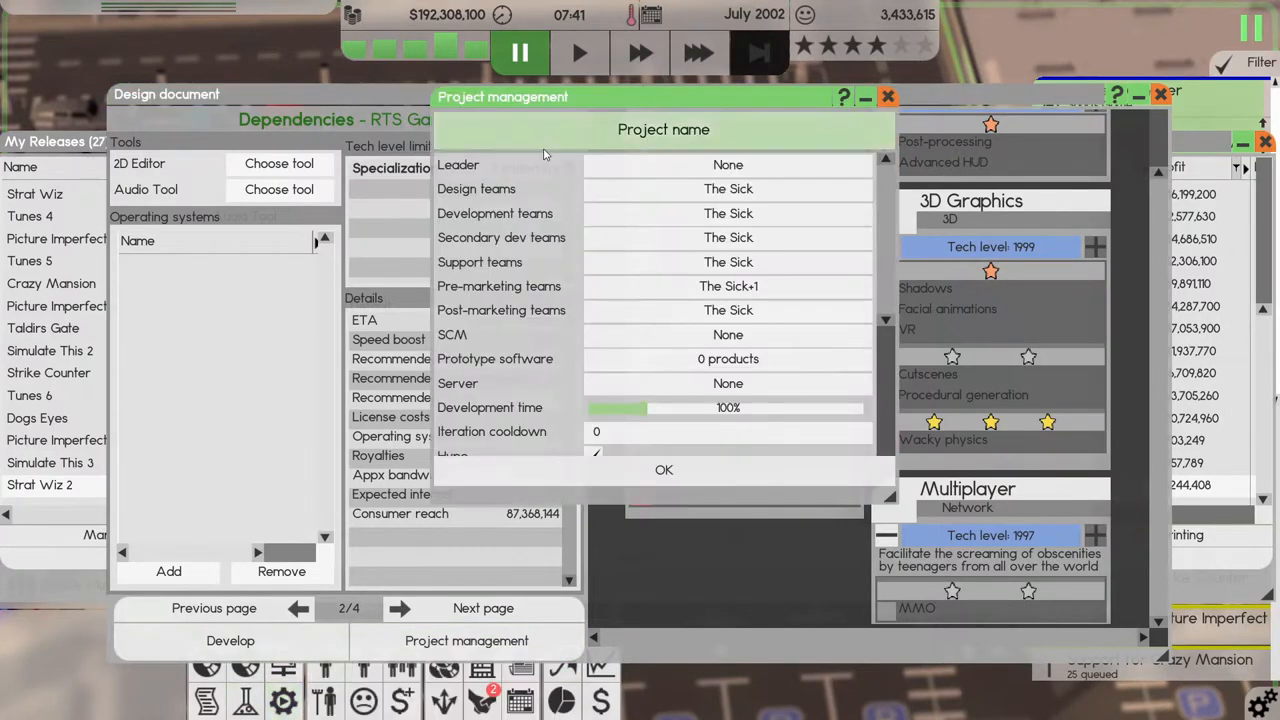
{"action": "left_click", "coordinate": [727, 164]}
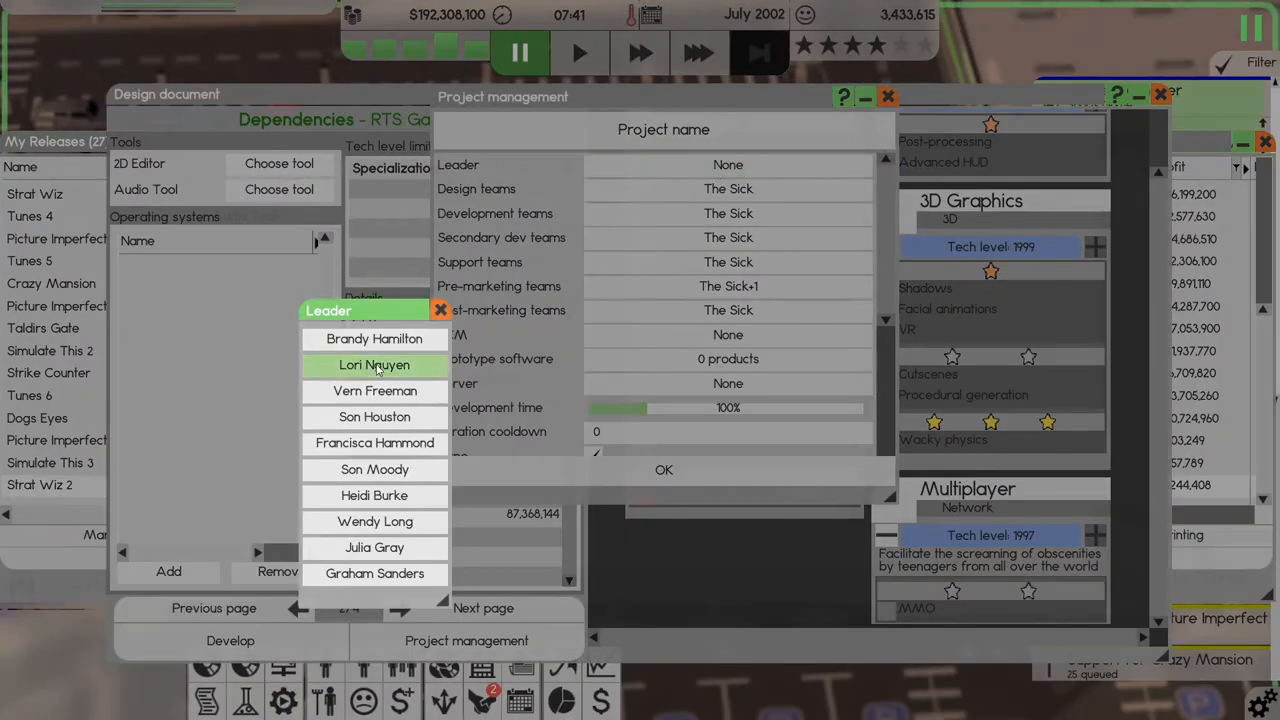
{"action": "left_click", "coordinate": [374, 547]}
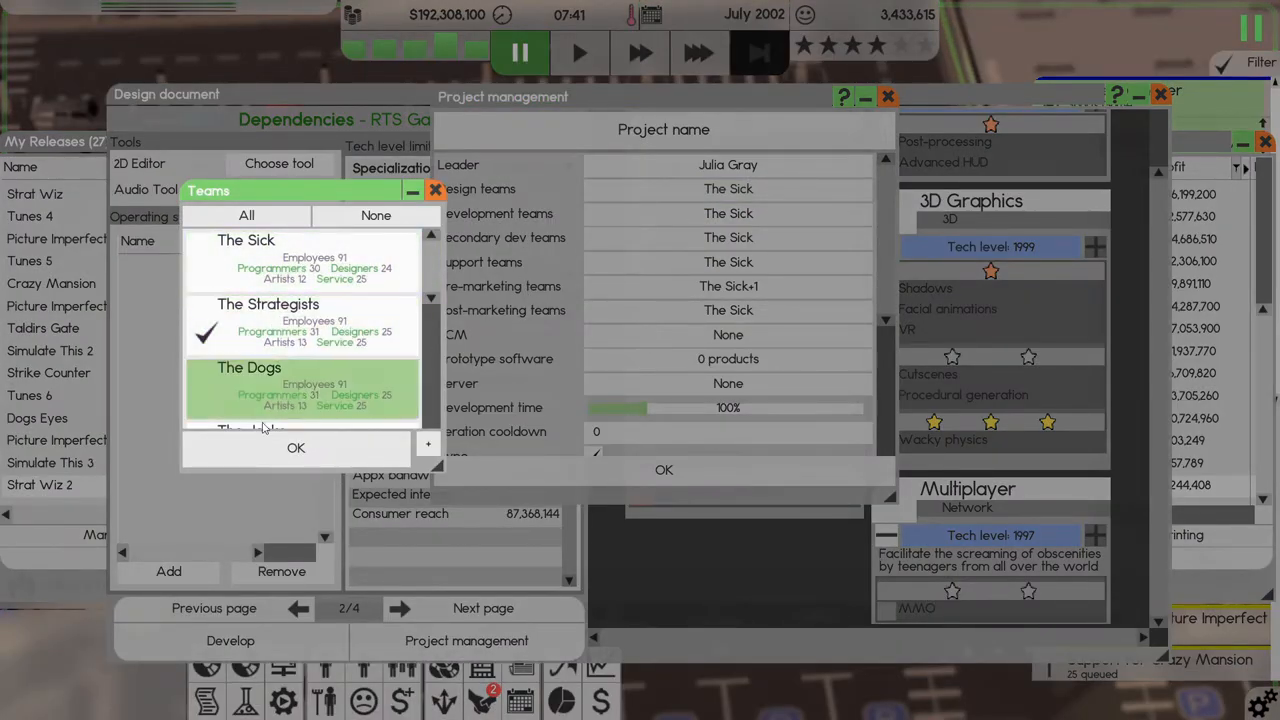
{"action": "left_click", "coordinate": [268, 304]}
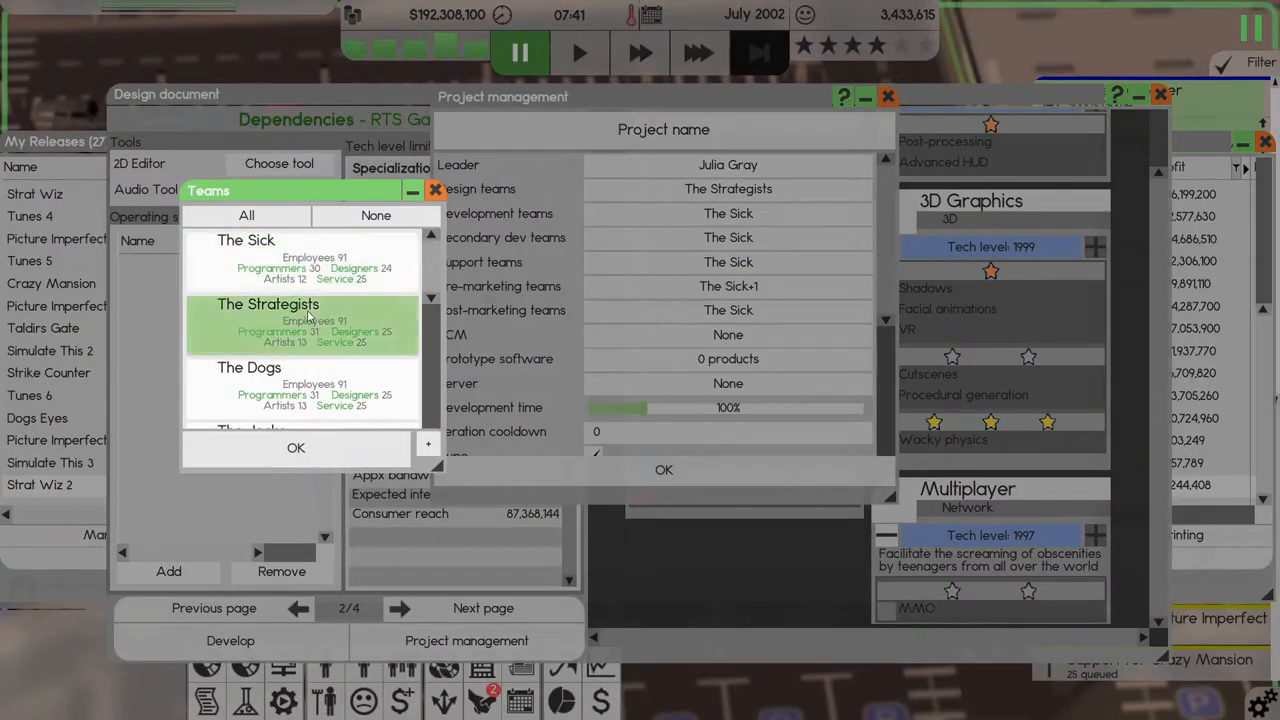
{"action": "left_click", "coordinate": [246, 260]}
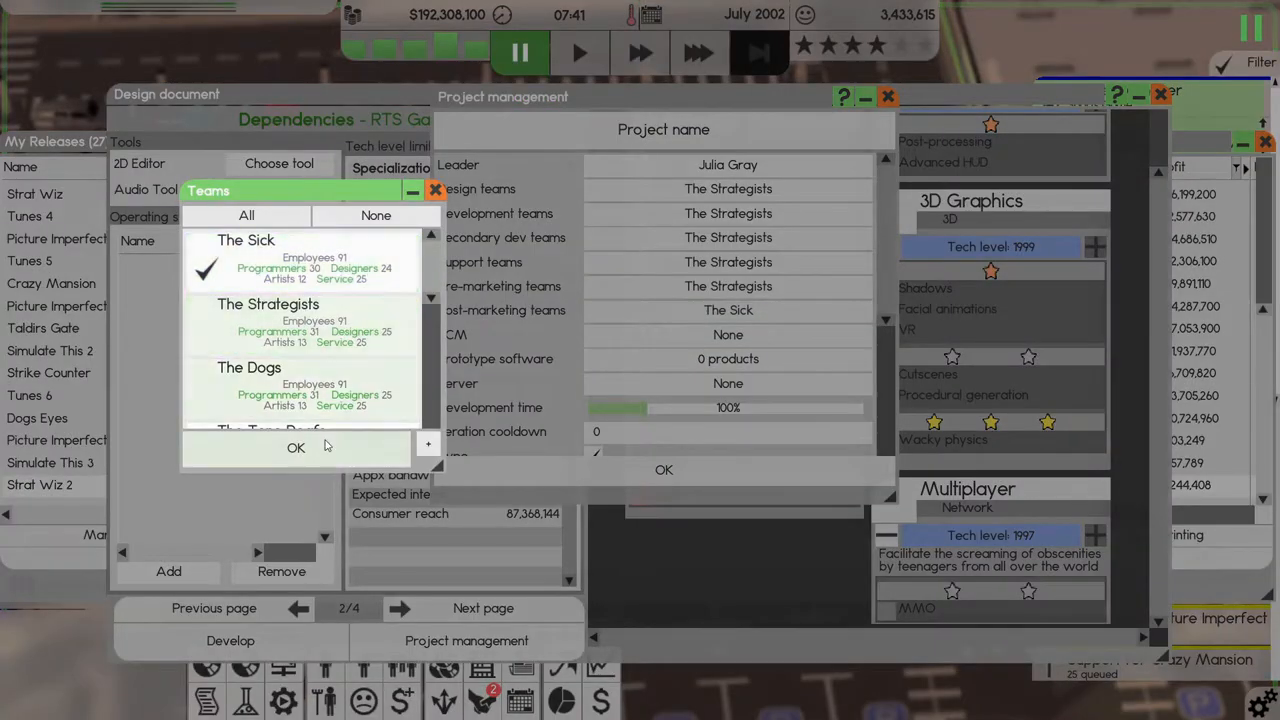
{"action": "left_click", "coordinate": [296, 447]}
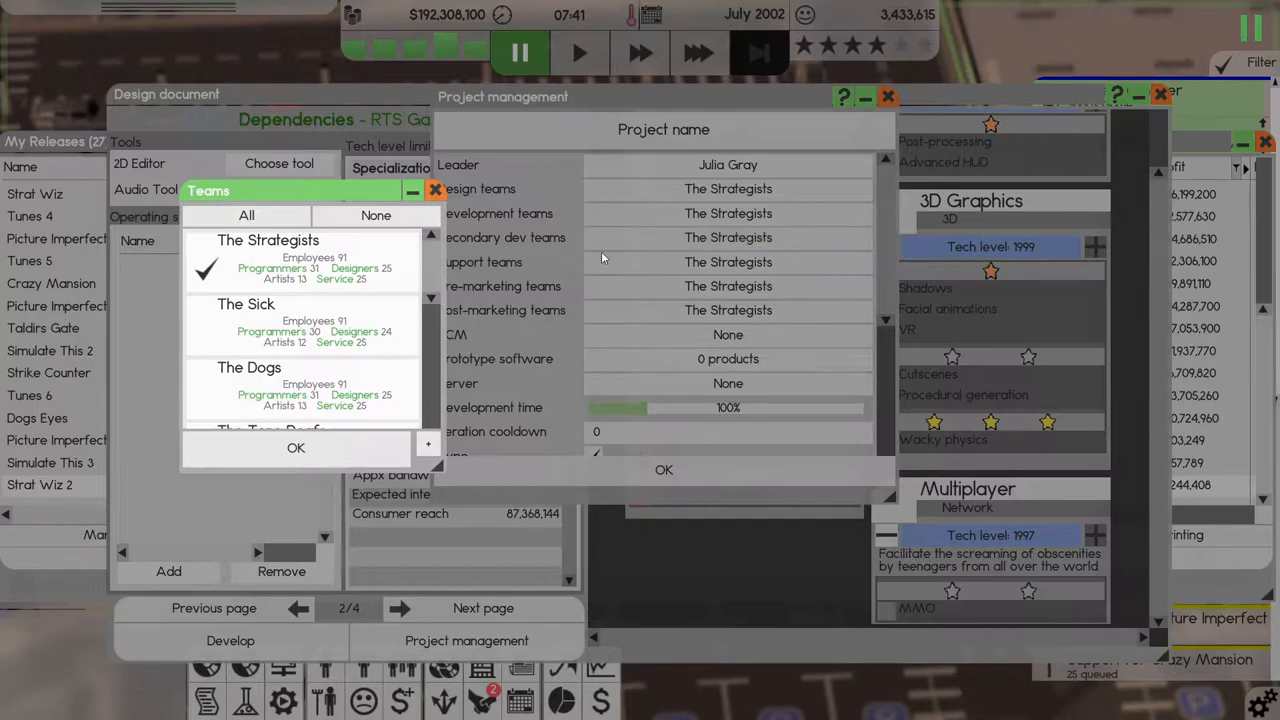
Choose SCM source control, a public server and own licenses, and name it Strat Wiz Project.
{"action": "left_click", "coordinate": [296, 447]}
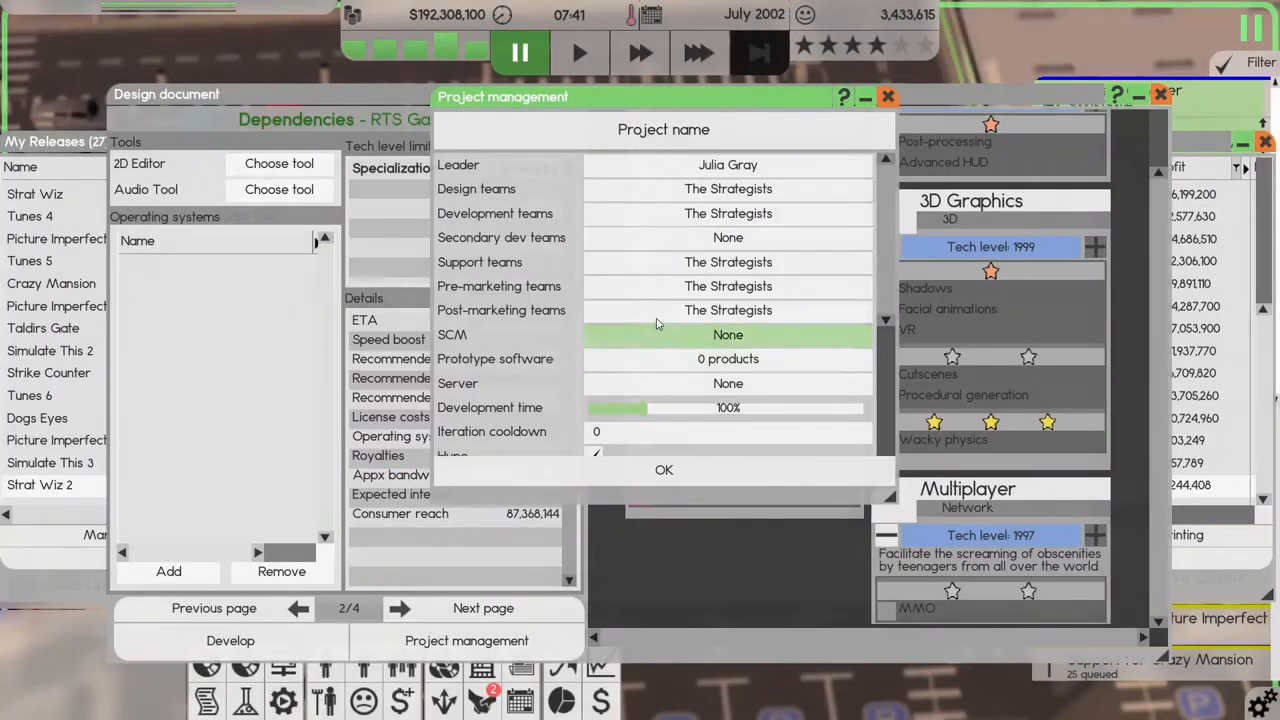
{"action": "left_click", "coordinate": [728, 383]}
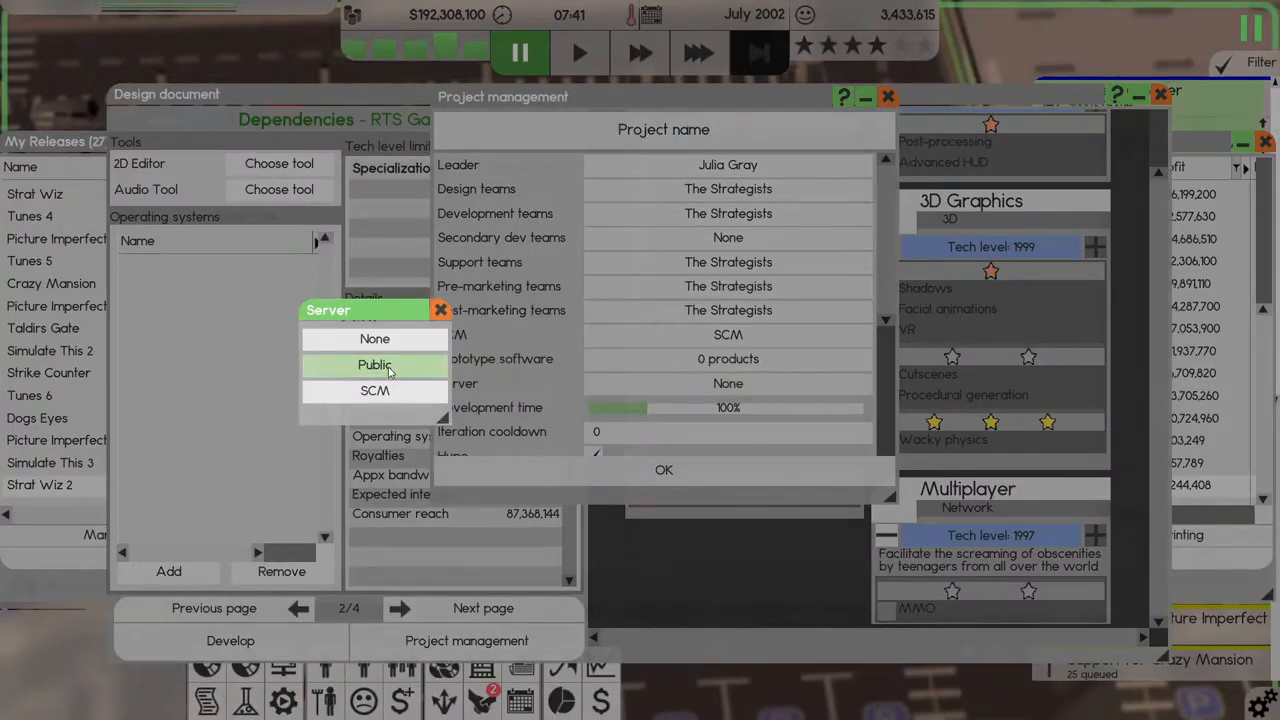
{"action": "left_click", "coordinate": [374, 364]}
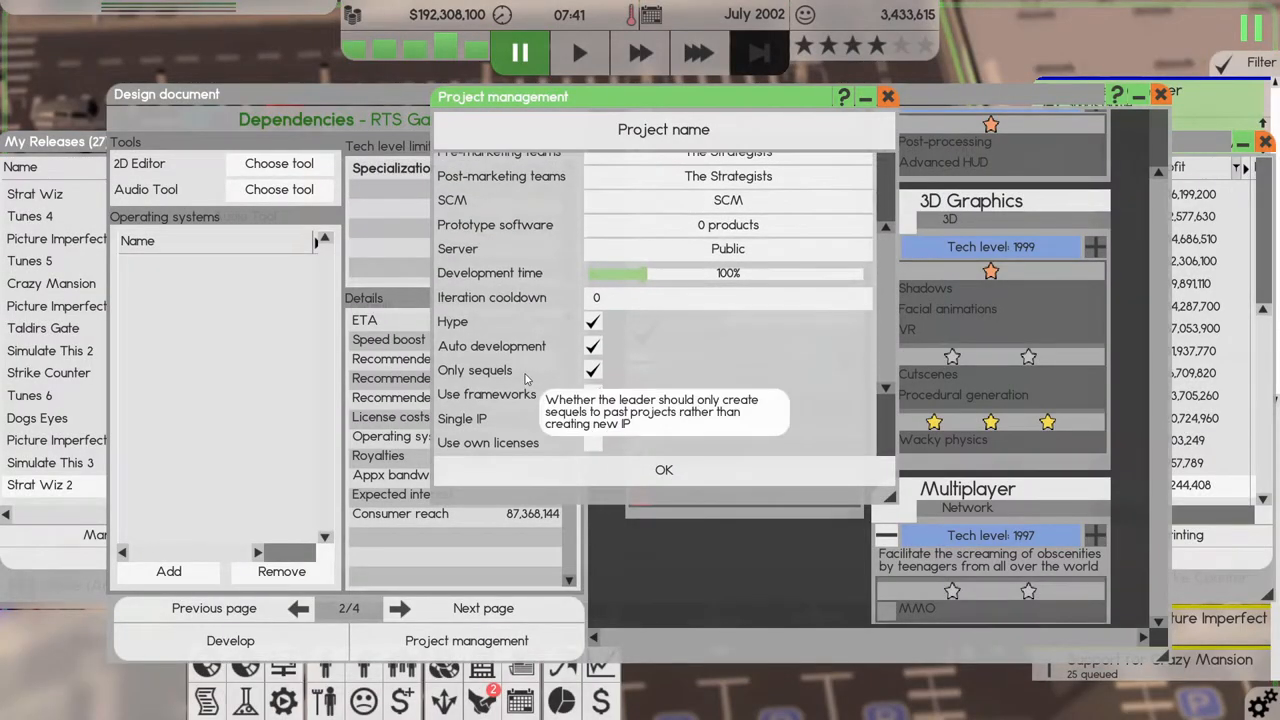
{"action": "scroll", "scroll_direction": "down", "scroll_amount": 3}
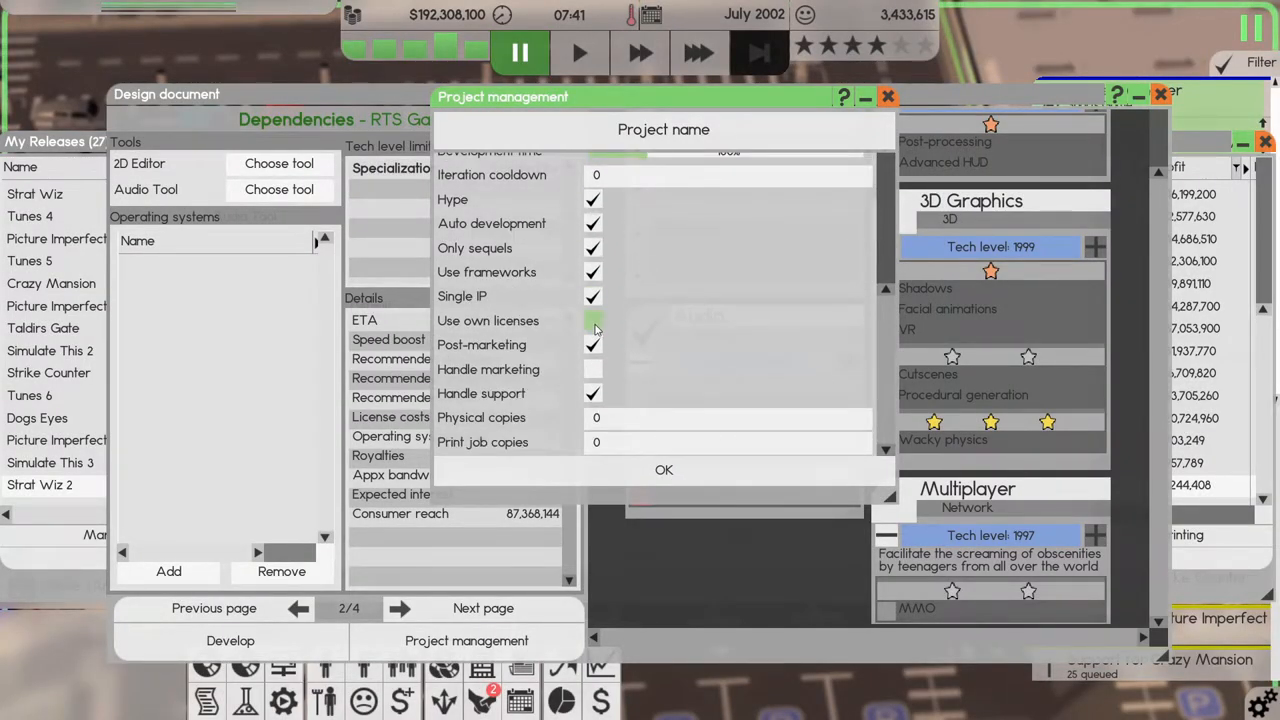
{"action": "left_click", "coordinate": [592, 320]}
{"action": "type", "text": "Strat"}
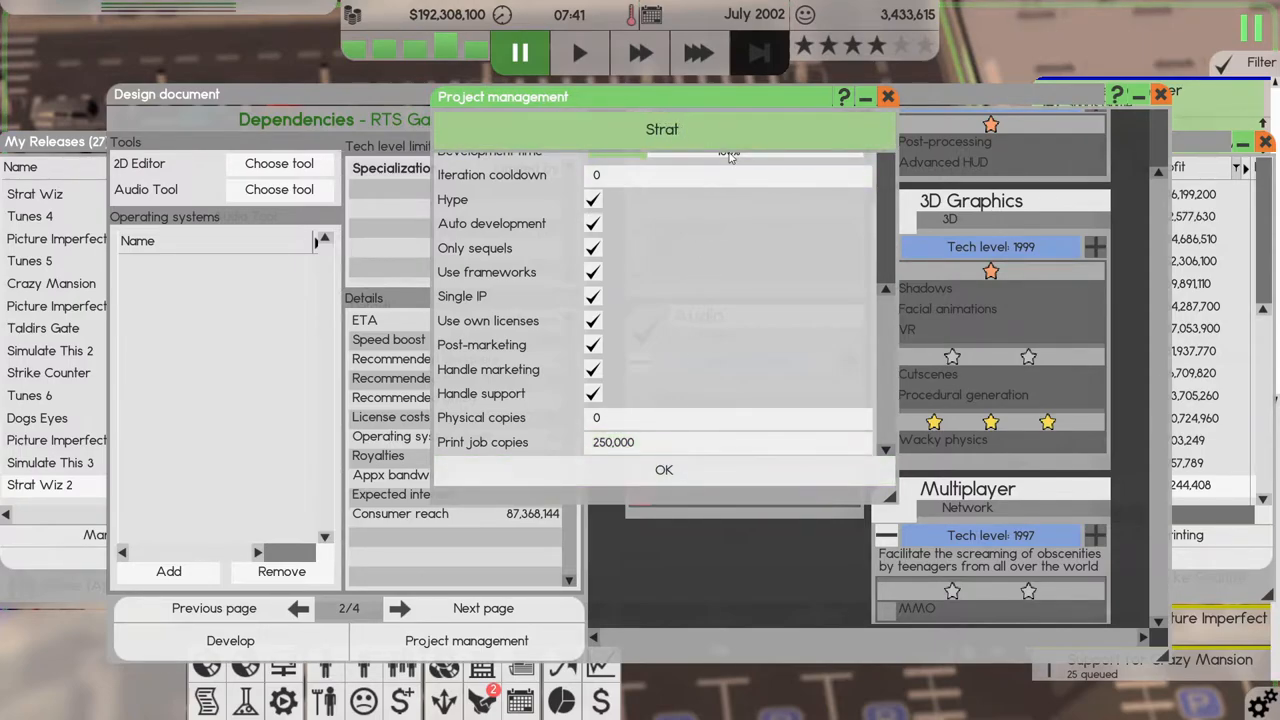
{"action": "type", "text": "Wiz Project"}
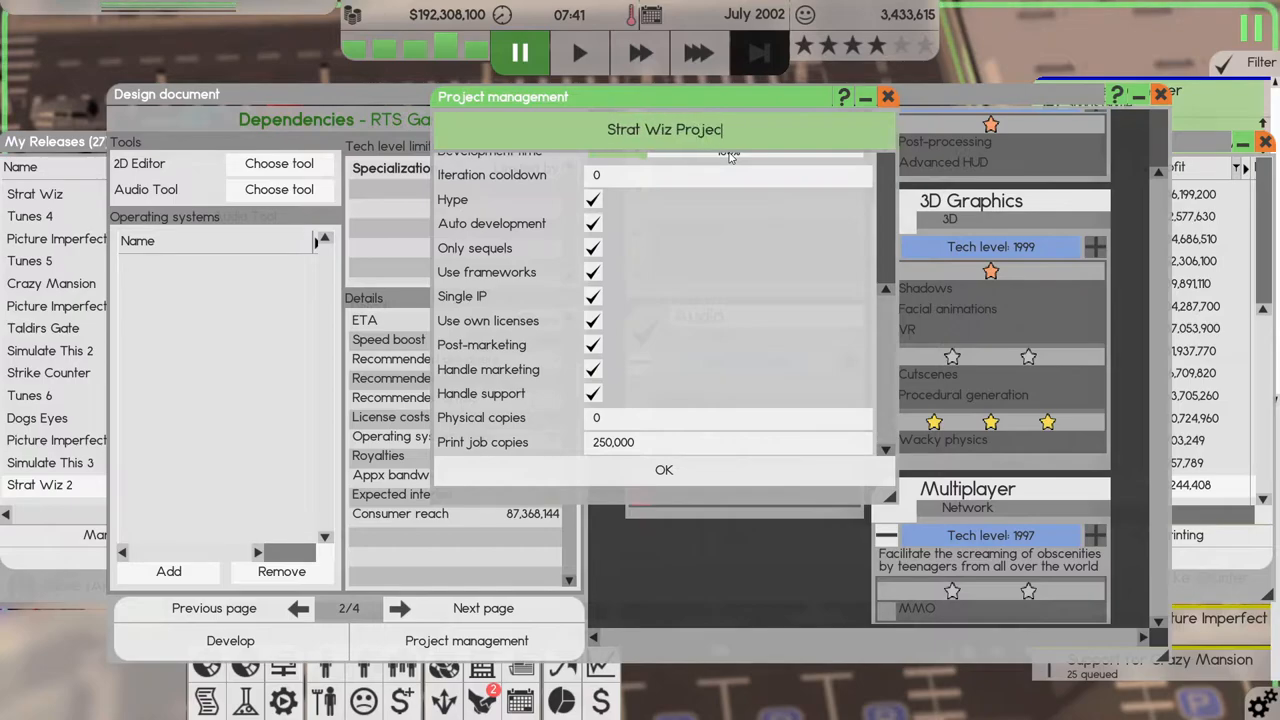
{"action": "scroll", "scroll_direction": "up", "scroll_amount": 3}
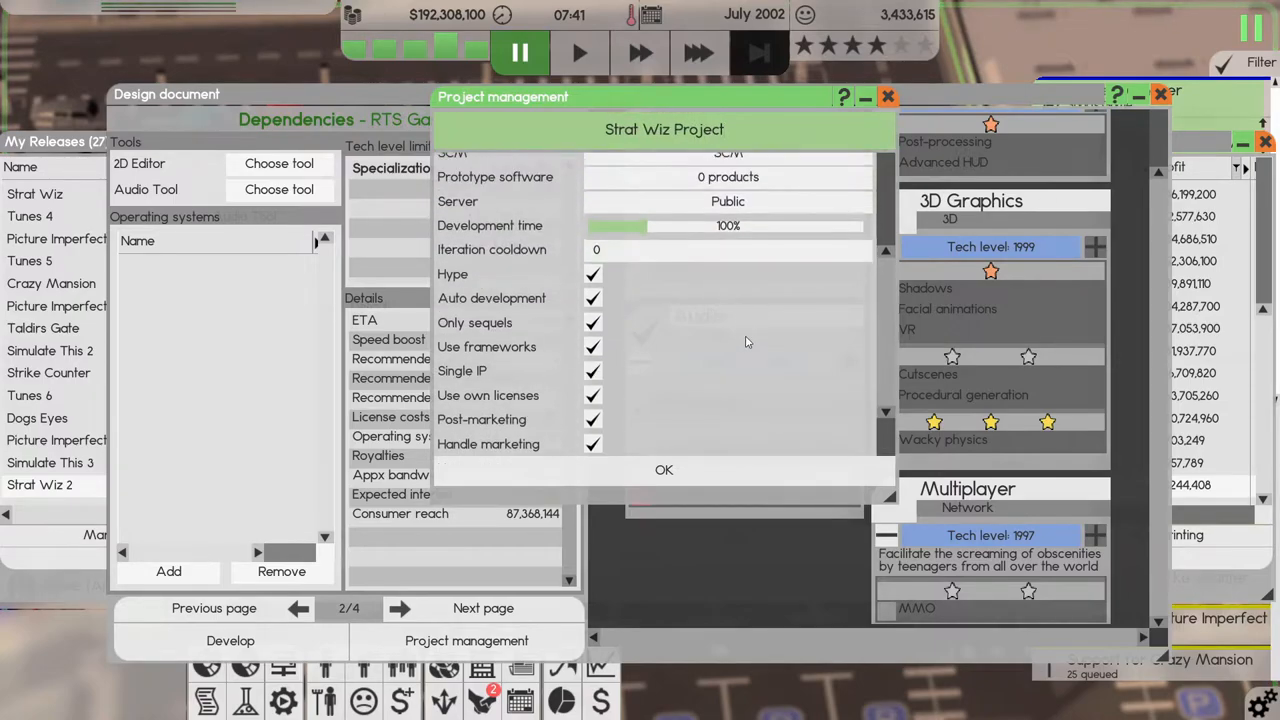
{"action": "scroll", "scroll_direction": "up", "scroll_amount": 3}
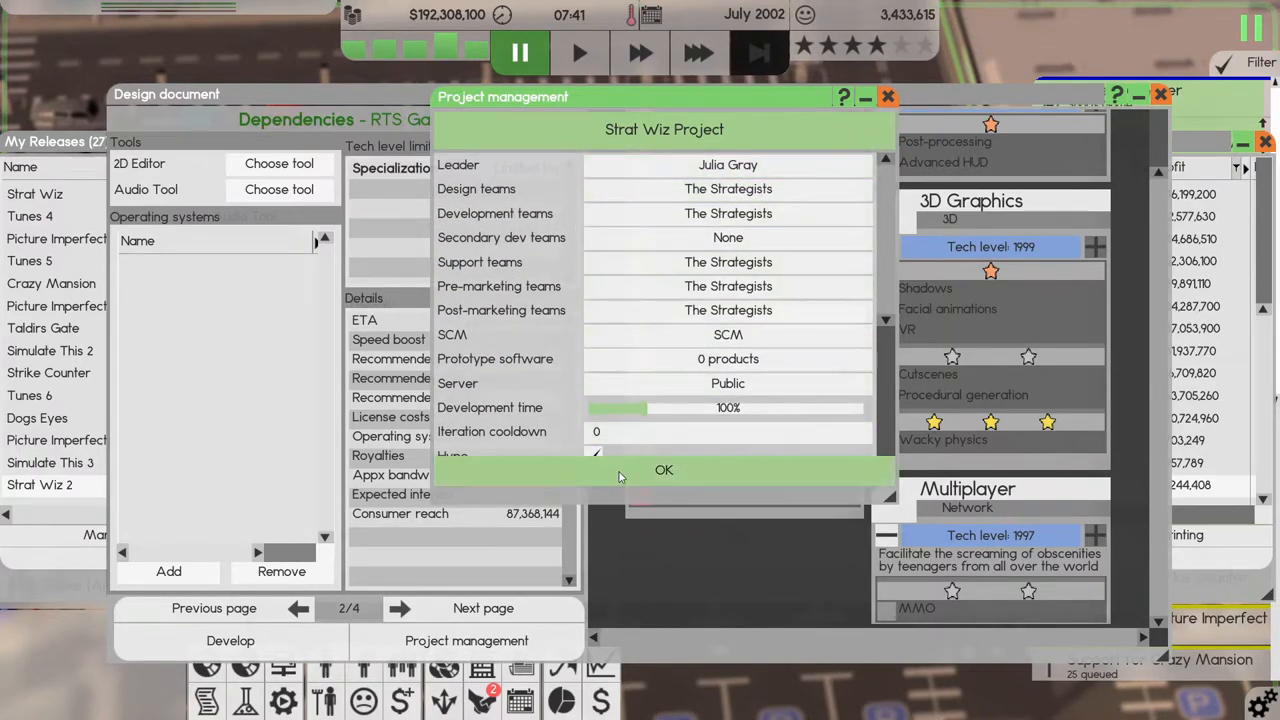
{"action": "left_click", "coordinate": [663, 470]}
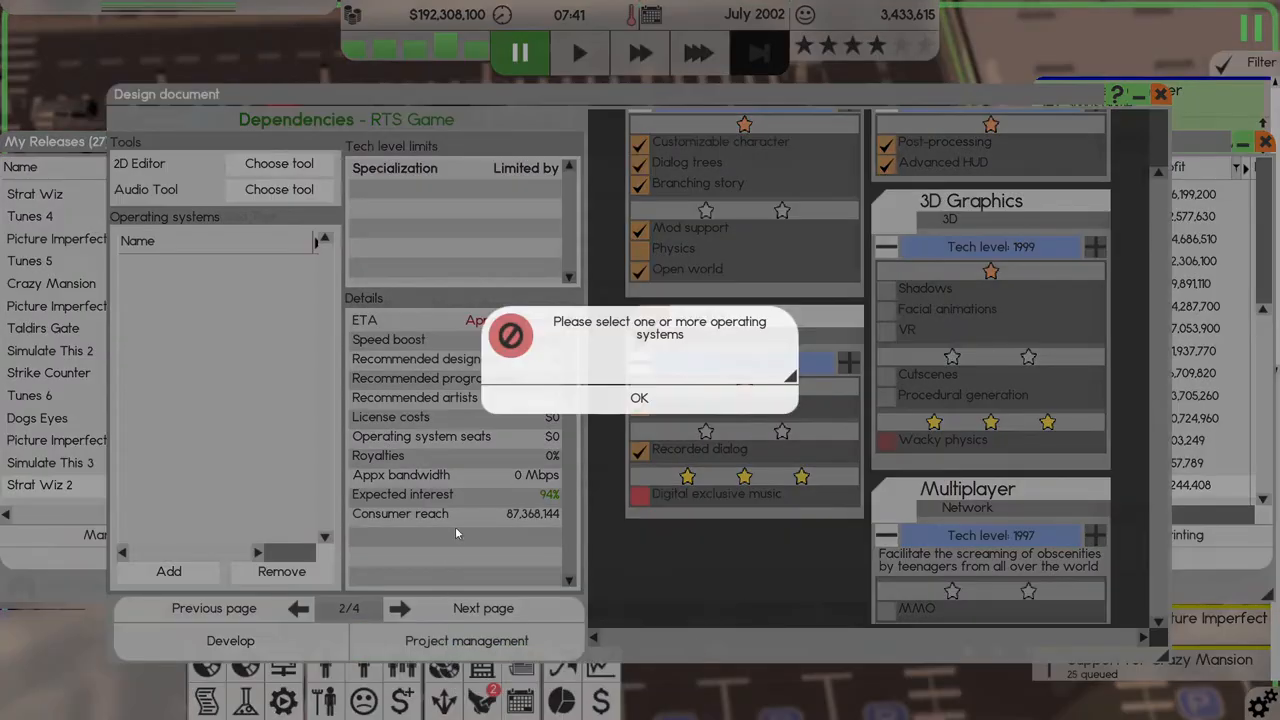
Add the five most-used operating systems: Int 2, BotFace 3, LionX, Pen 3, Opti.
{"action": "left_click", "coordinate": [639, 397]}
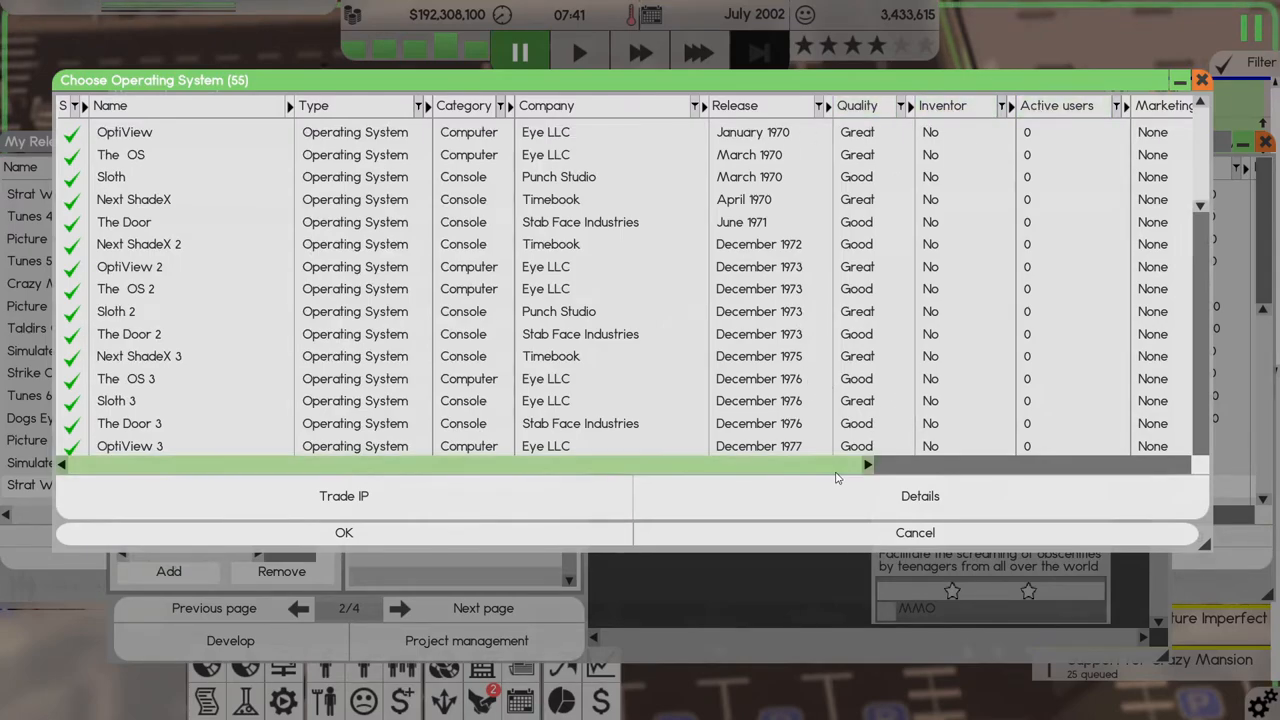
{"action": "mouse_move", "coordinate": [798, 460]}
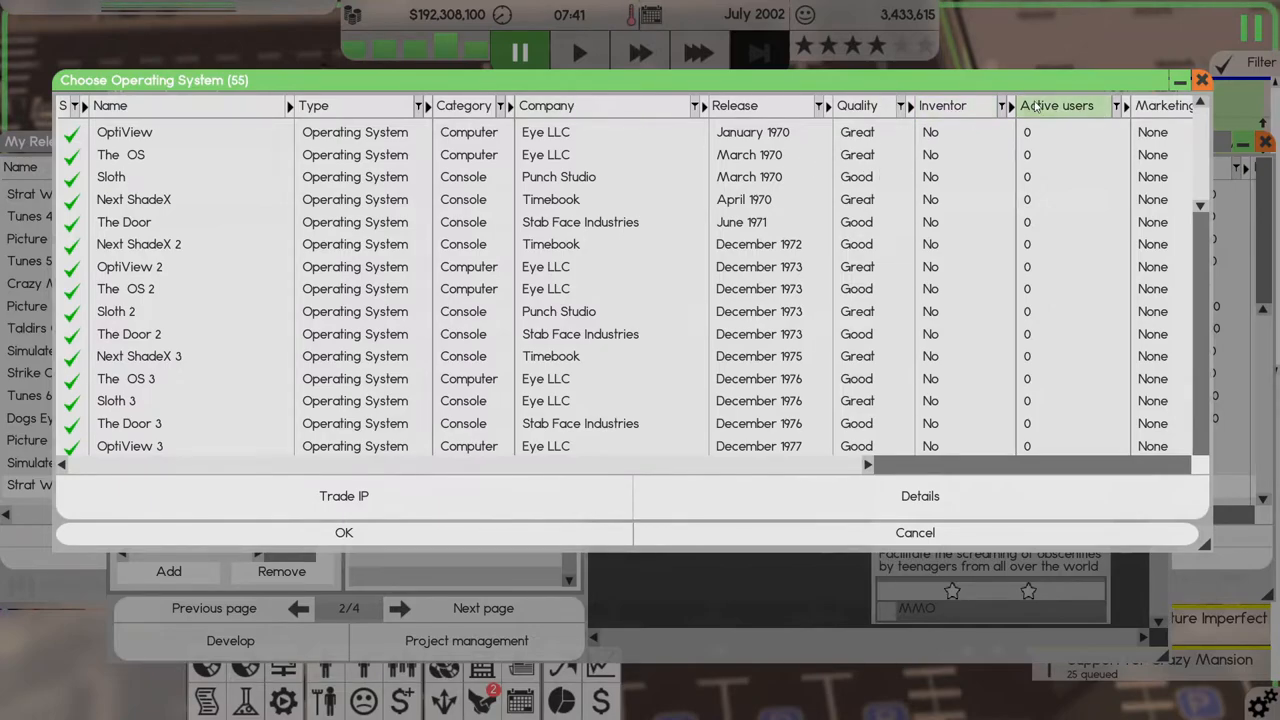
{"action": "left_click", "coordinate": [1057, 105]}
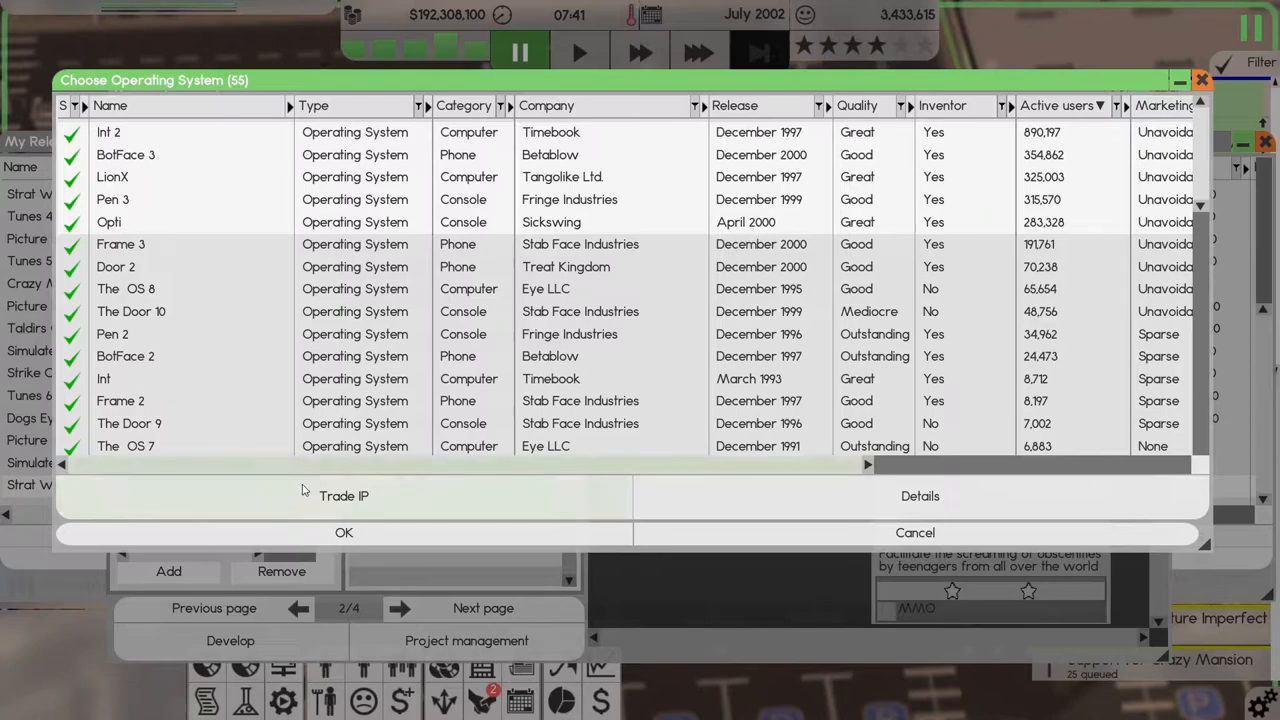
{"action": "left_click", "coordinate": [343, 532]}
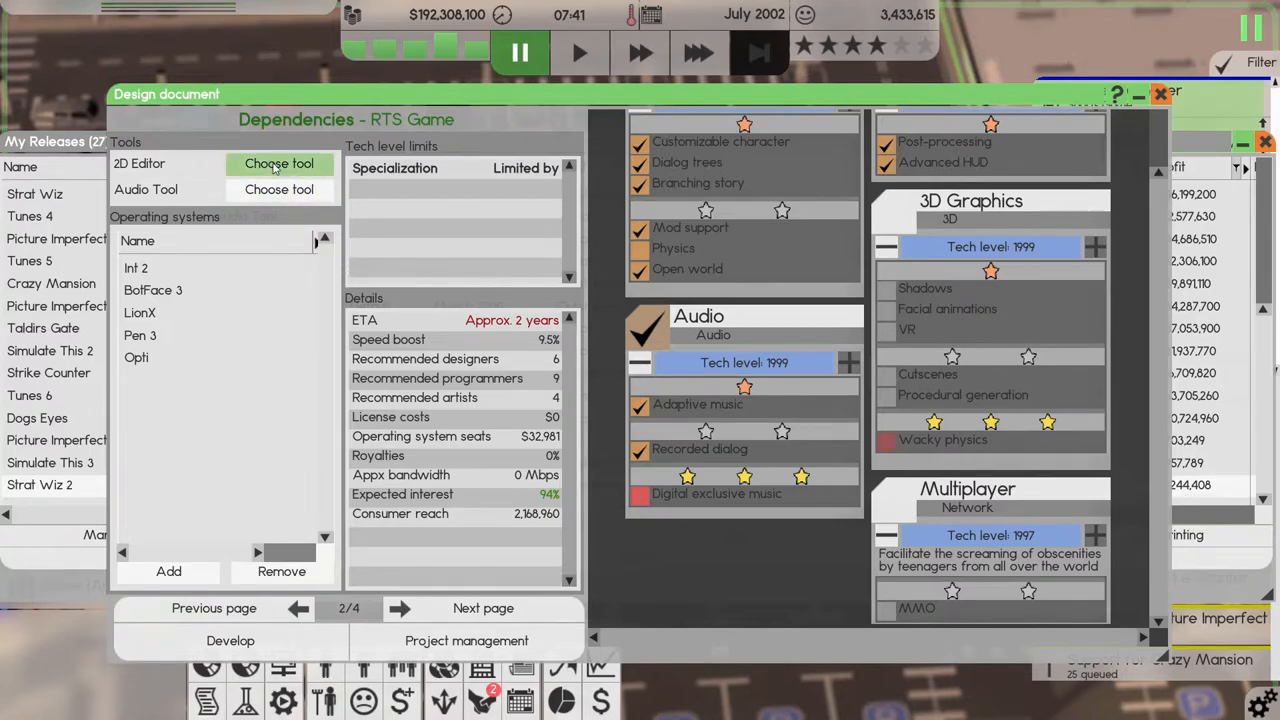
Choose Picture Imperfect as 2D editor and Tunes 6 as audio tool, then page to the Summary.
{"action": "left_click", "coordinate": [279, 163]}
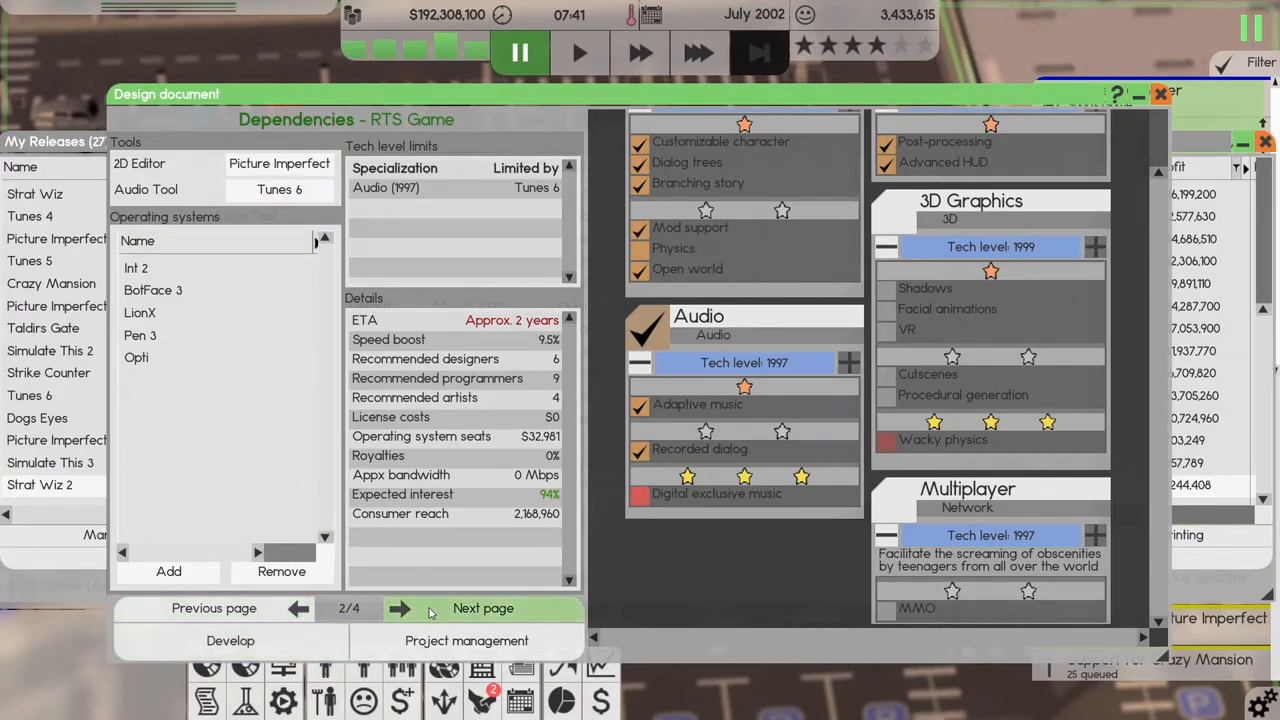
{"action": "left_click", "coordinate": [483, 608]}
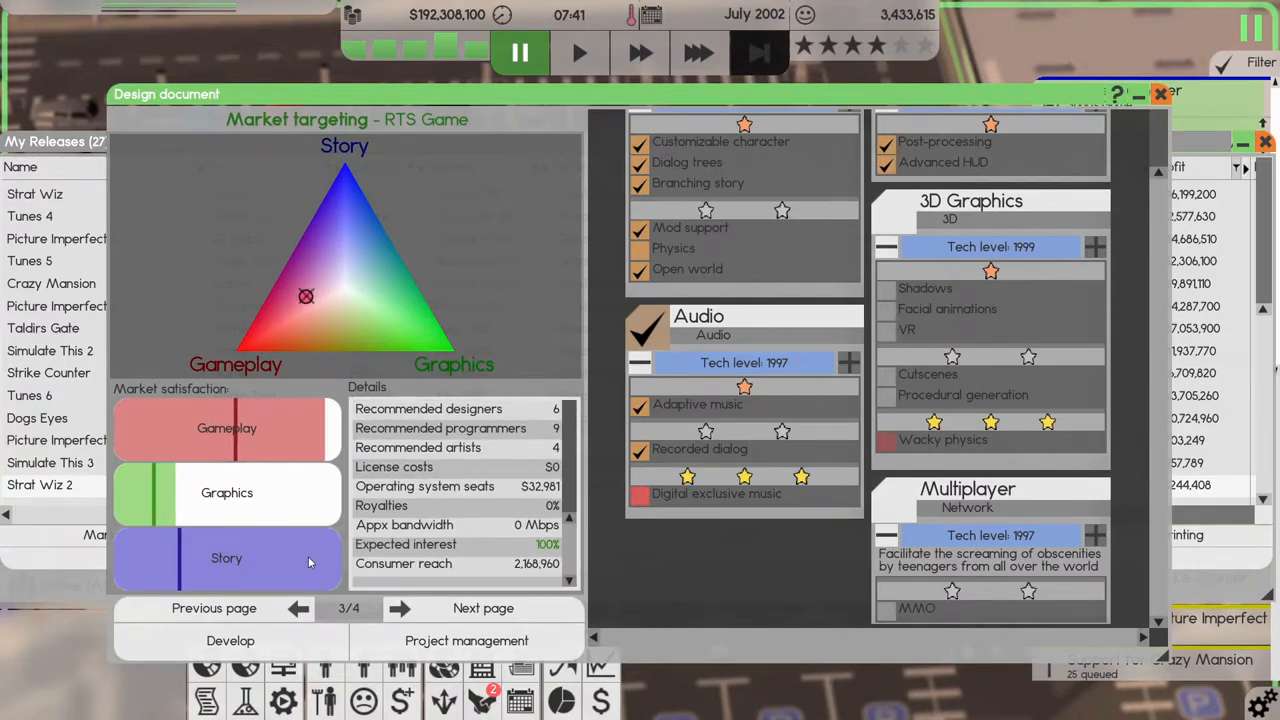
{"action": "left_click", "coordinate": [214, 608]}
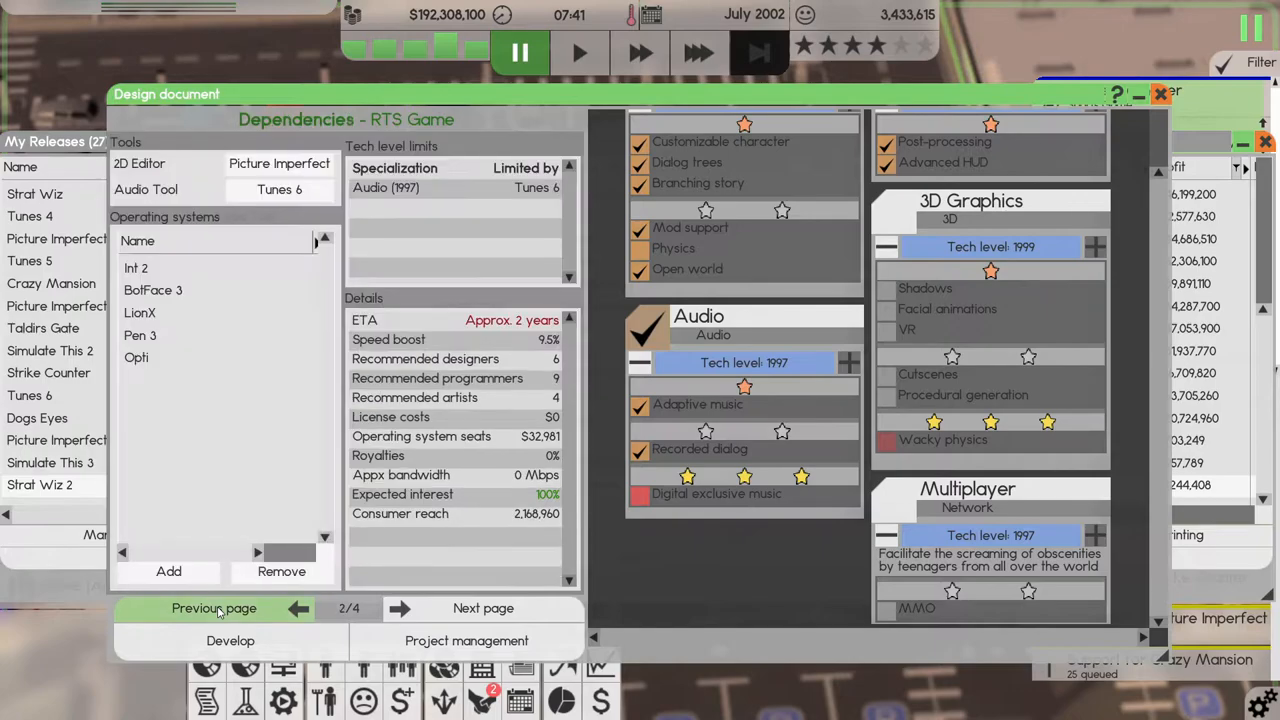
{"action": "left_click", "coordinate": [214, 608]}
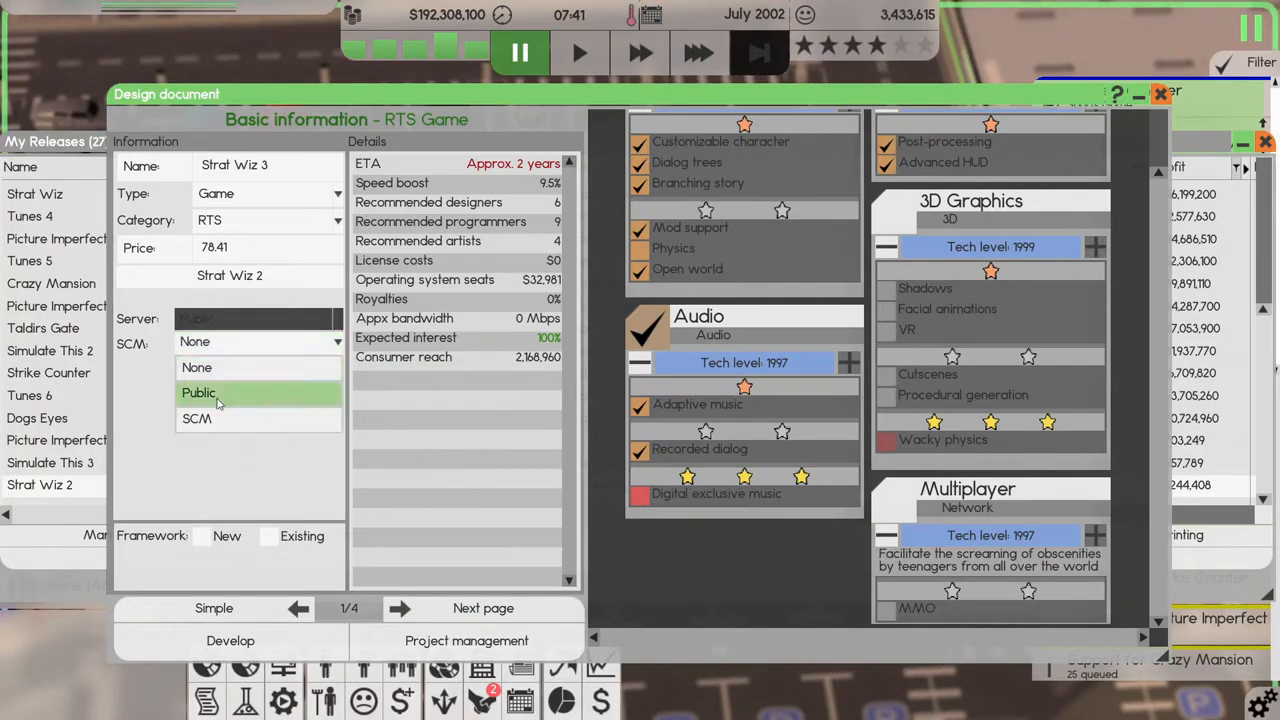
{"action": "left_click", "coordinate": [483, 608]}
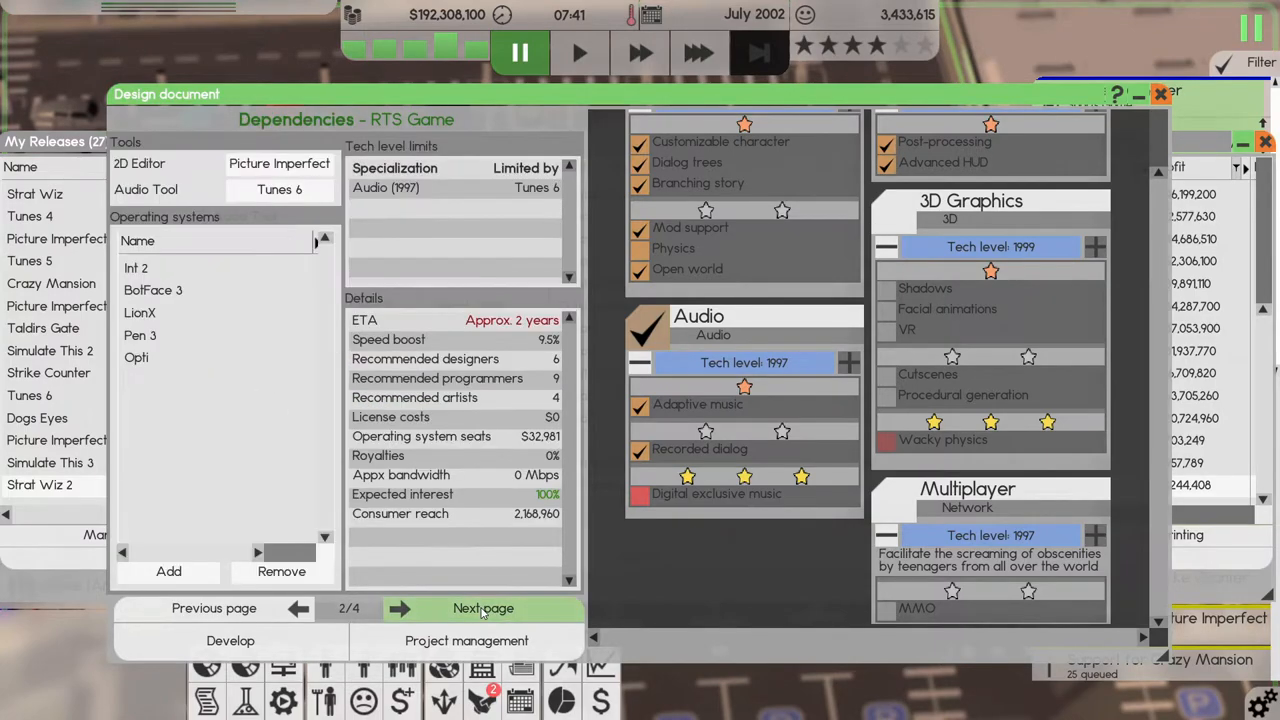
{"action": "left_click", "coordinate": [483, 608]}
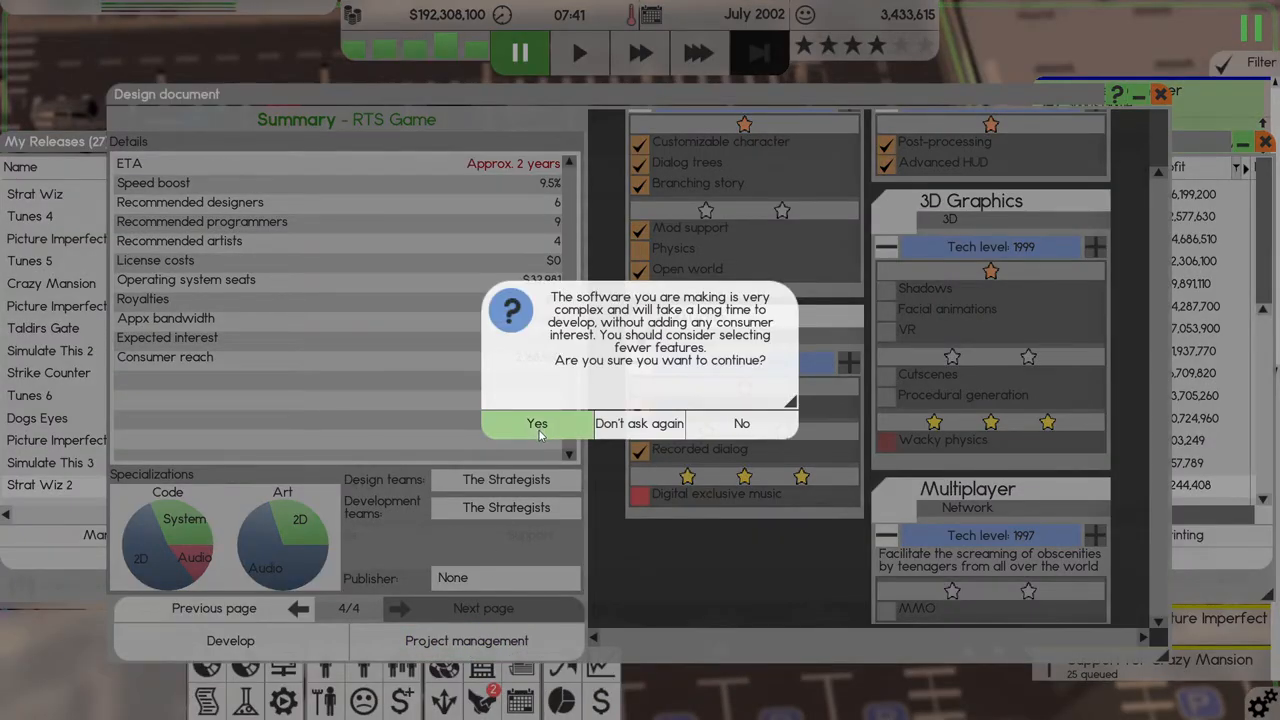
Accept the complexity warning and assign Strat Wiz 3 to the Strat Wiz Project group.
{"action": "left_click", "coordinate": [537, 423]}
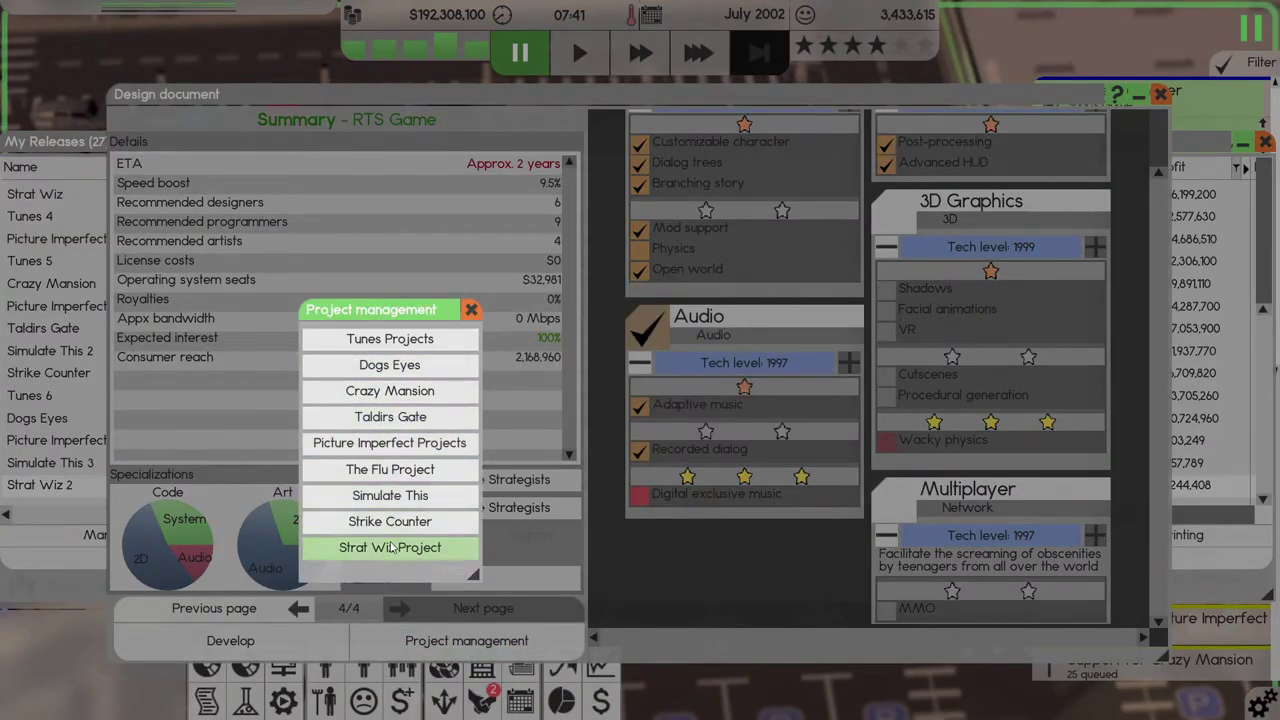
{"action": "left_click", "coordinate": [1262, 141]}
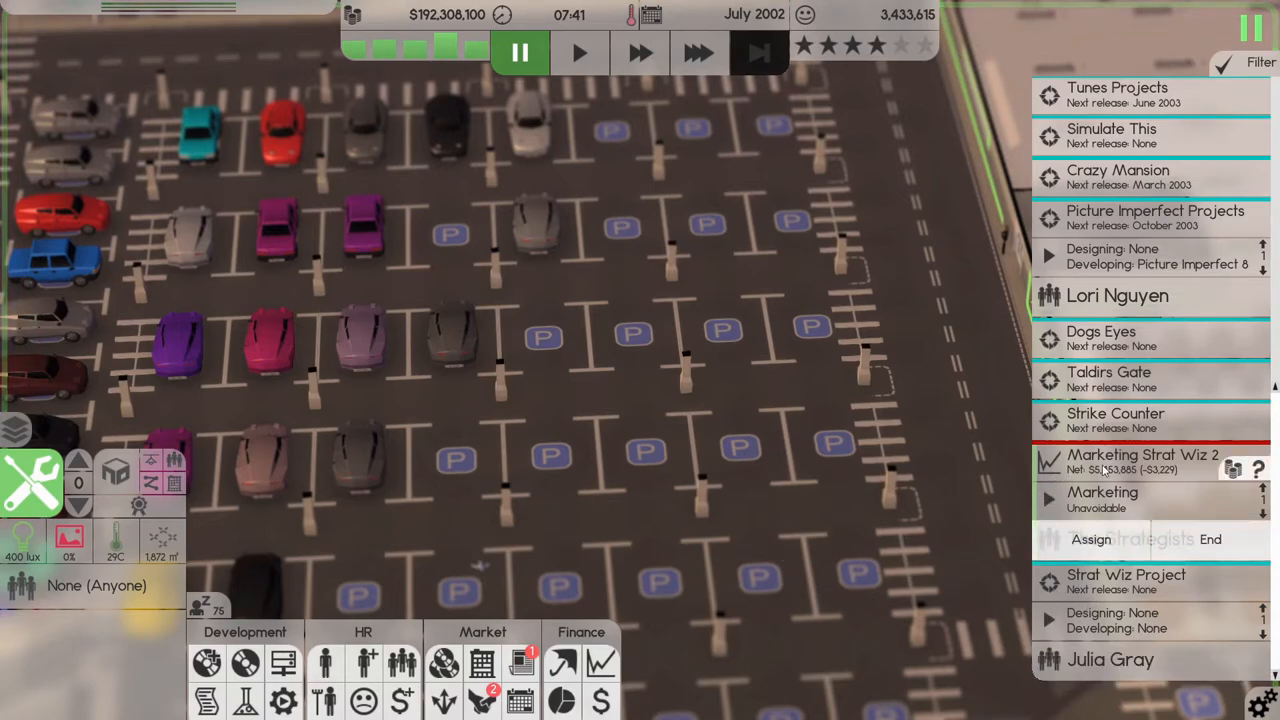
Review the project panel, then run time at the fastest game speed.
{"action": "scroll", "scroll_direction": "up", "scroll_amount": 3}
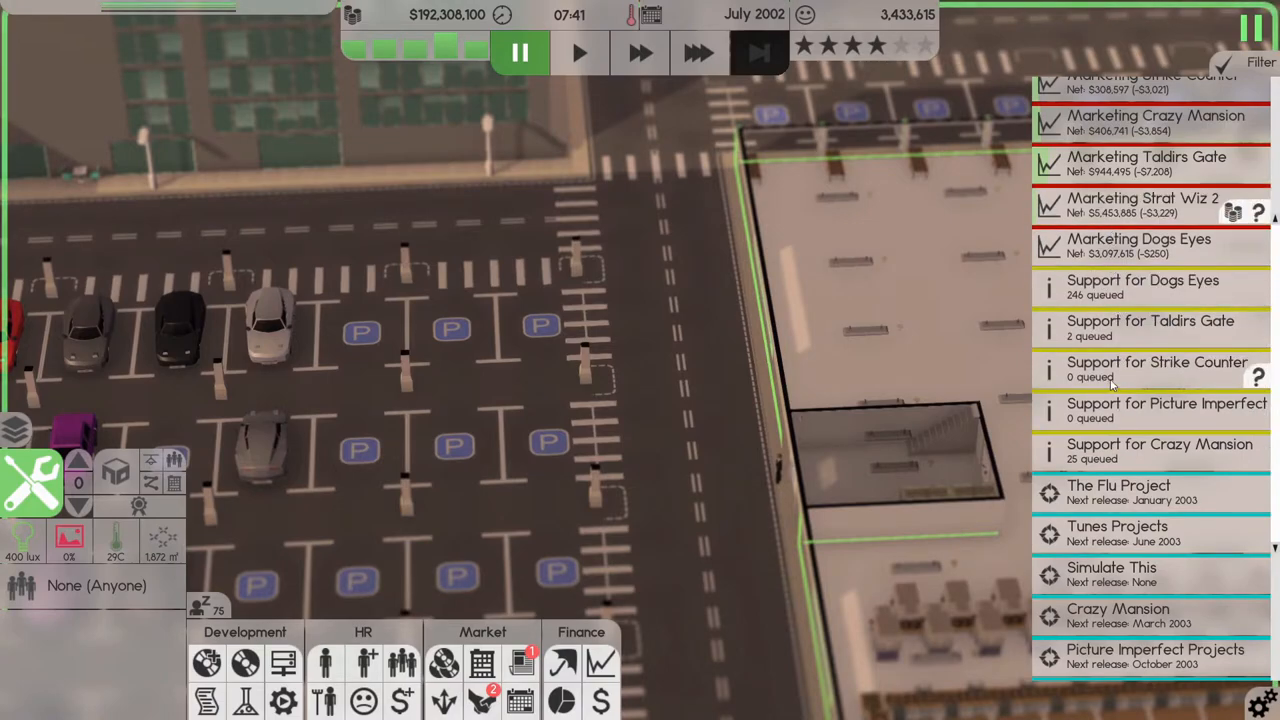
{"action": "scroll", "scroll_direction": "up", "scroll_amount": 3}
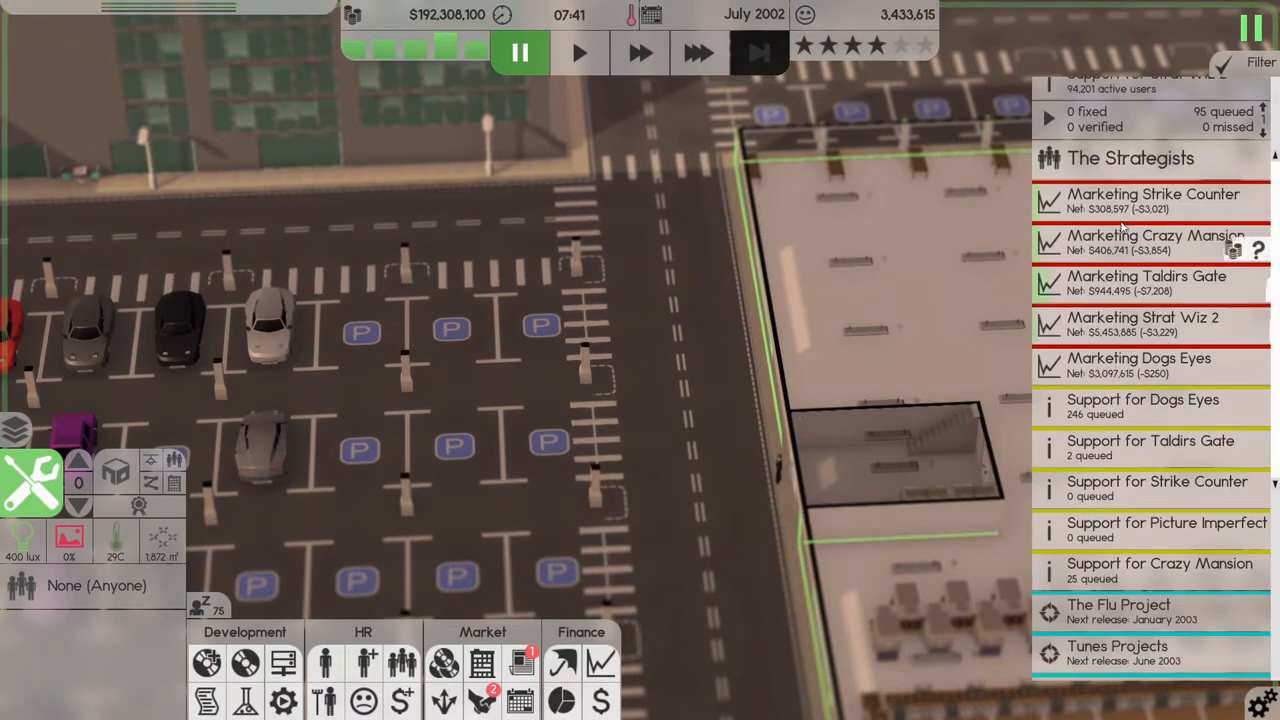
{"action": "left_click", "coordinate": [697, 53]}
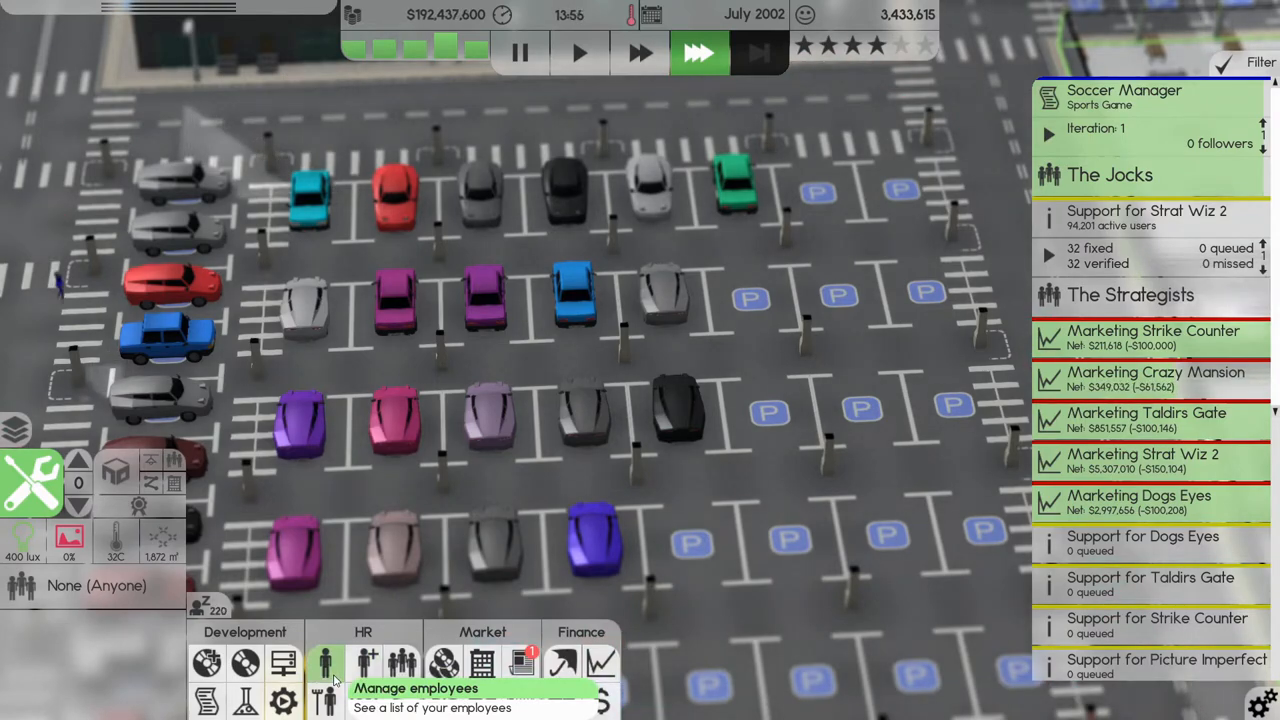
{"action": "left_click", "coordinate": [324, 662]}
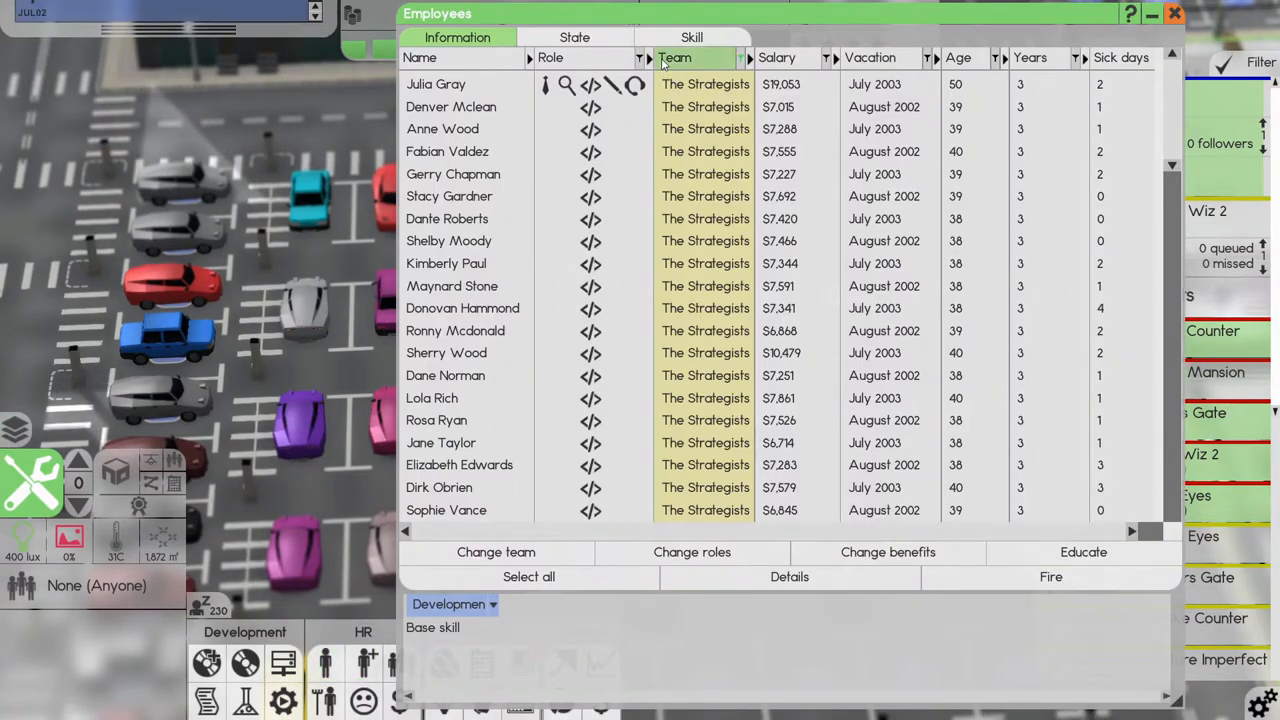
{"action": "left_click", "coordinate": [1174, 13]}
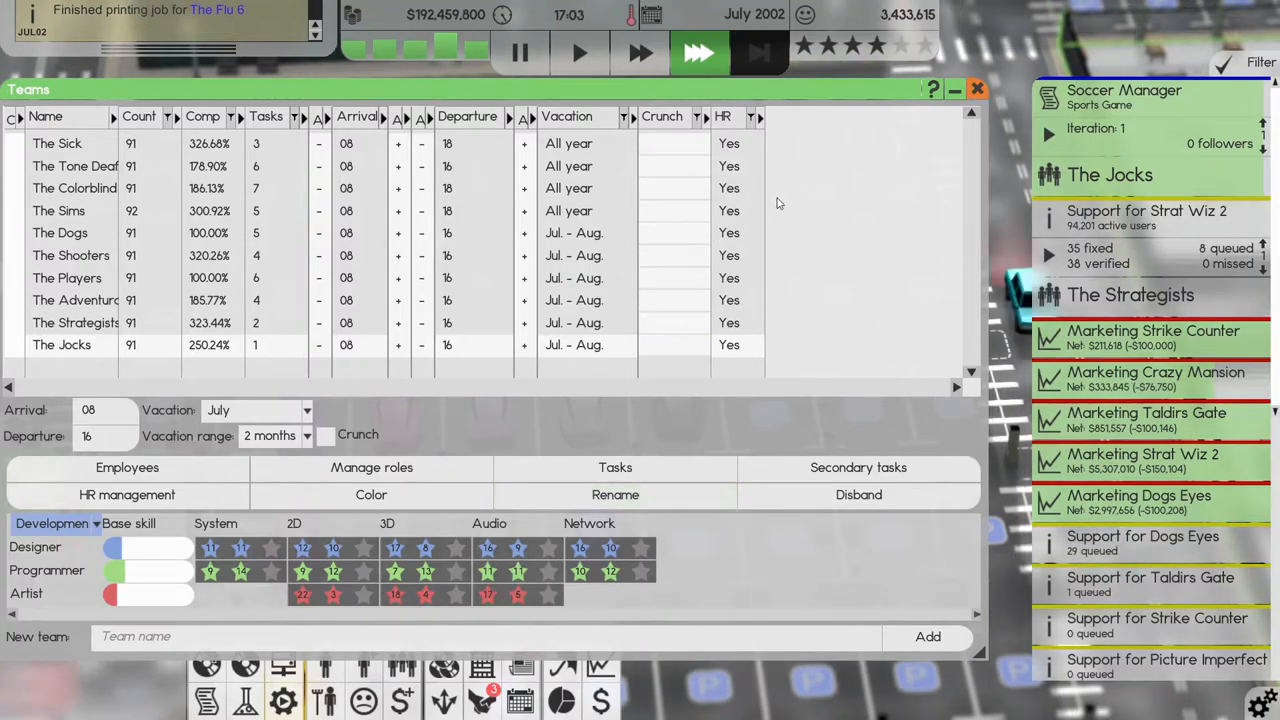
{"action": "left_click", "coordinate": [976, 89]}
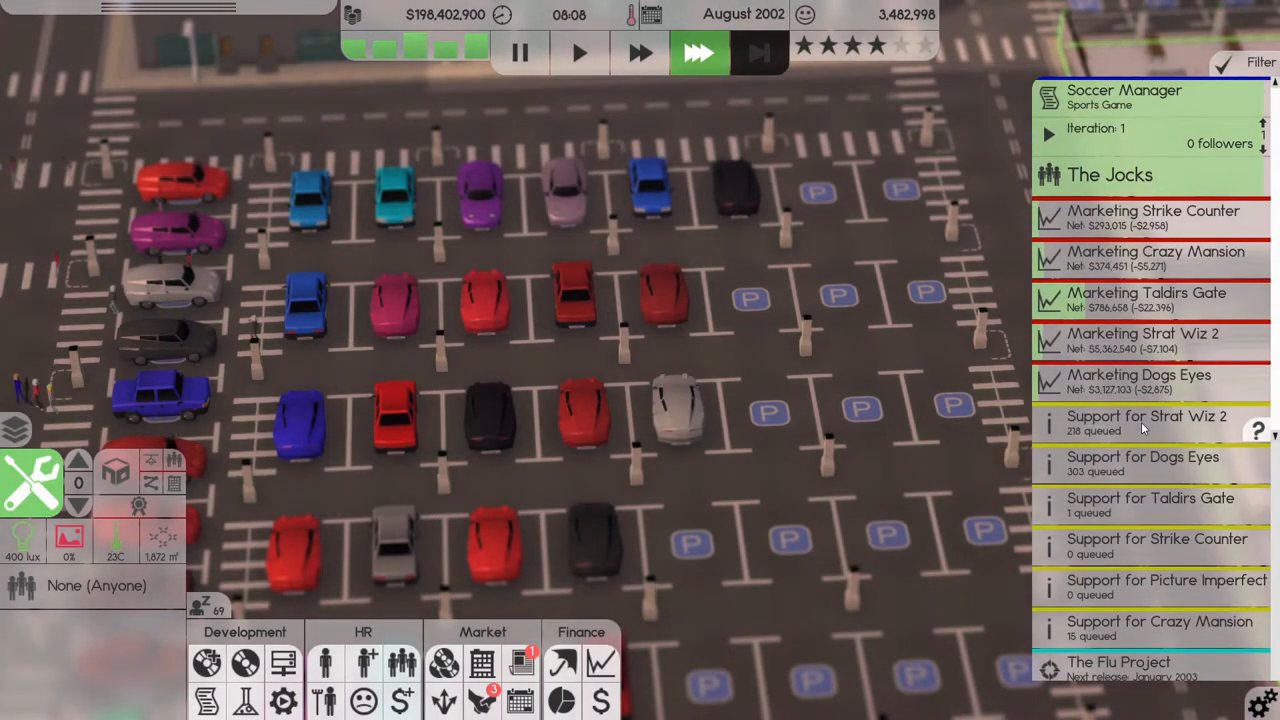
Scroll down the project panel to check the released games' support queues.
{"action": "scroll", "scroll_direction": "down", "scroll_amount": 3}
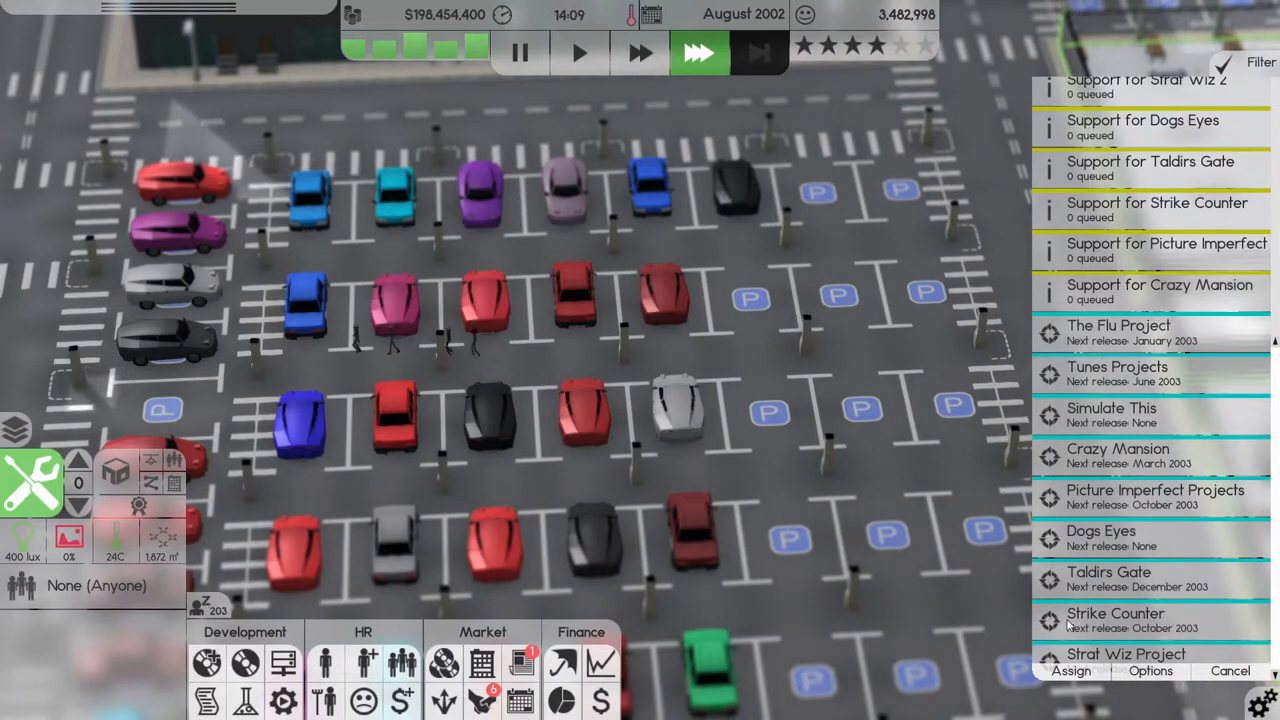
{"action": "mouse_move", "coordinate": [878, 497]}
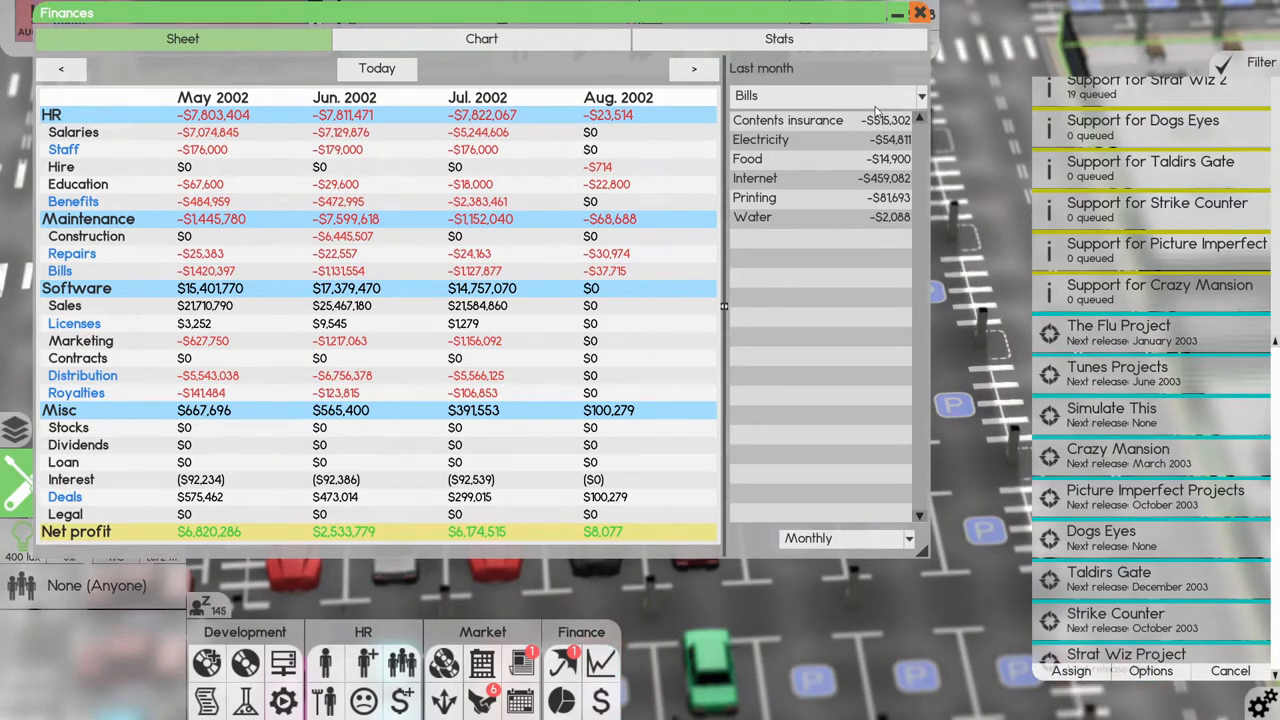
Close The Software Times newspaper and bring up the Deals window.
{"action": "left_click", "coordinate": [918, 12]}
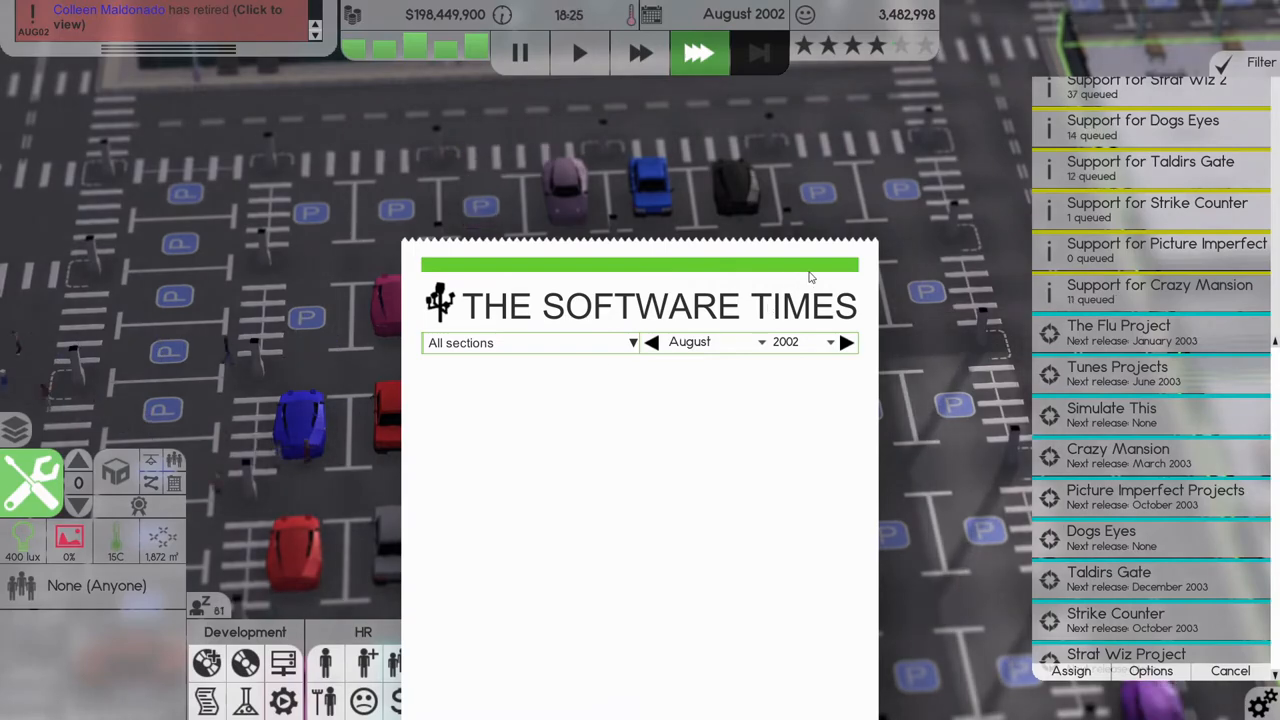
{"action": "left_click", "coordinate": [651, 342]}
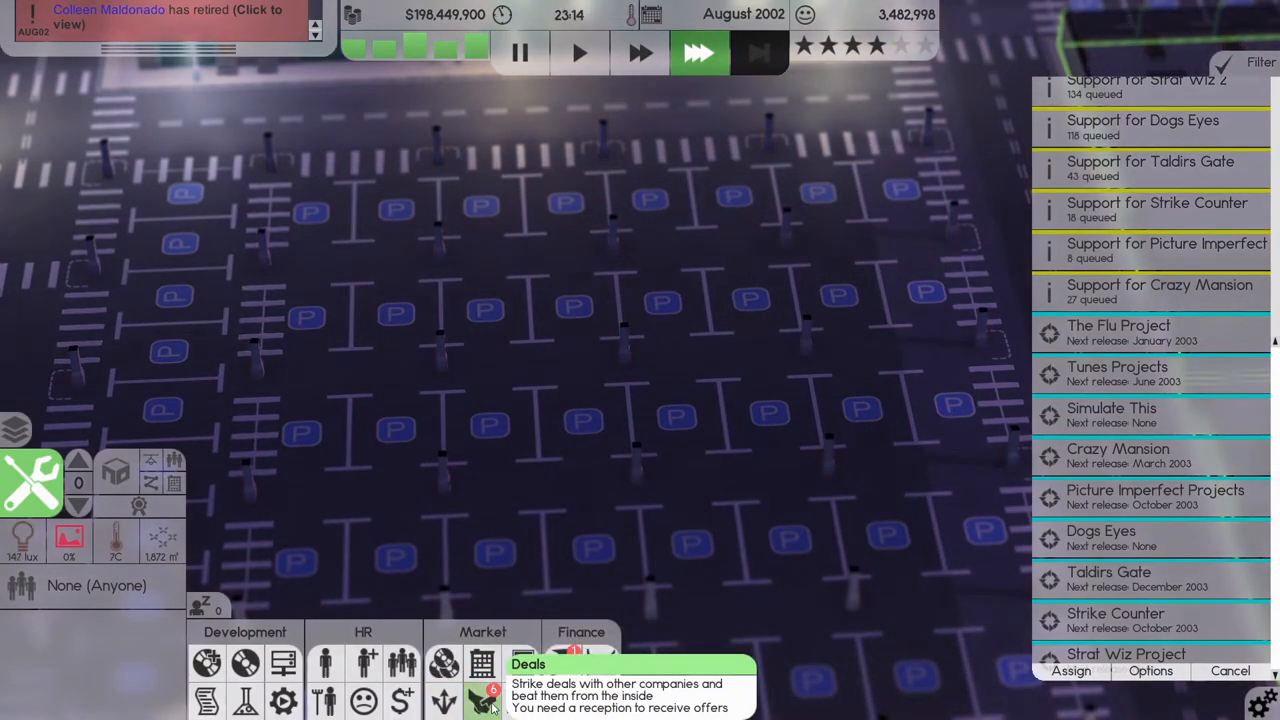
{"action": "left_click", "coordinate": [483, 700]}
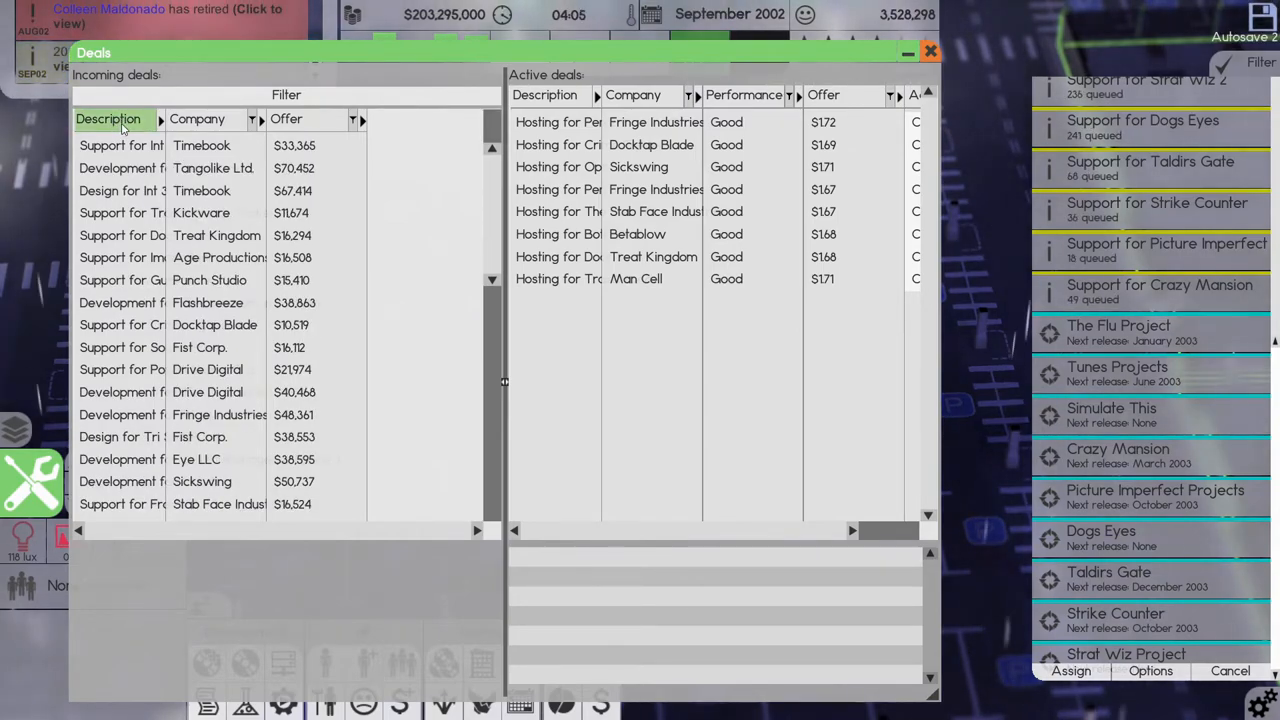
Sort incoming deals by description, accept the Giant Camp, Fist Corp. and Betablow print jobs, and close.
{"action": "left_click", "coordinate": [108, 118]}
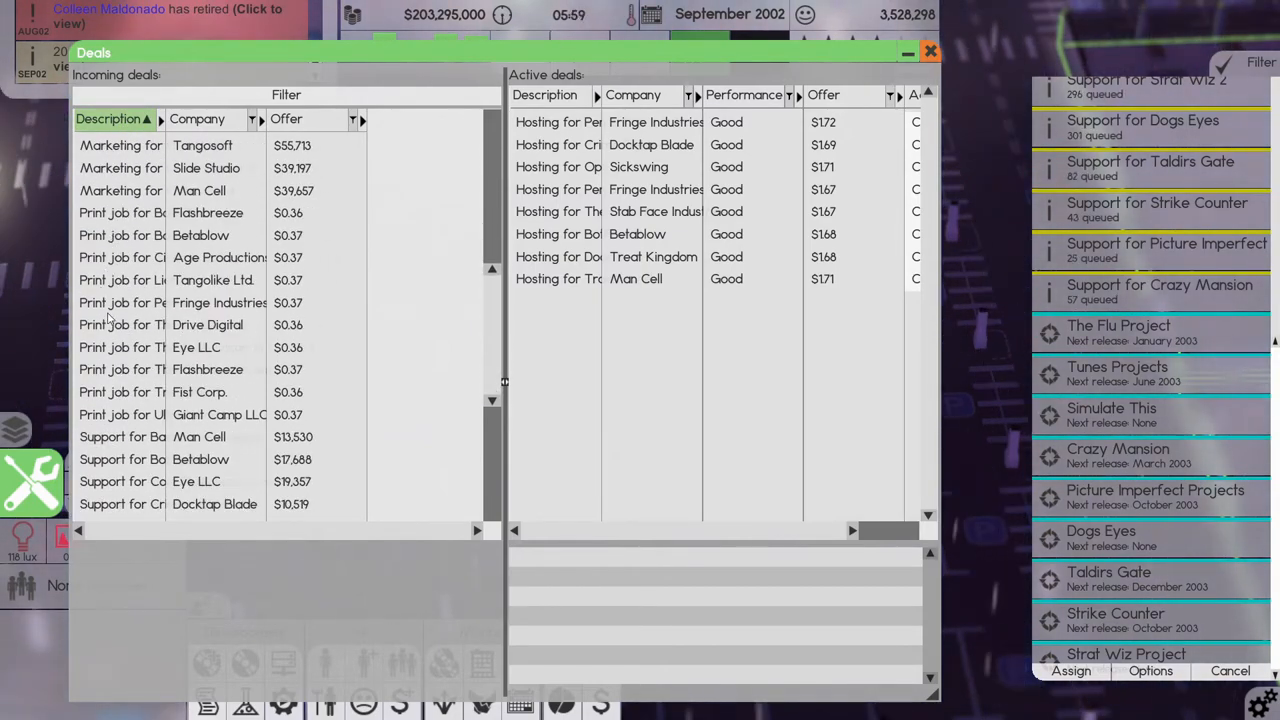
{"action": "left_click", "coordinate": [130, 414]}
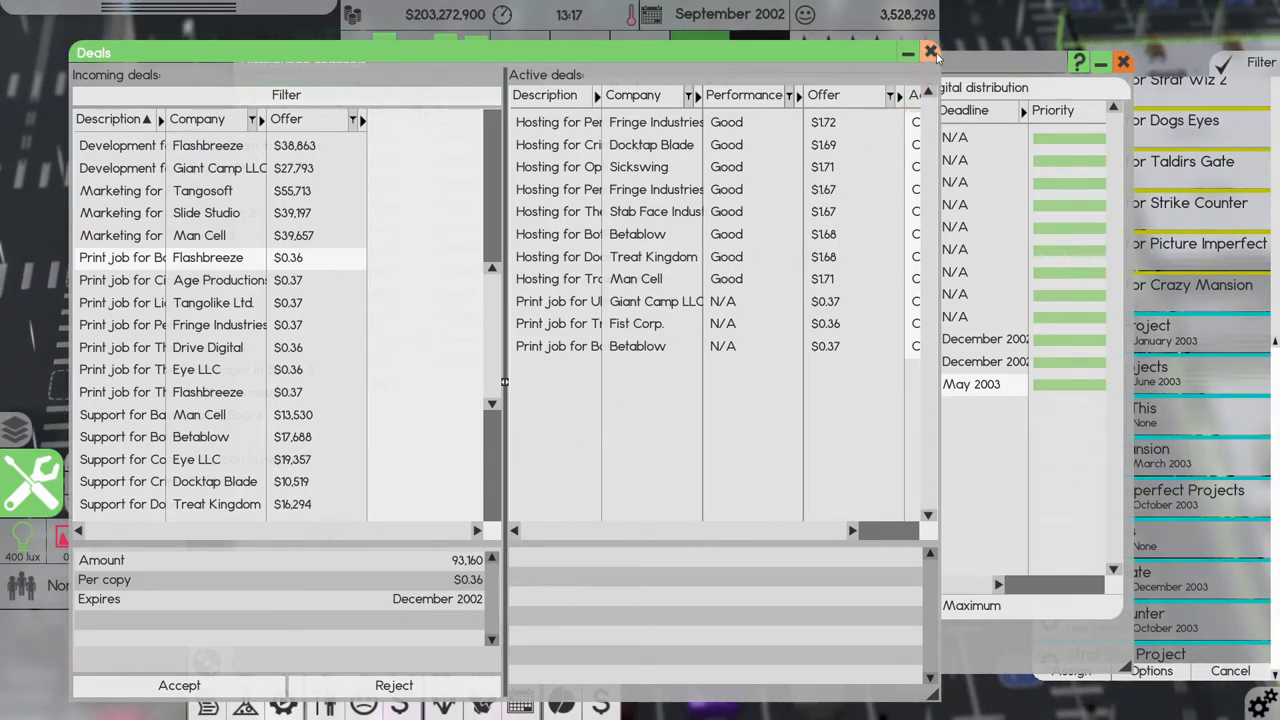
{"action": "left_click", "coordinate": [929, 51]}
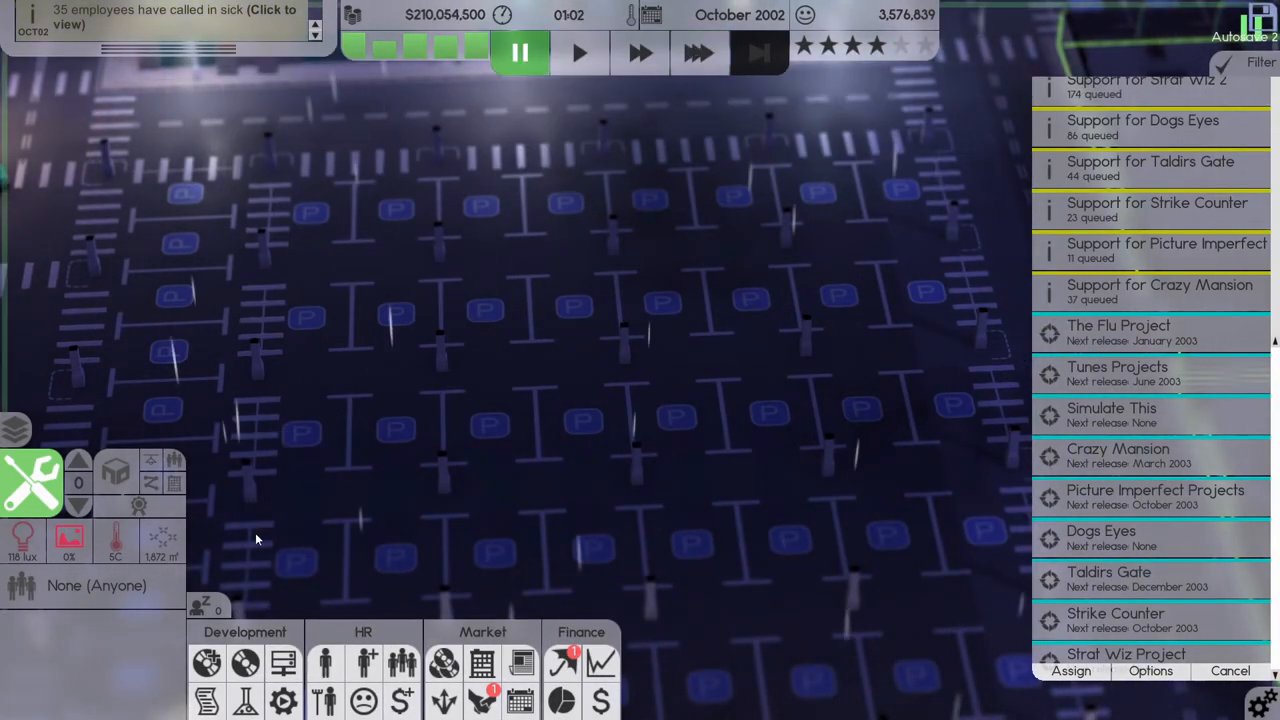
{"action": "mouse_move", "coordinate": [245, 663]}
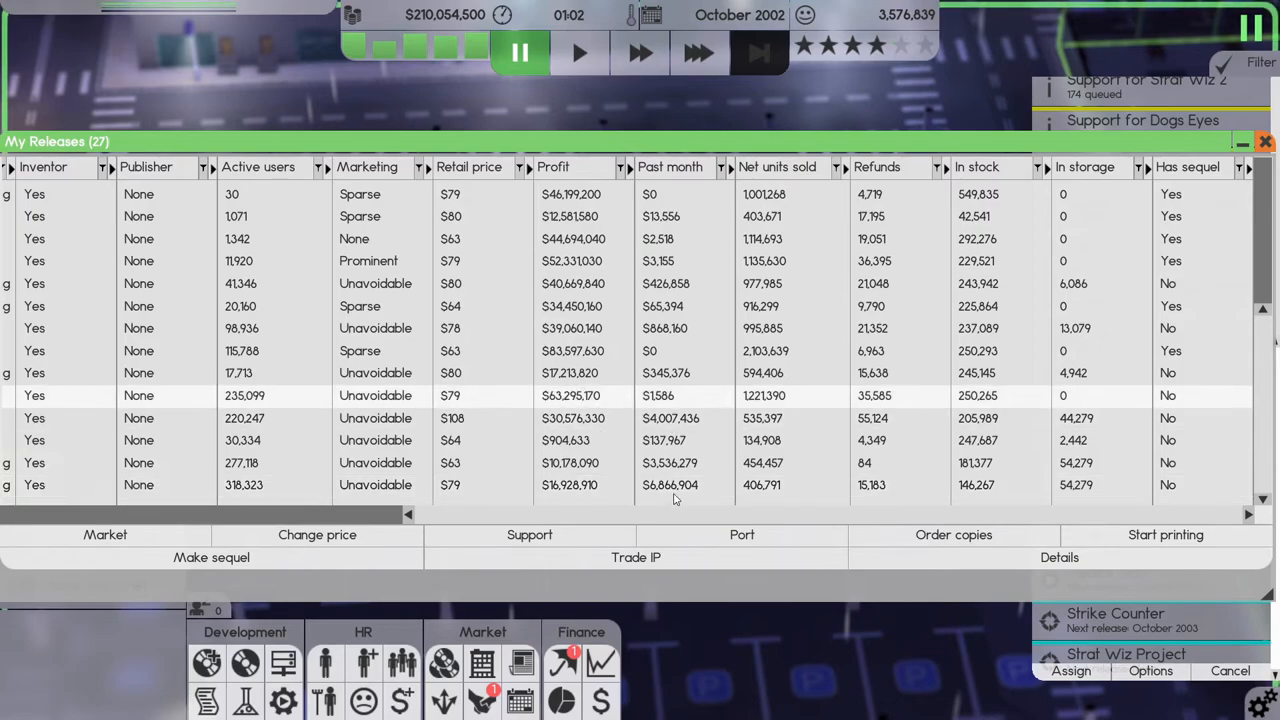
{"action": "scroll", "scroll_direction": "left", "scroll_amount": 3}
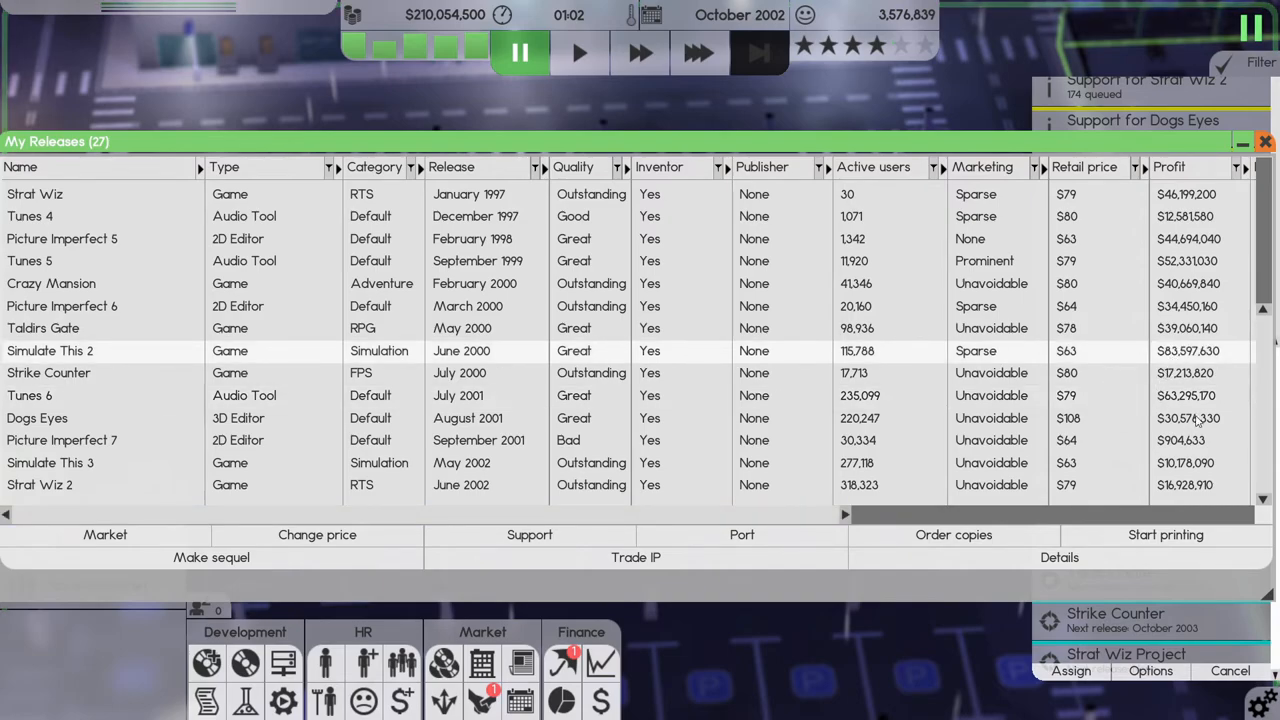
{"action": "scroll", "scroll_direction": "up", "scroll_amount": 3}
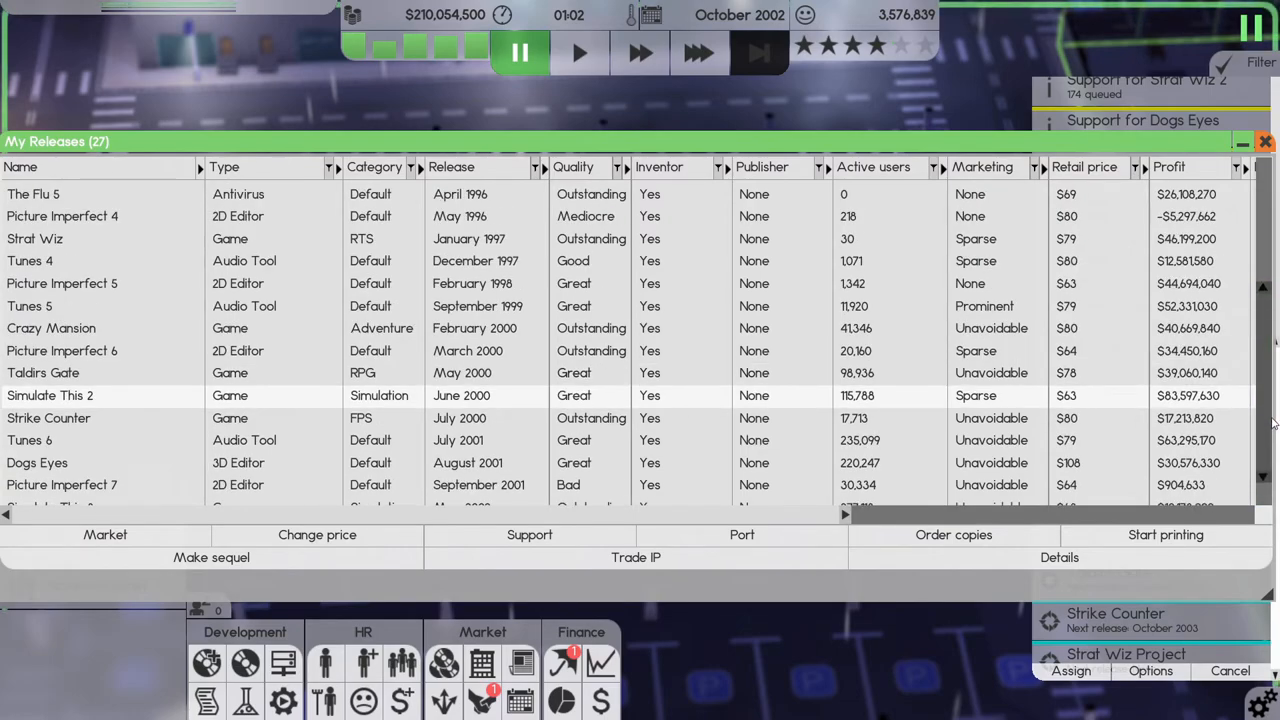
{"action": "scroll", "scroll_direction": "up", "scroll_amount": 3}
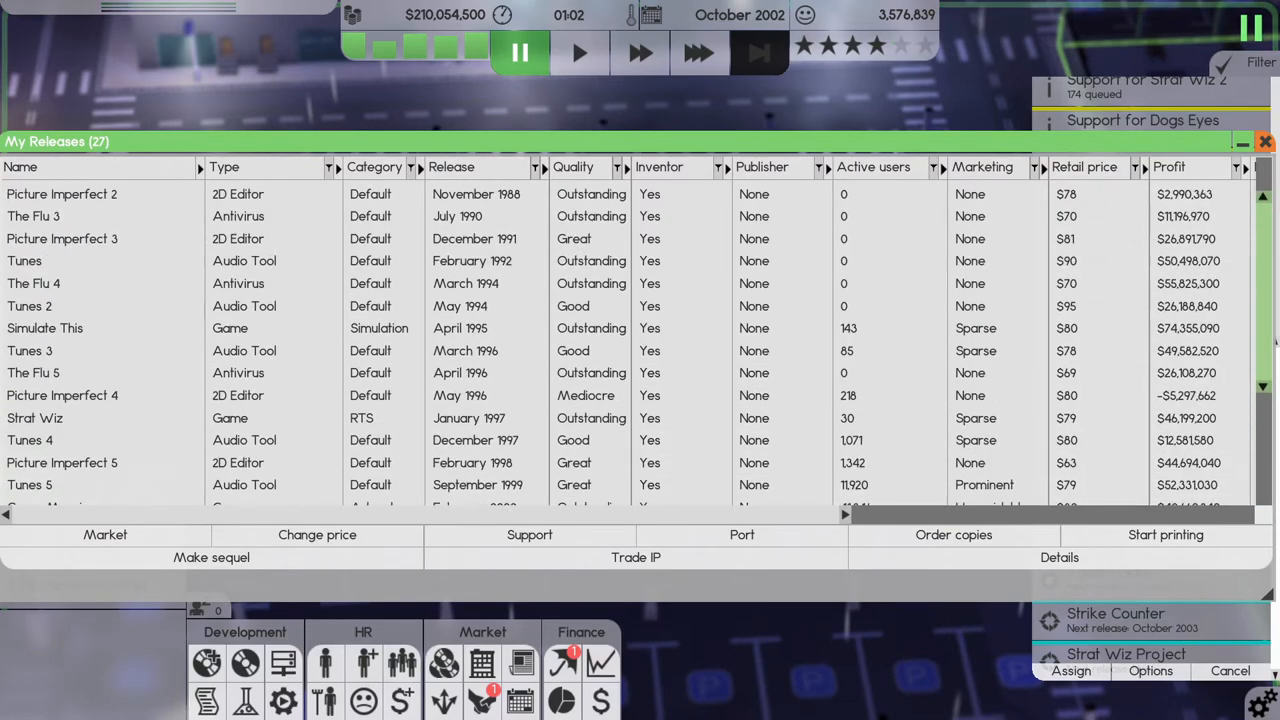
{"action": "scroll", "scroll_direction": "up", "scroll_amount": 3}
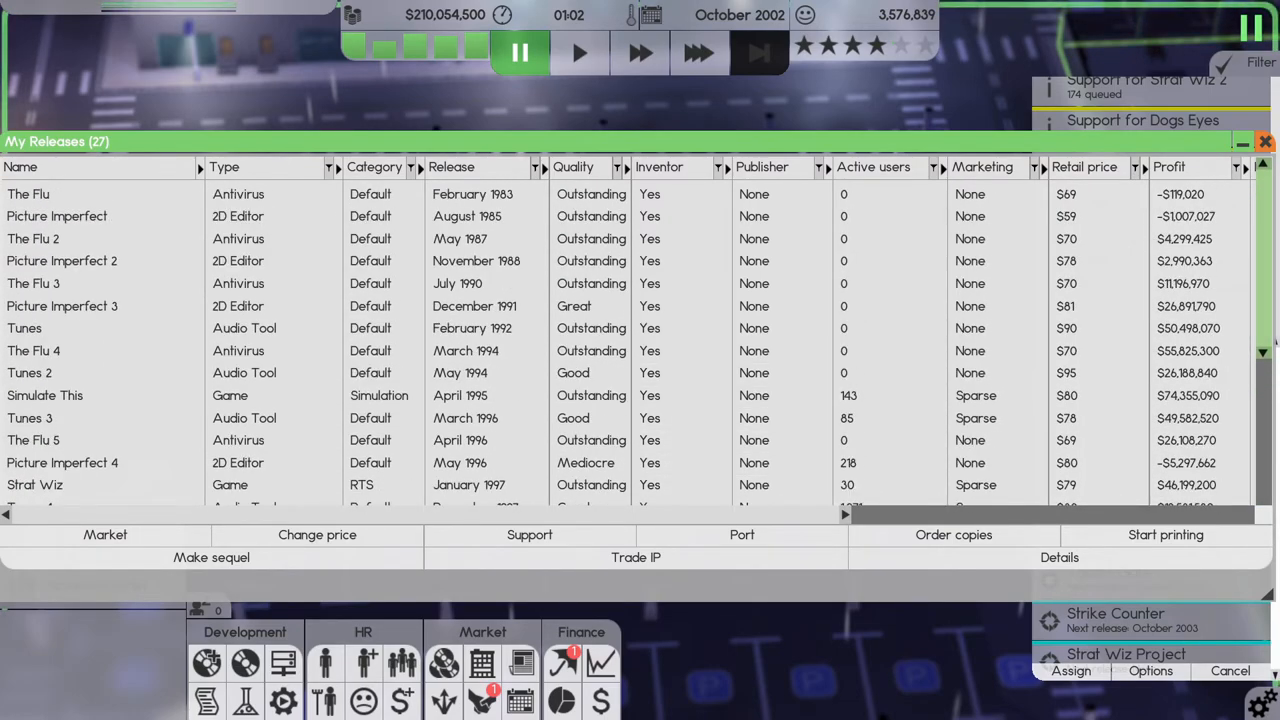
{"action": "scroll", "scroll_direction": "down", "scroll_amount": 3}
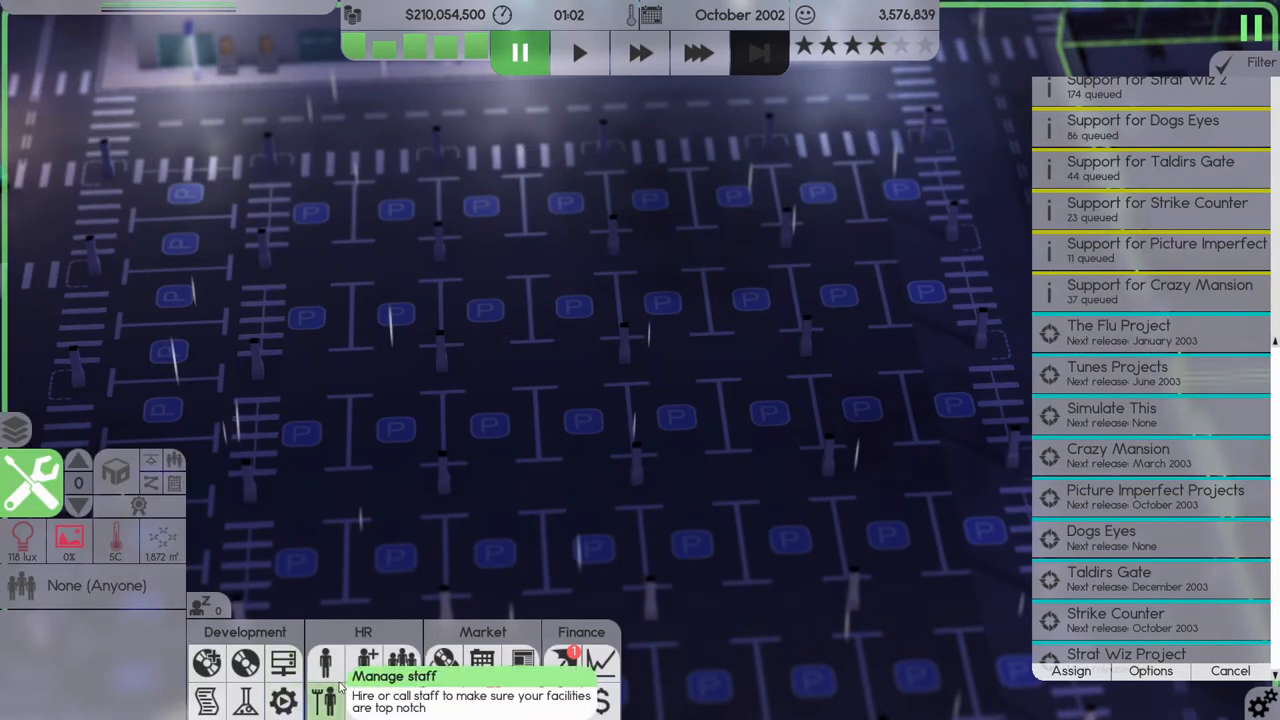
{"action": "mouse_move", "coordinate": [403, 700]}
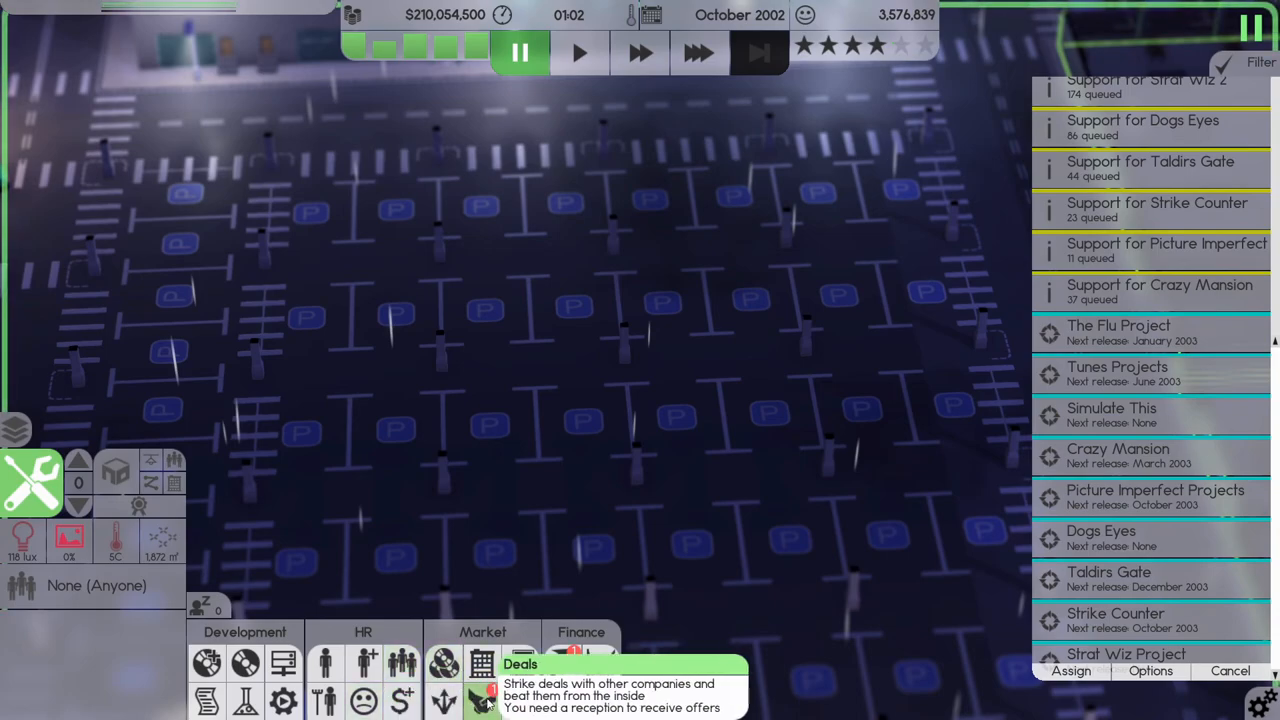
{"action": "mouse_move", "coordinate": [363, 703]}
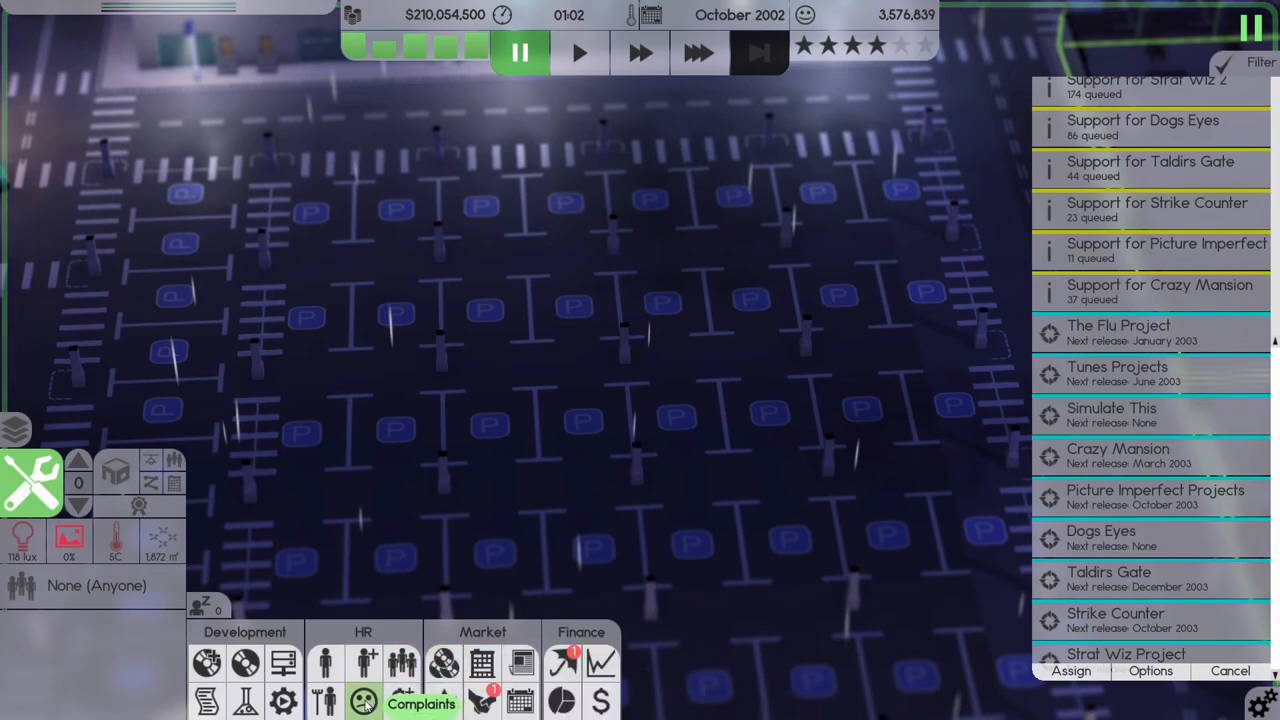
{"action": "mouse_move", "coordinate": [402, 663]}
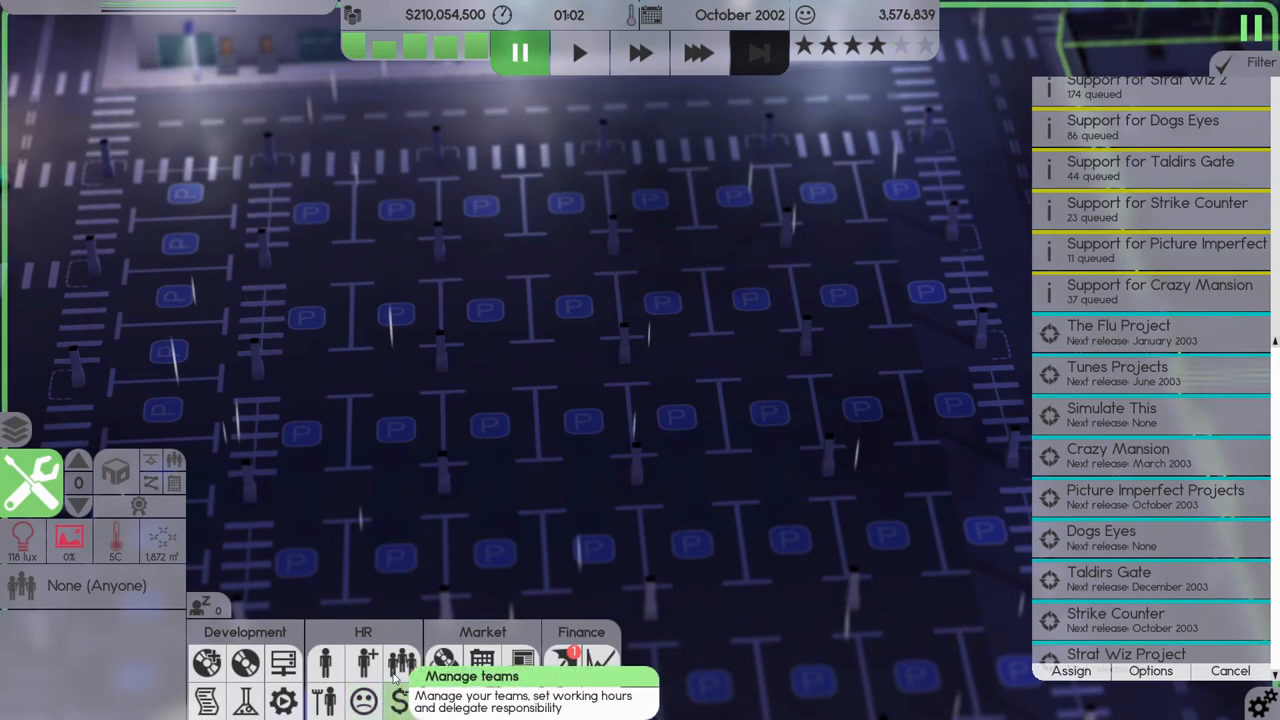
{"action": "mouse_move", "coordinate": [562, 663]}
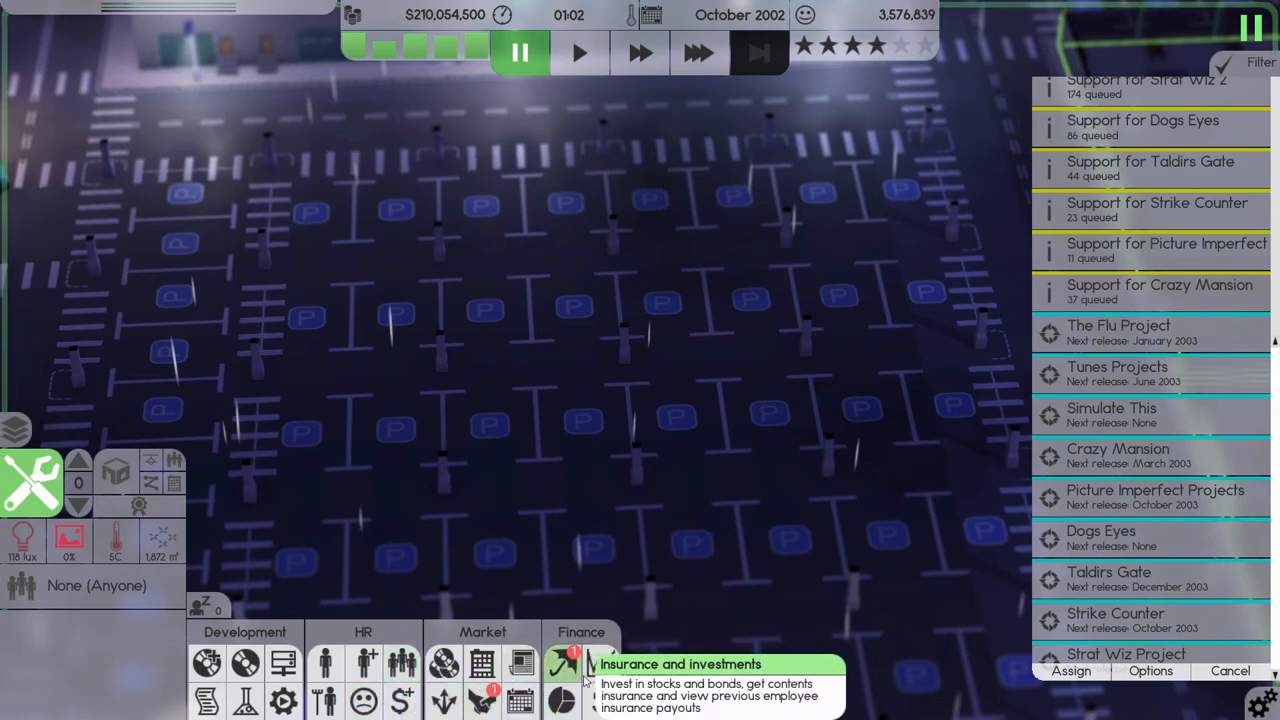
{"action": "left_click", "coordinate": [601, 663]}
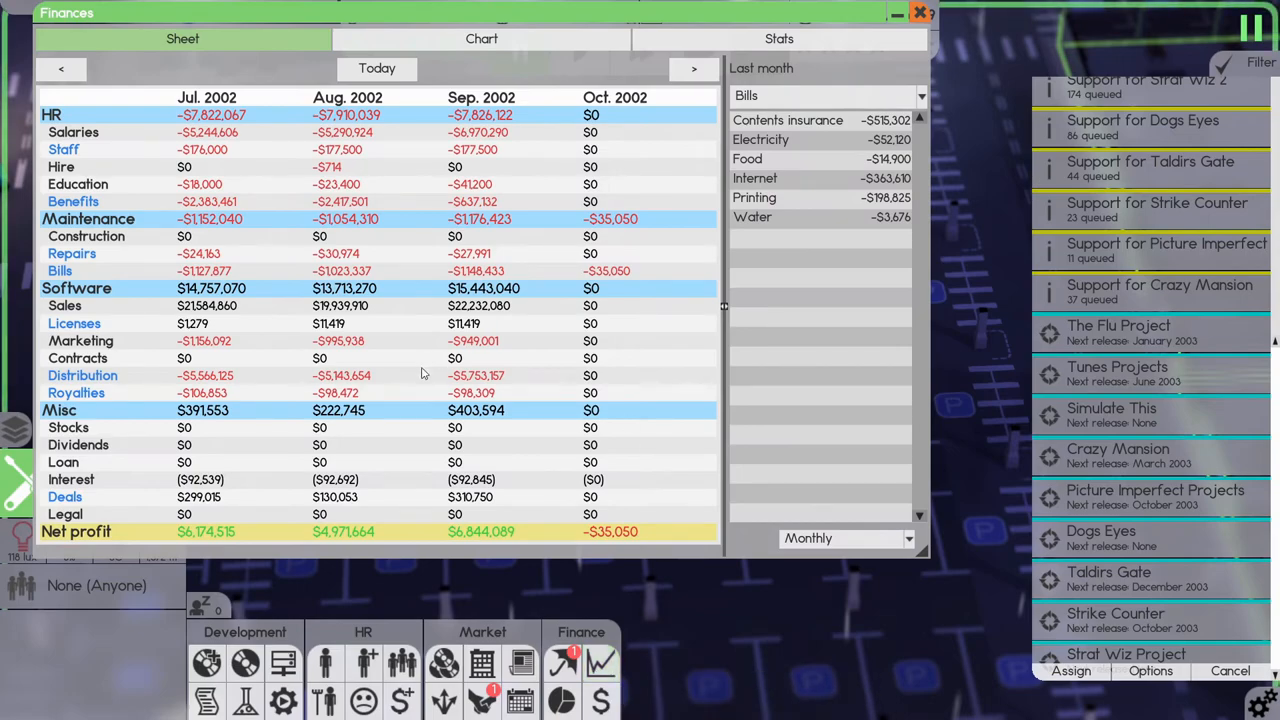
{"action": "left_click", "coordinate": [918, 12]}
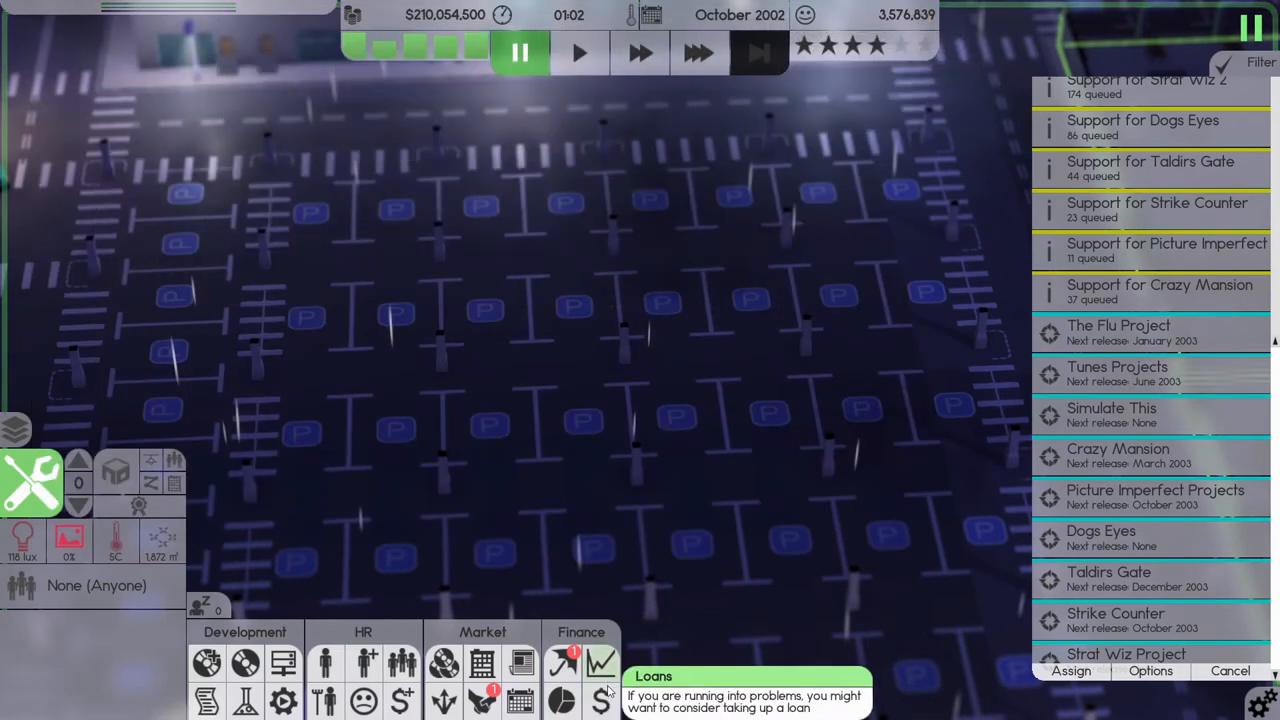
{"action": "mouse_move", "coordinate": [562, 664]}
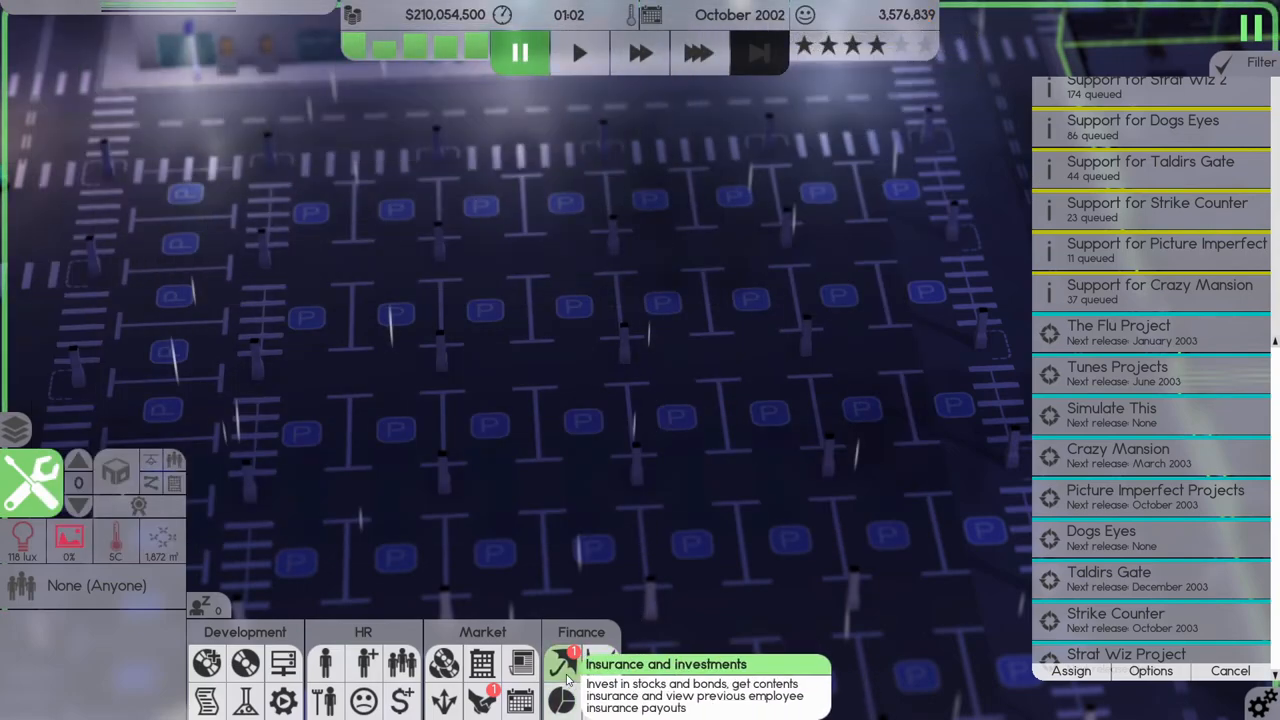
Deposit $100,000,000 into bonds through Insurance and investments, then close the window.
{"action": "left_click", "coordinate": [561, 663]}
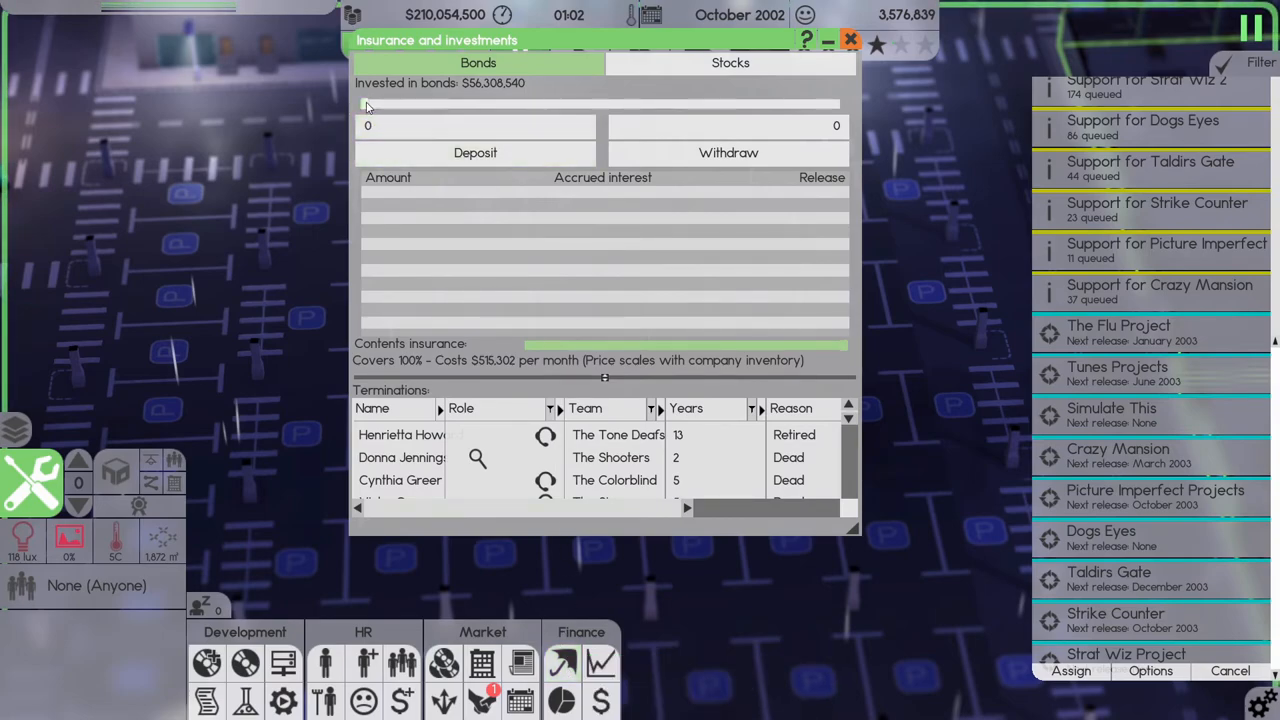
{"action": "left_click_drag", "start_coordinate": [367, 104], "coordinate": [540, 104]}
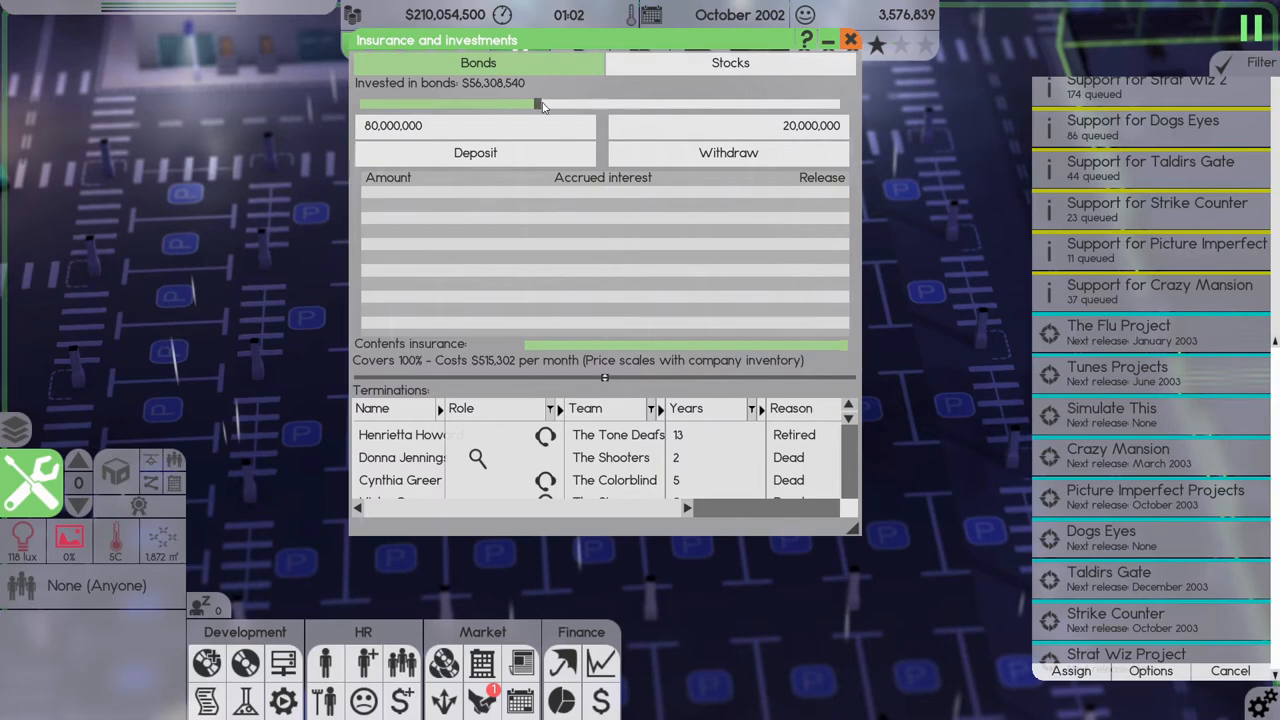
{"action": "left_click", "coordinate": [475, 152]}
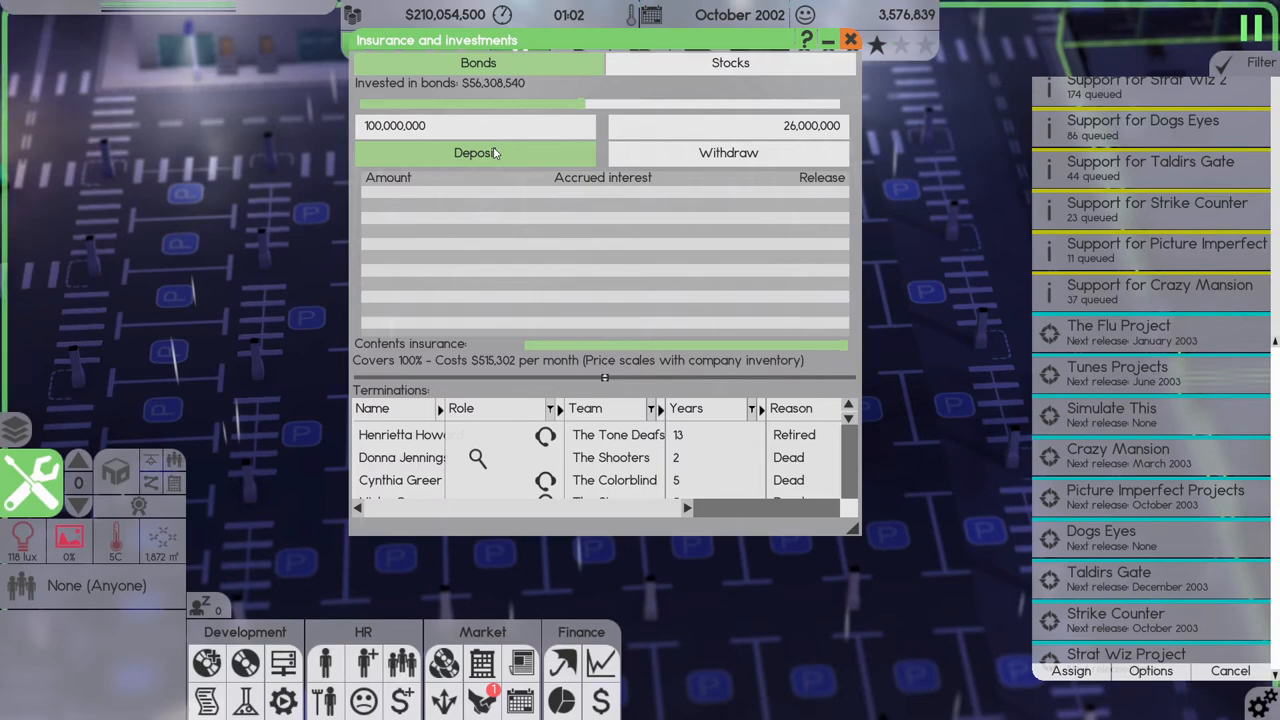
{"action": "left_click", "coordinate": [475, 152]}
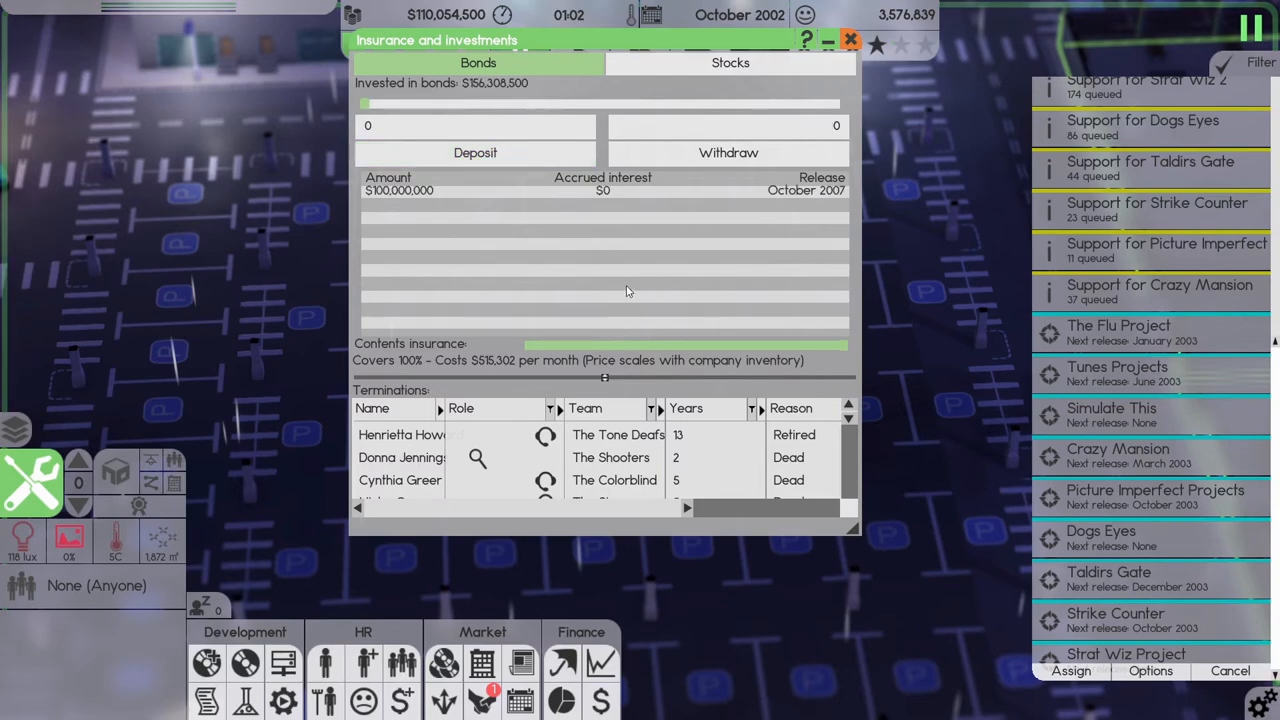
{"action": "left_click", "coordinate": [850, 41]}
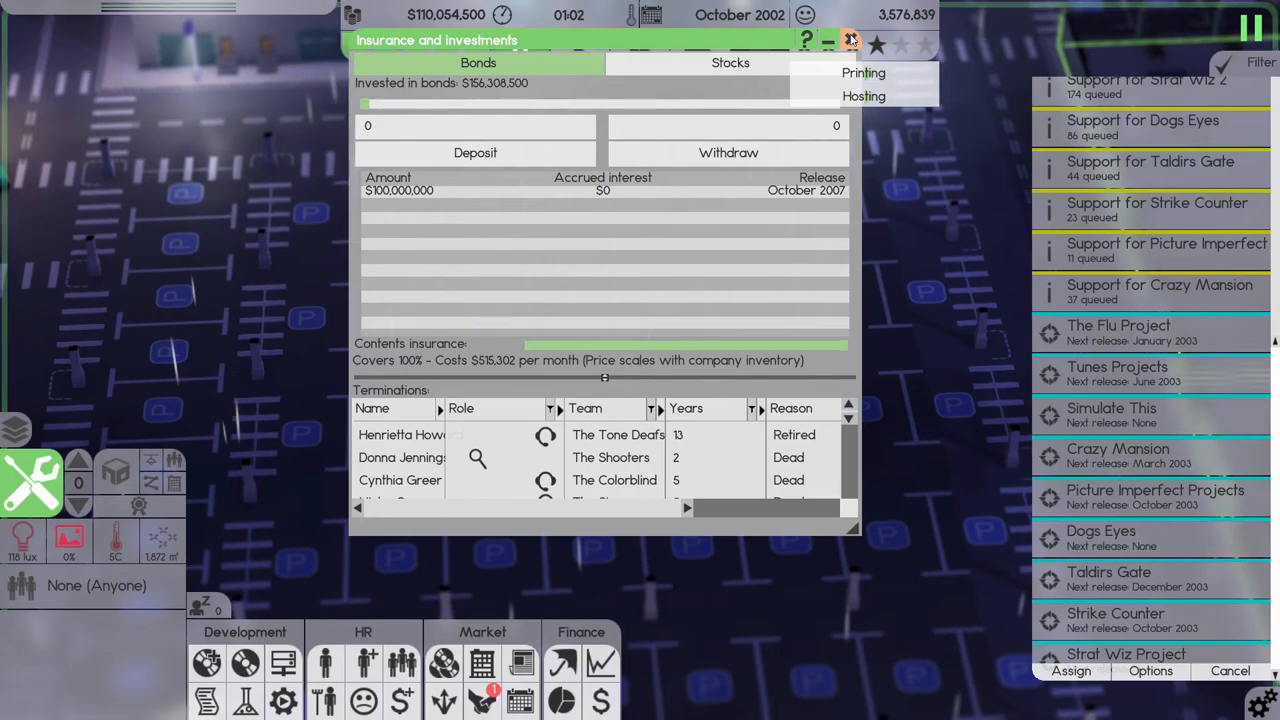
{"action": "left_click", "coordinate": [851, 40]}
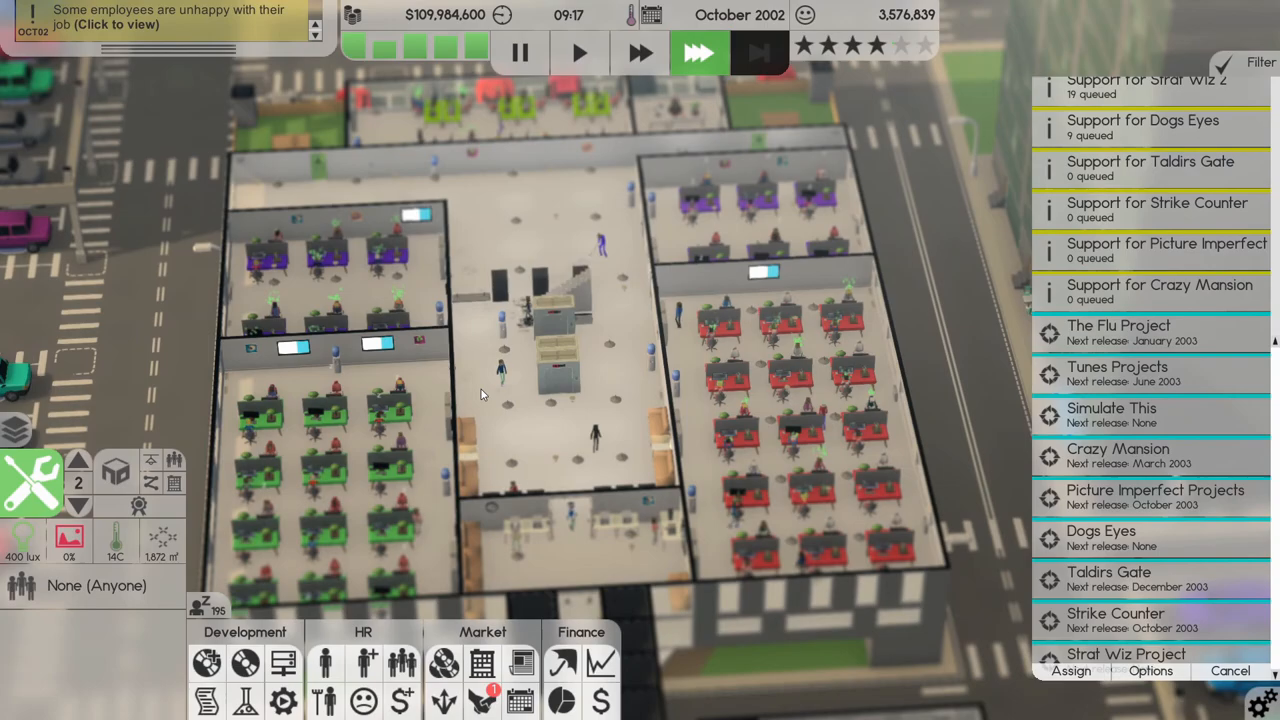
{"action": "left_click", "coordinate": [481, 663]}
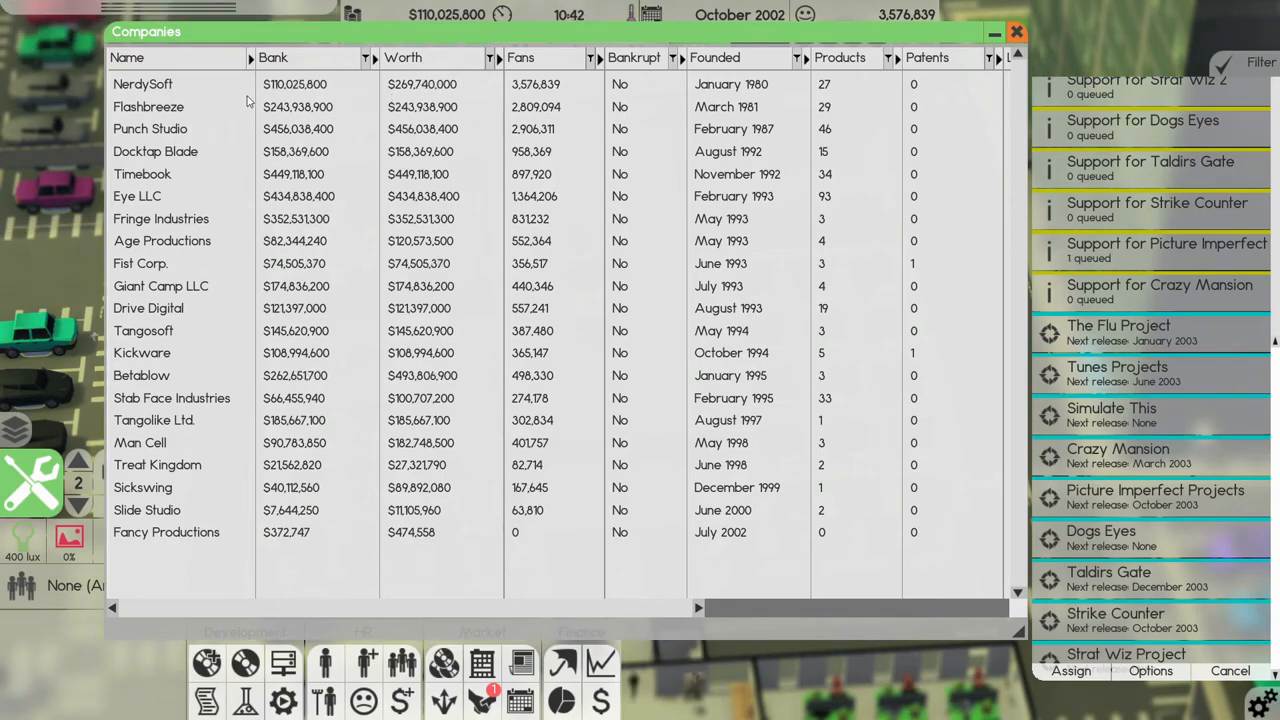
{"action": "left_click", "coordinate": [403, 57]}
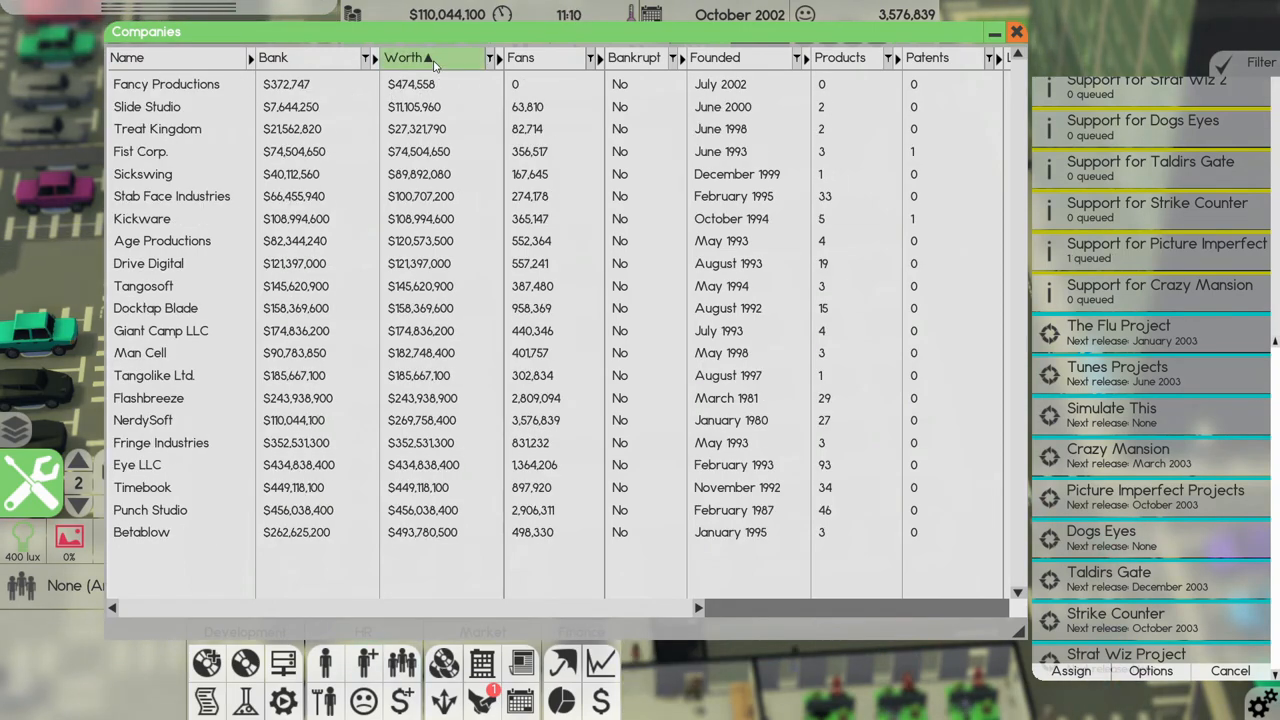
{"action": "left_click", "coordinate": [407, 57]}
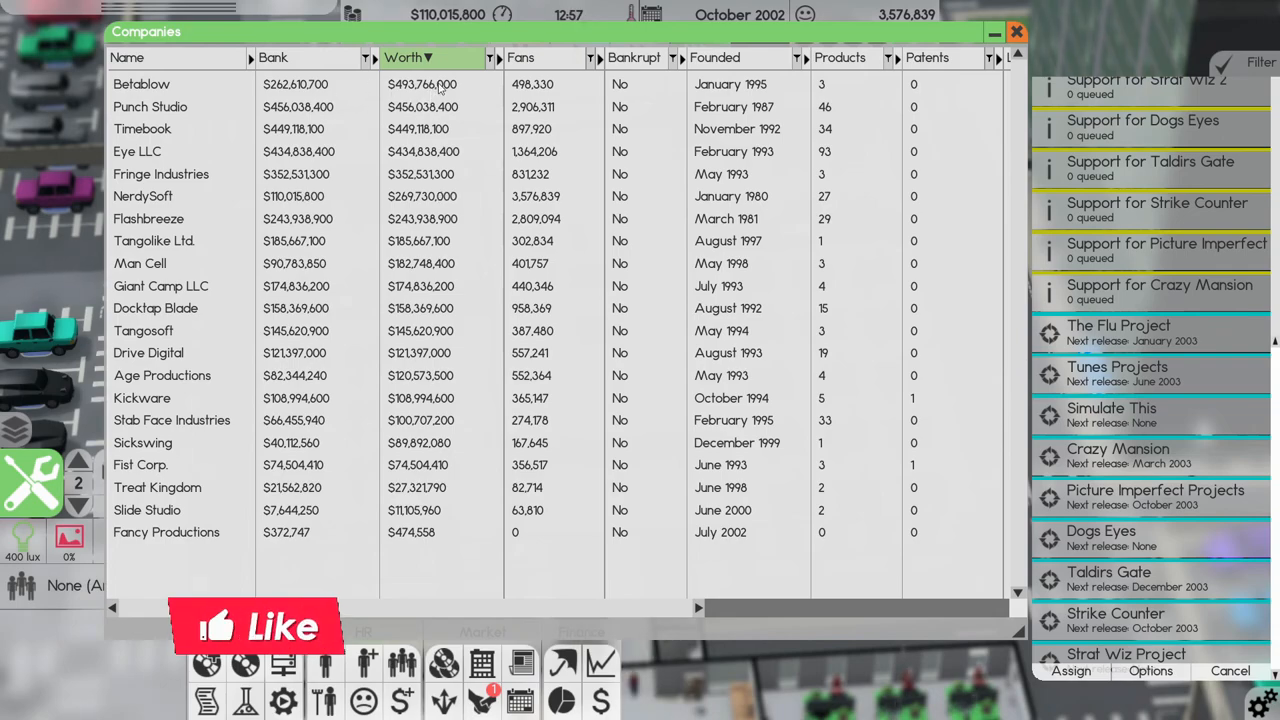
{"action": "left_click", "coordinate": [1016, 32]}
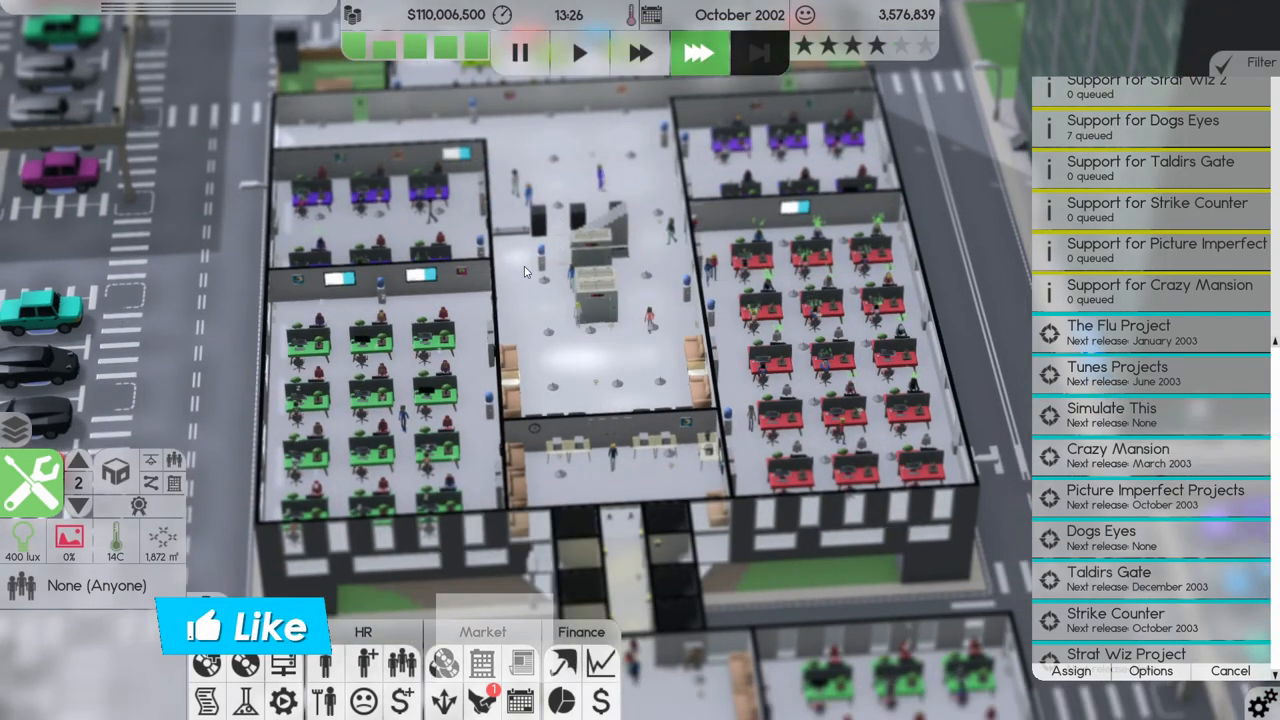